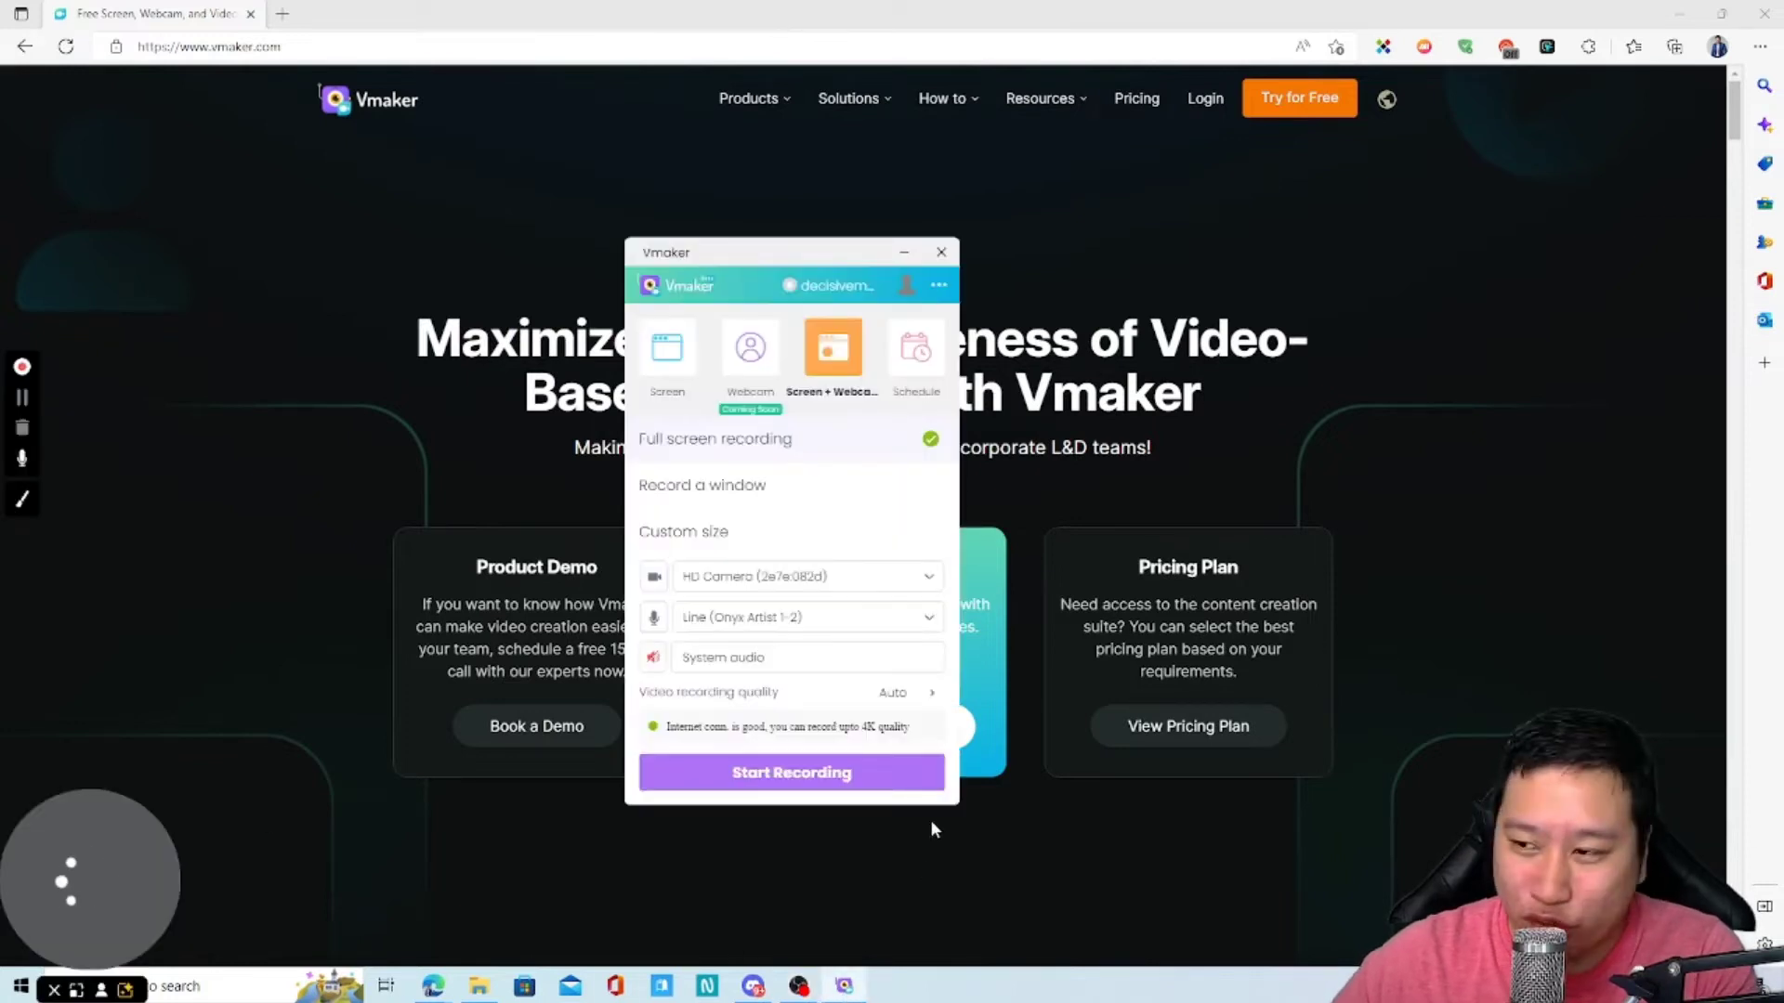
mouse_move(940, 379)
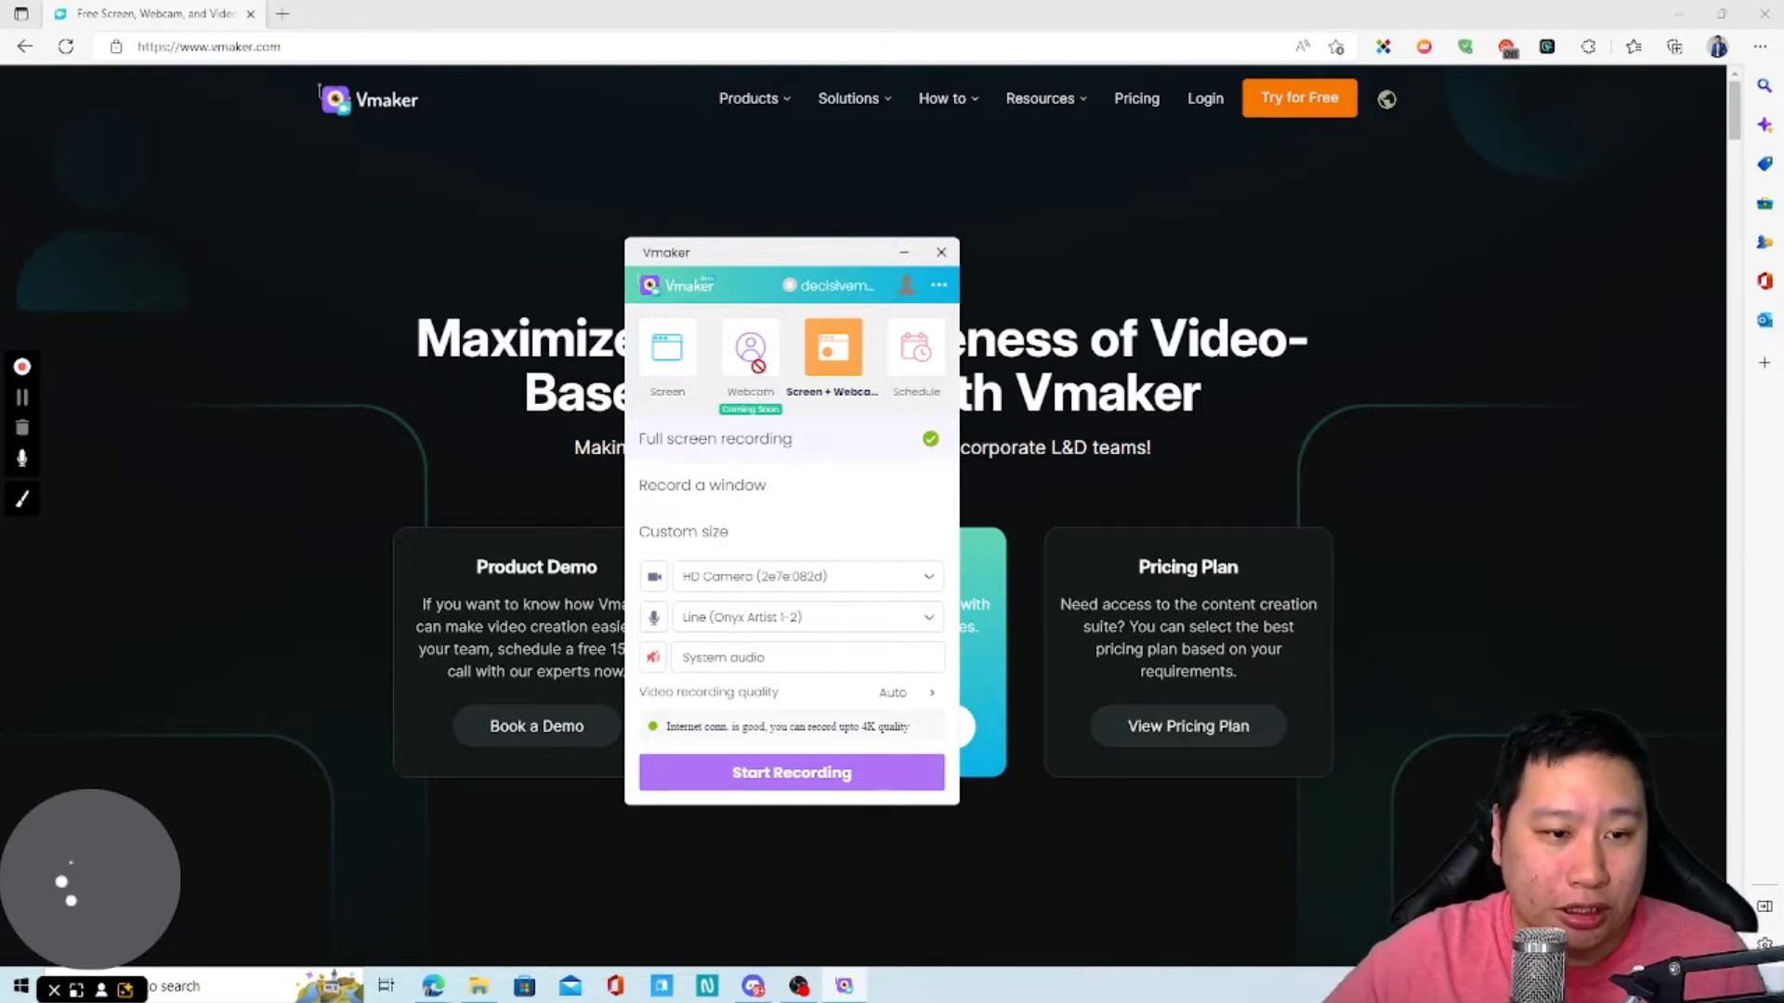
Step: Choose the Screen mode tile so only the screen is recorded, no webcam
click(667, 348)
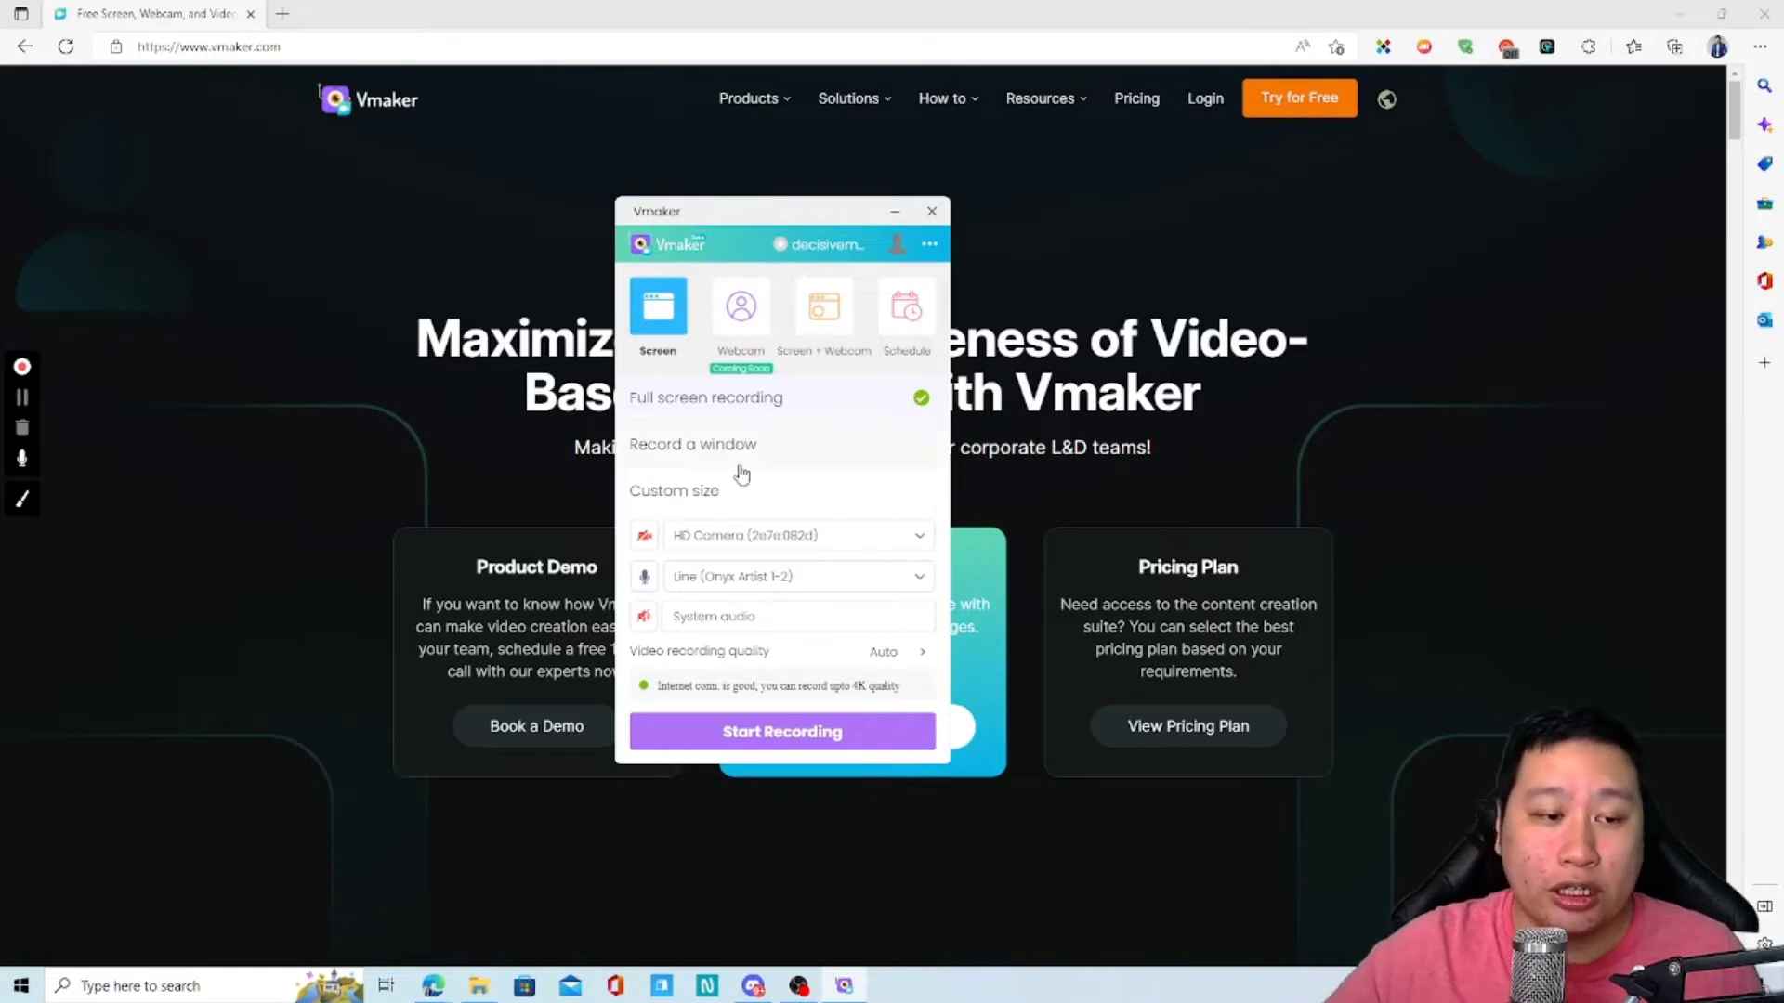
Step: Target a single window and choose Screen + Webcam mode so the webcam bubble returns
click(691, 444)
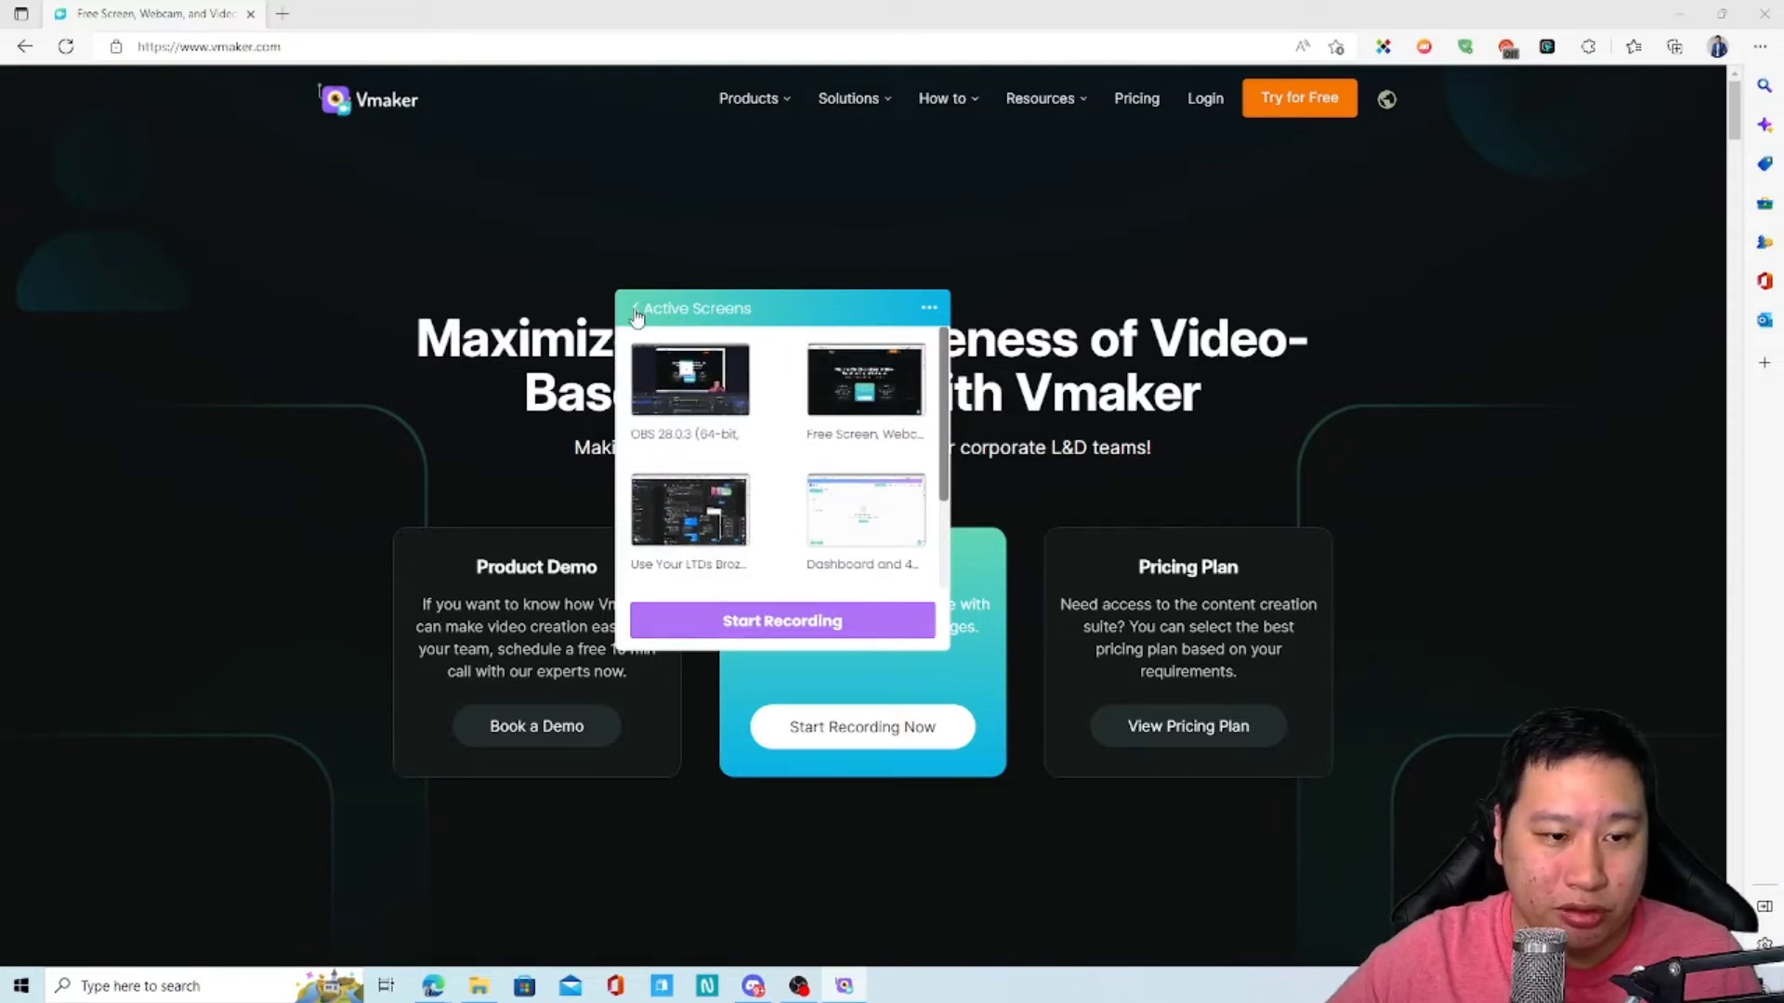
click(782, 620)
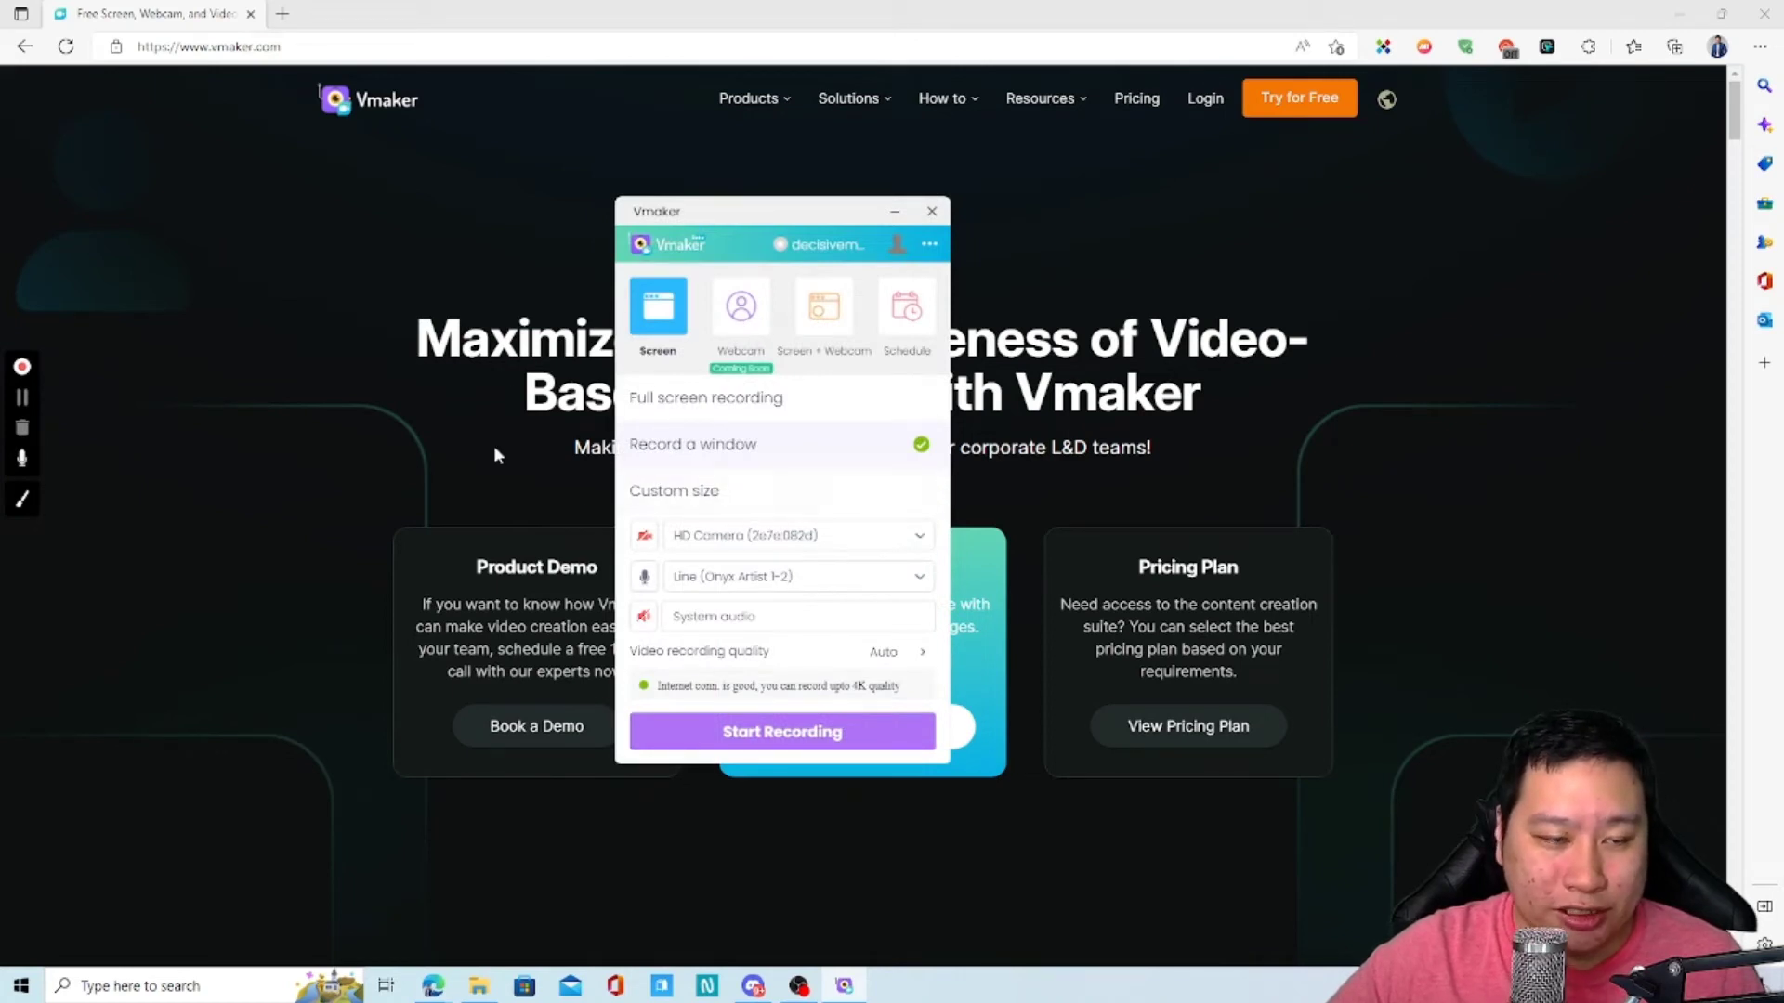
mouse_move(1427, 558)
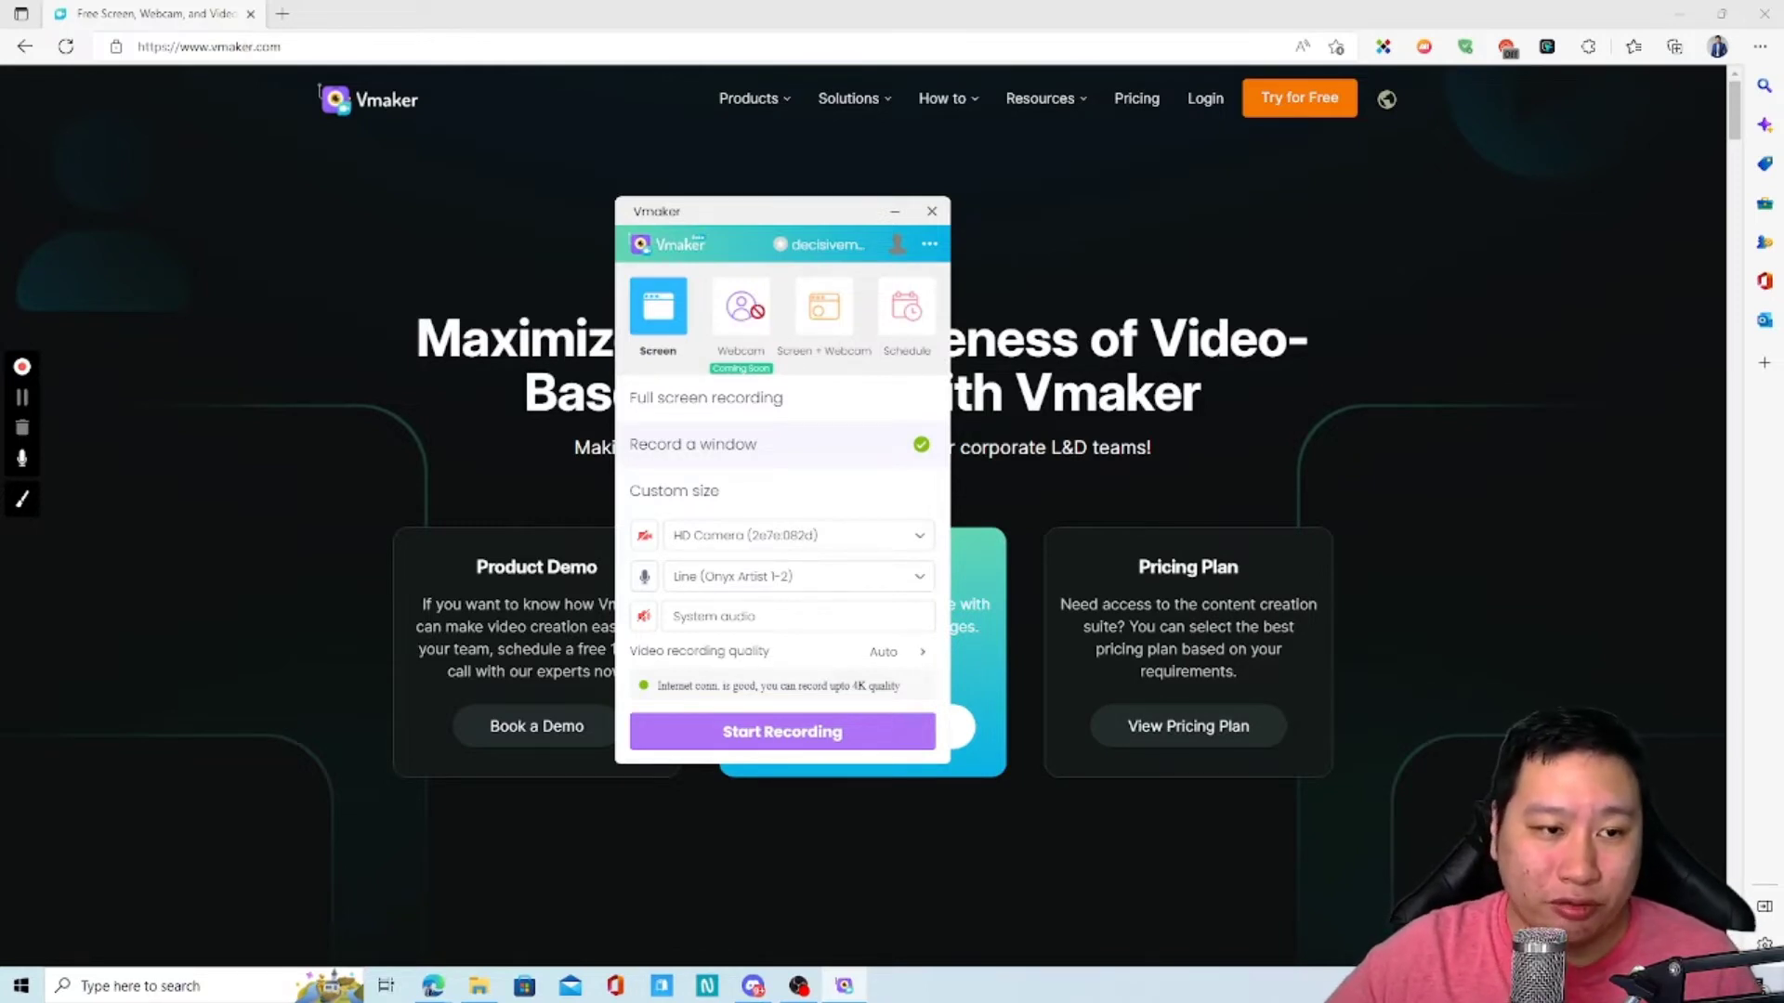
click(822, 312)
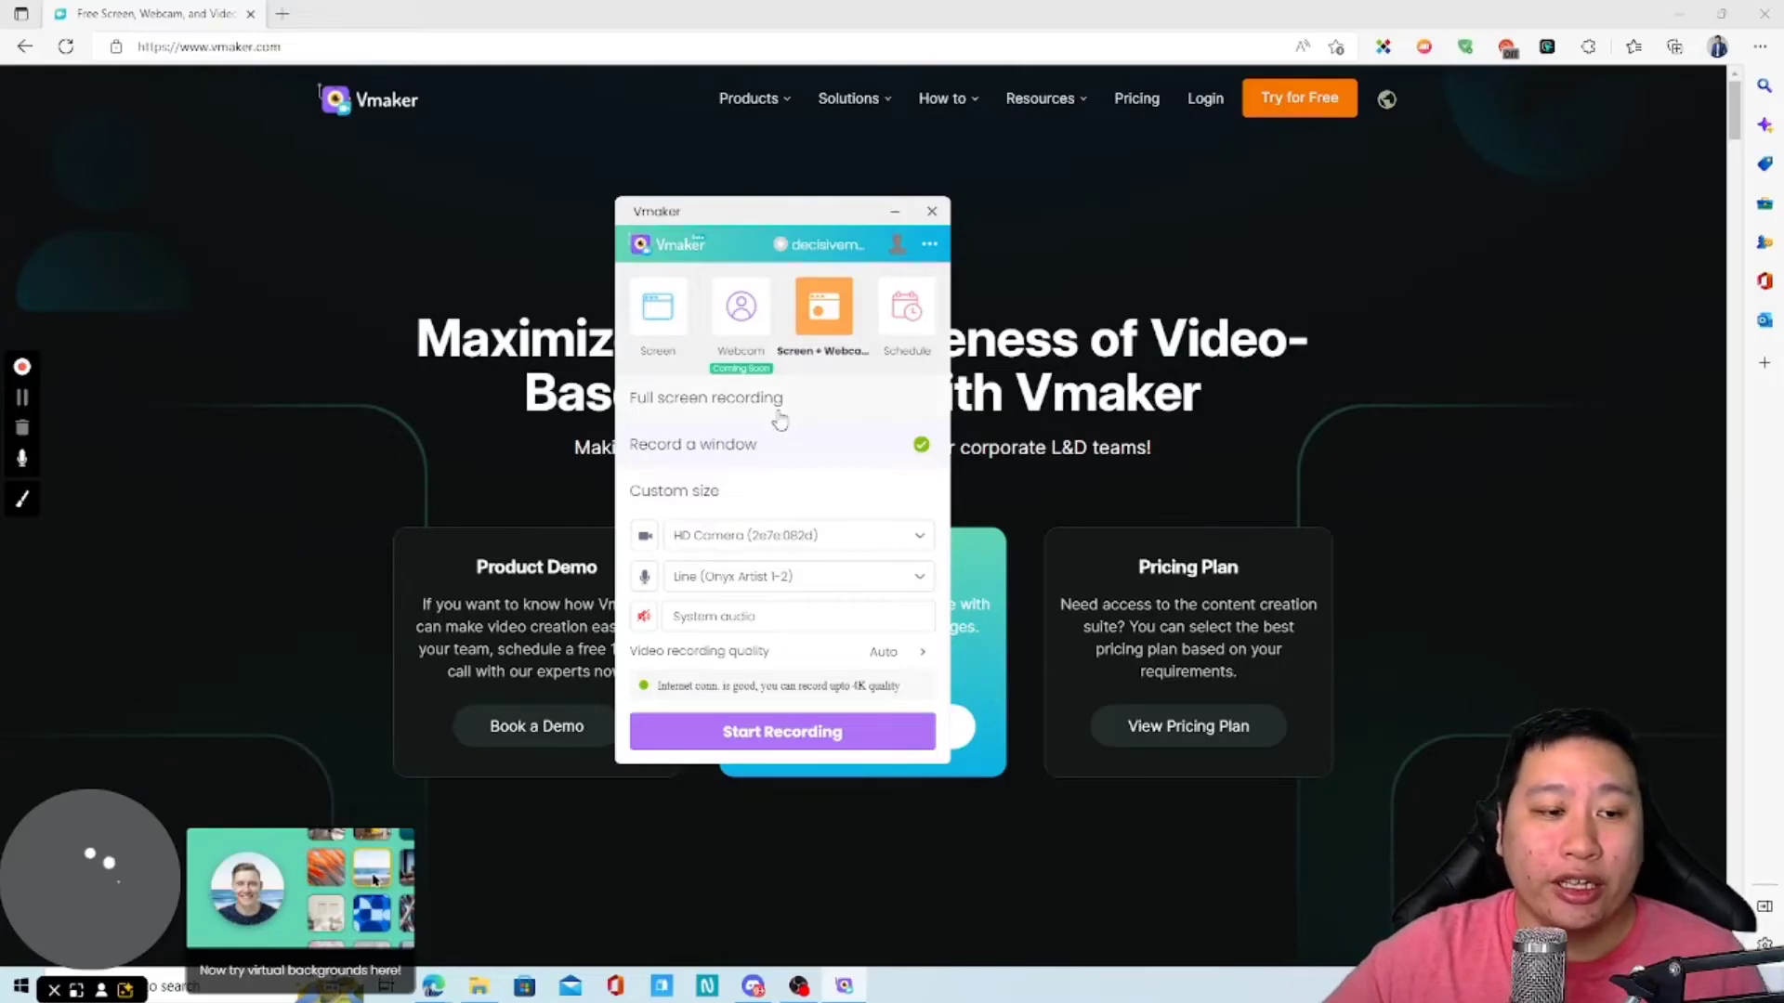
Step: Review the Scheduler form without scheduling, return, and move the recorder to the top-right
click(931, 212)
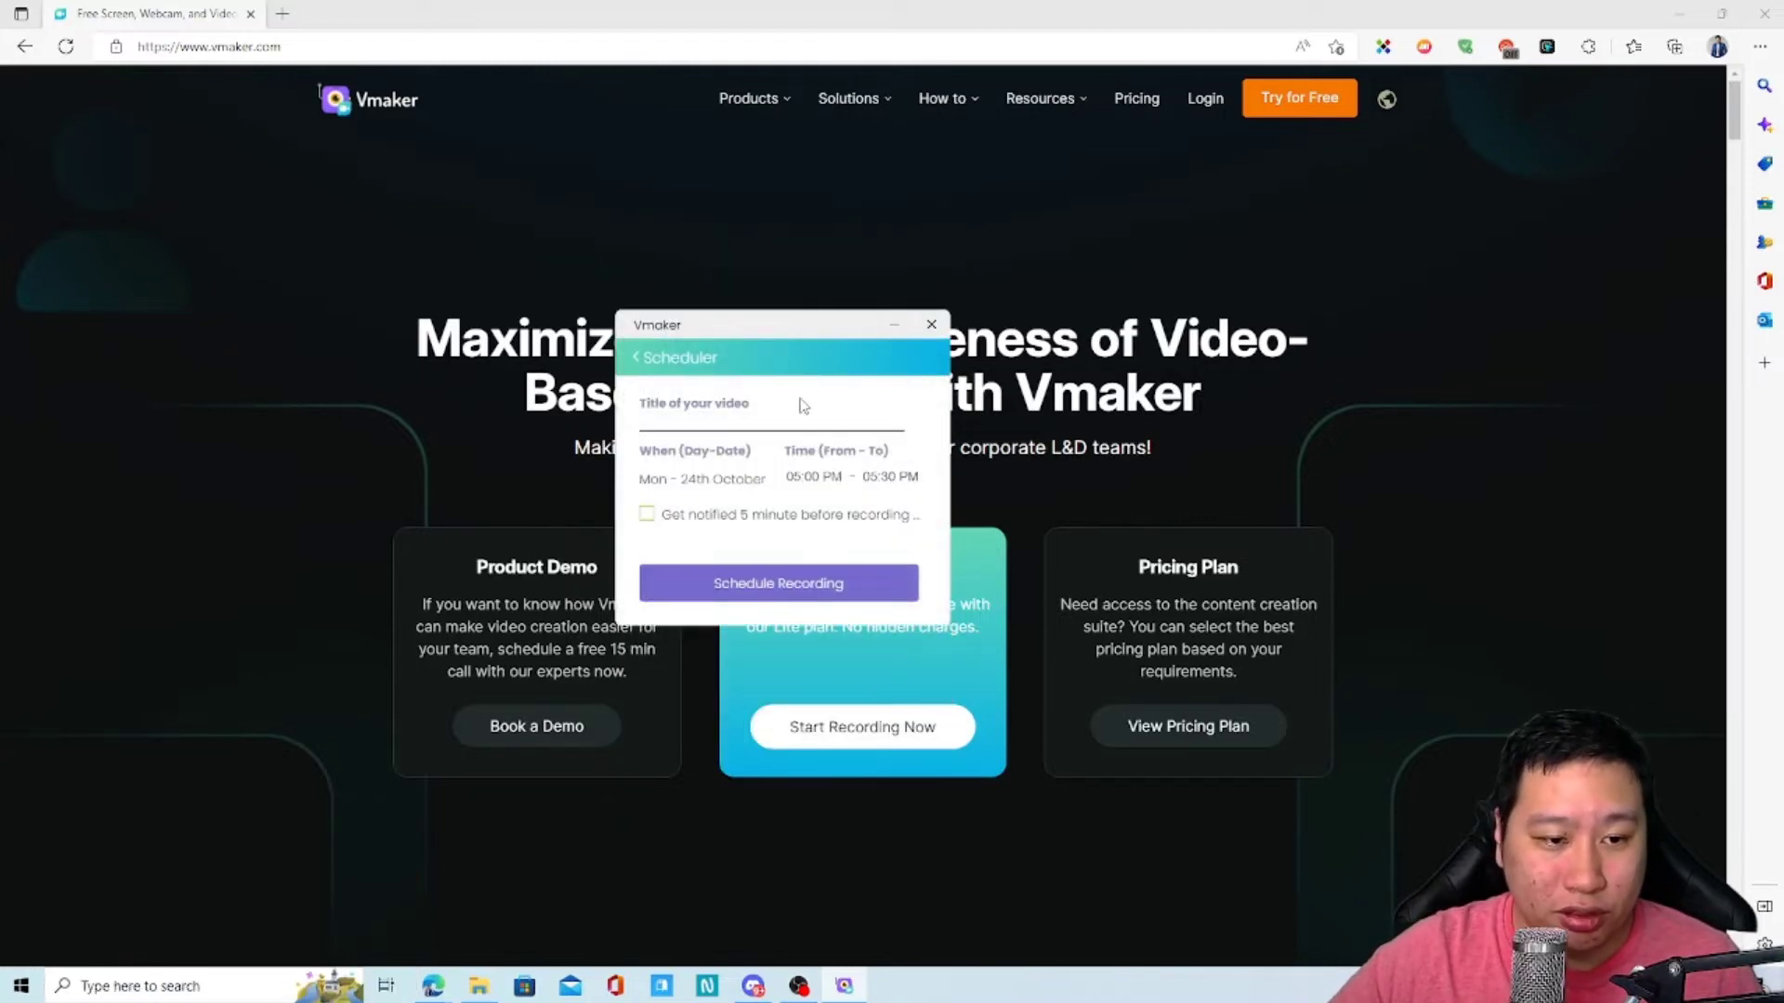
mouse_move(797, 435)
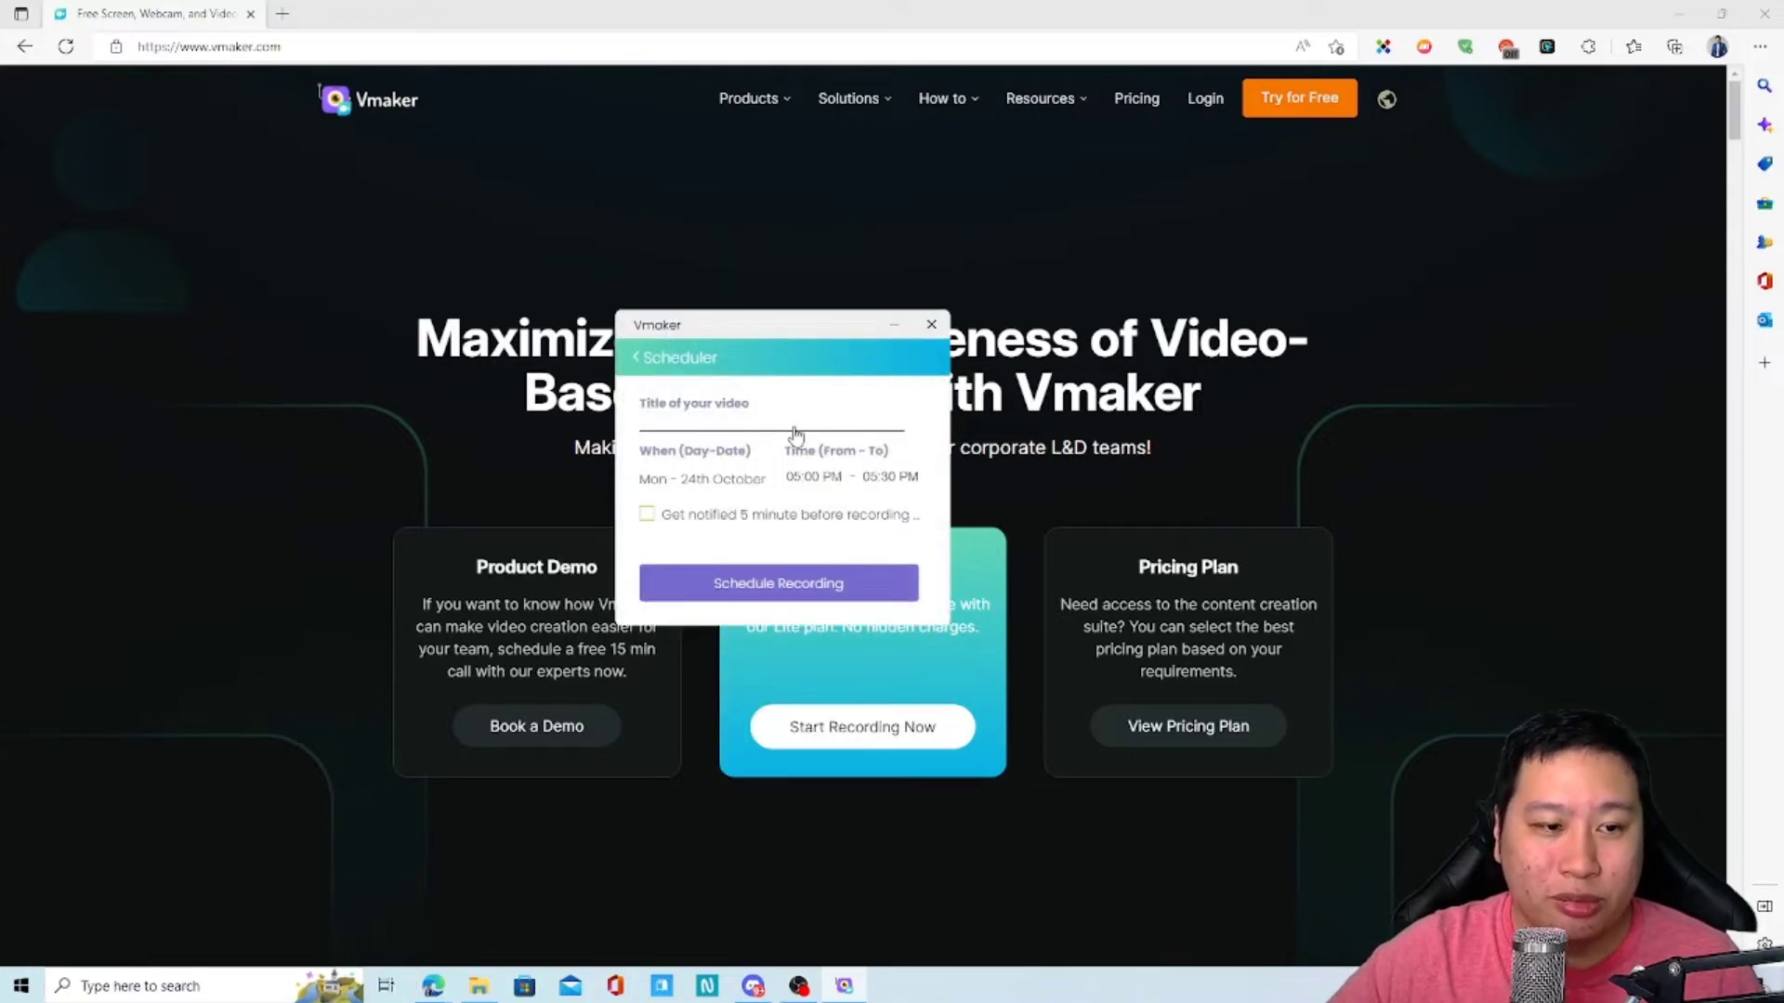
mouse_move(788, 422)
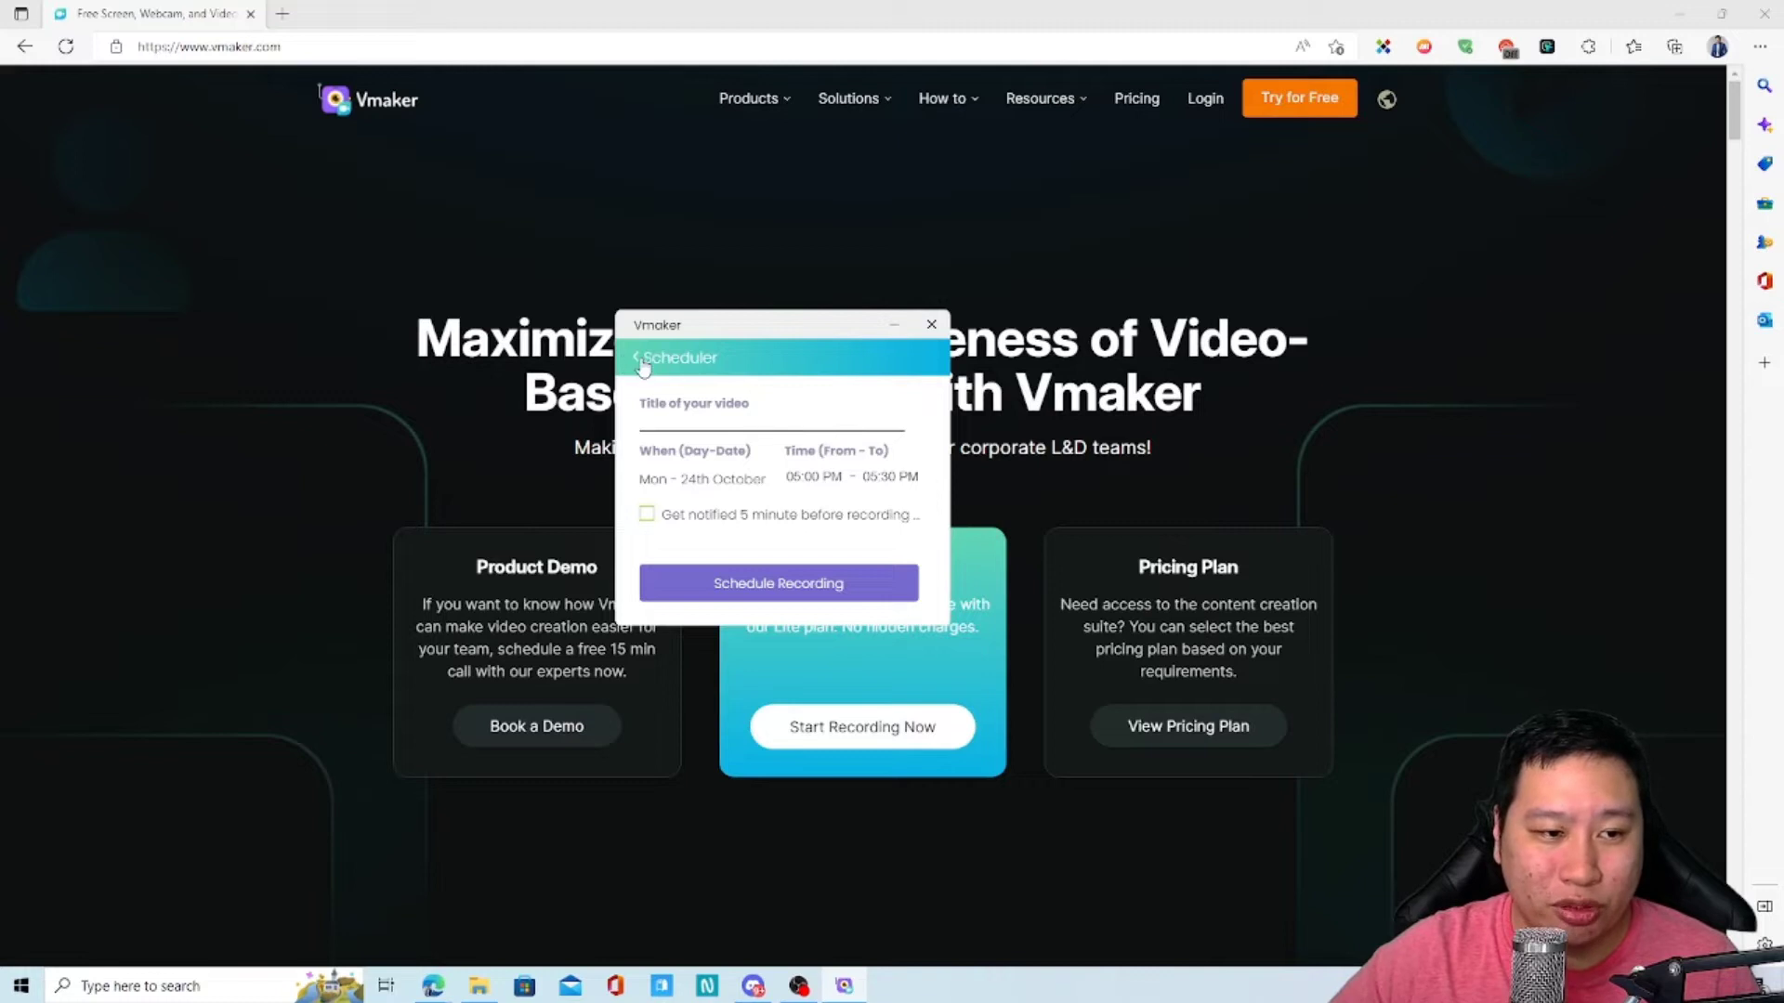
click(638, 357)
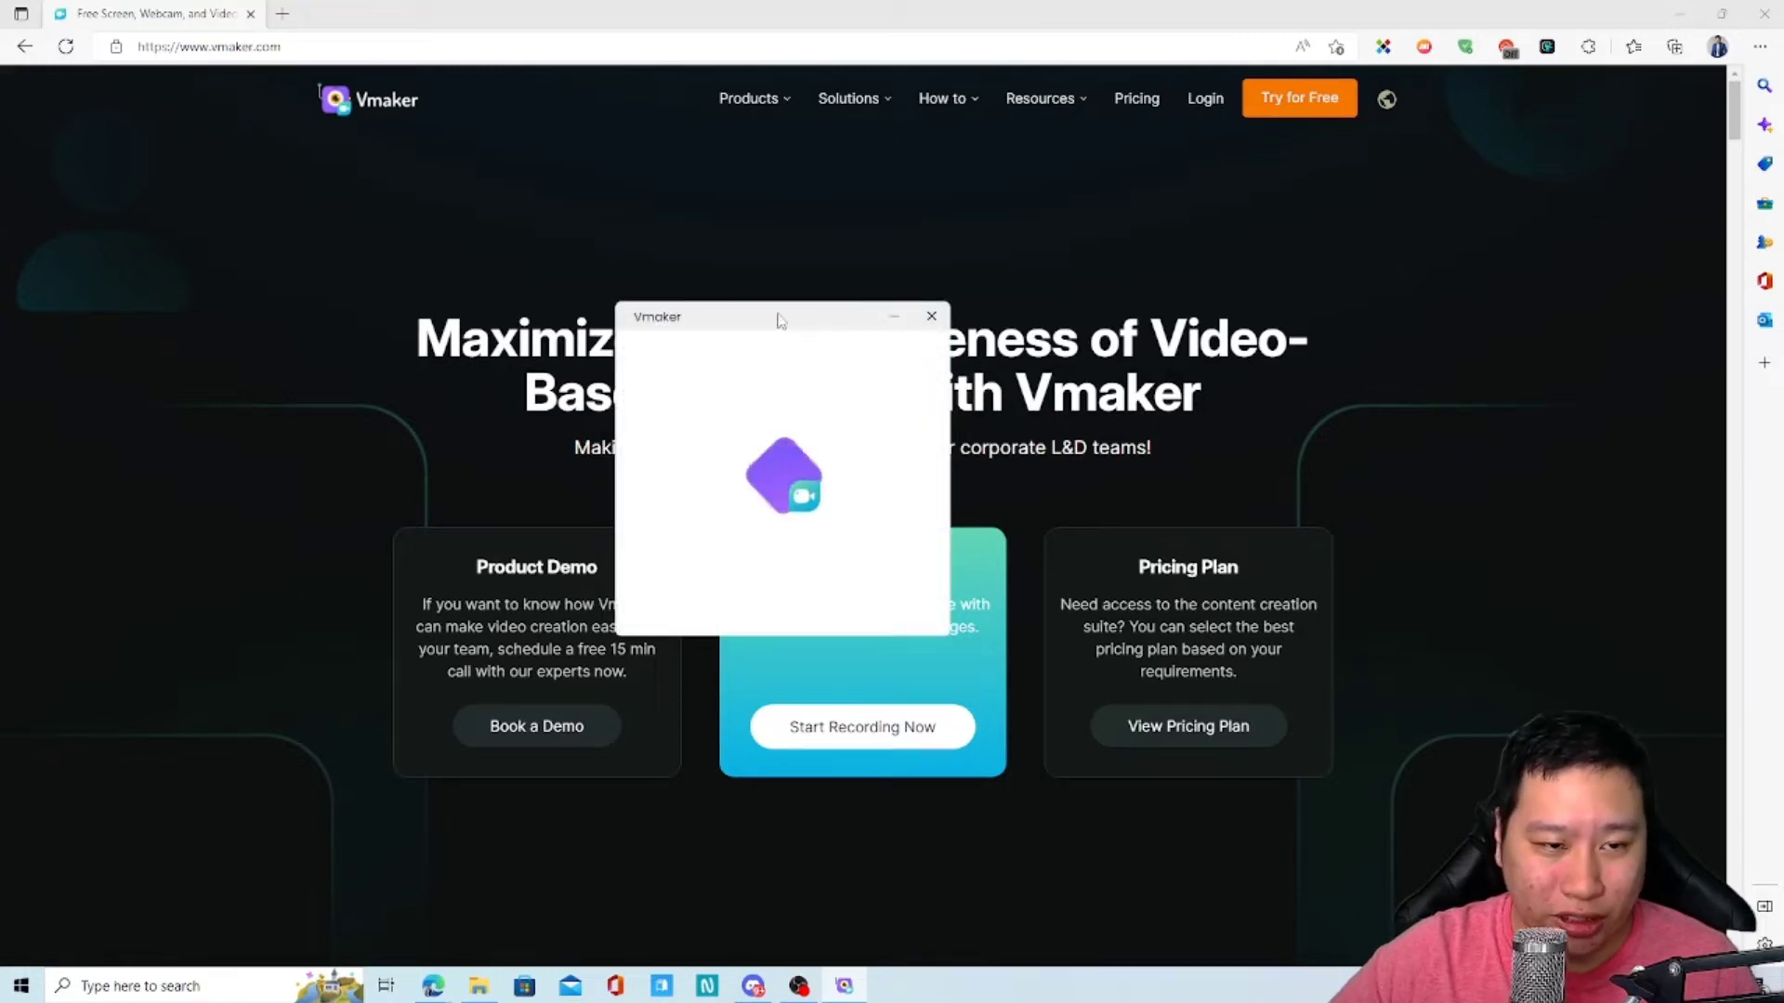
drag(782, 316, 1529, 192)
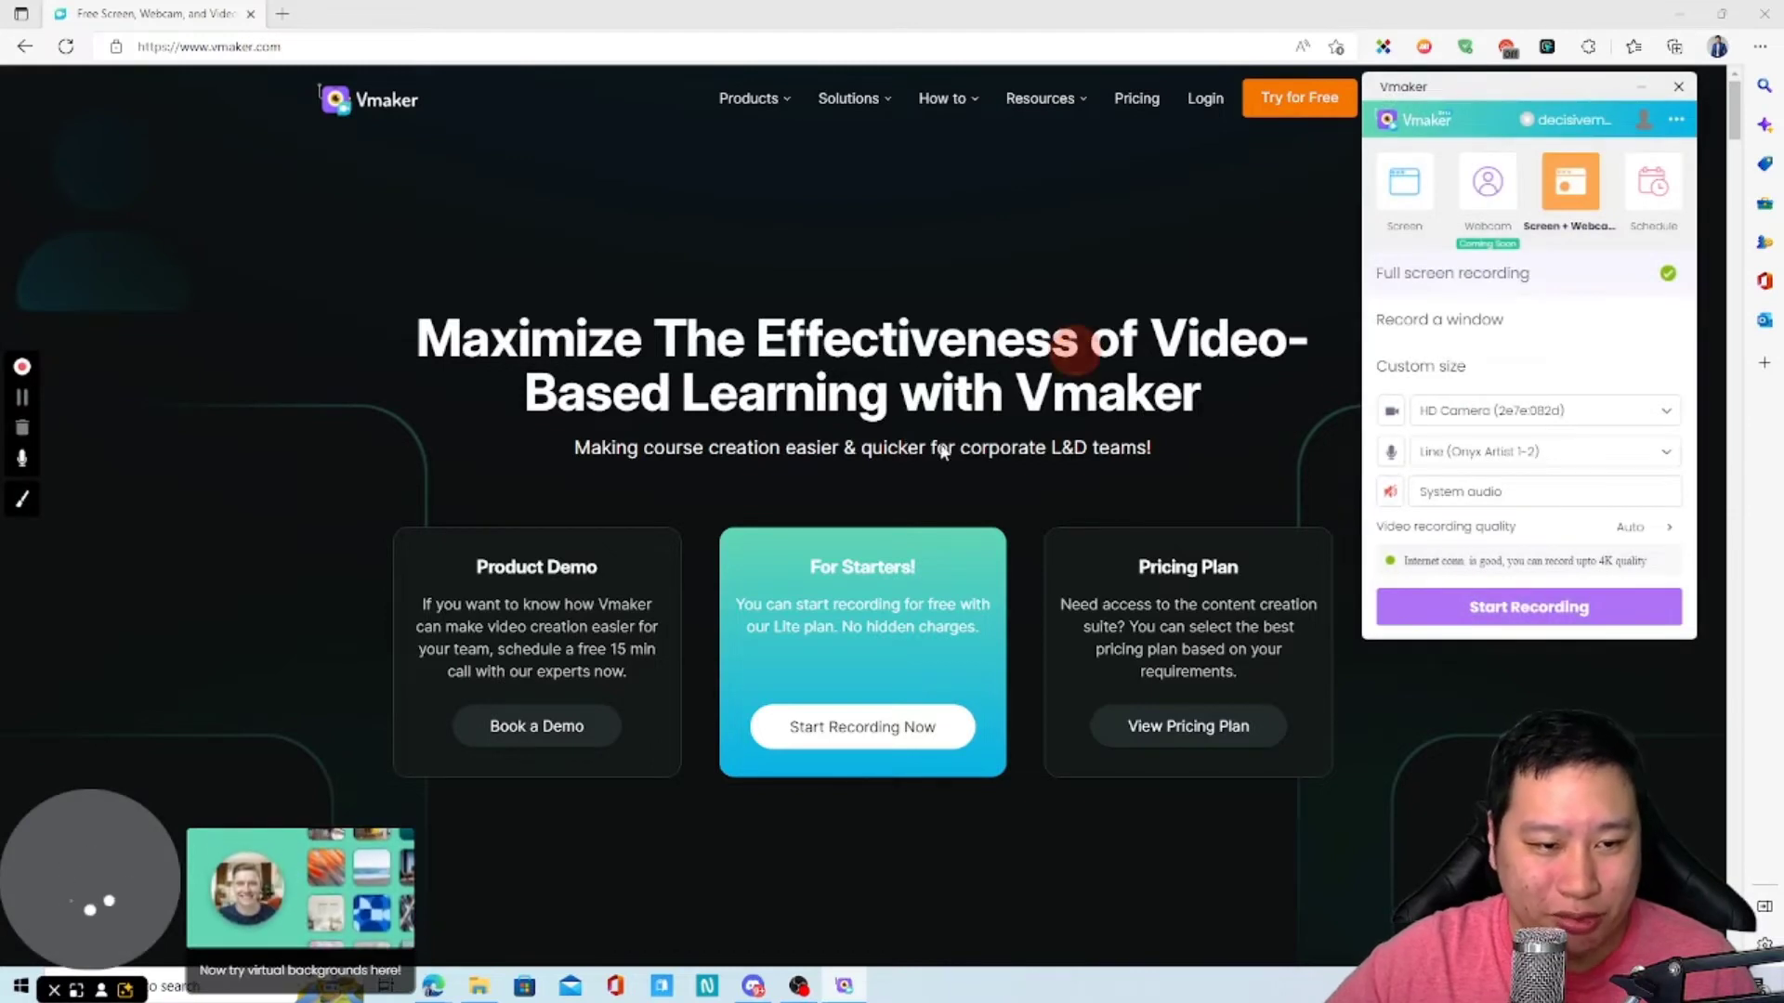
Step: Minimize the recorder and browse the homepage's annotations, backgrounds, CNAME and captions sections
click(1676, 88)
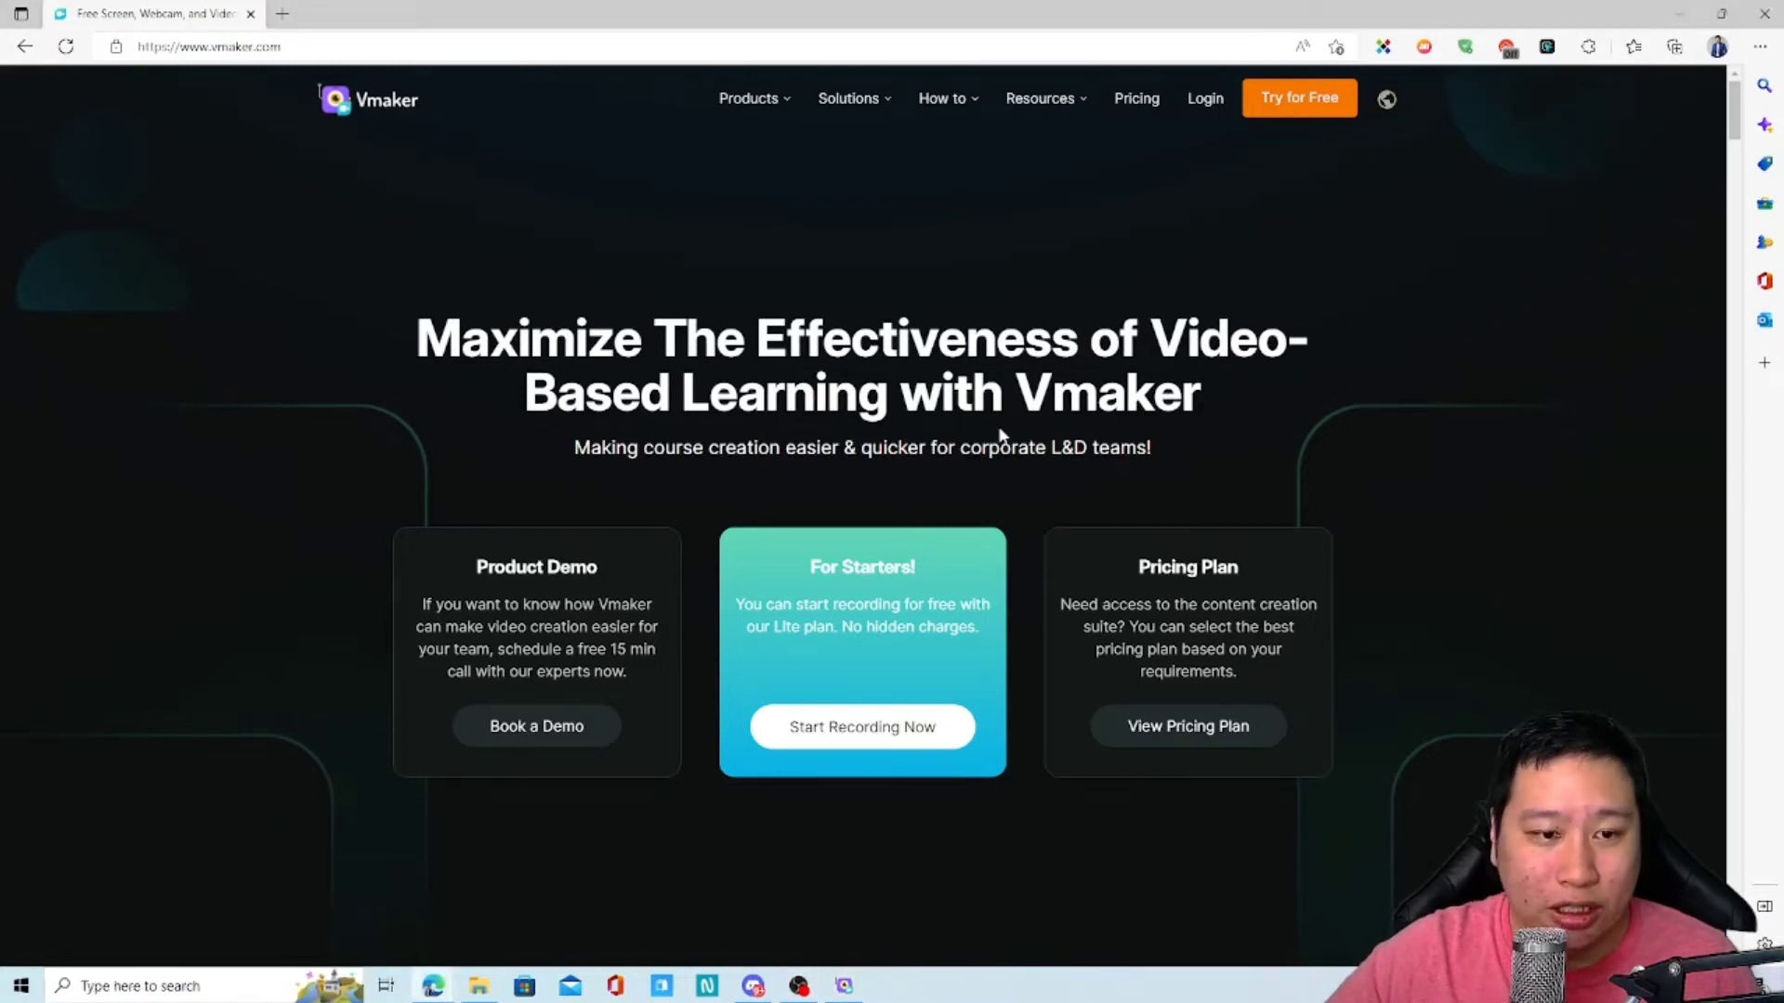
scroll(down, 3)
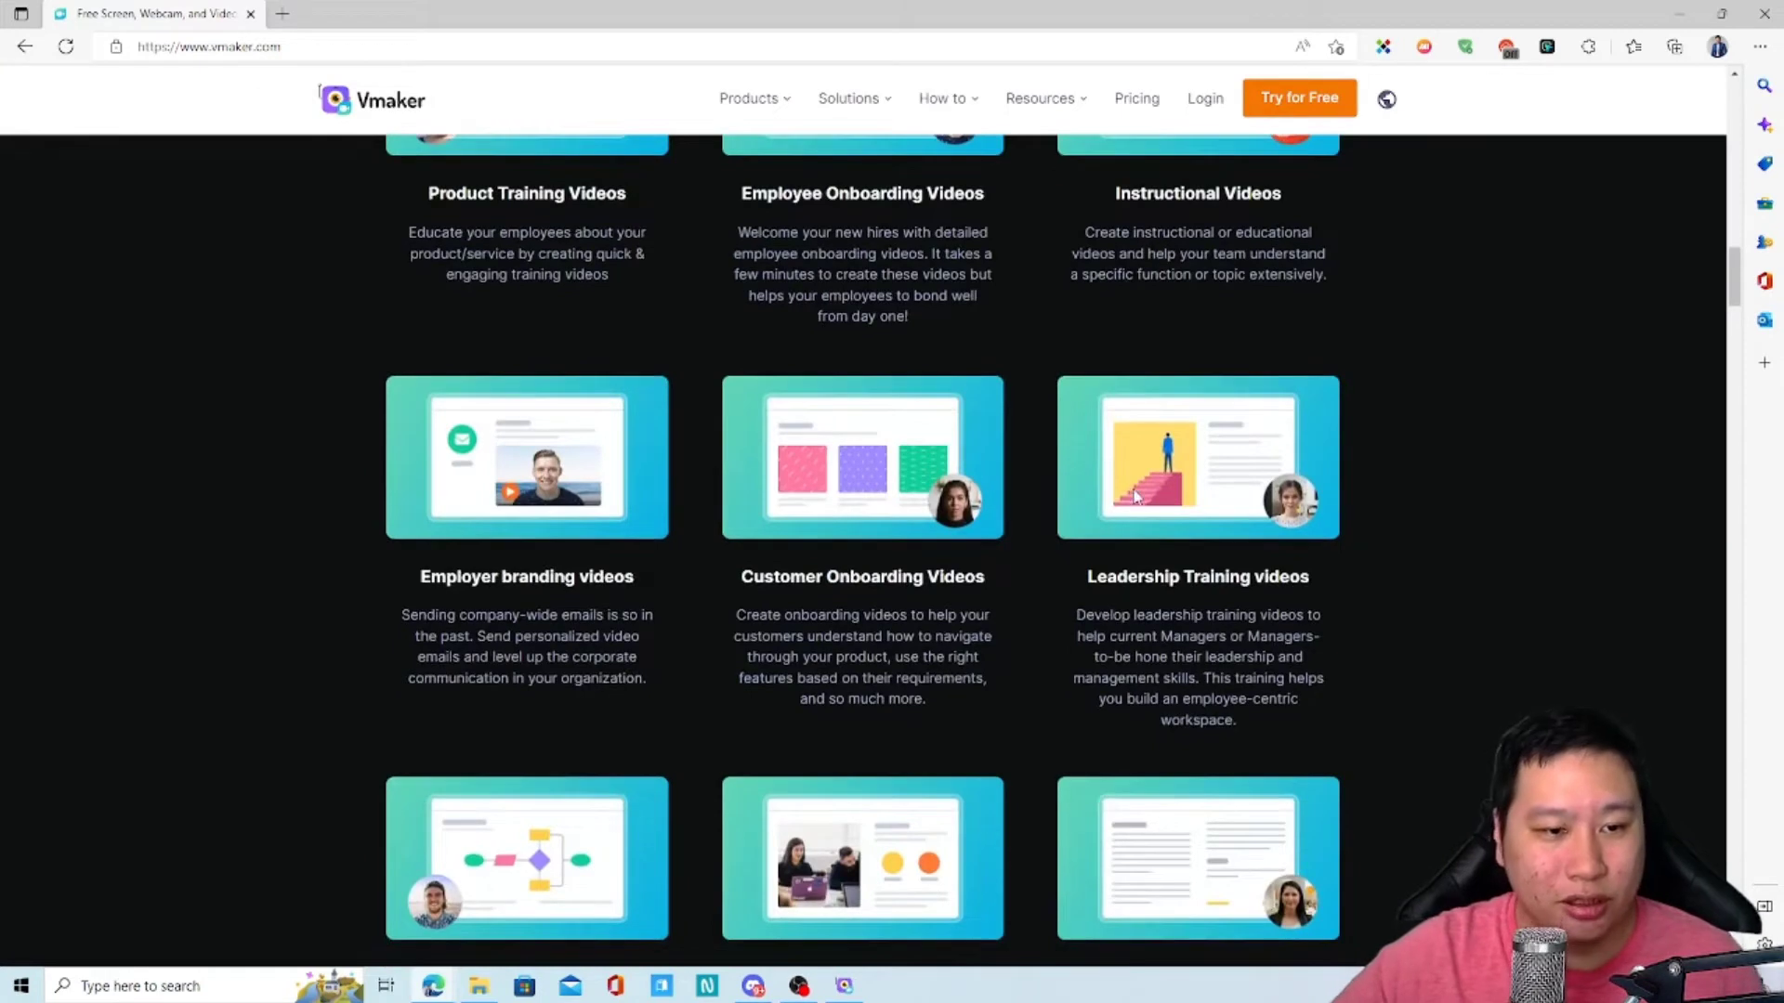
scroll(down, 3)
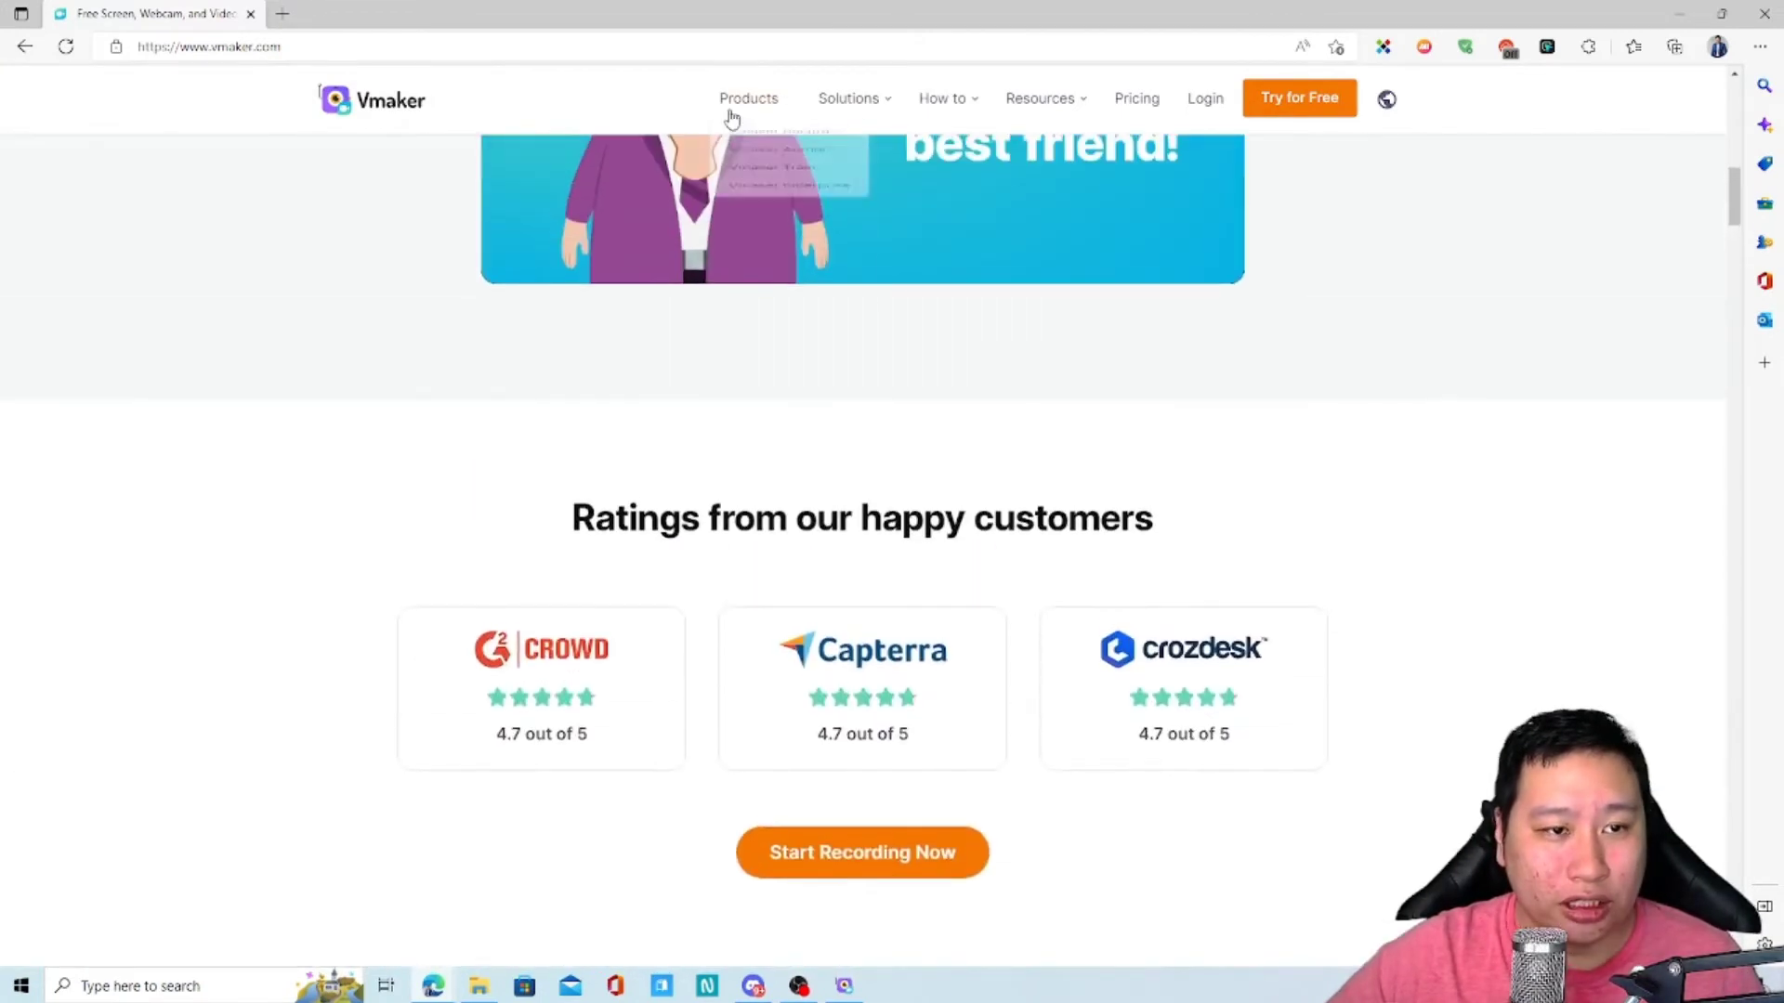
click(749, 99)
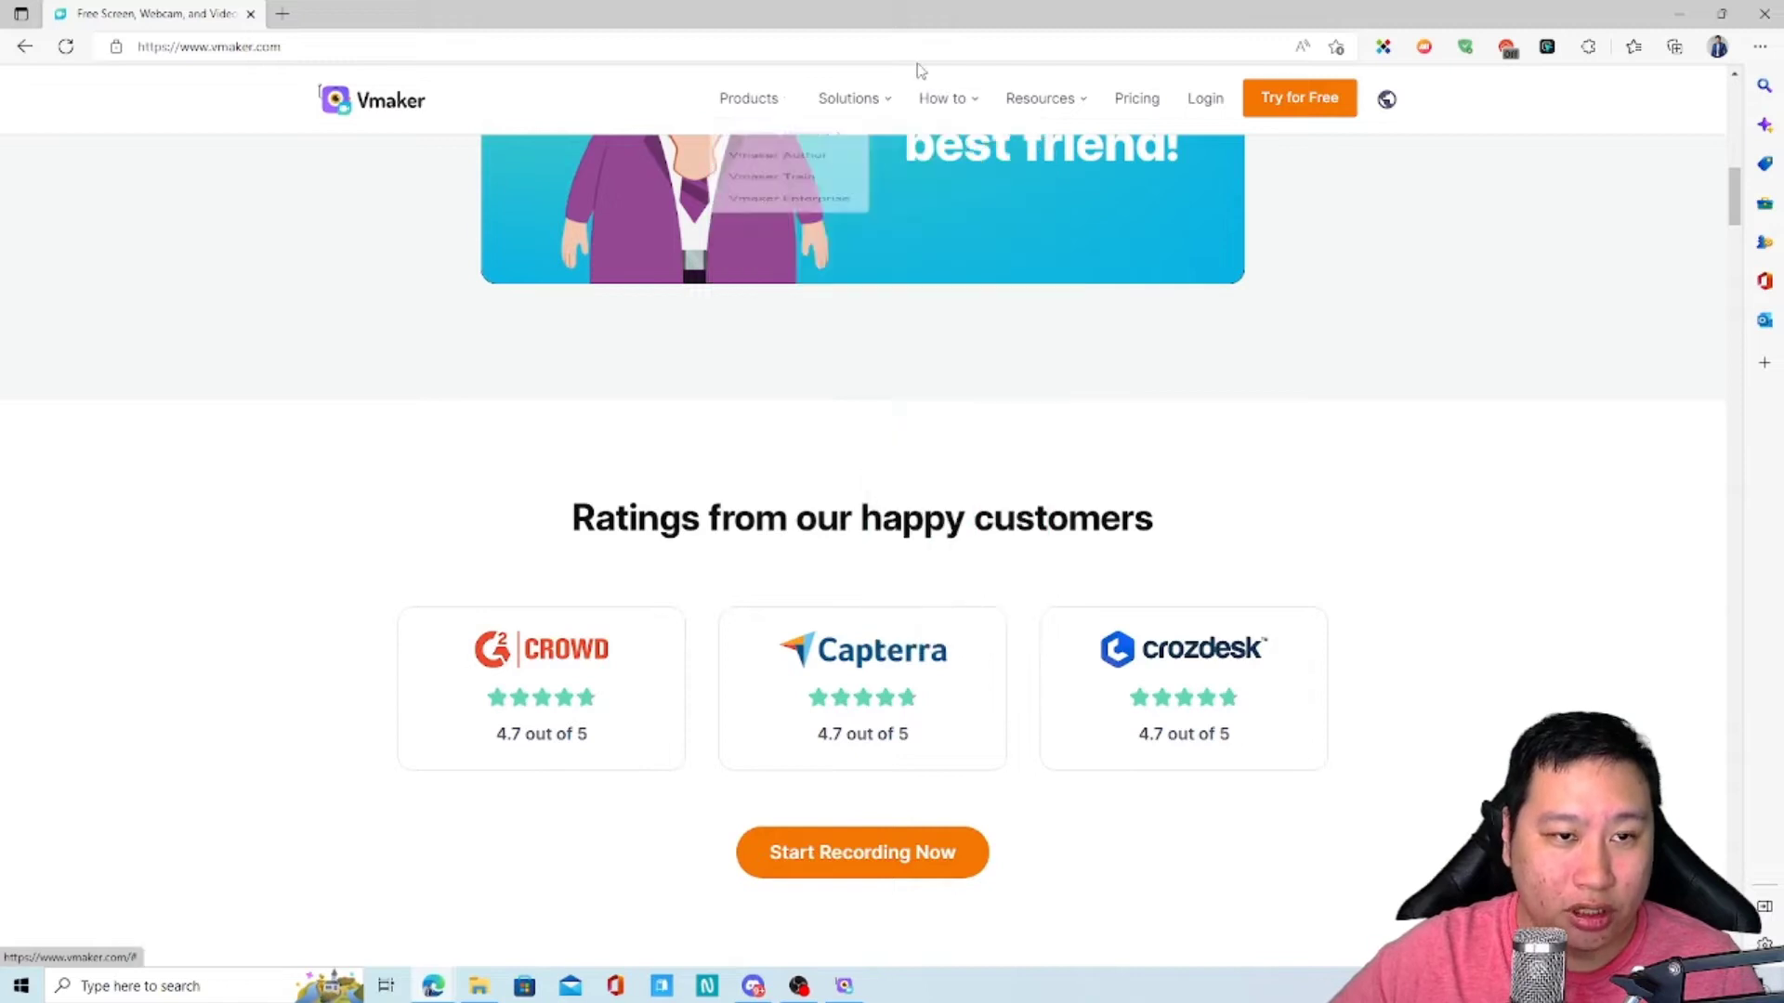
scroll(down, 3)
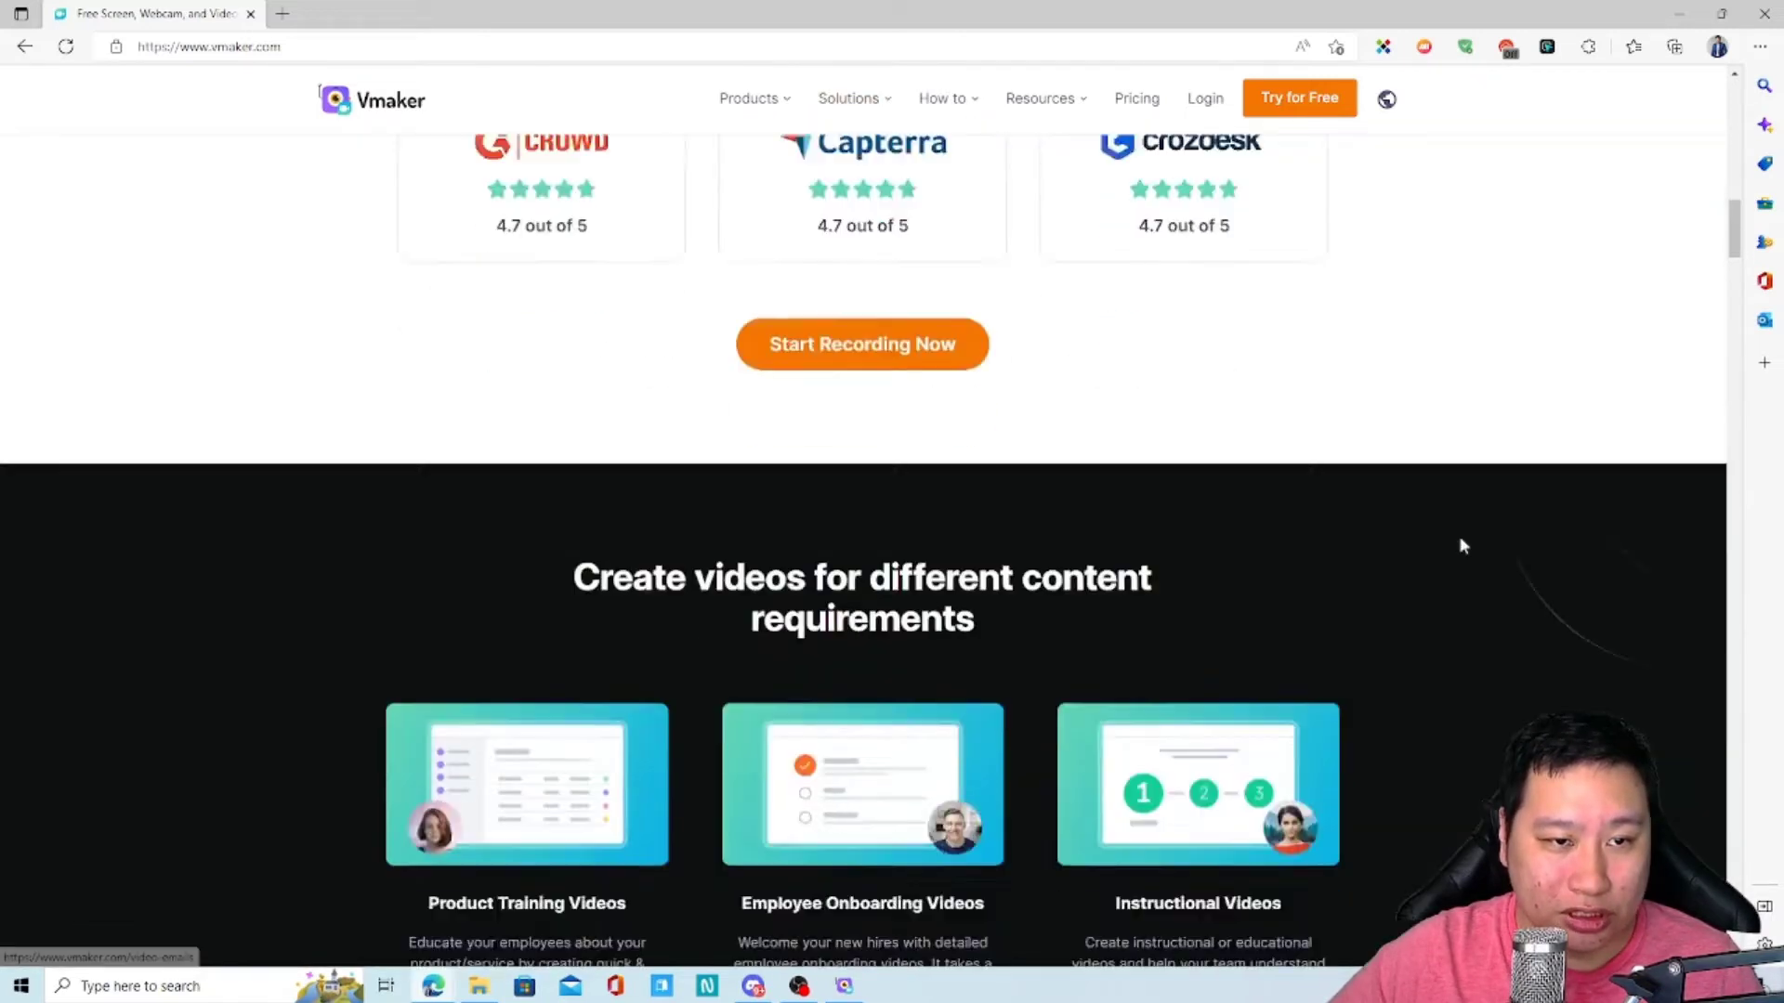
scroll(down, 3)
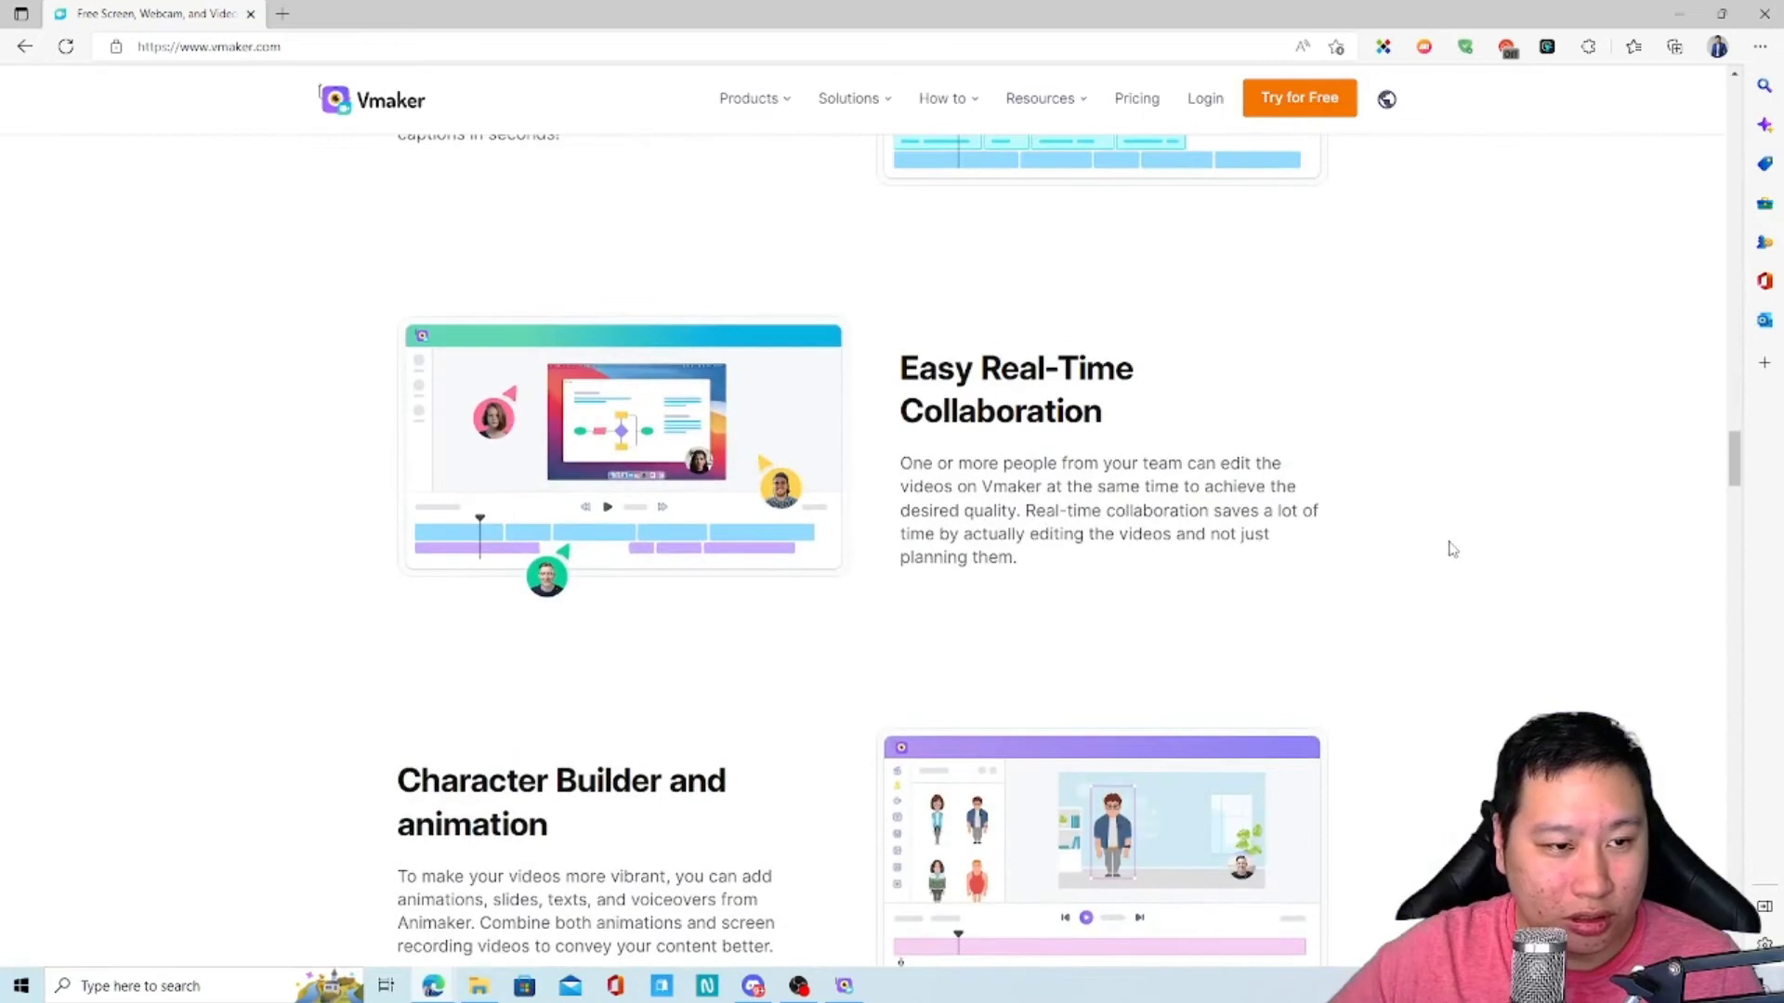
scroll(down, 3)
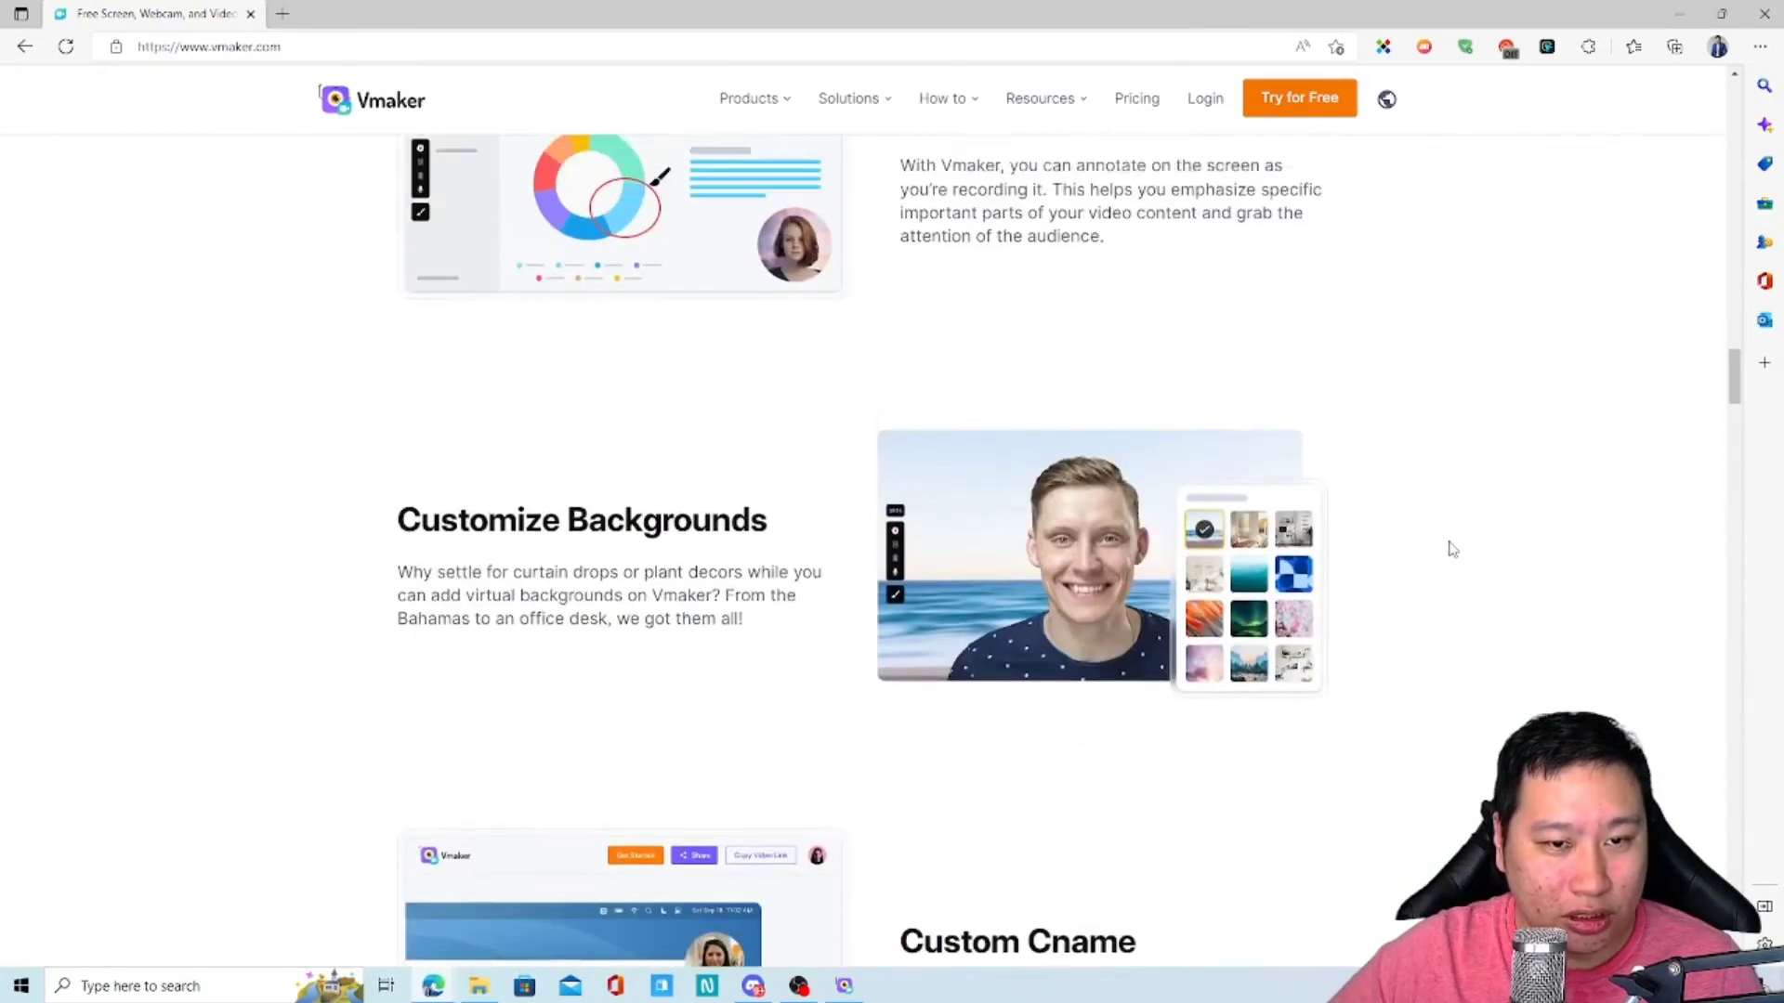
scroll(down, 3)
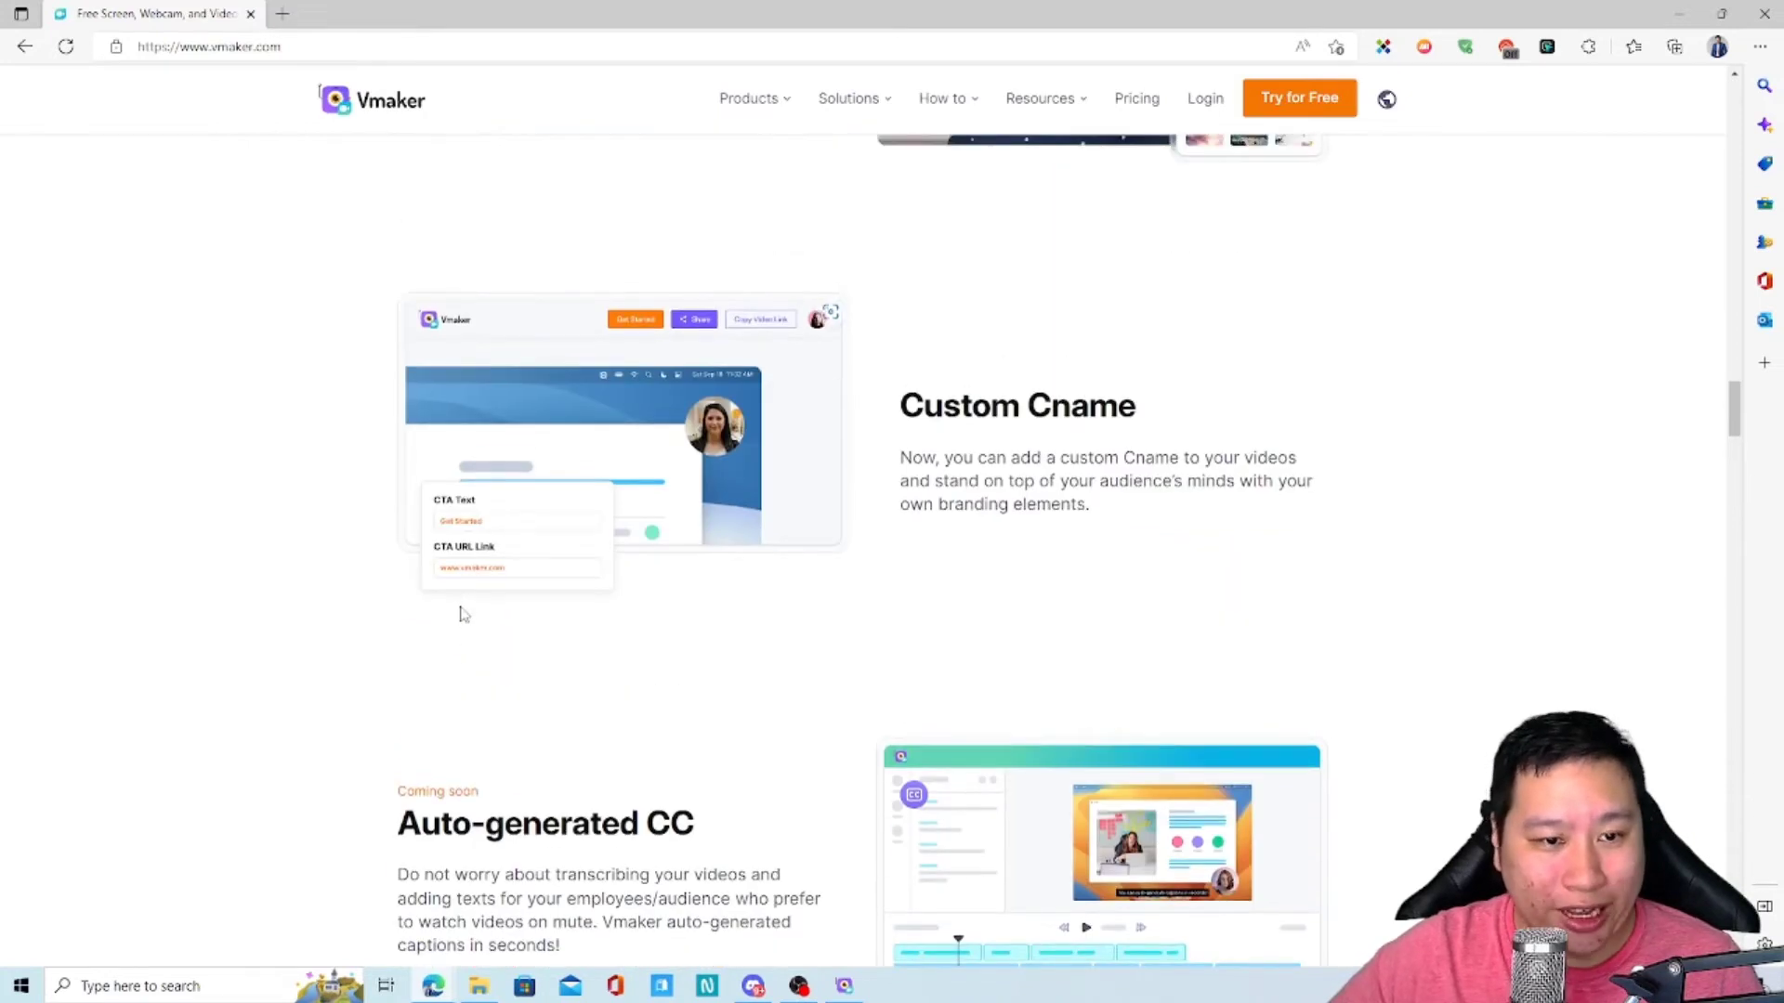
scroll(down, 3)
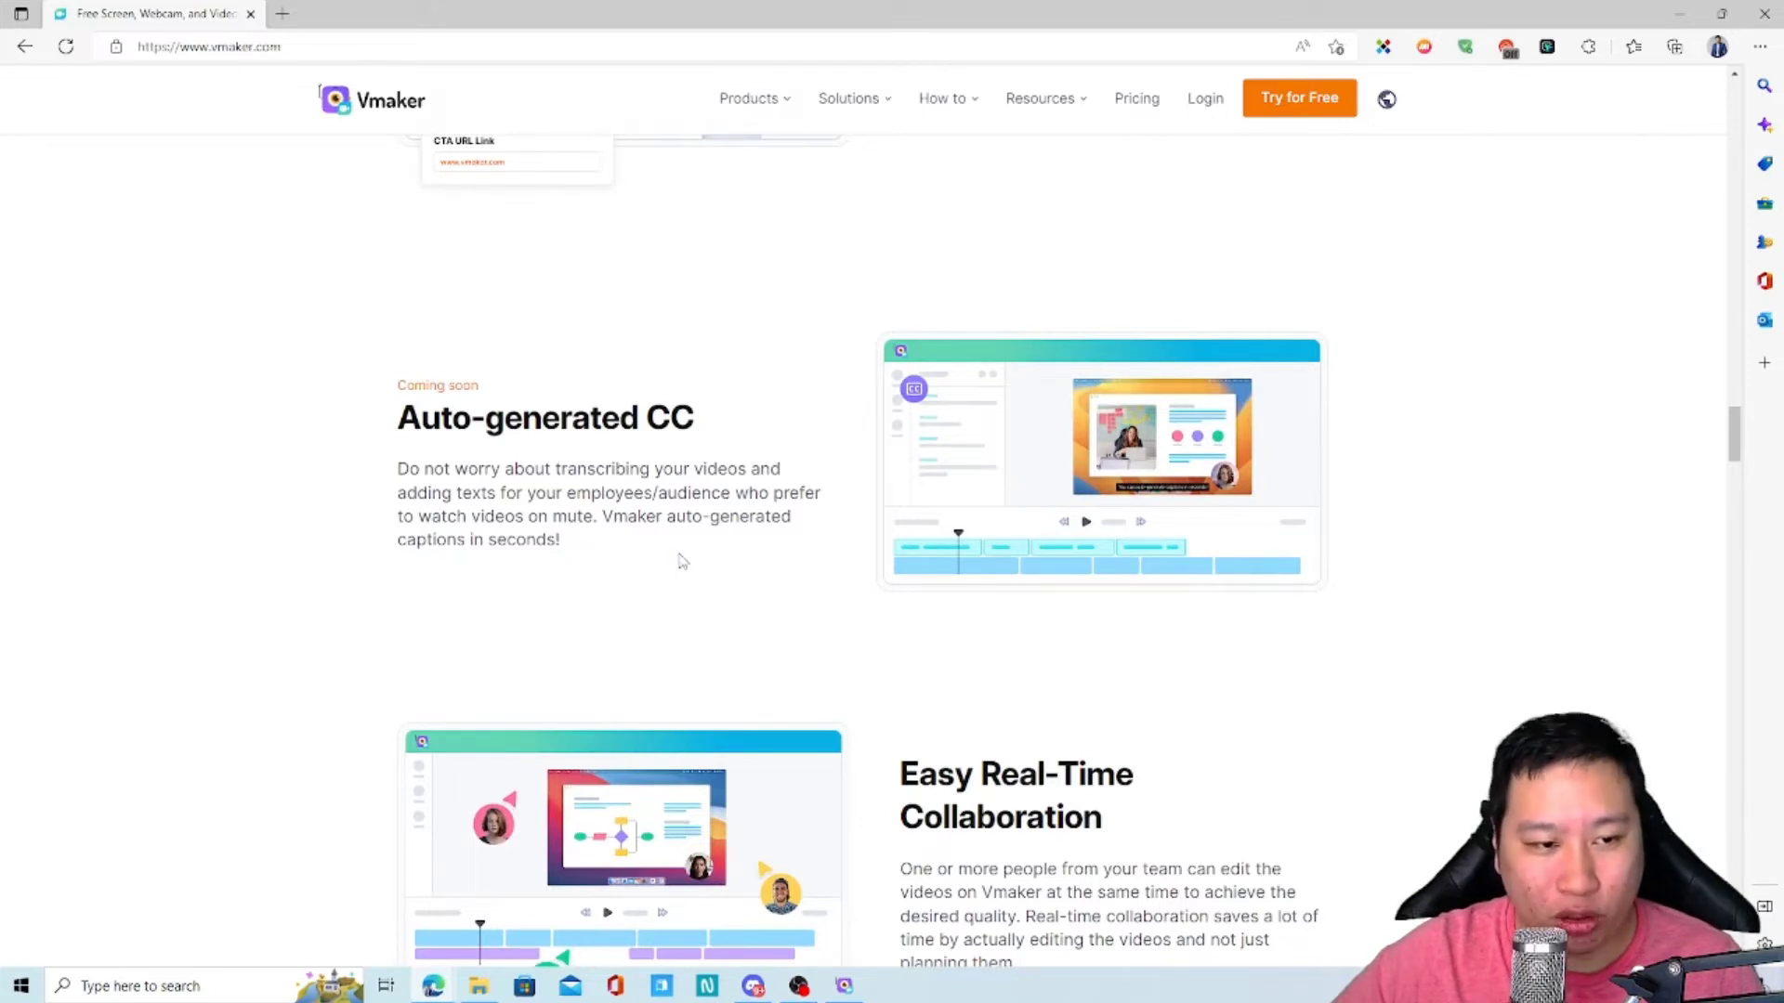
scroll(up, 3)
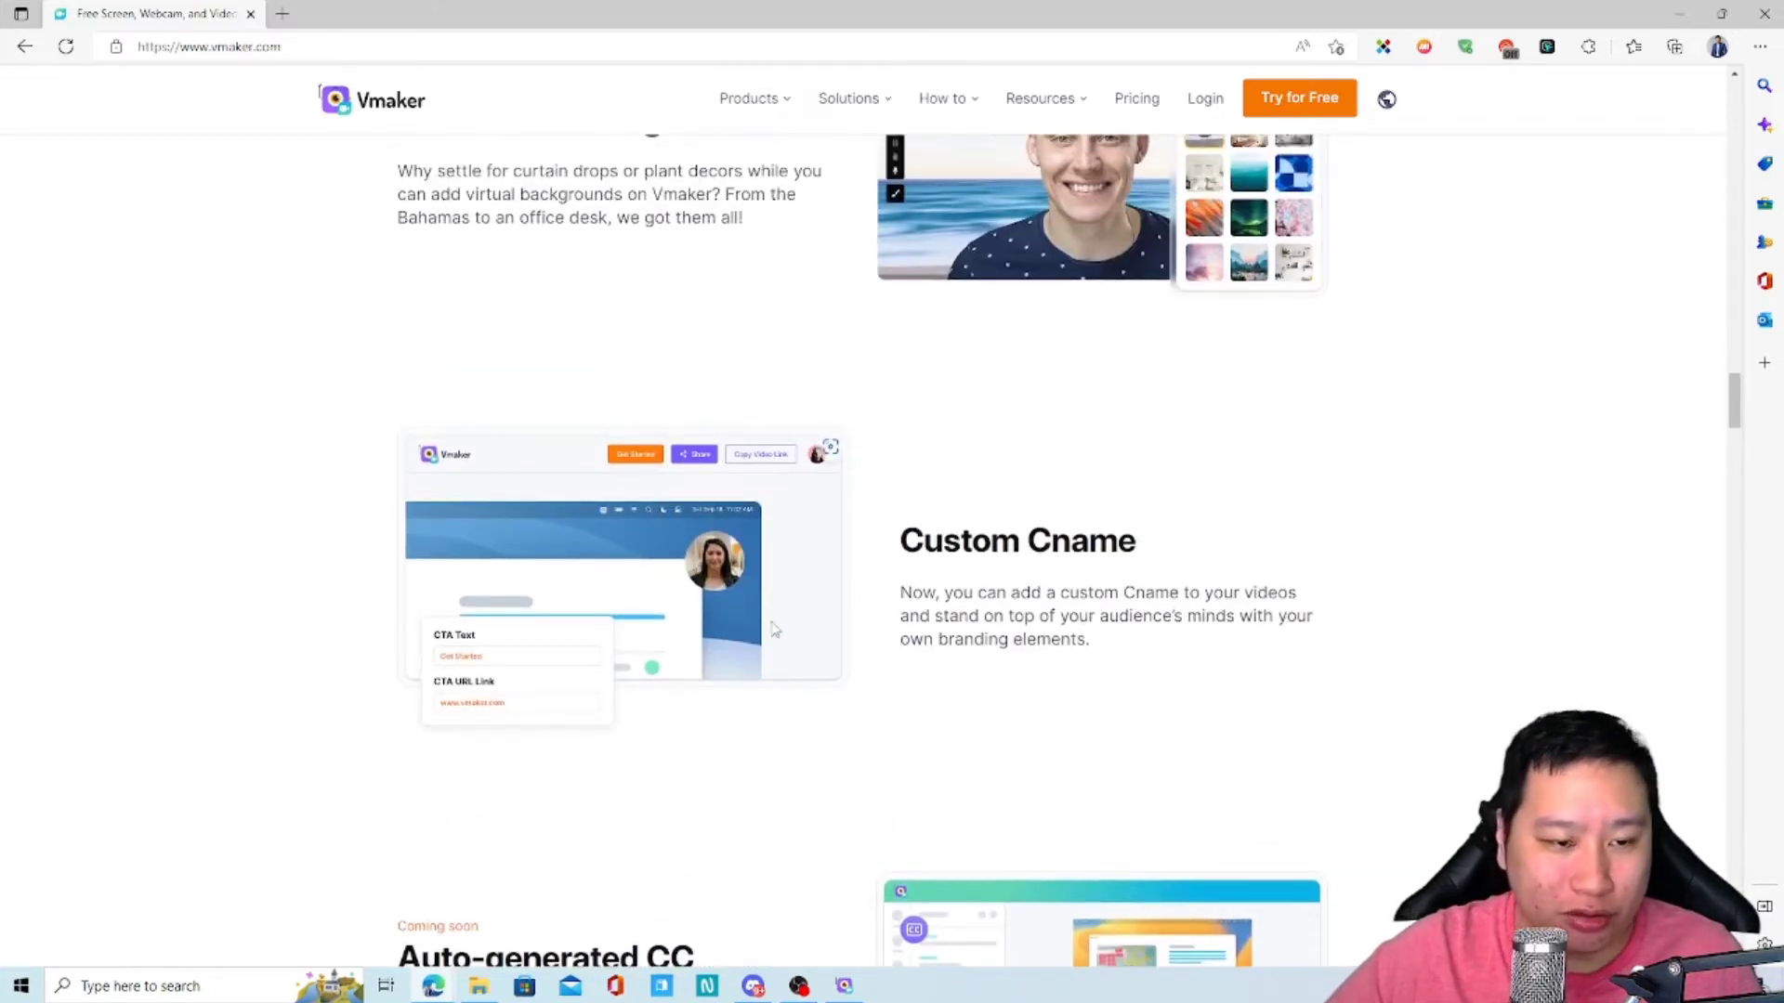
scroll(up, 3)
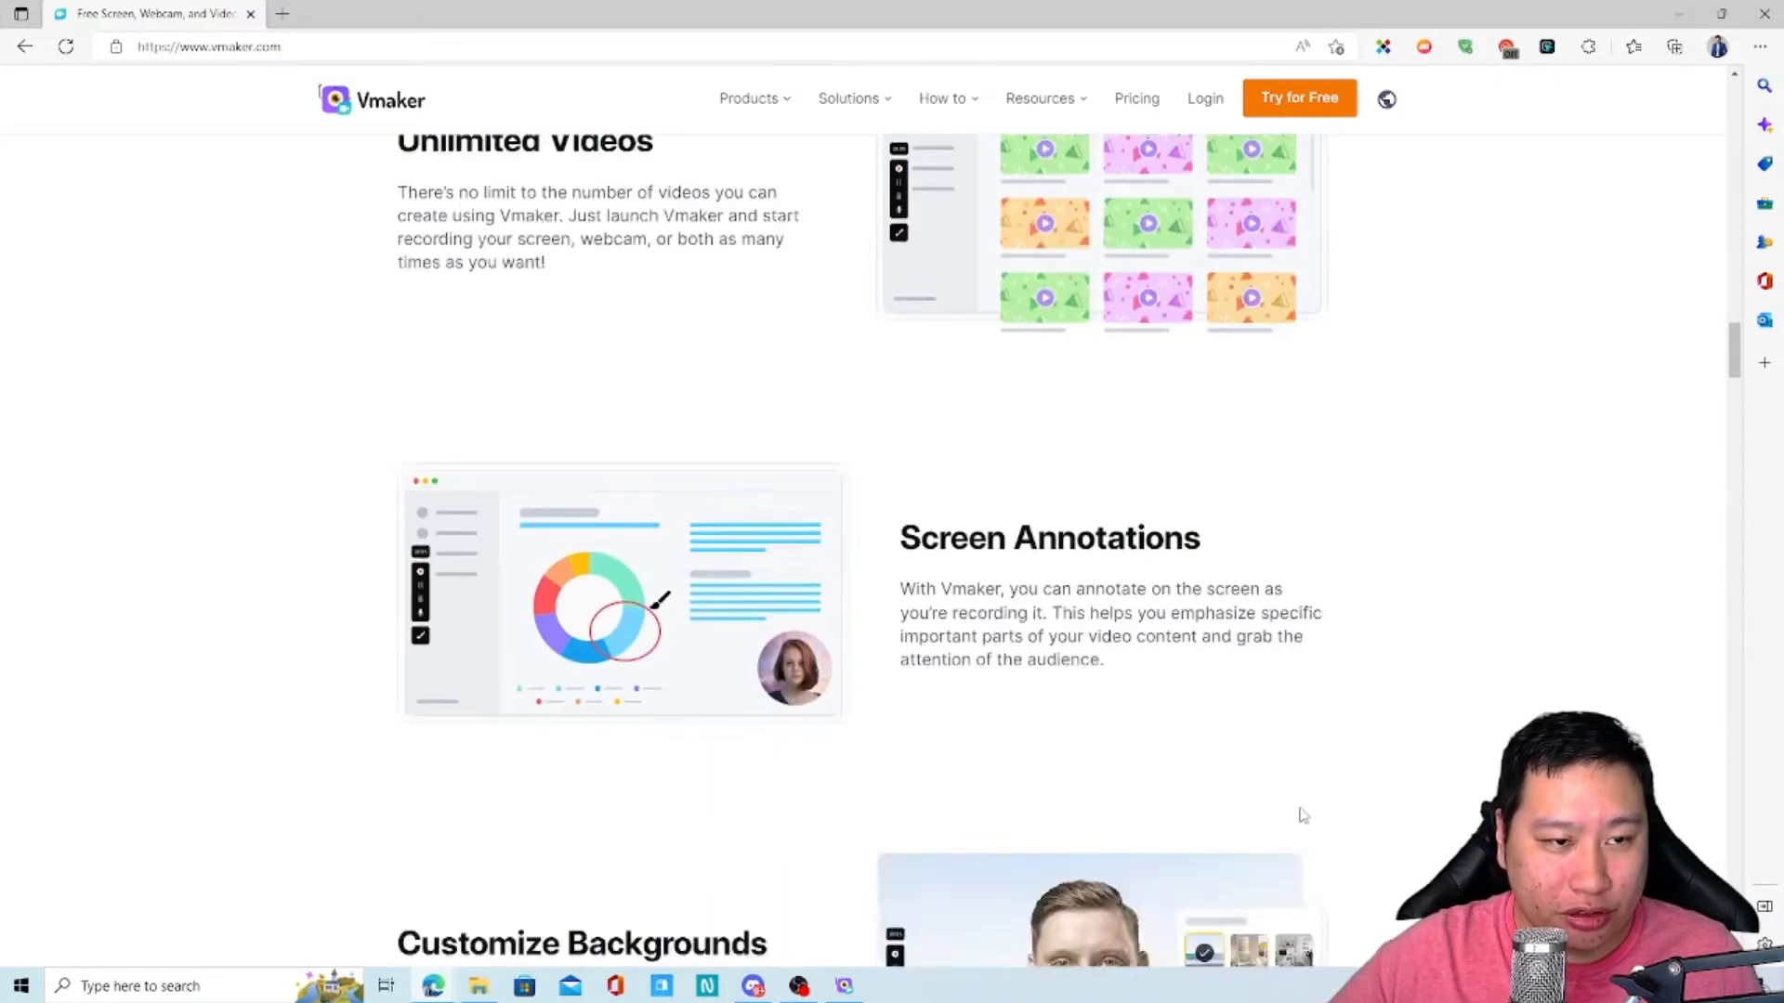
scroll(down, 3)
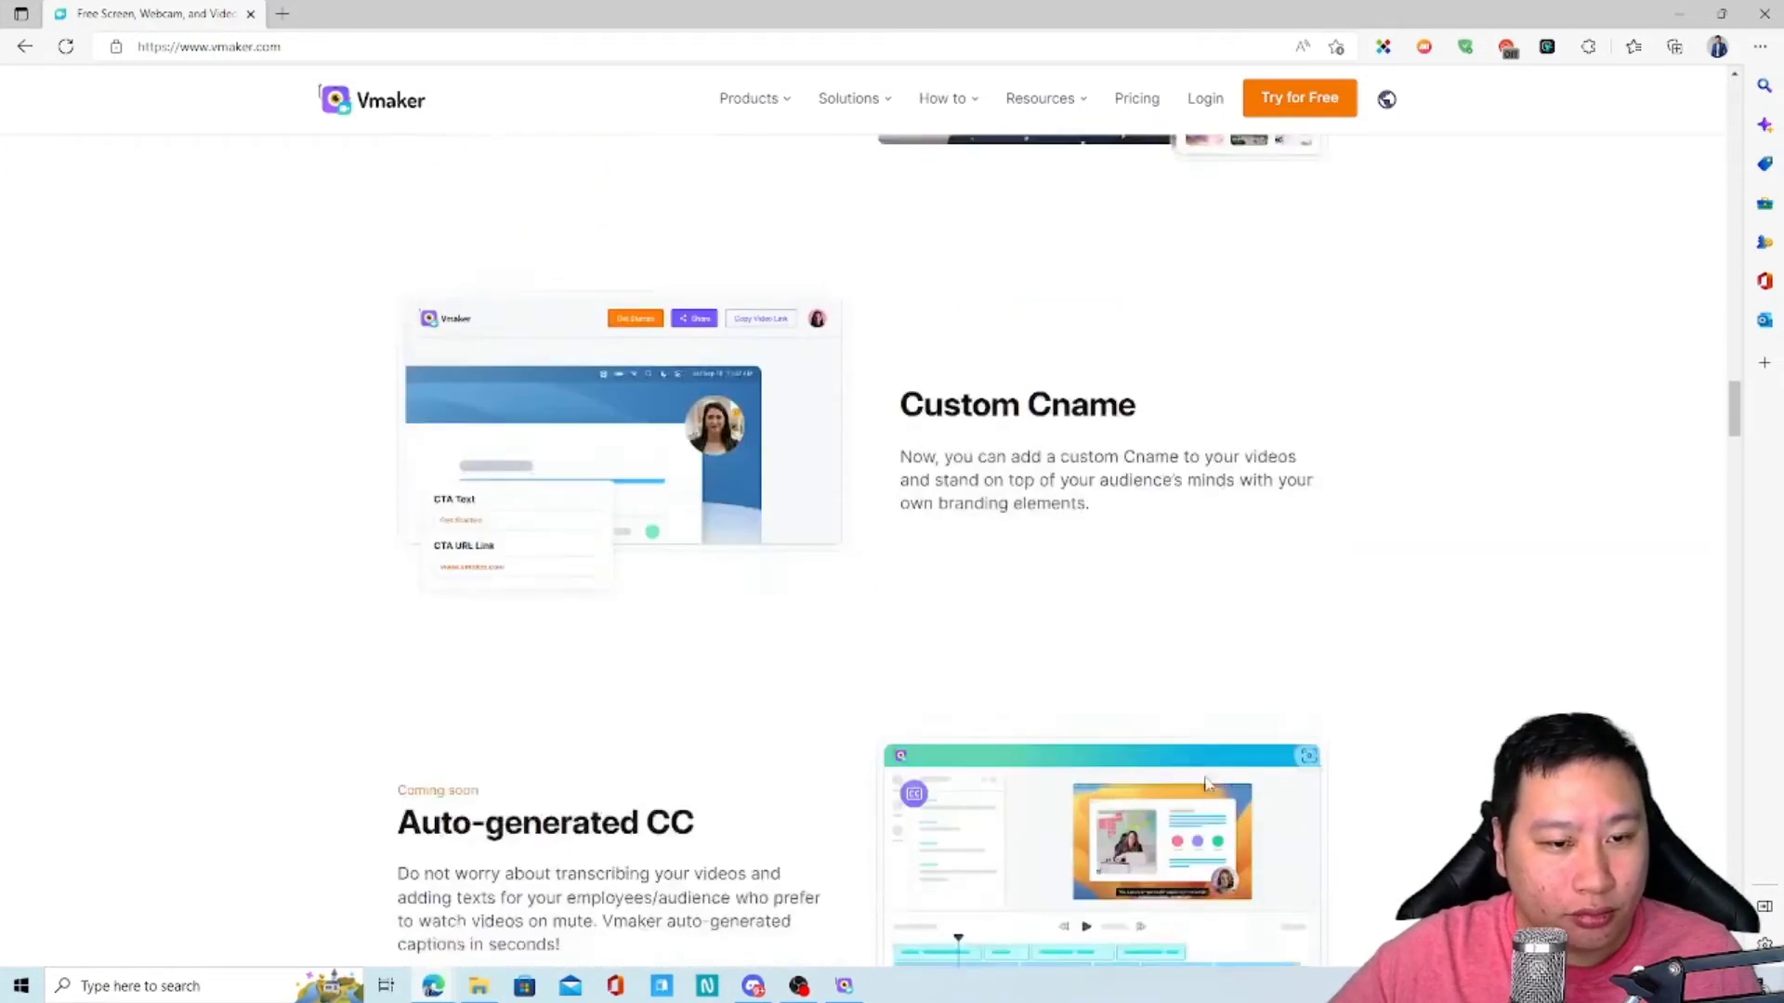
Step: Search the page for 'schedule', landing on the book-a-demo section
key(Ctrl+f)
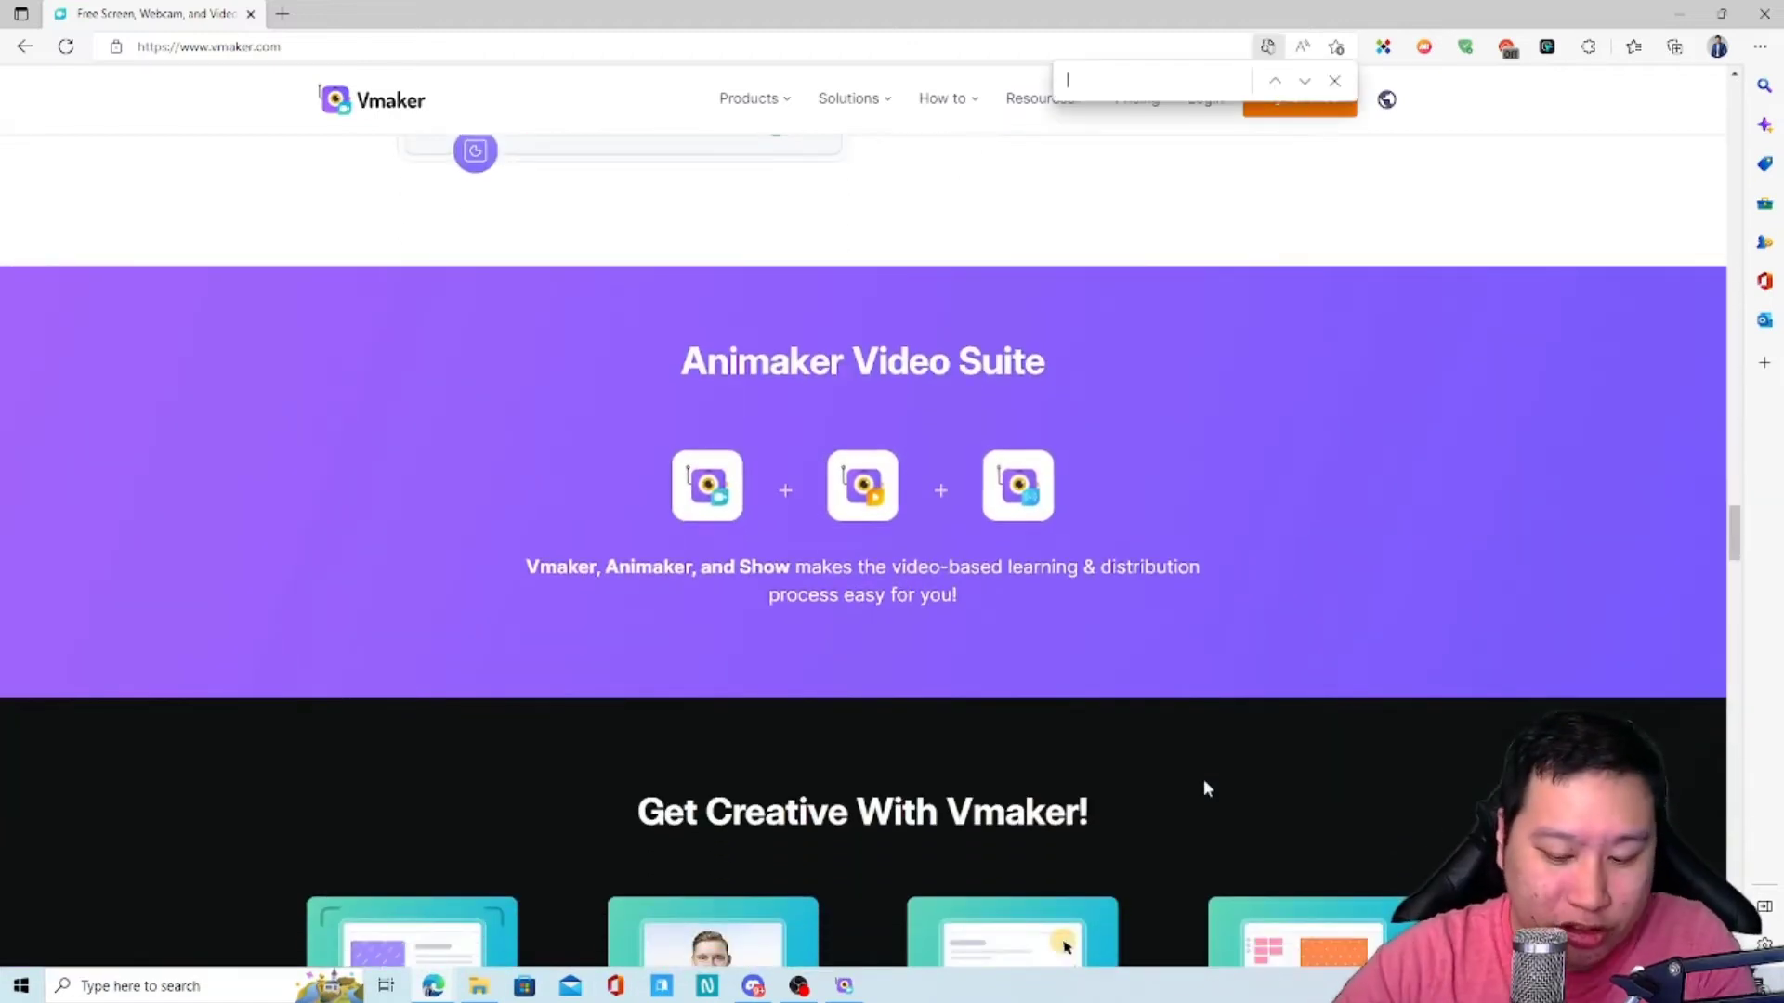
text(schedule)
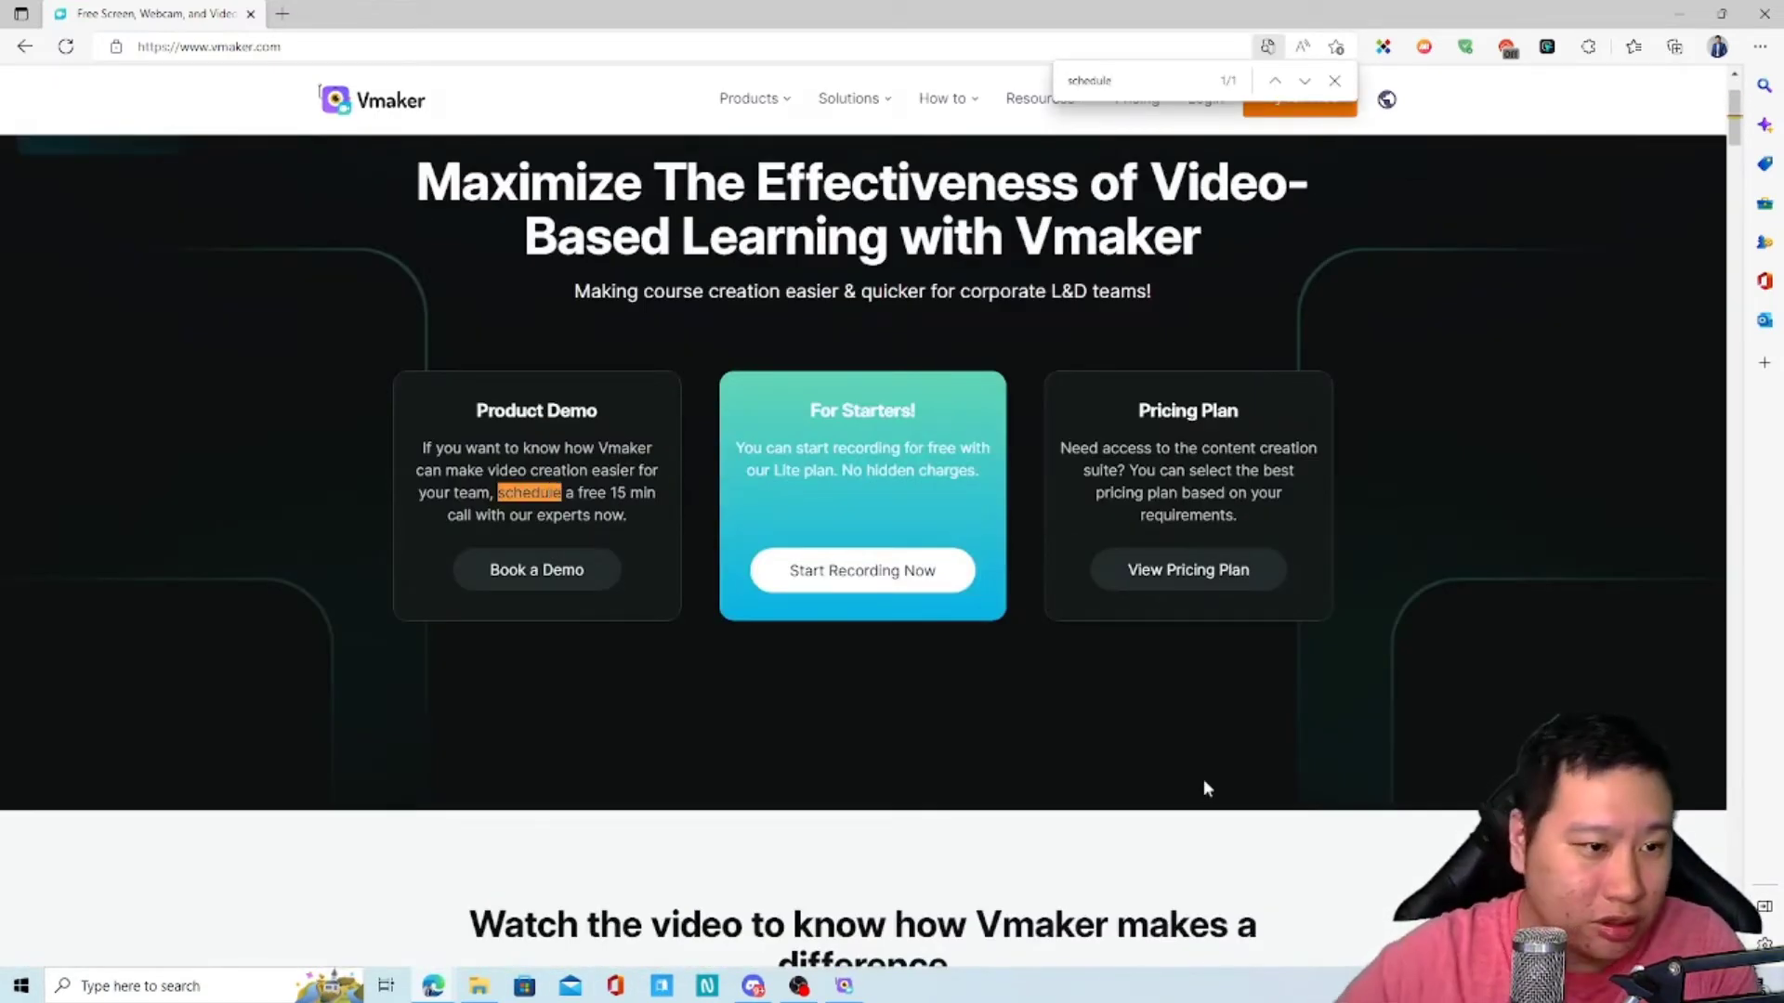
click(1334, 80)
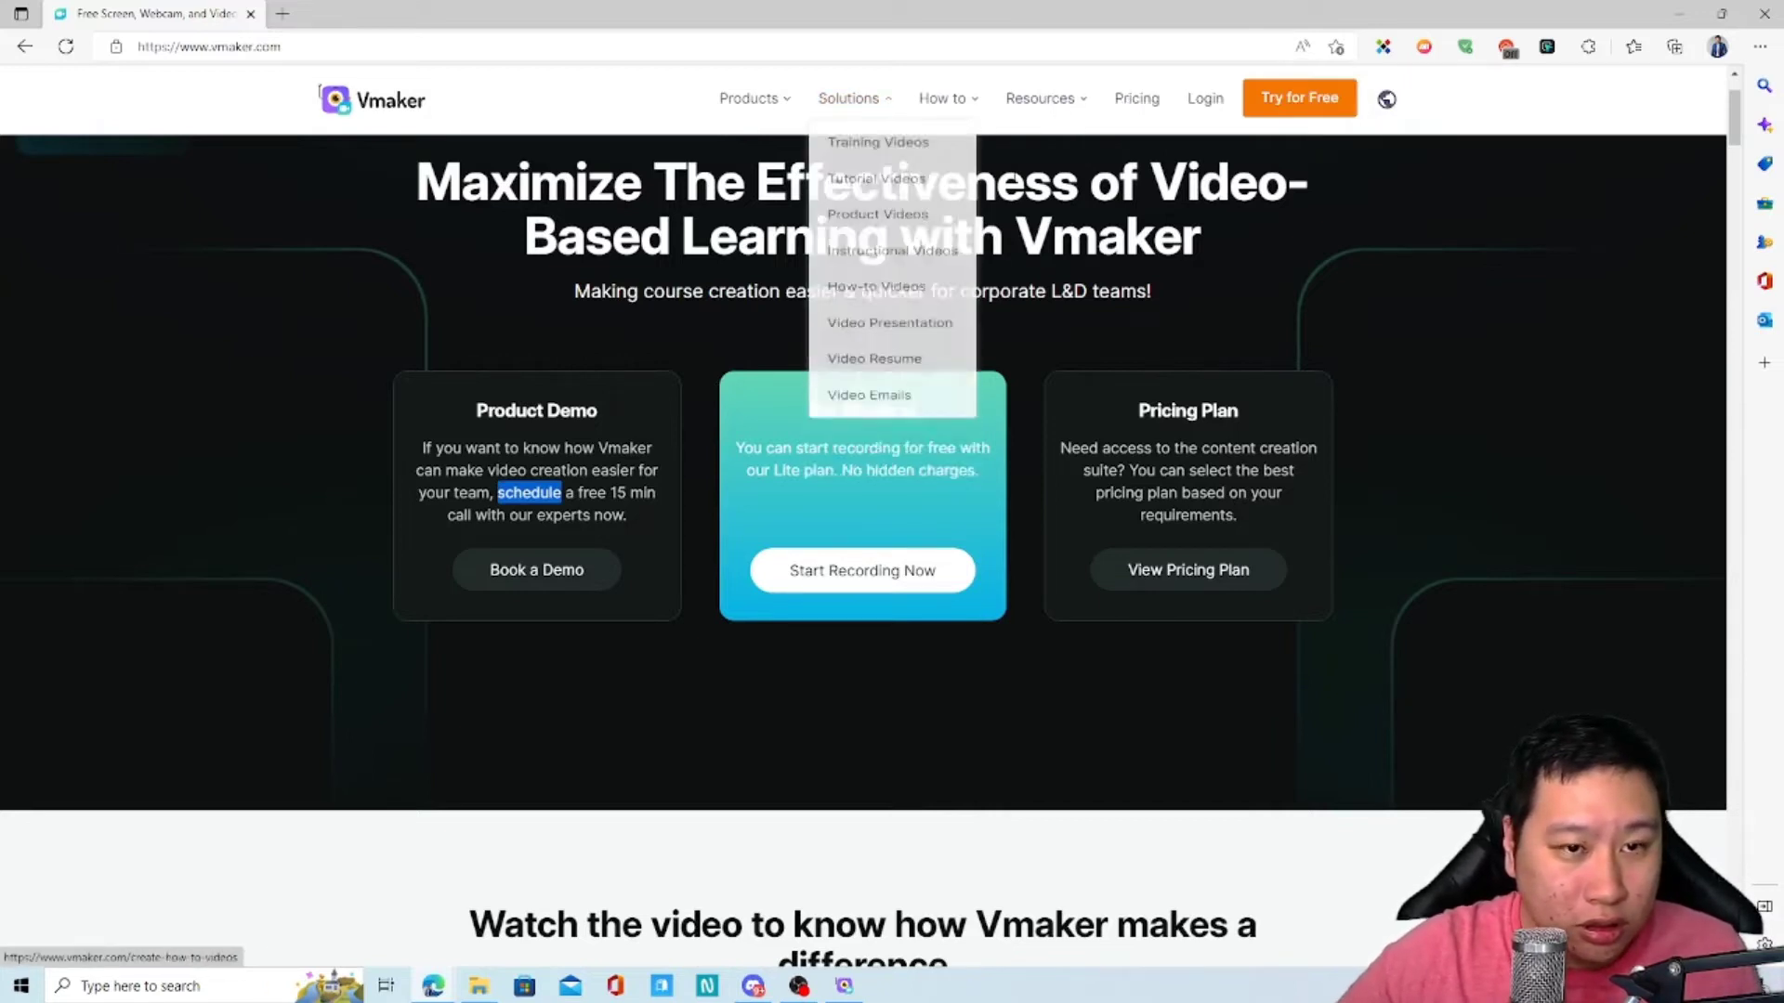
Step: Browse the How to and Resources menus and go to Resources > Features
click(942, 98)
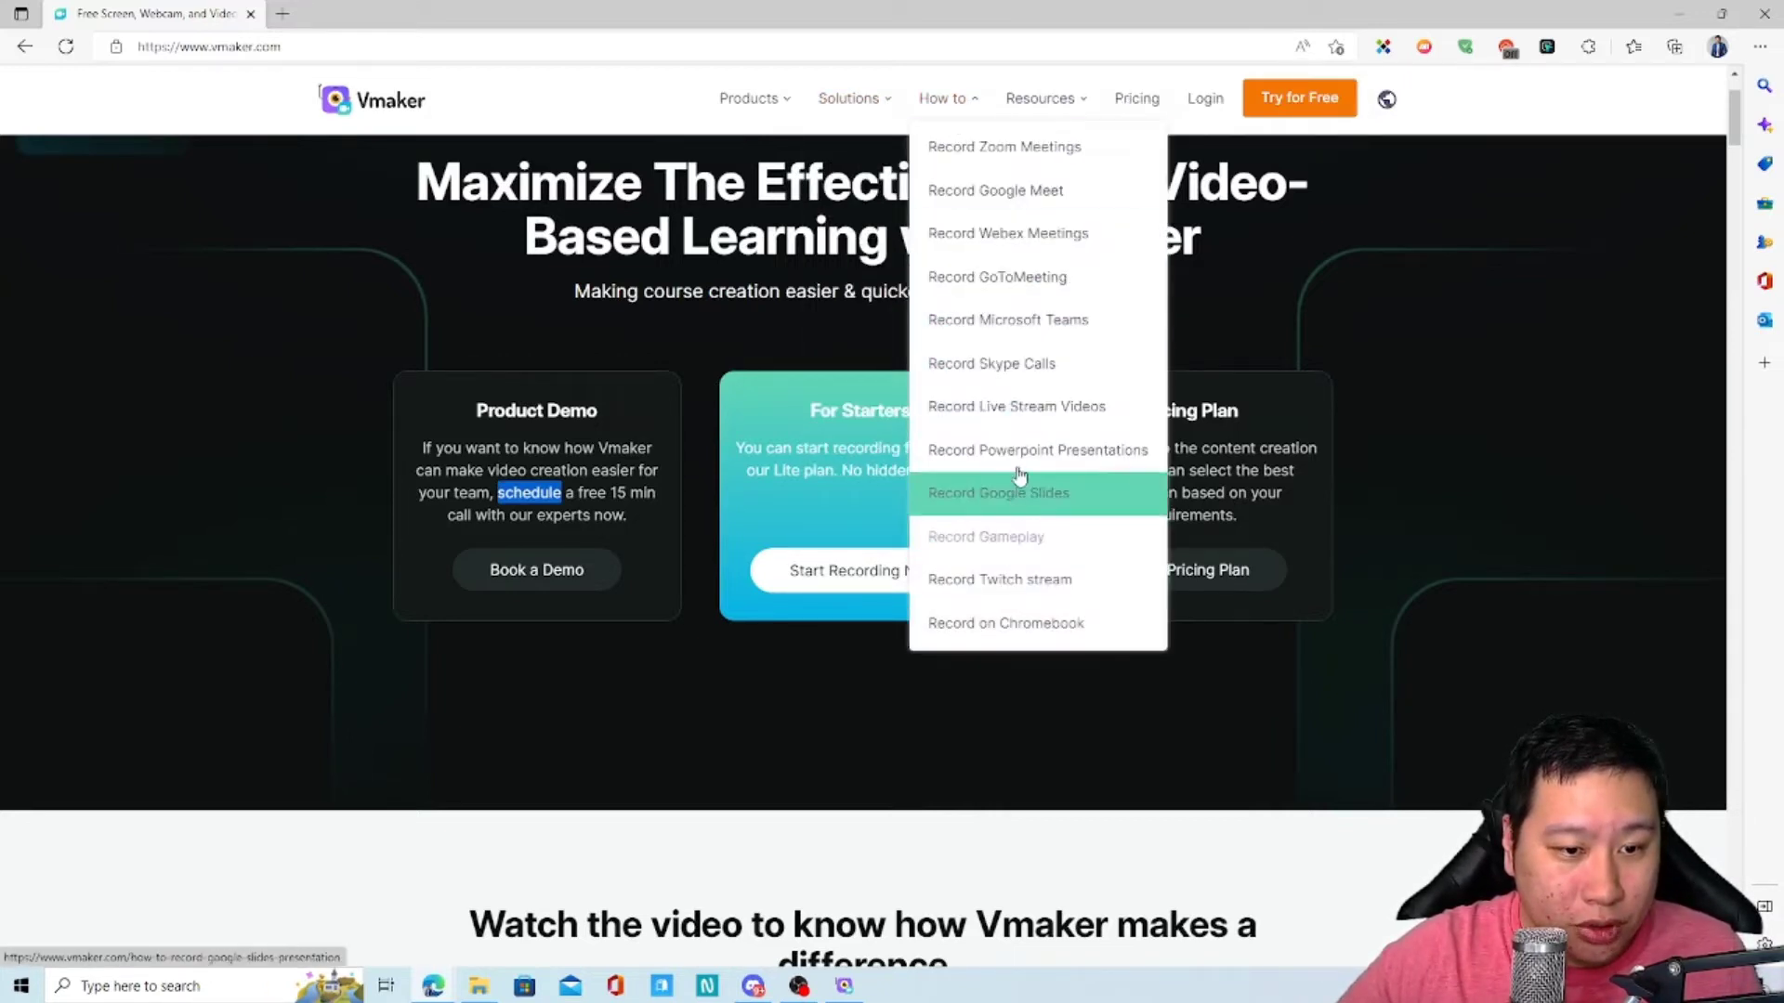
click(1041, 99)
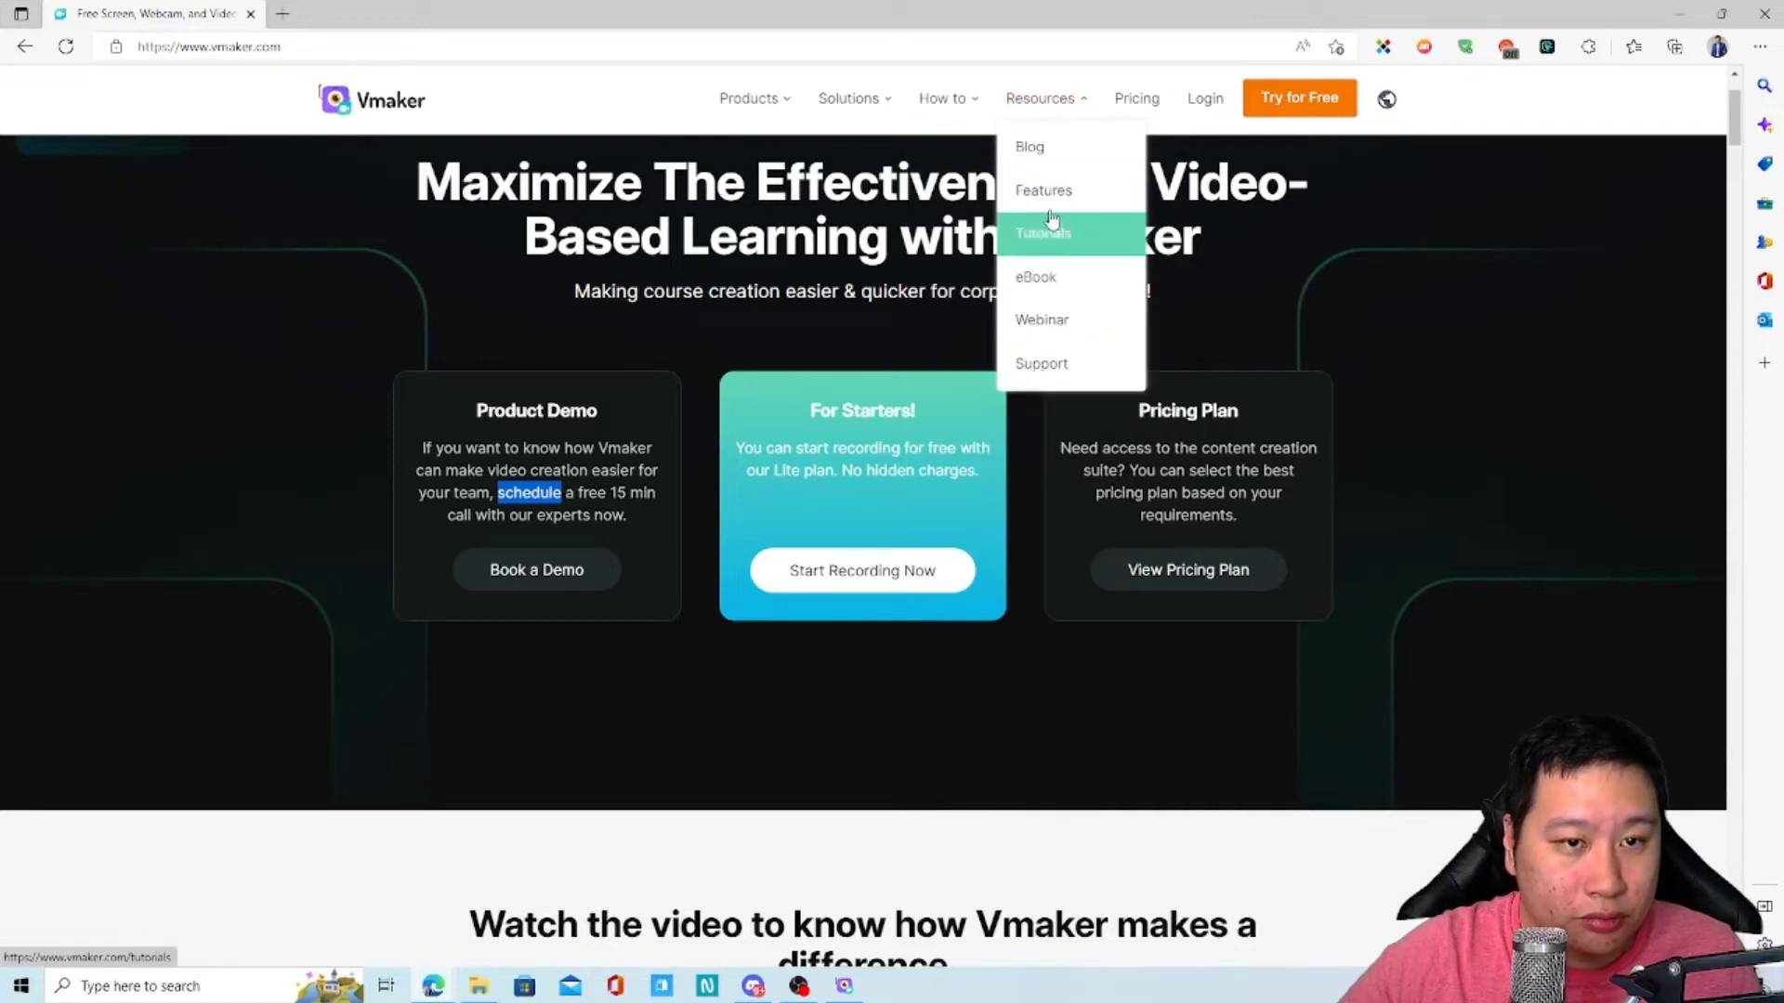
click(1043, 190)
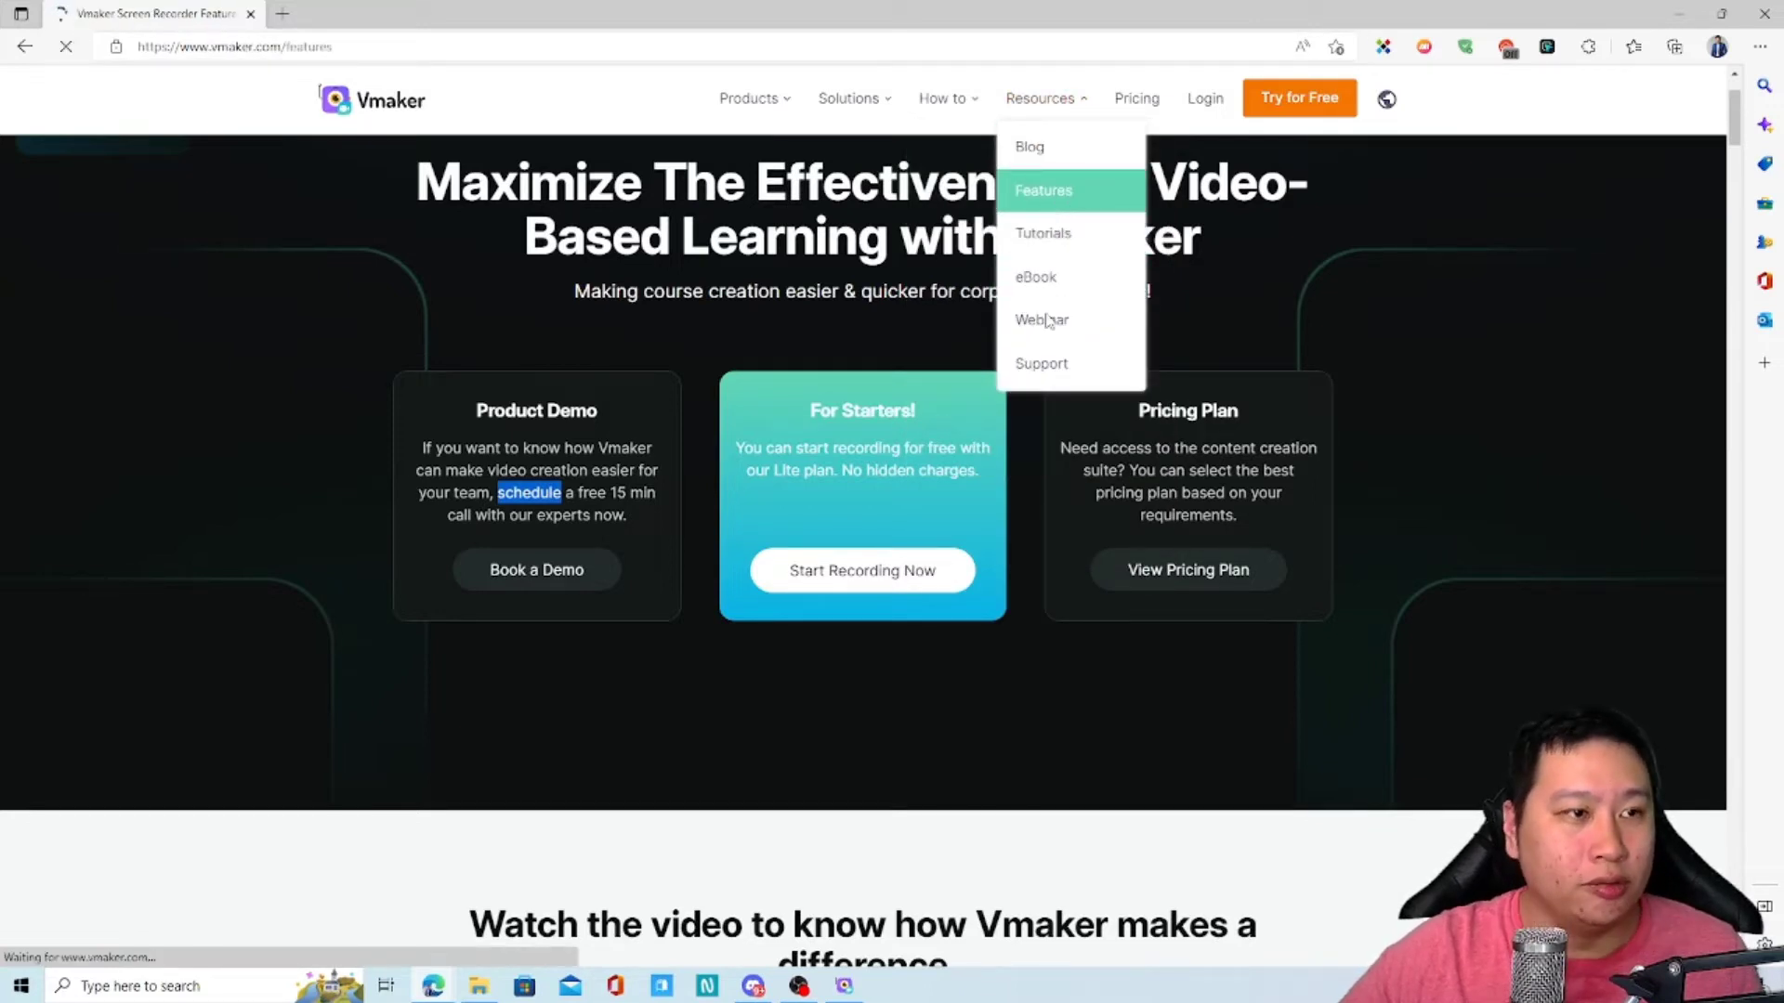
click(1043, 190)
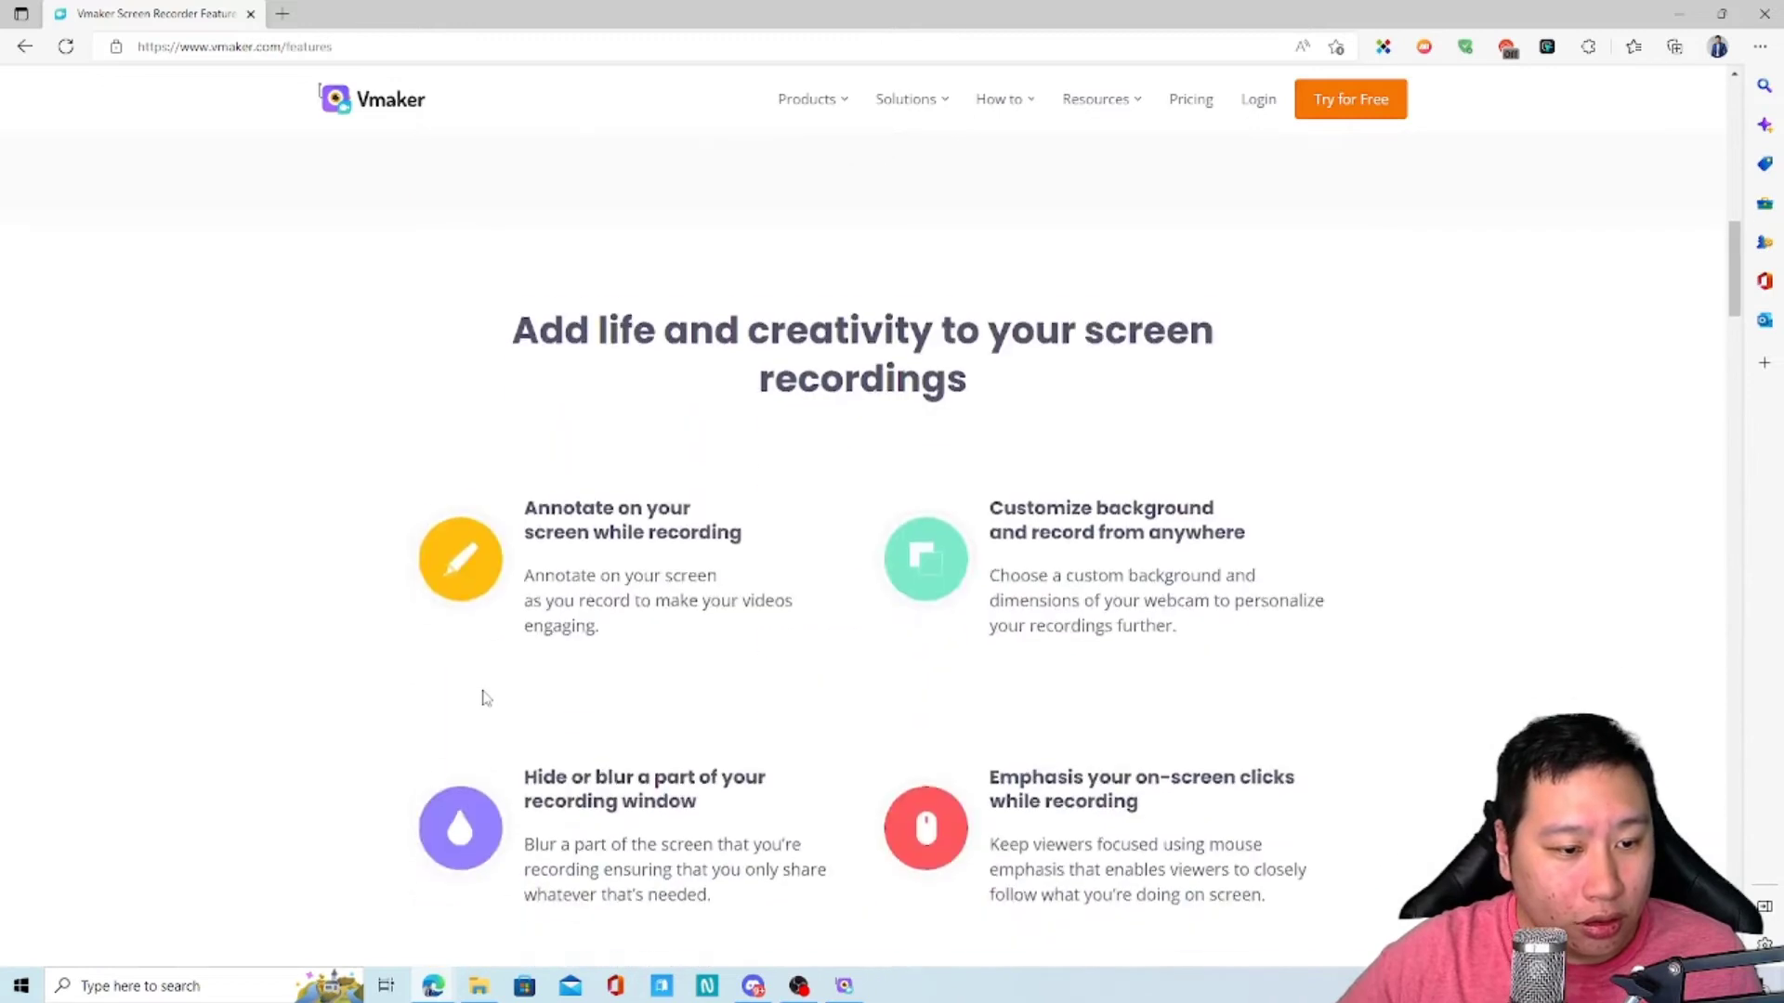
scroll(down, 3)
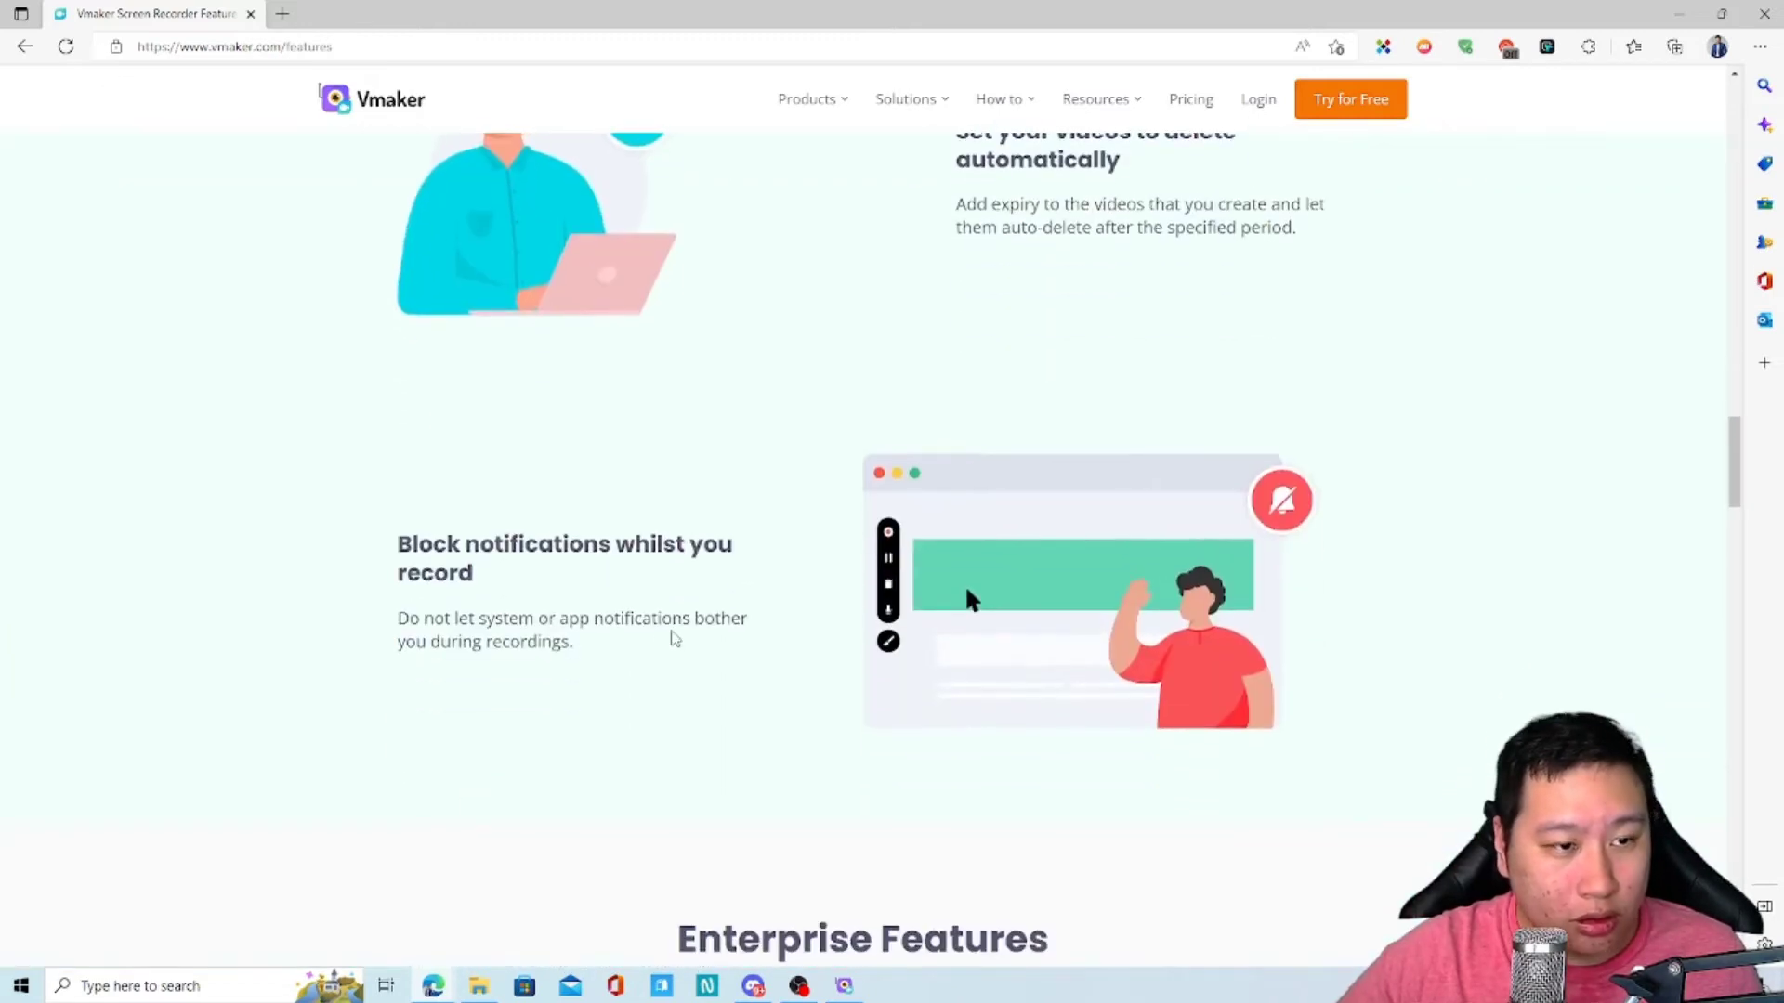
scroll(down, 3)
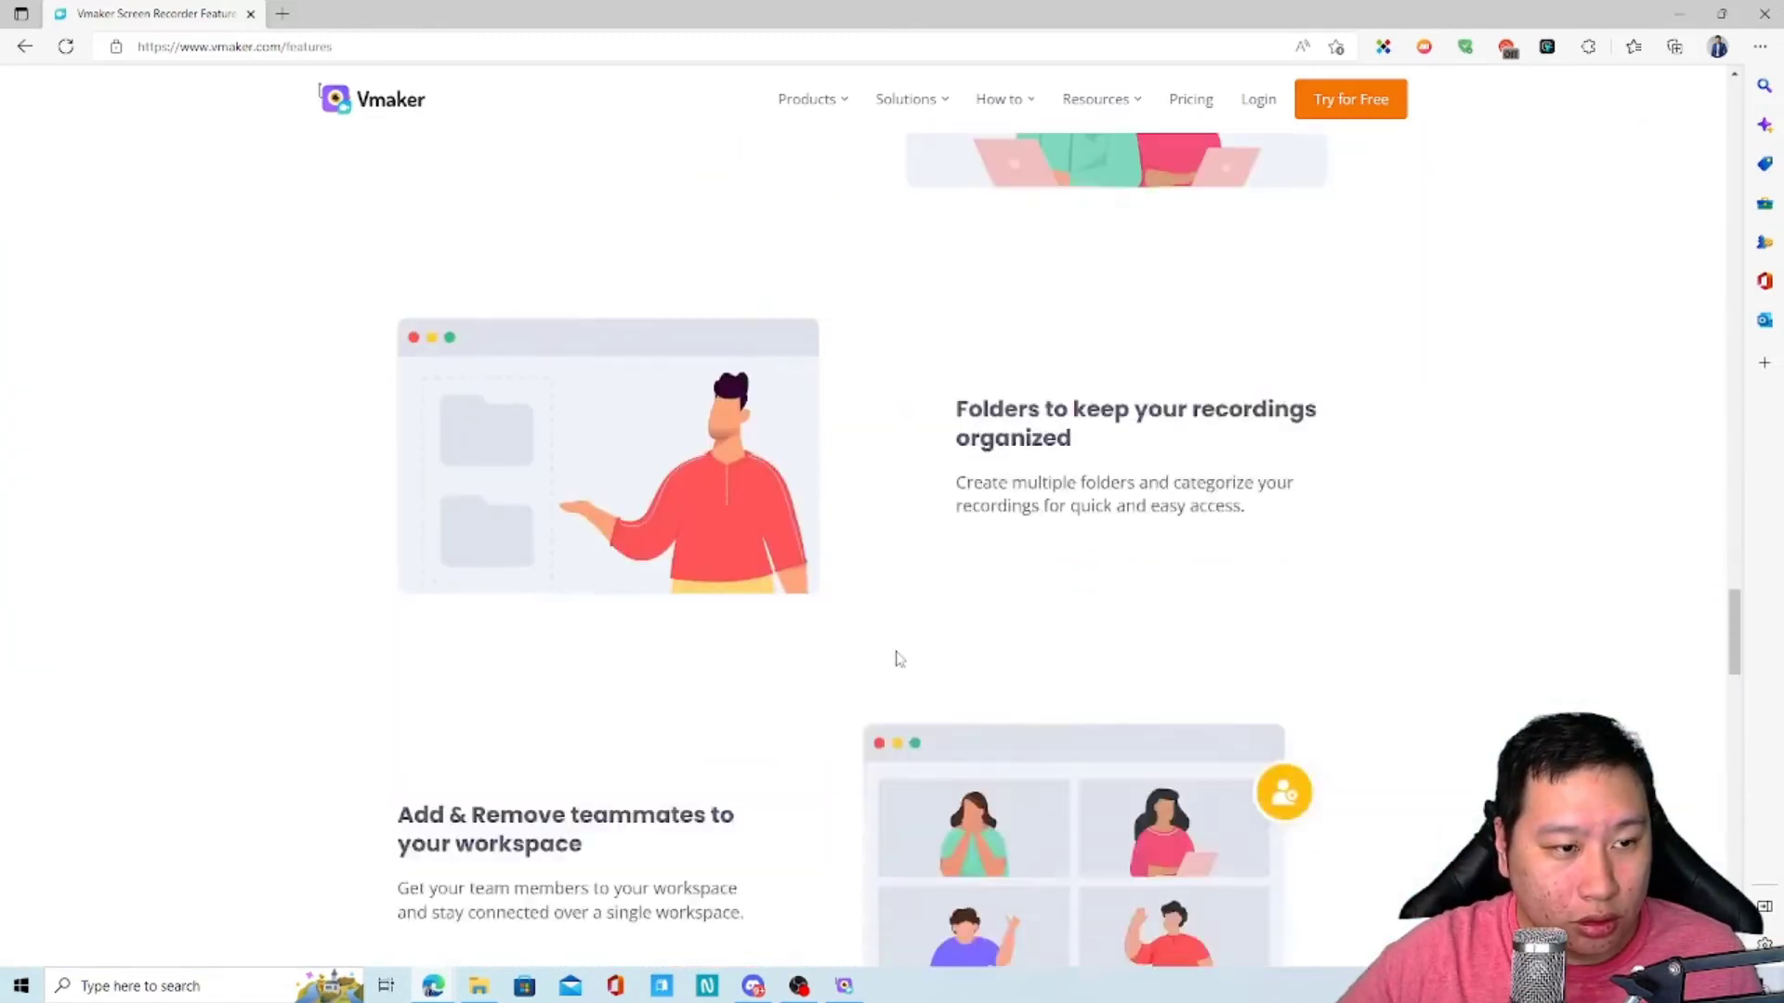
scroll(down, 3)
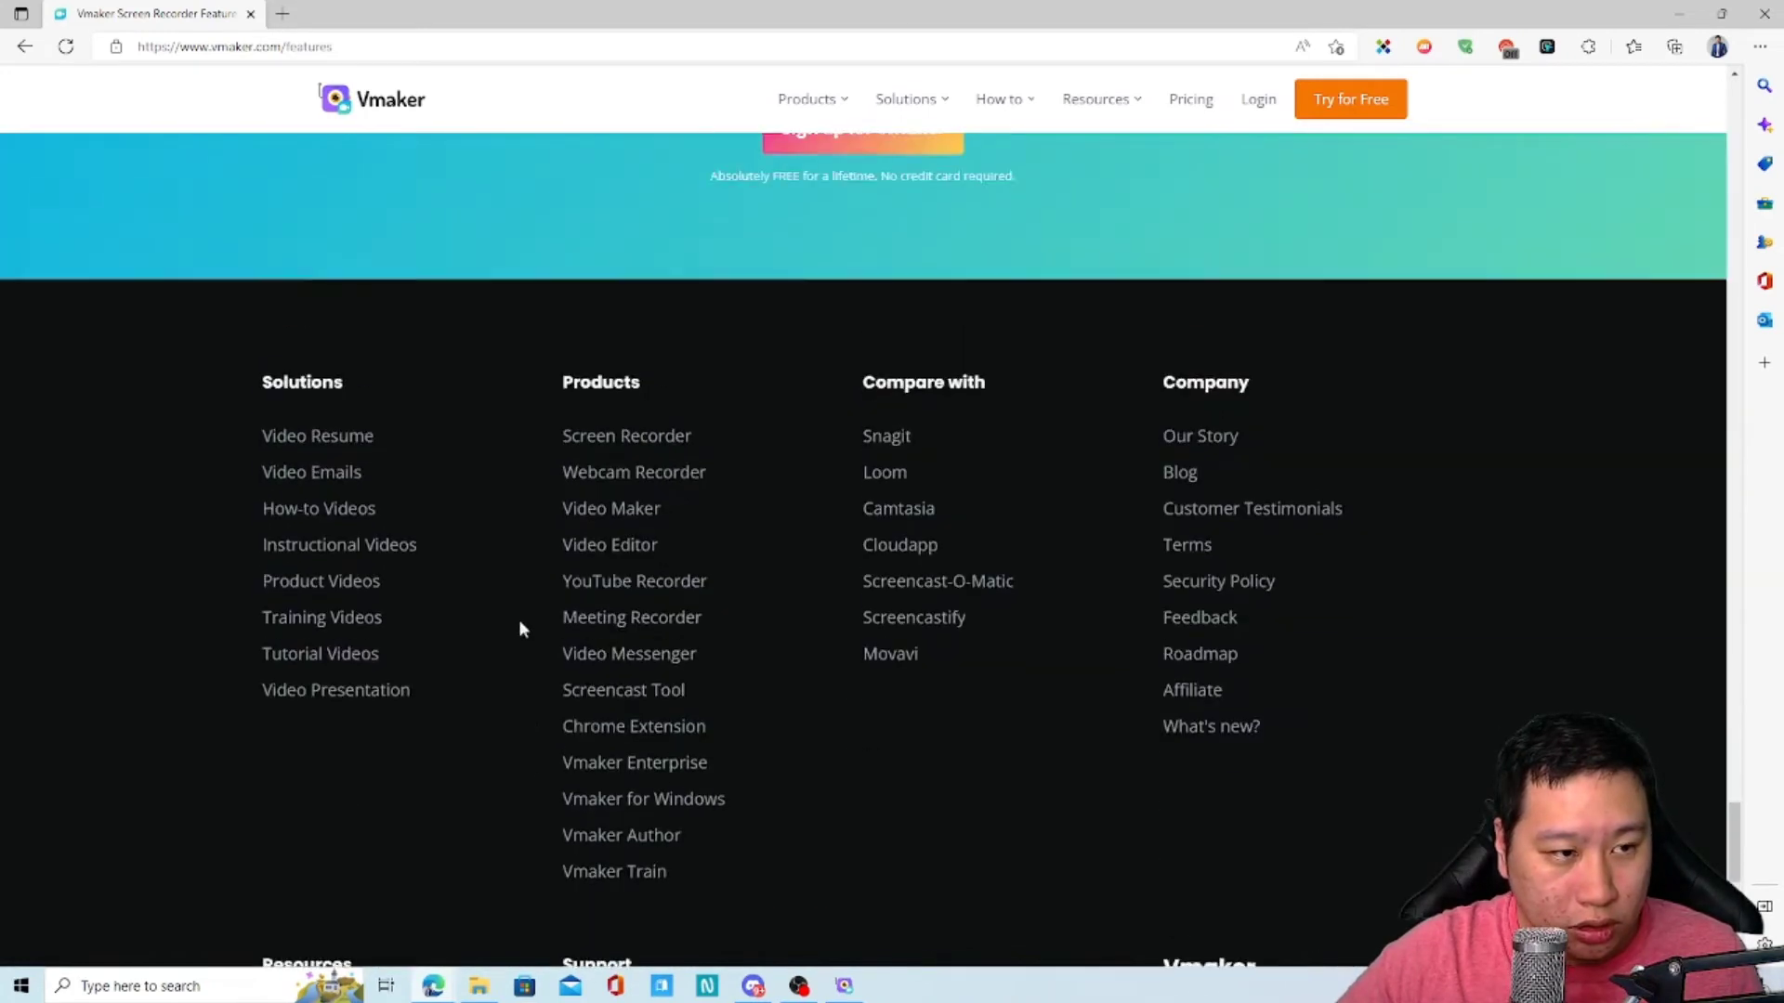
scroll(down, 3)
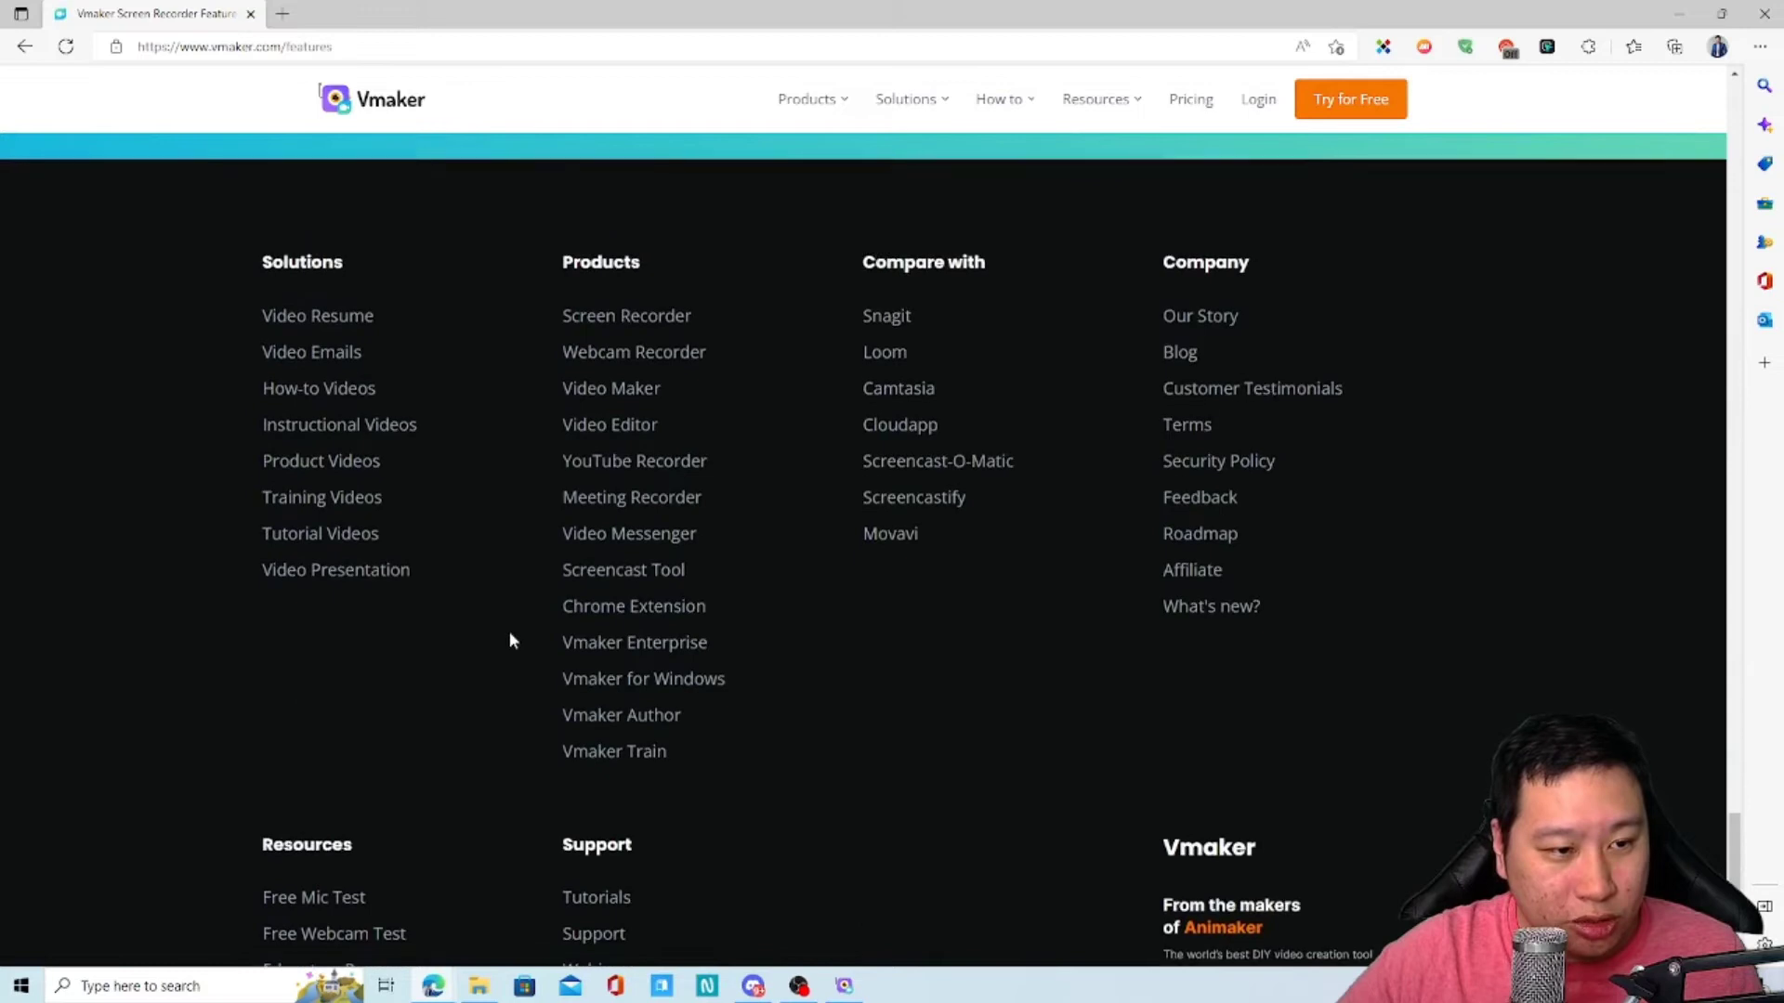
scroll(down, 3)
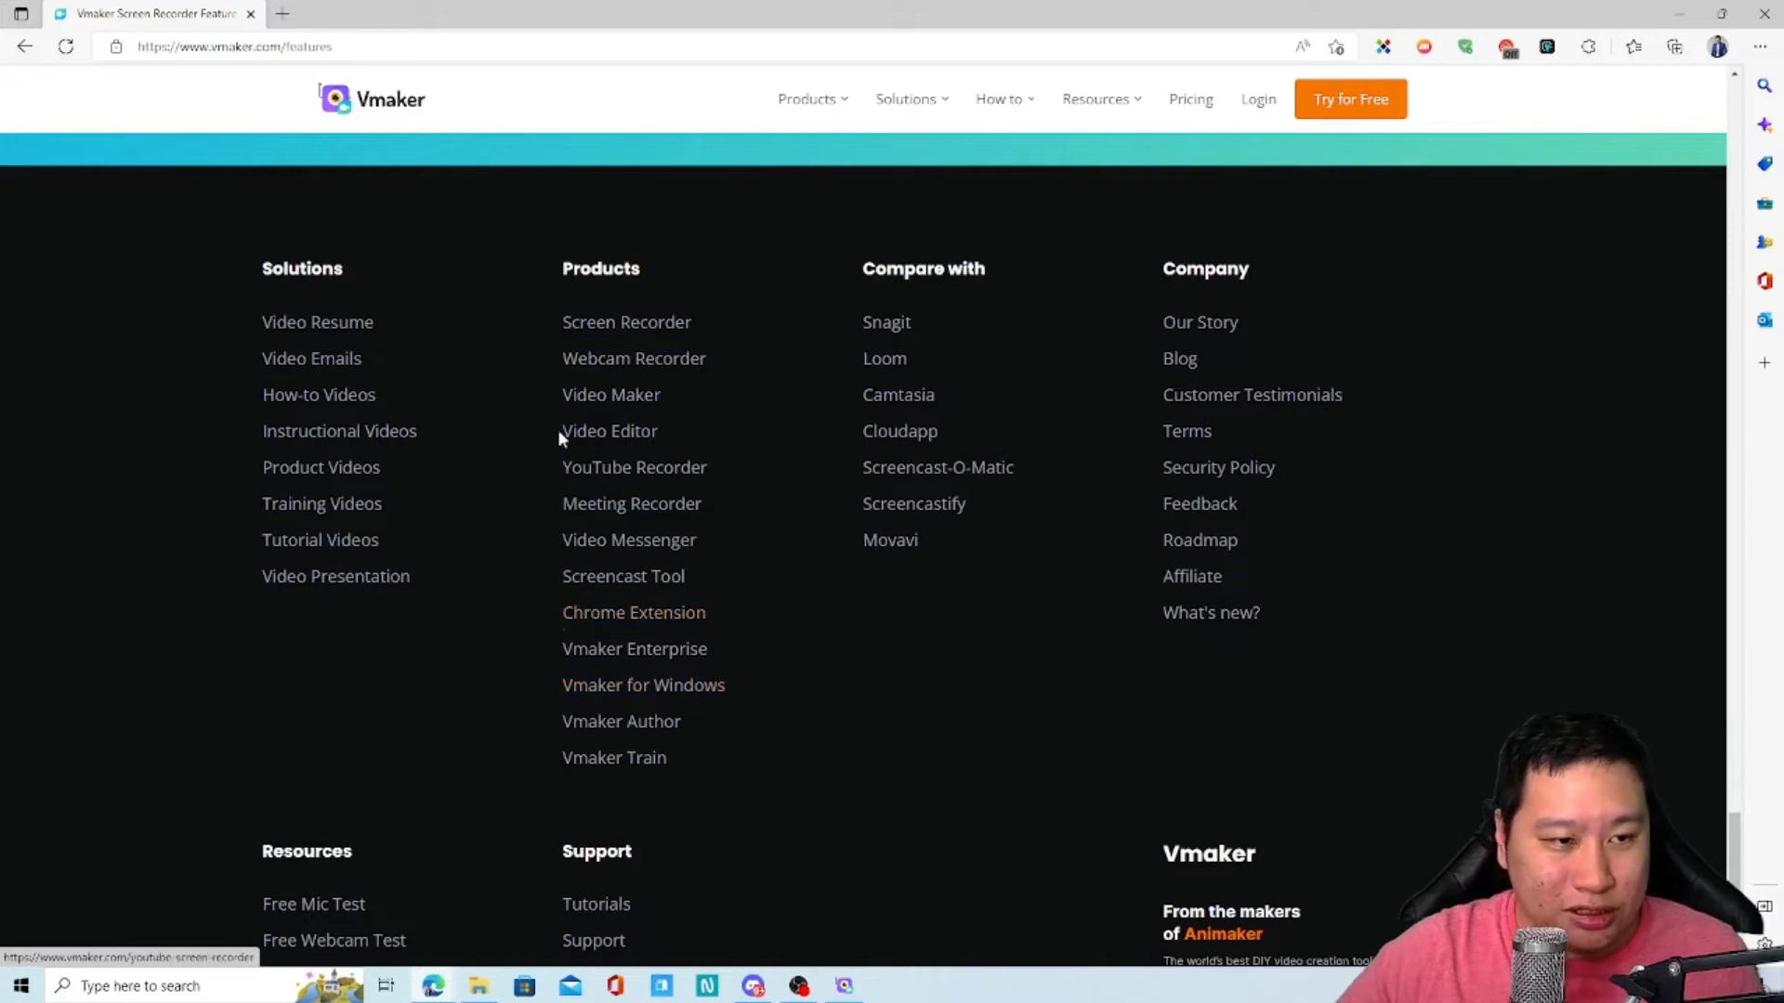
mouse_move(626, 322)
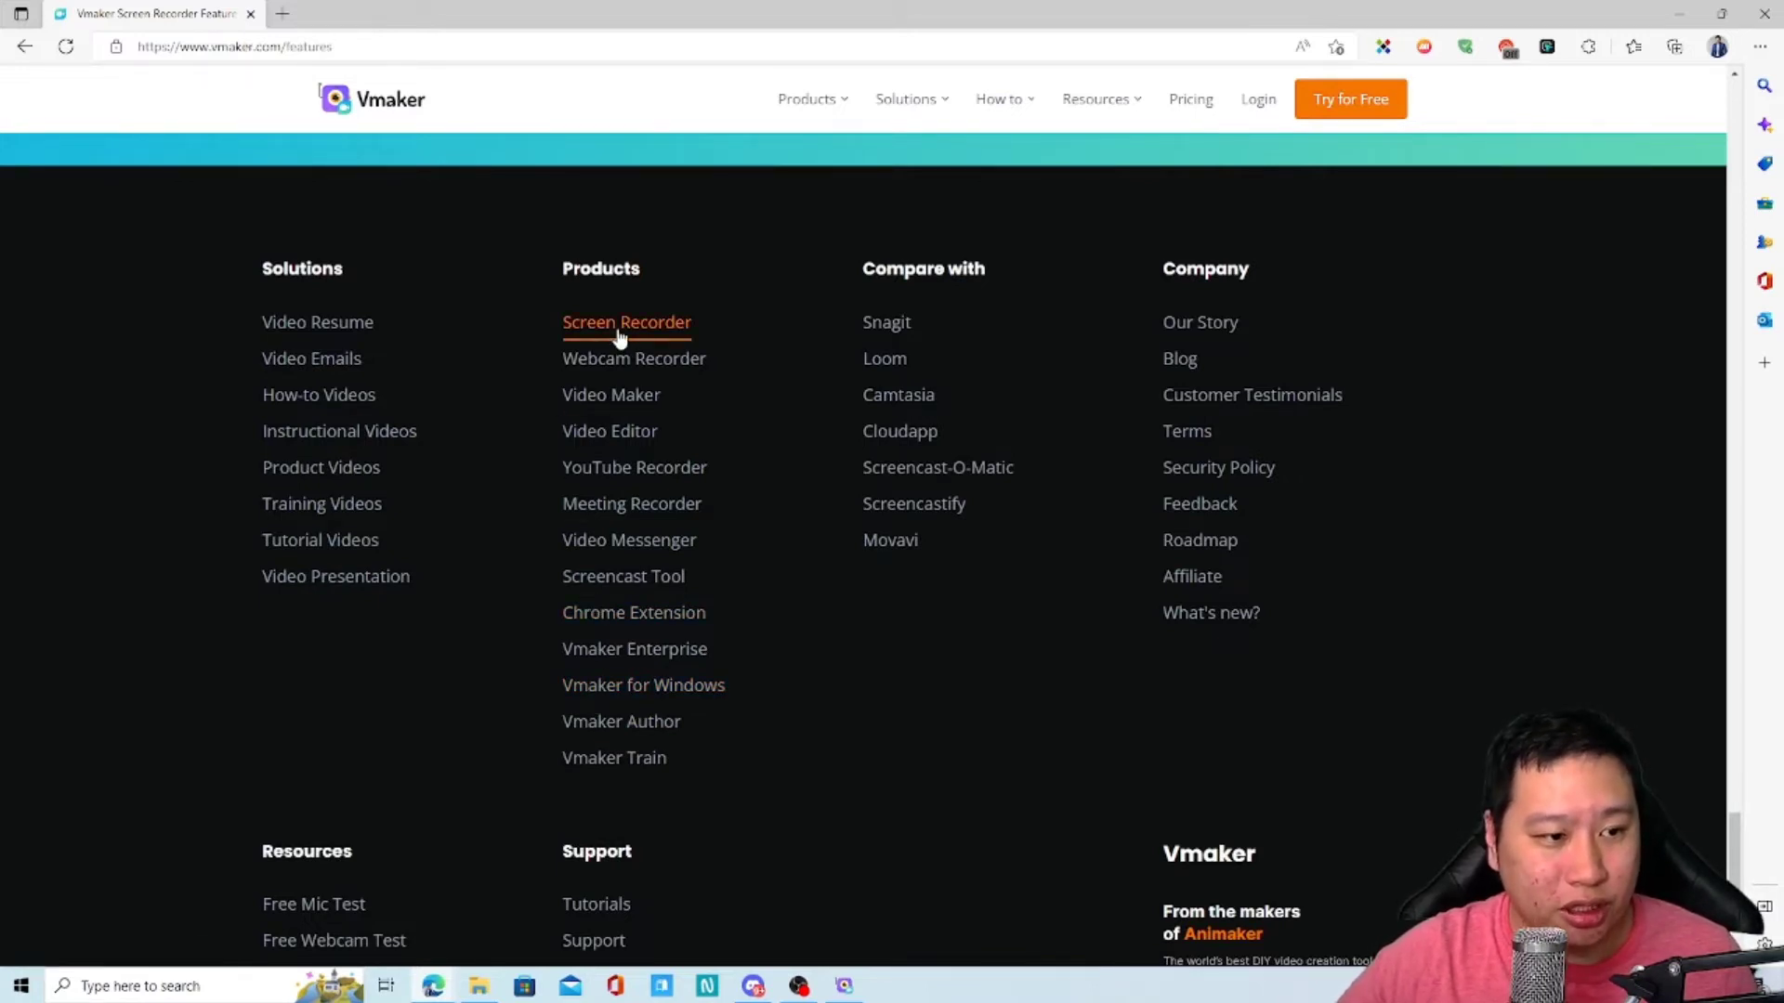
Step: Read the Free Screen Recorder page's features and FAQs, then start a new browser tab
click(626, 321)
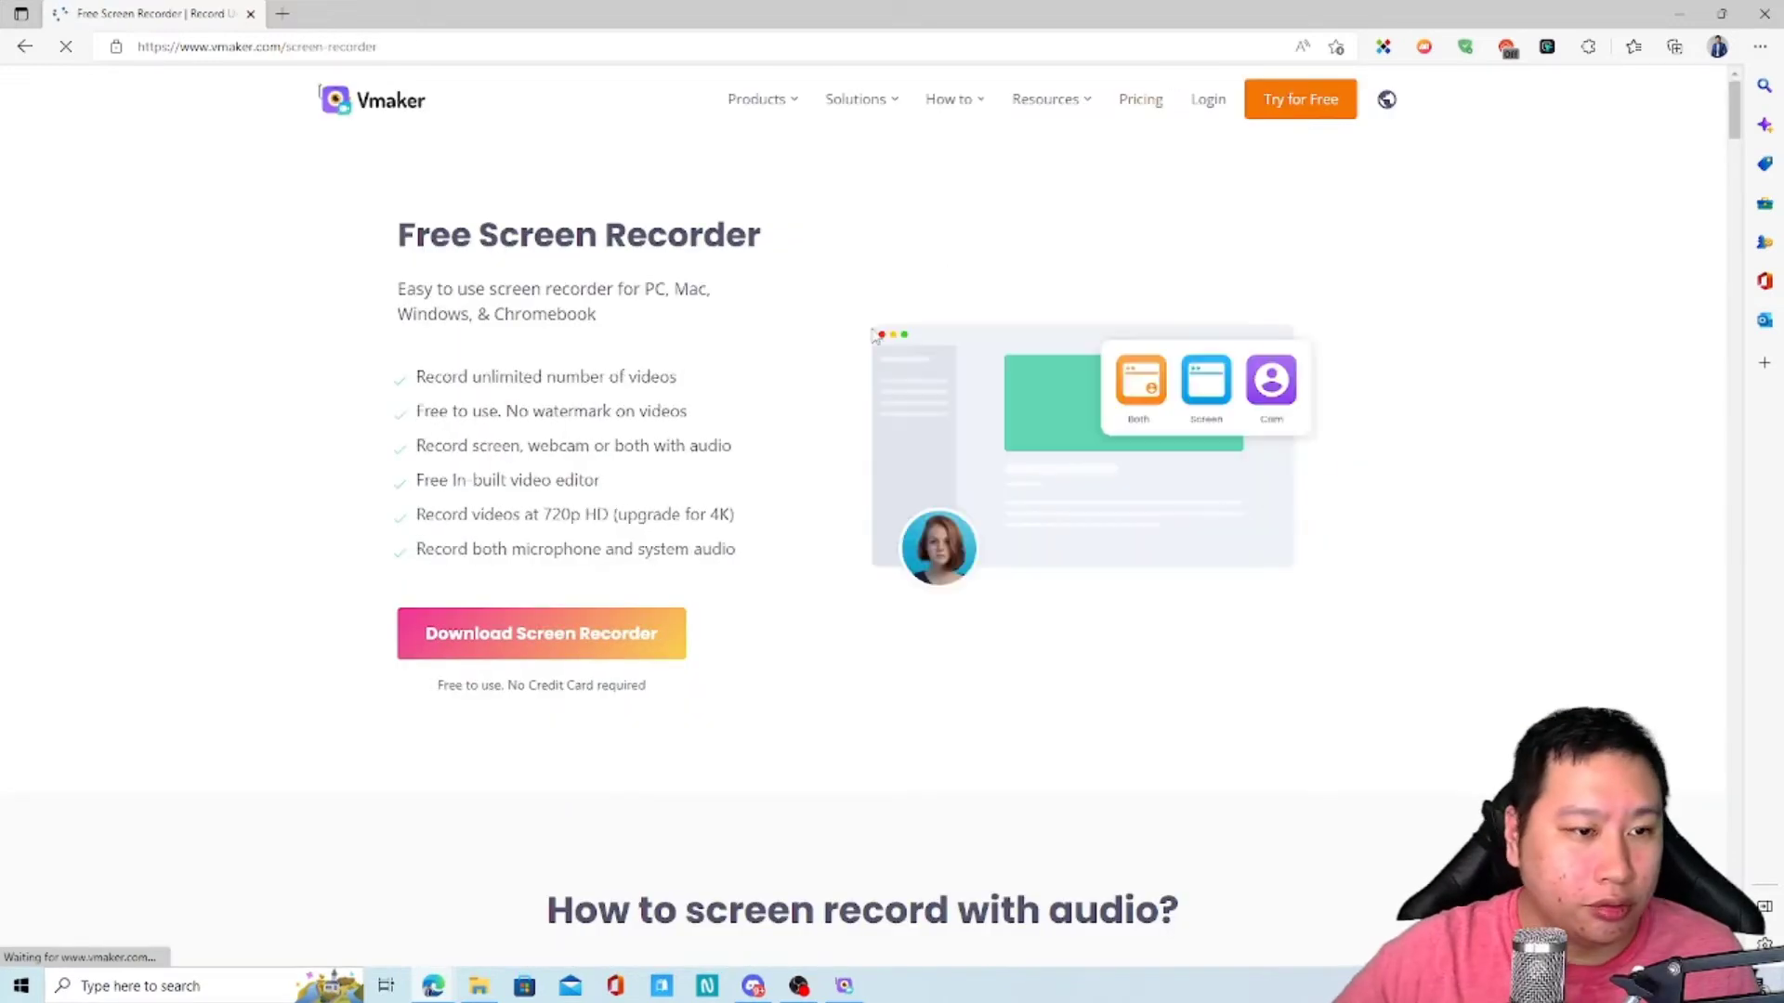
scroll(down, 3)
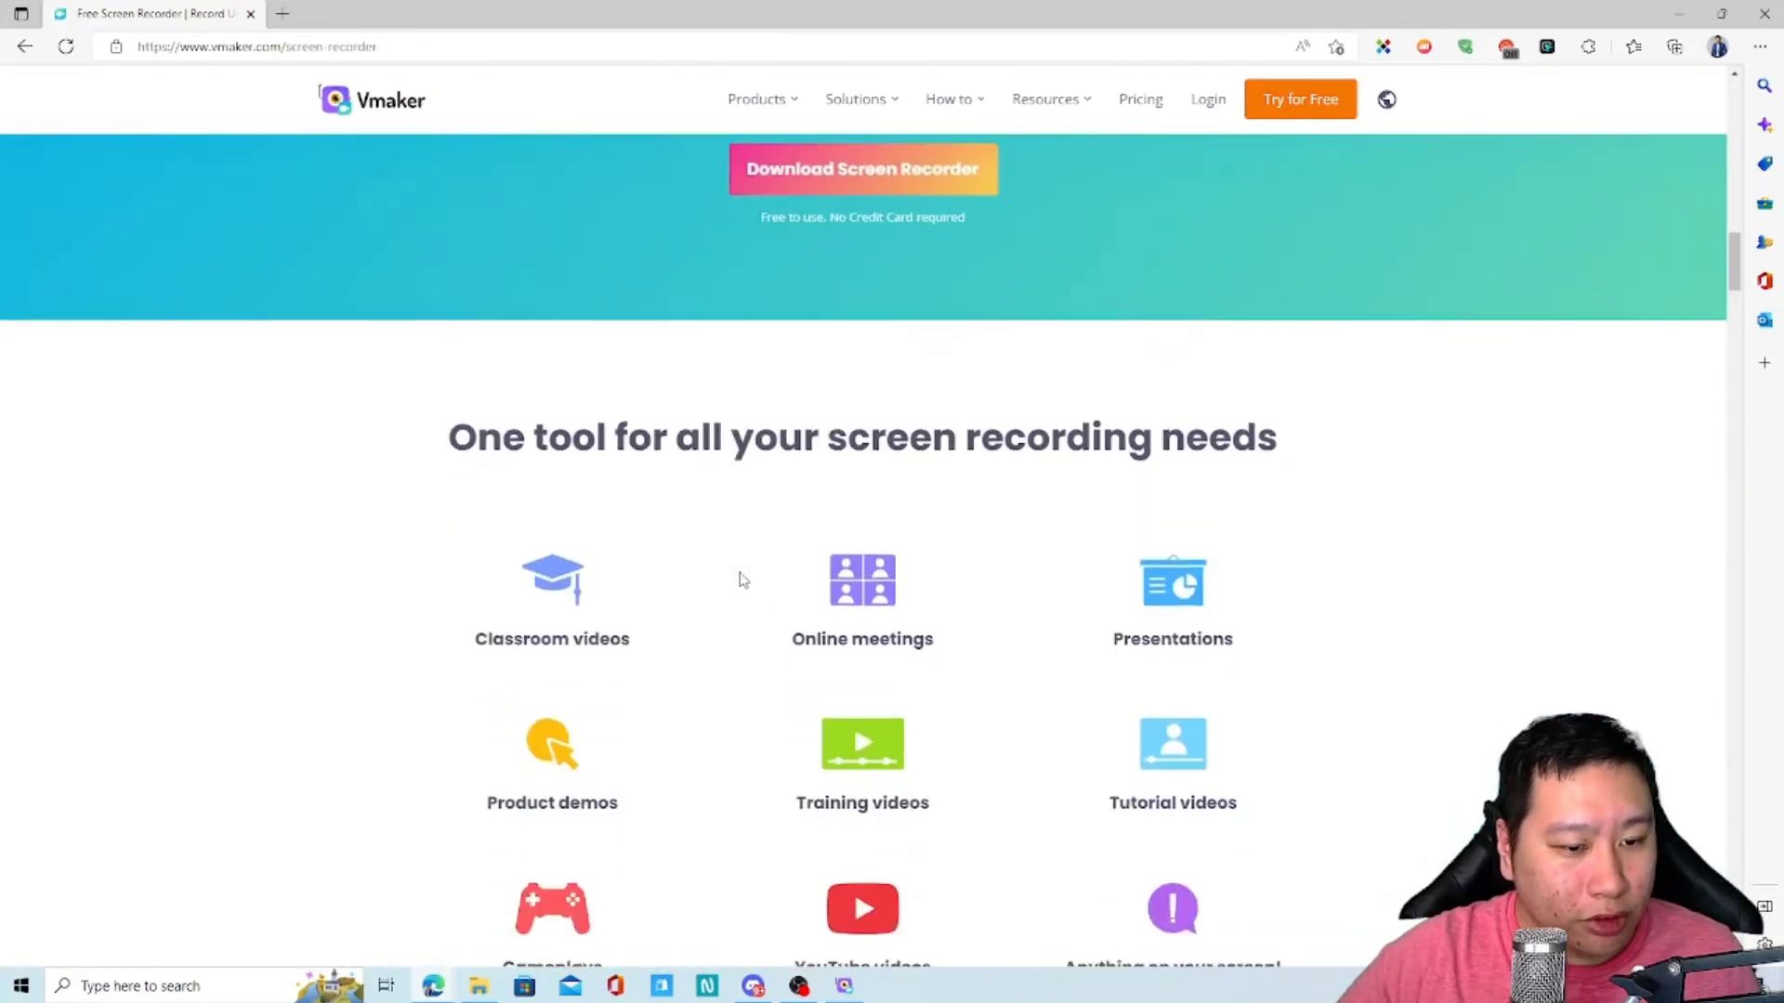
scroll(down, 3)
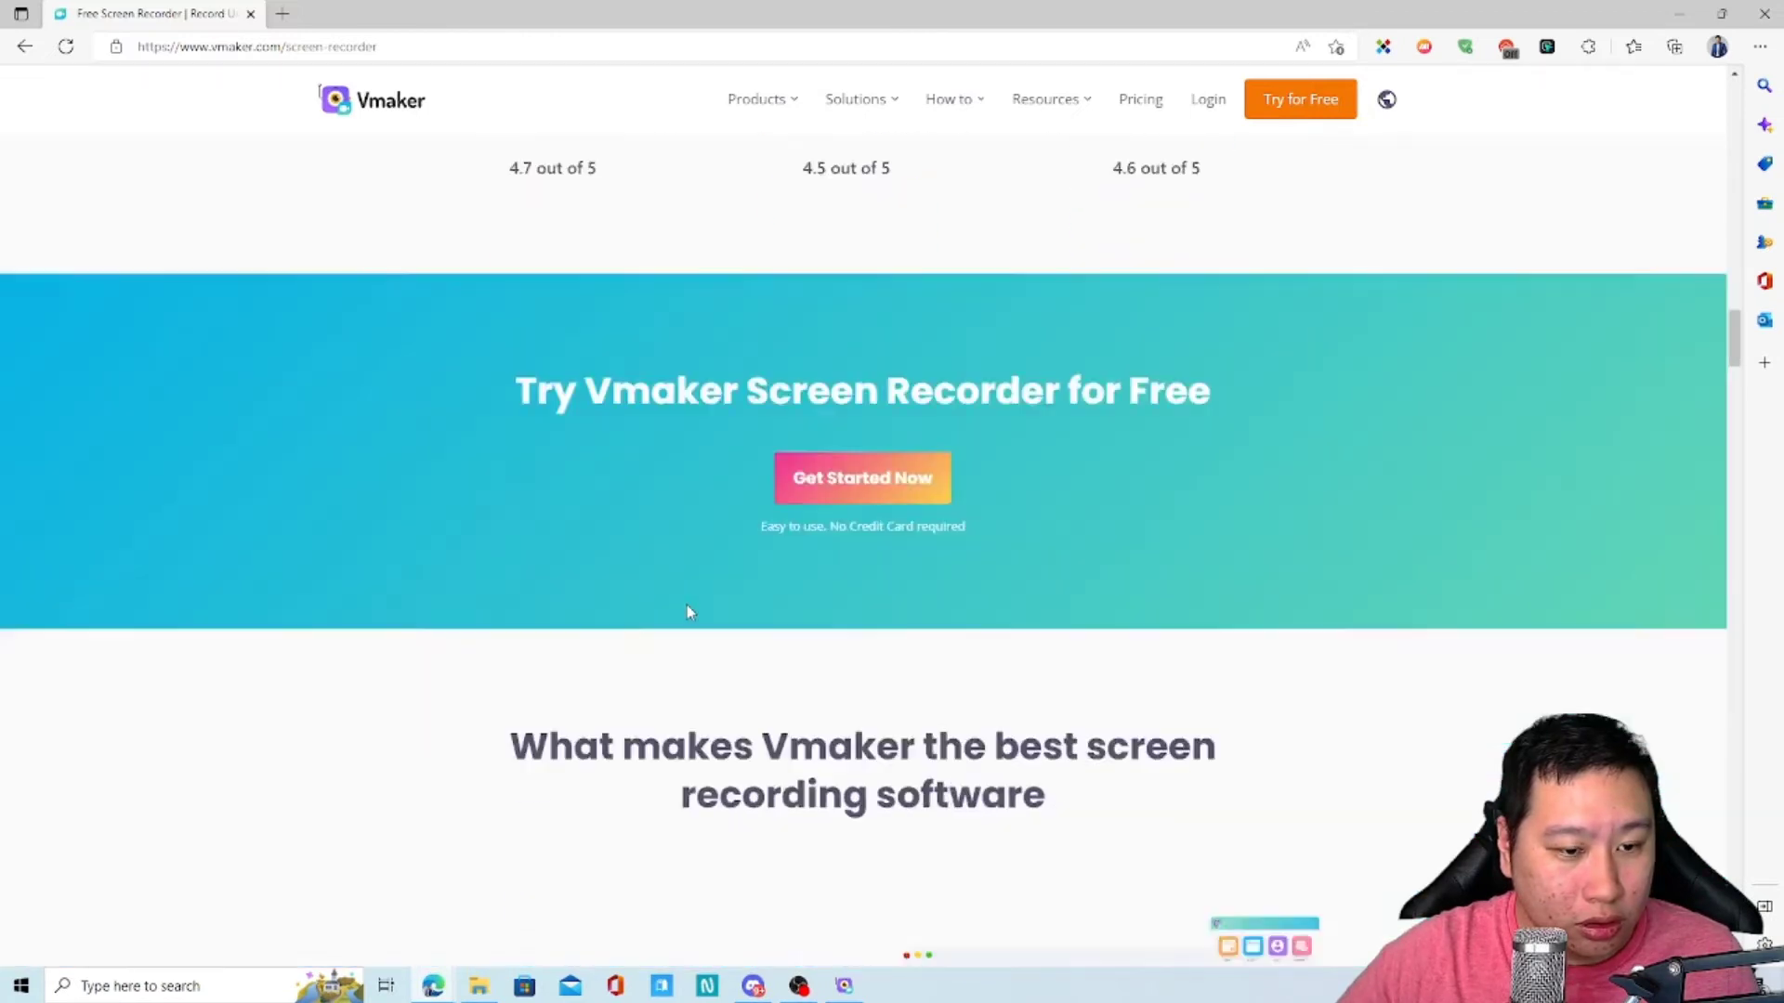
scroll(down, 3)
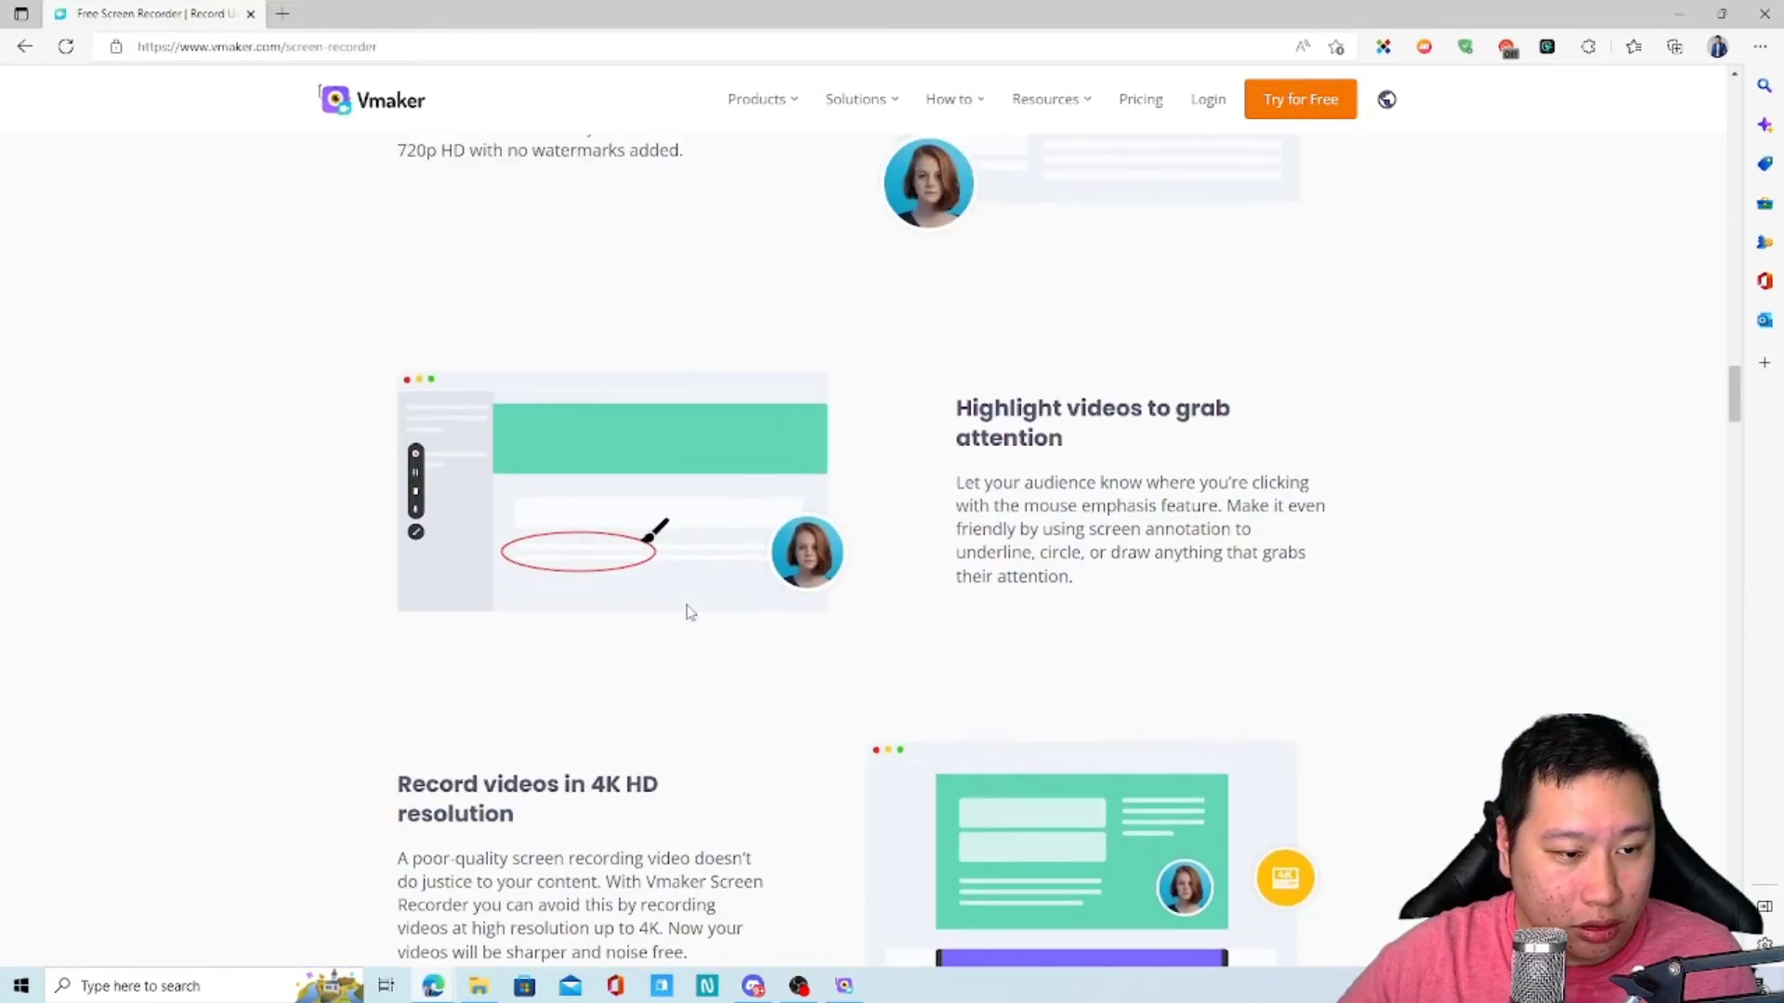
scroll(down, 3)
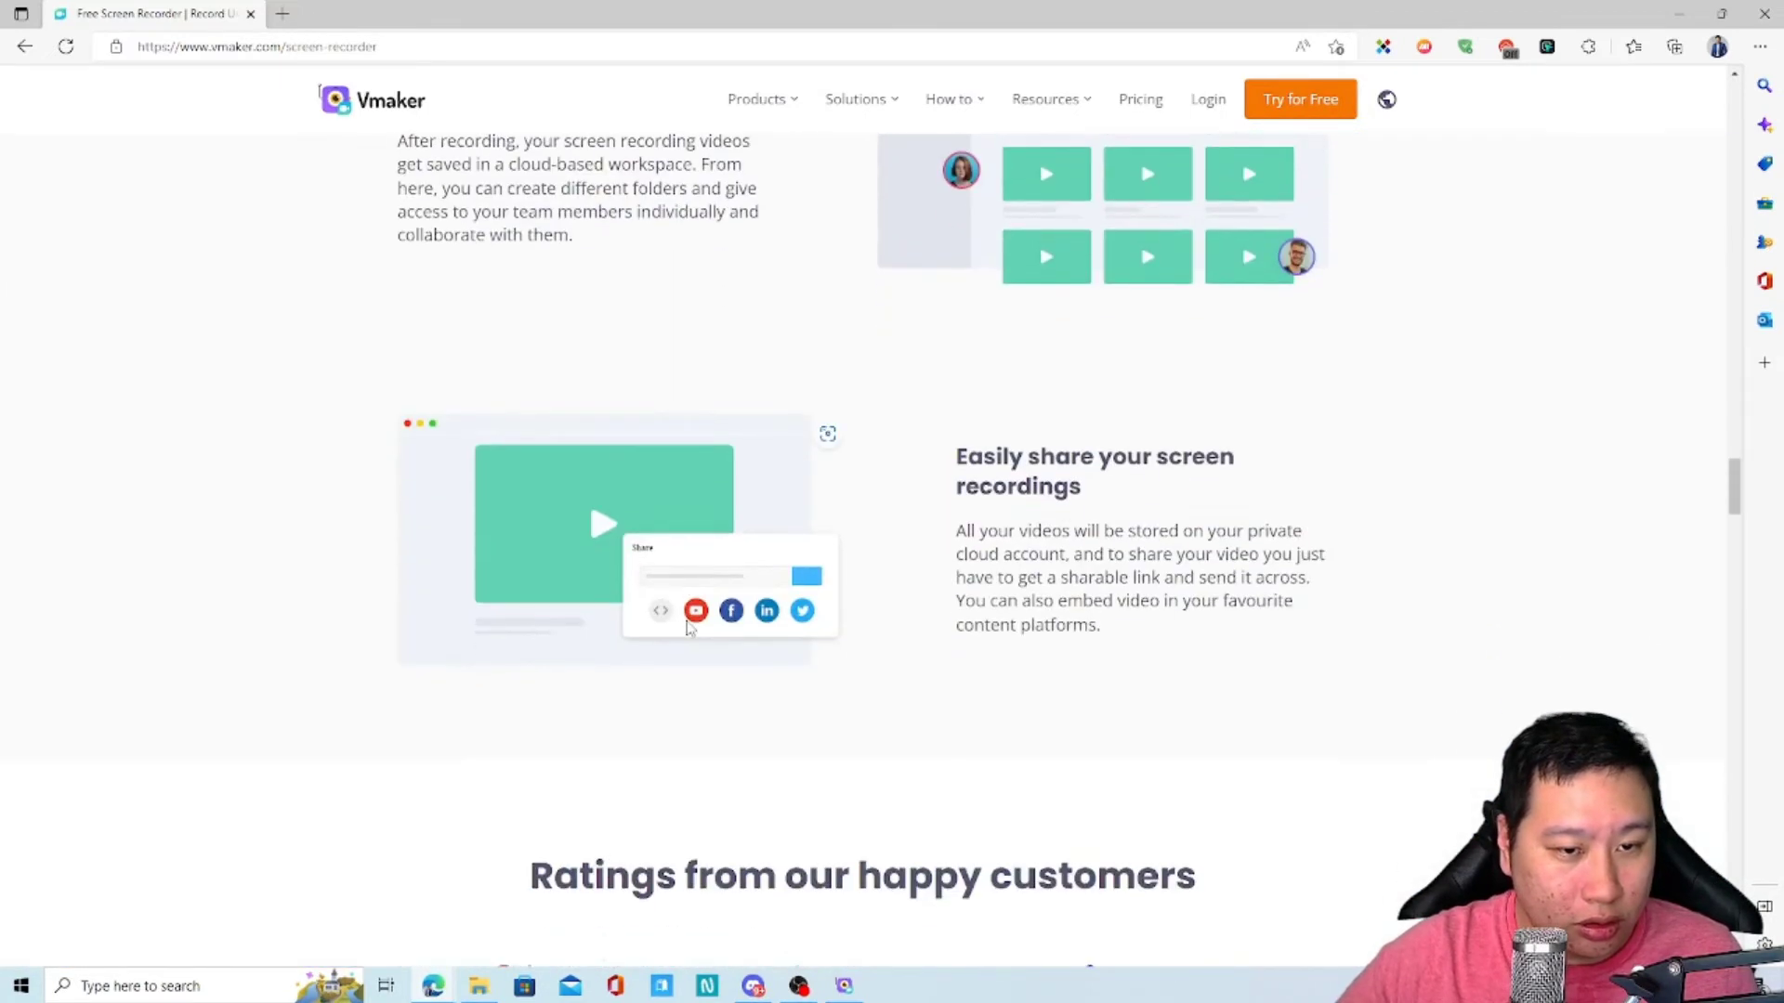
scroll(down, 3)
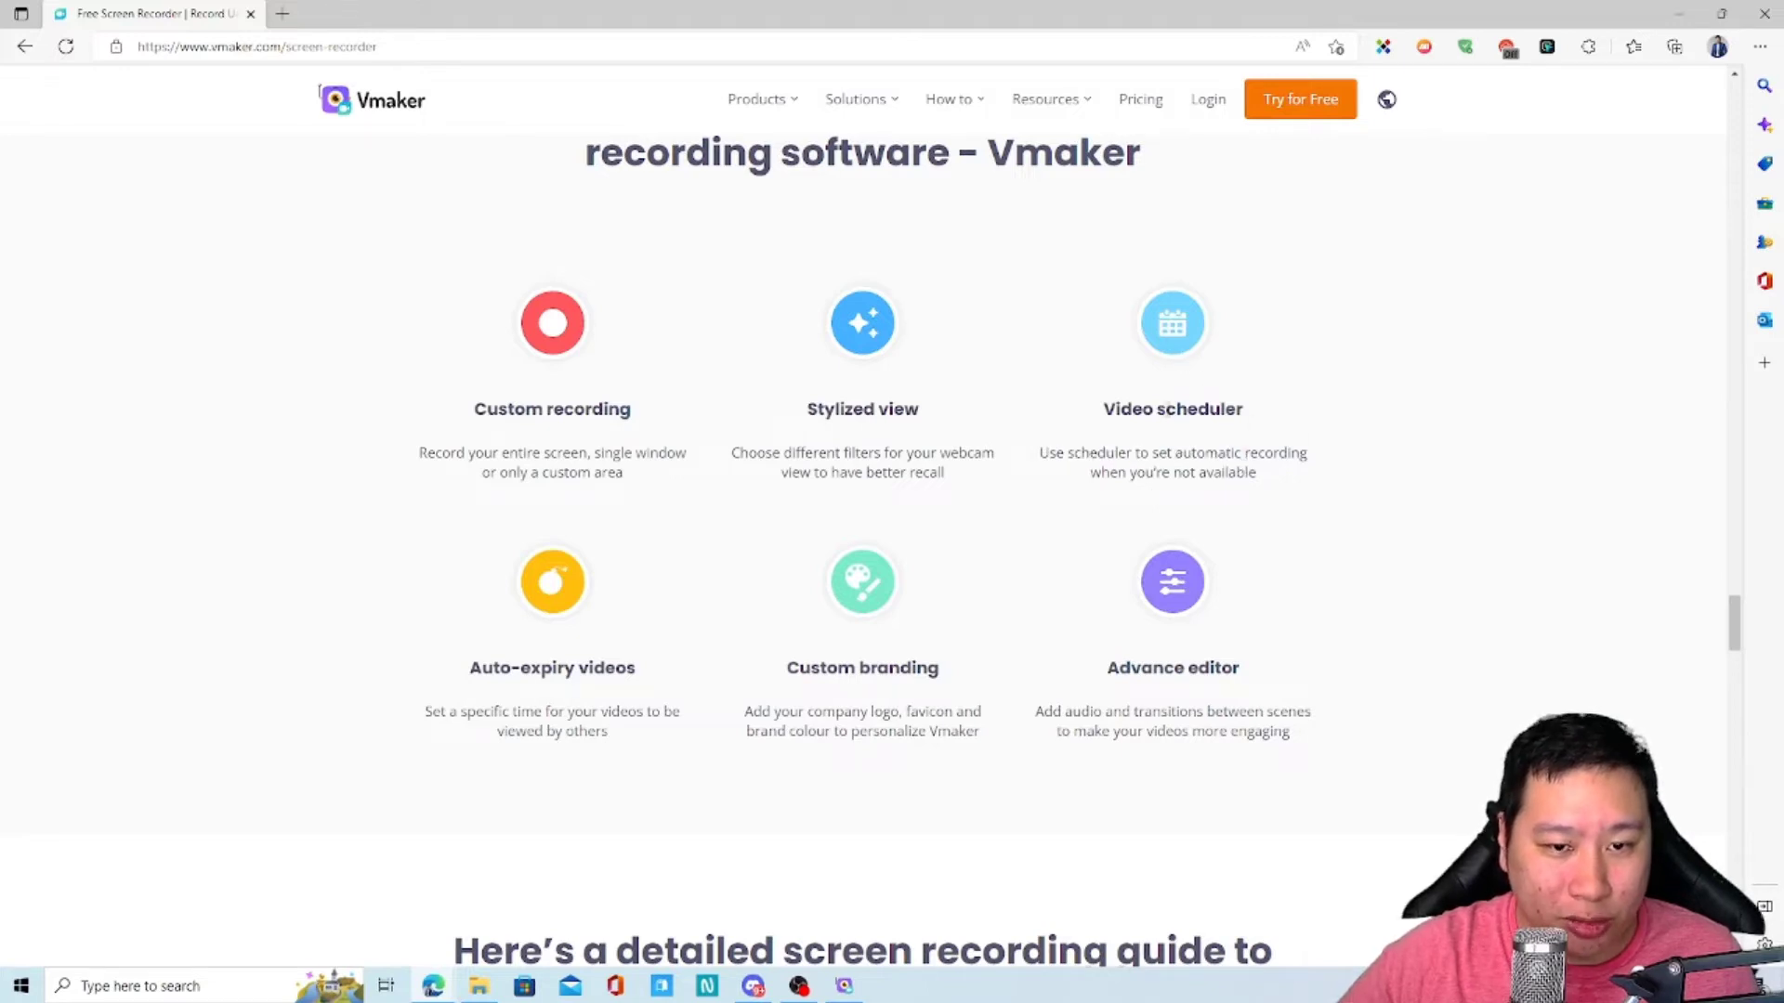
scroll(down, 3)
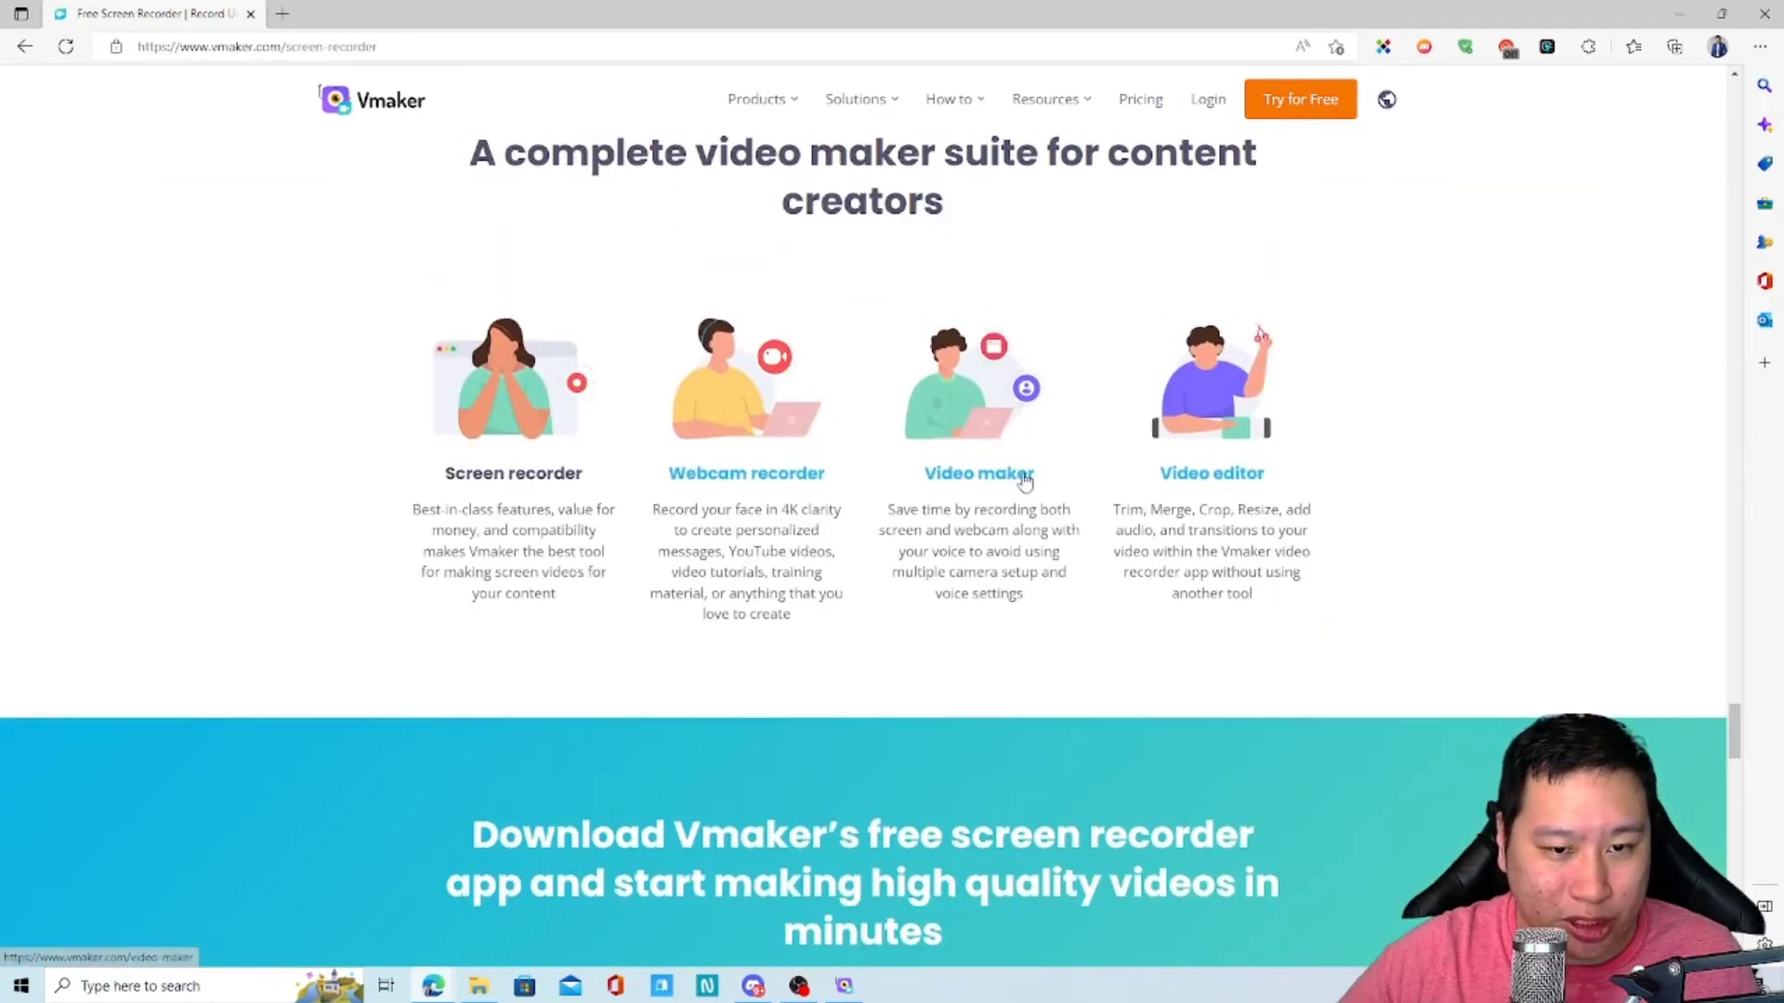
scroll(down, 3)
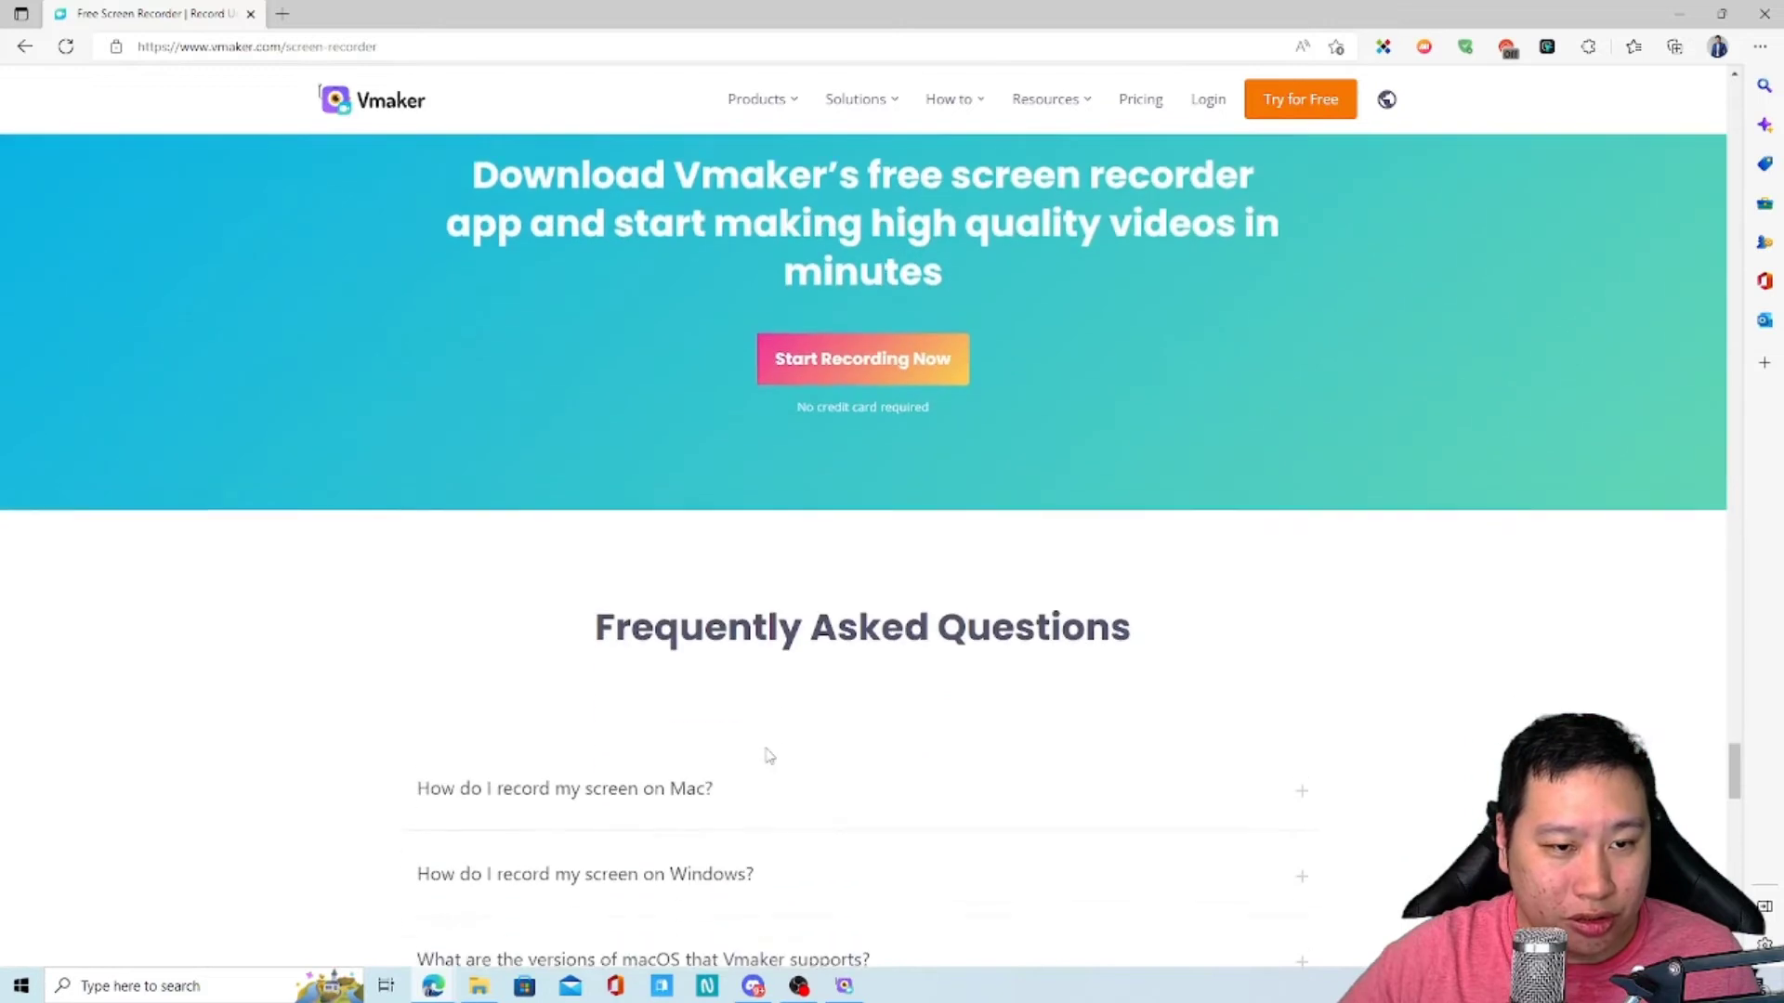
scroll(down, 3)
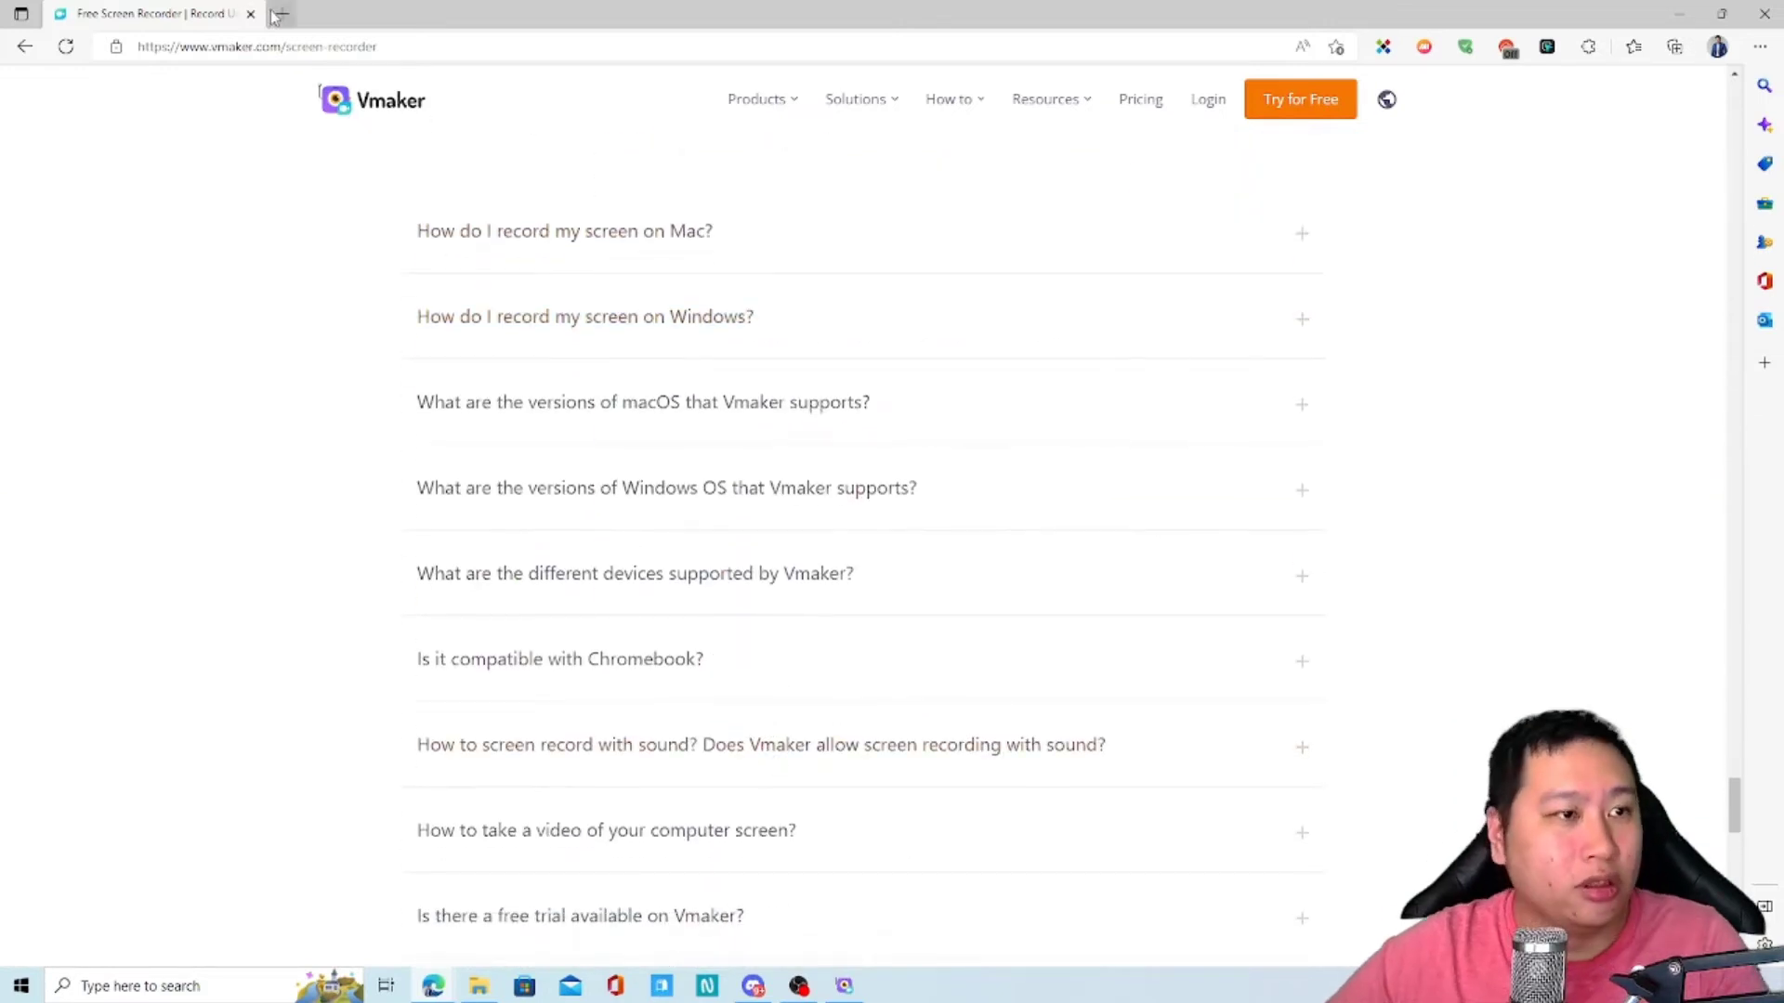
click(279, 13)
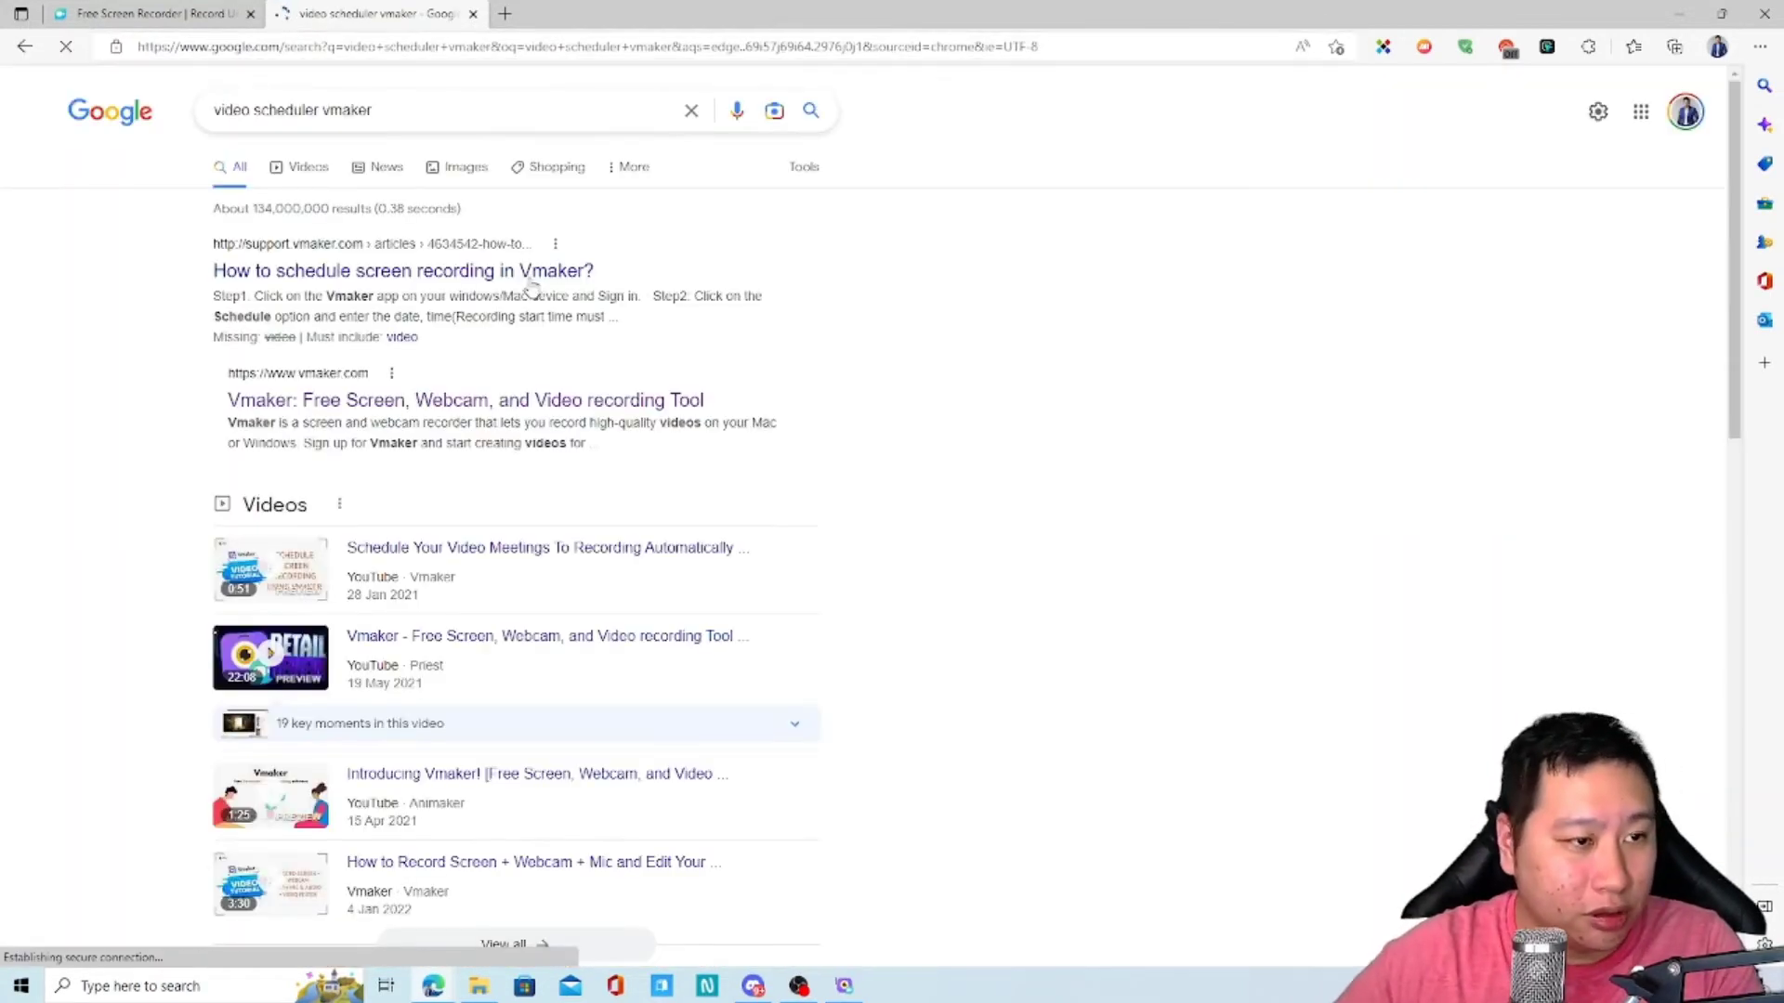
Step: Open the 'How to schedule screen recording in Vmaker?' help article from Google results
click(403, 271)
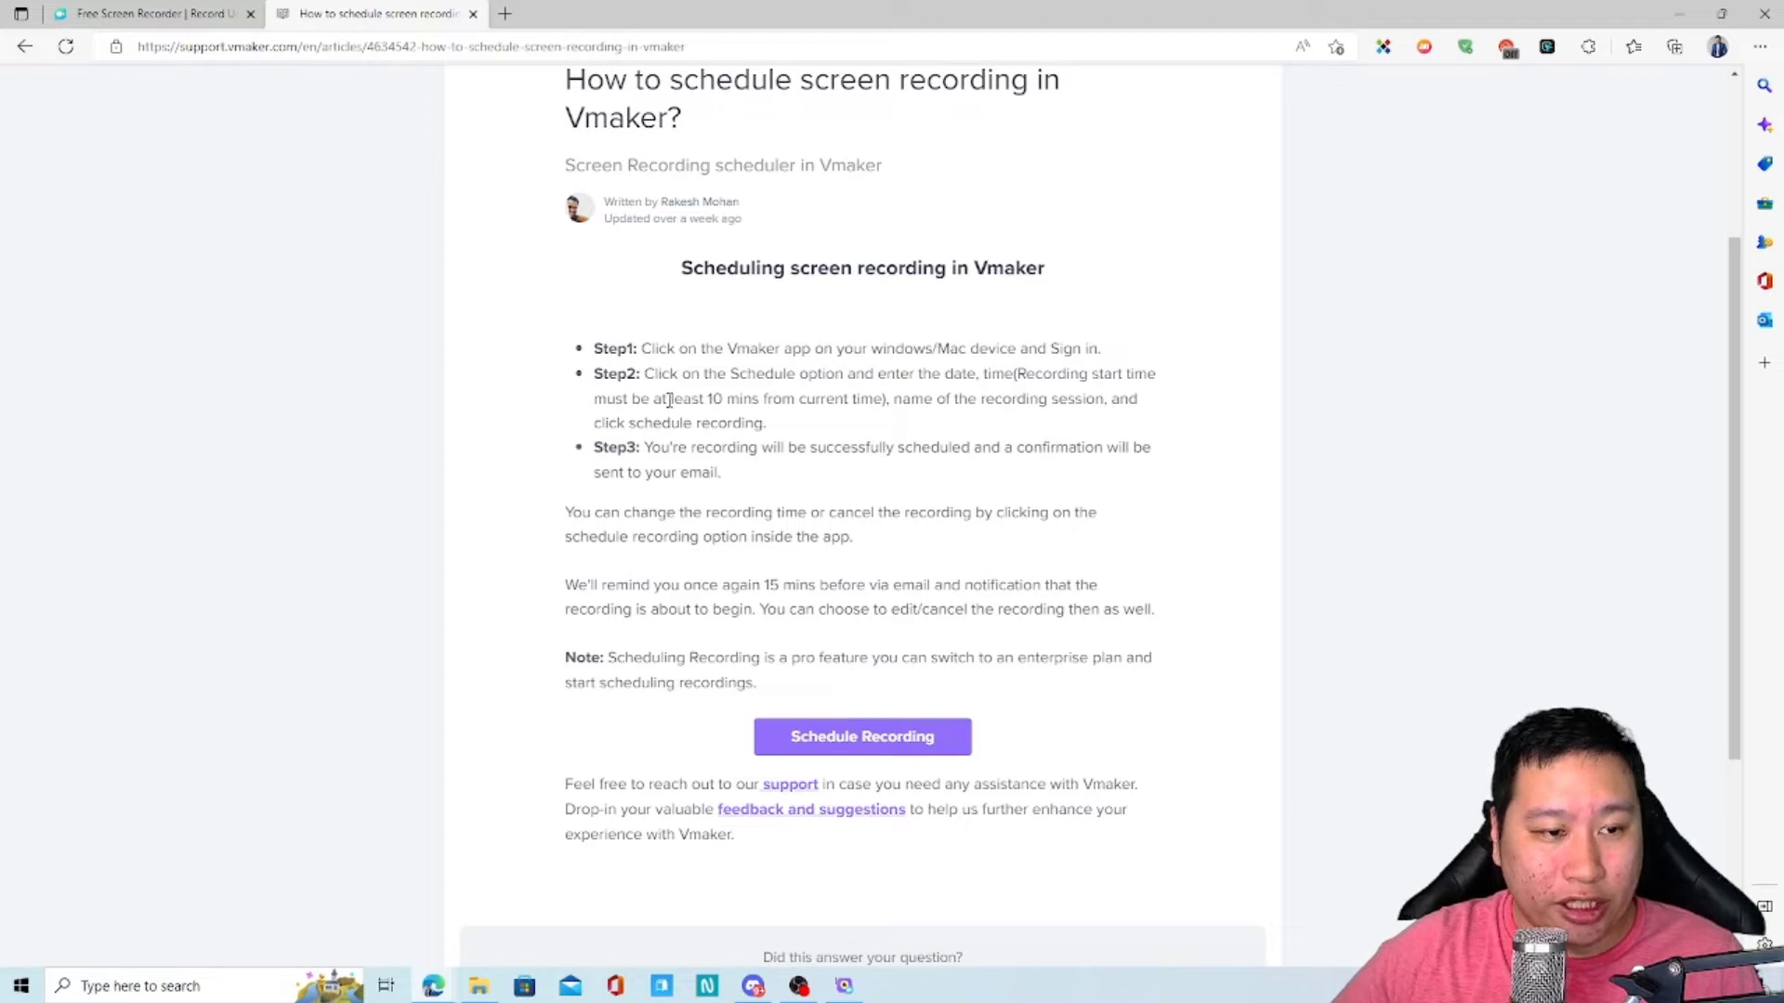
mouse_move(737, 424)
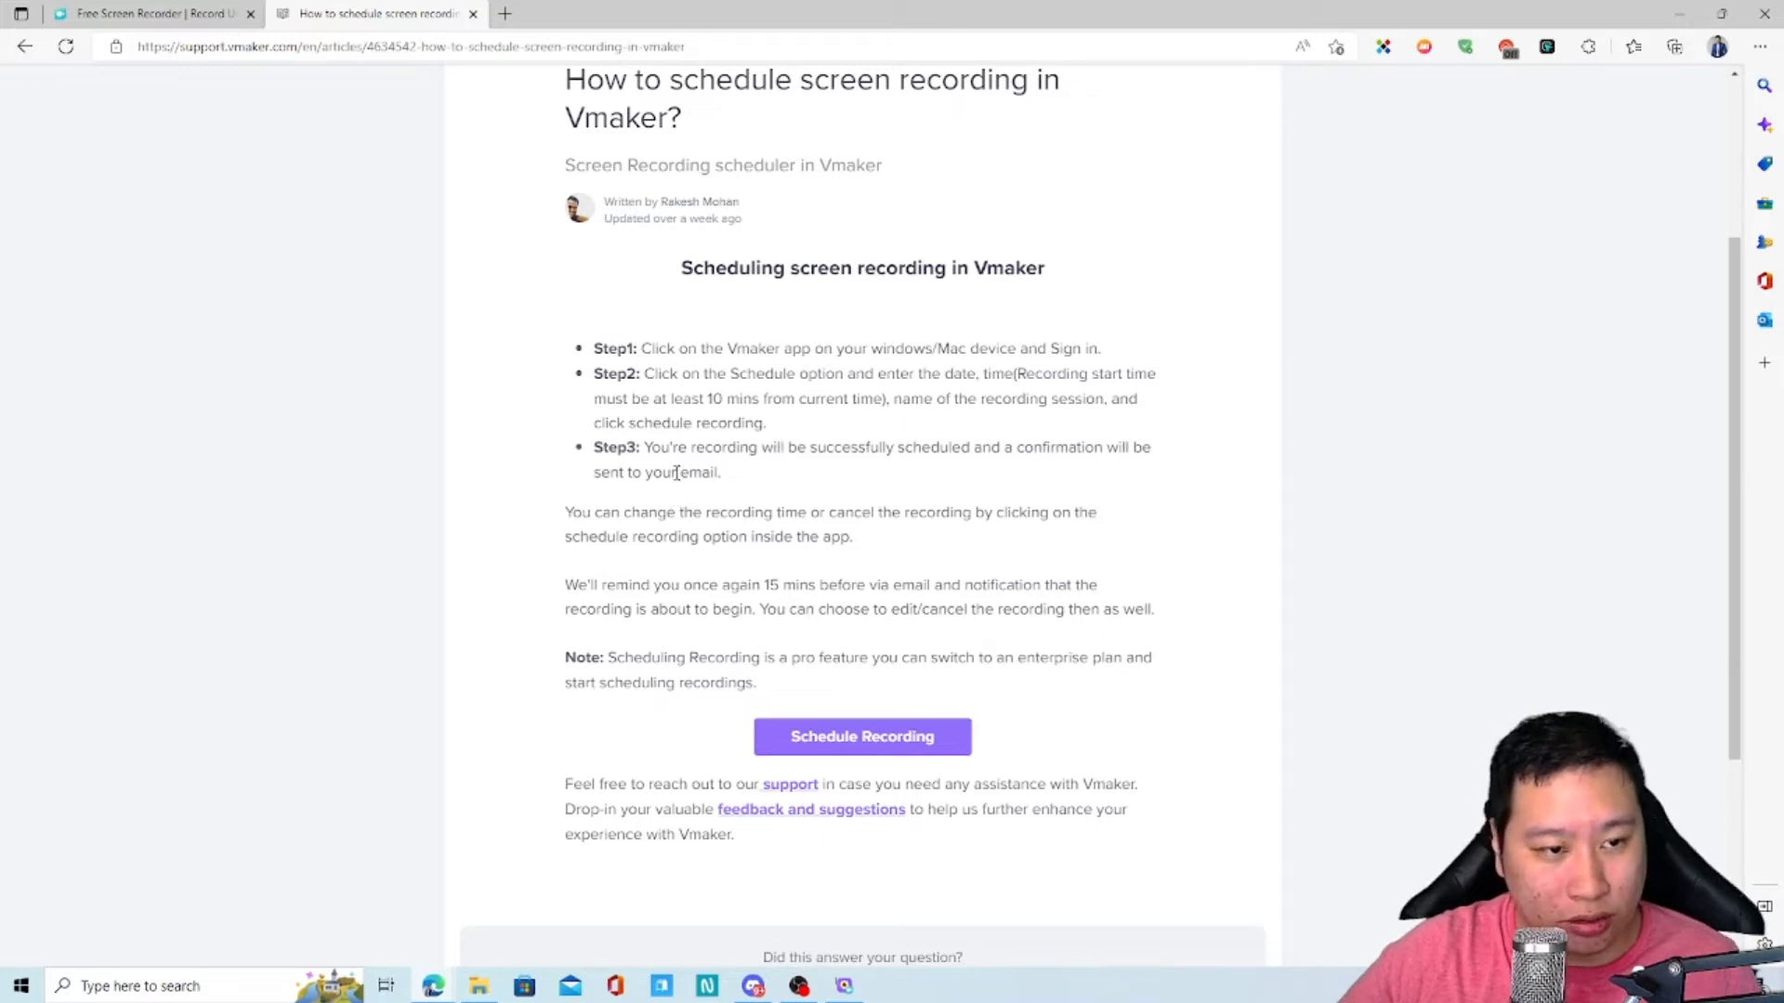
mouse_move(741, 481)
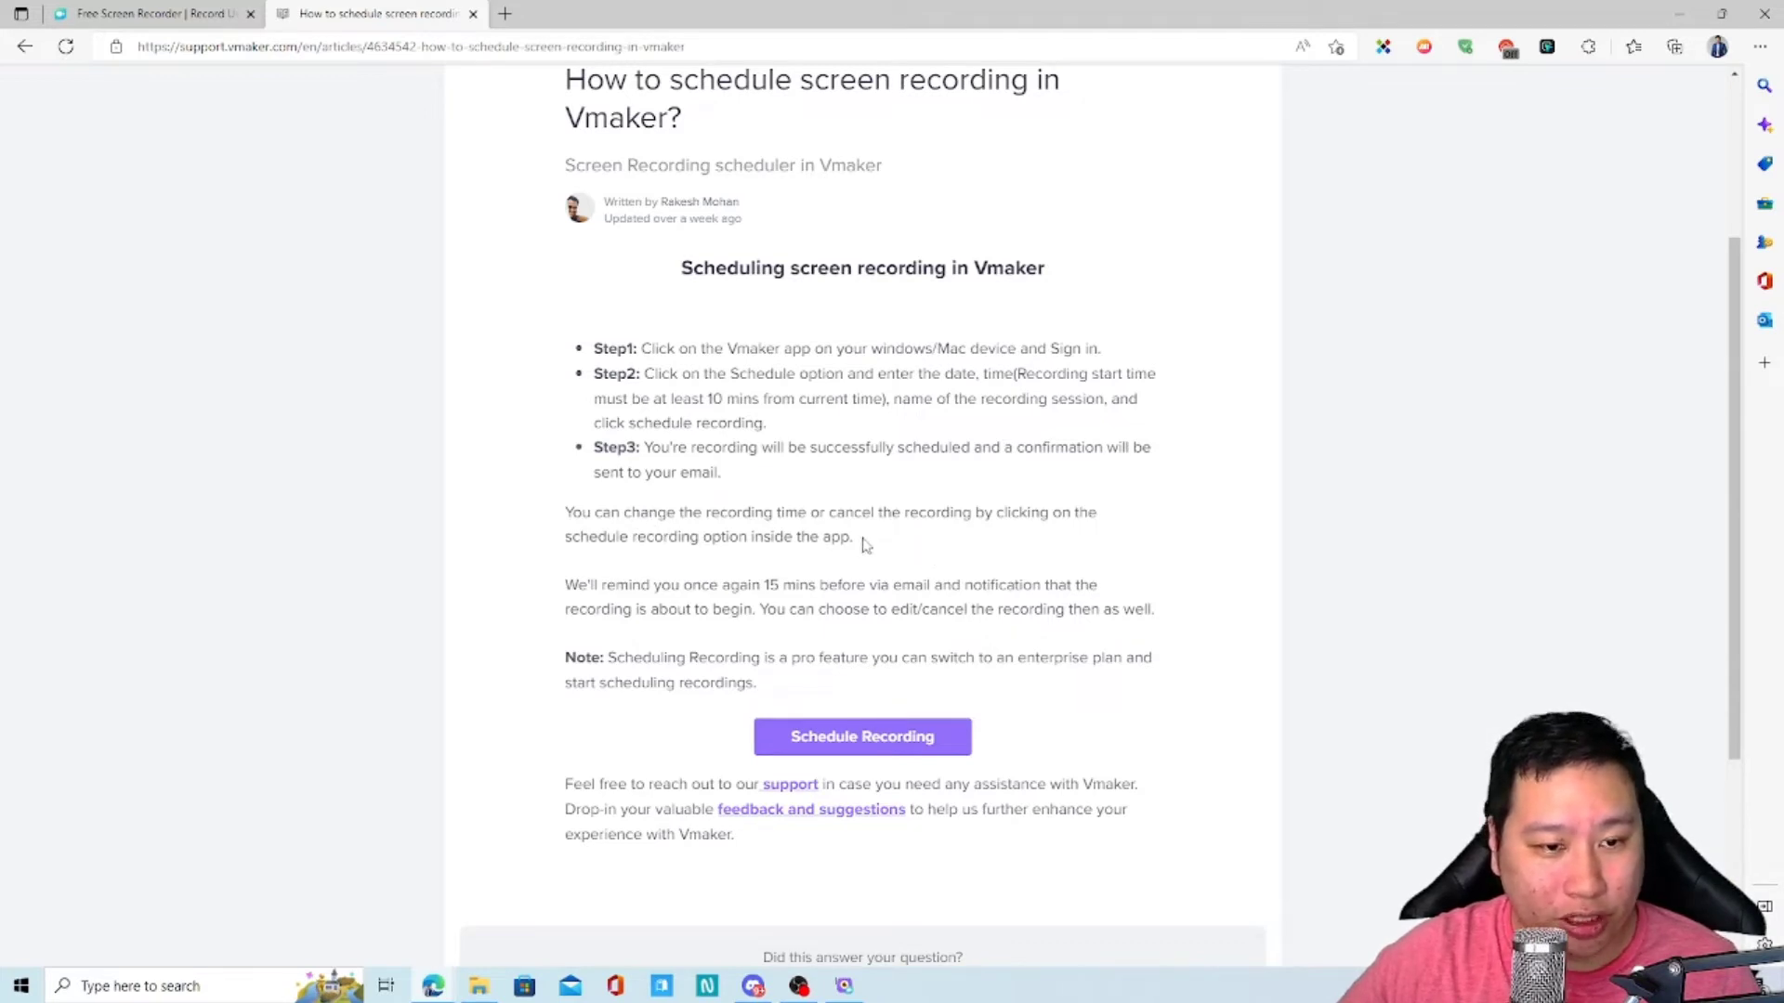
mouse_move(591, 498)
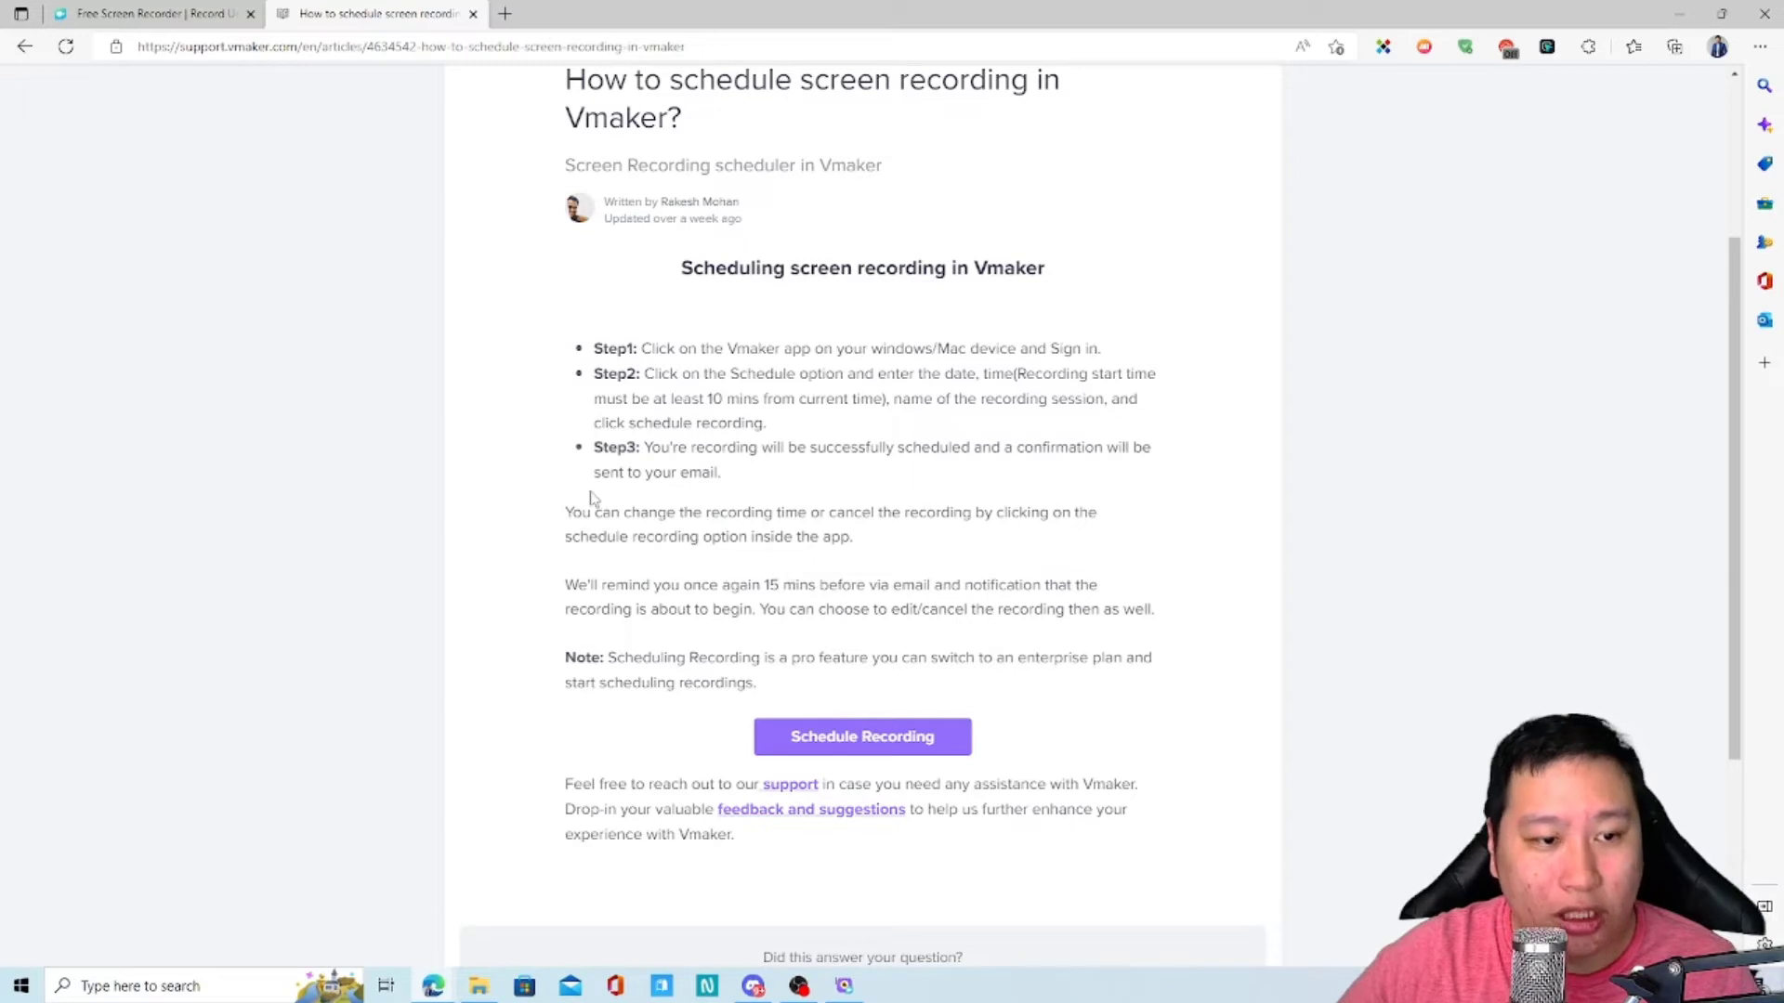
mouse_move(804, 636)
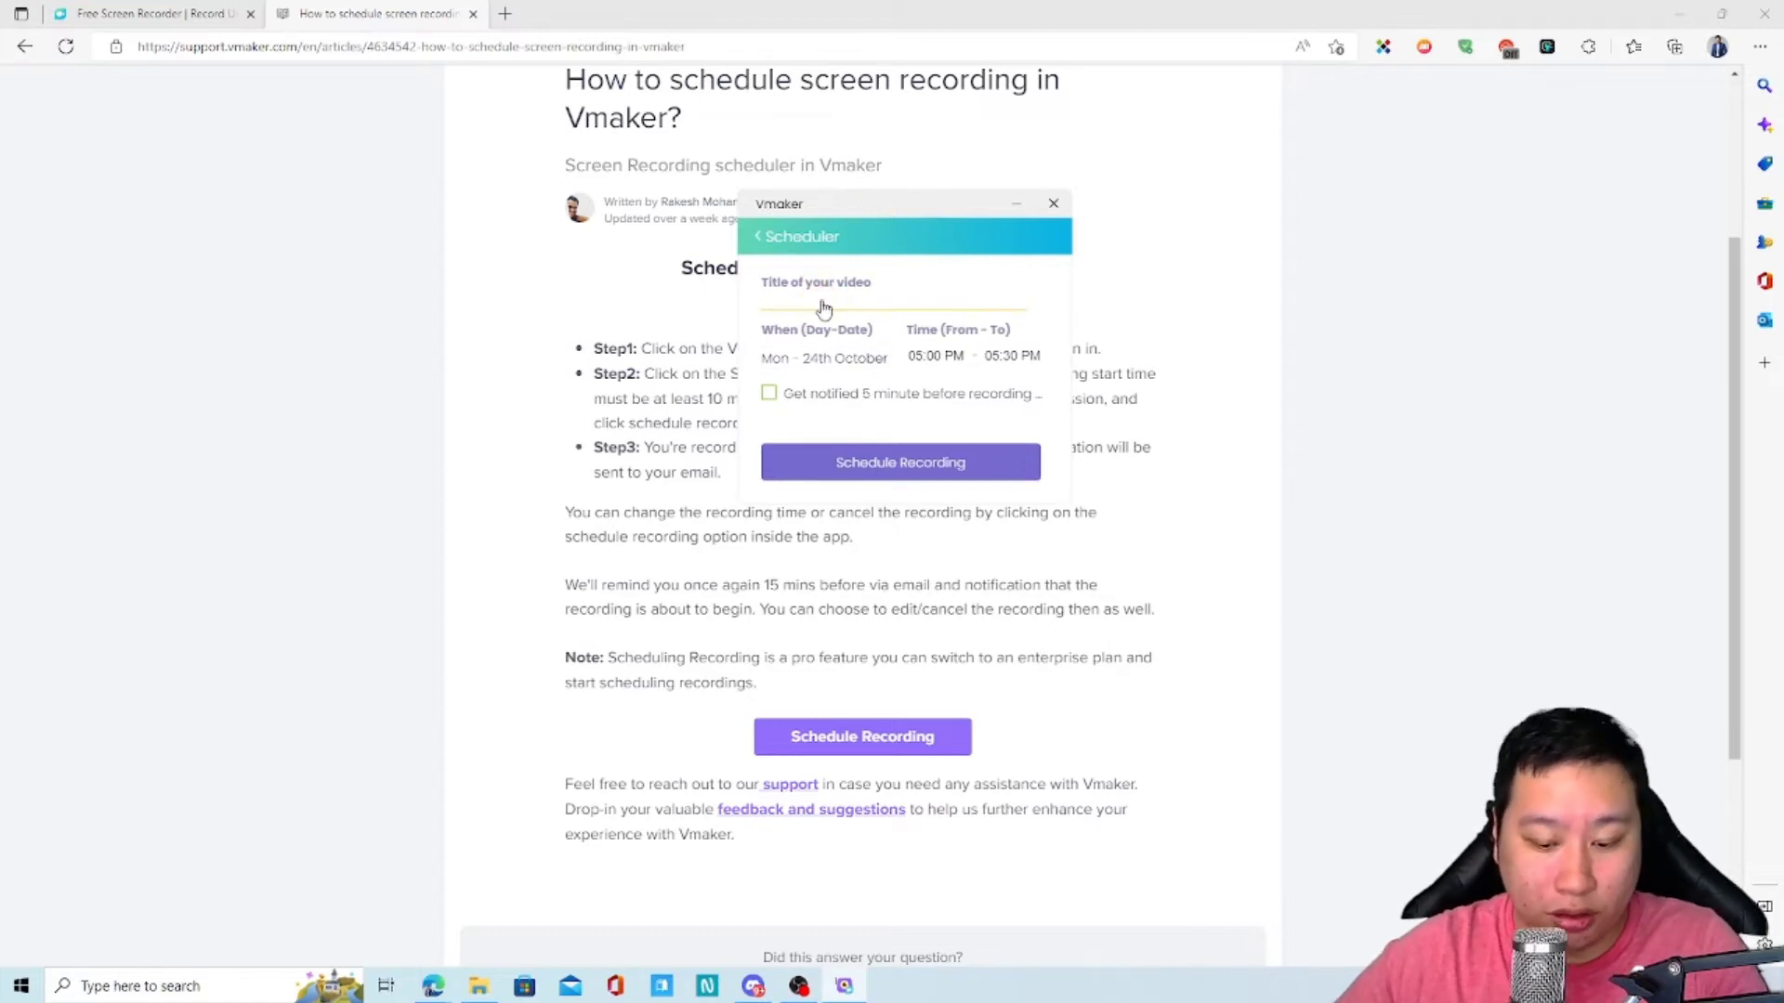
Step: Title the scheduled video 'test' and confirm Schedule Recording for Monday 24 October
text(test)
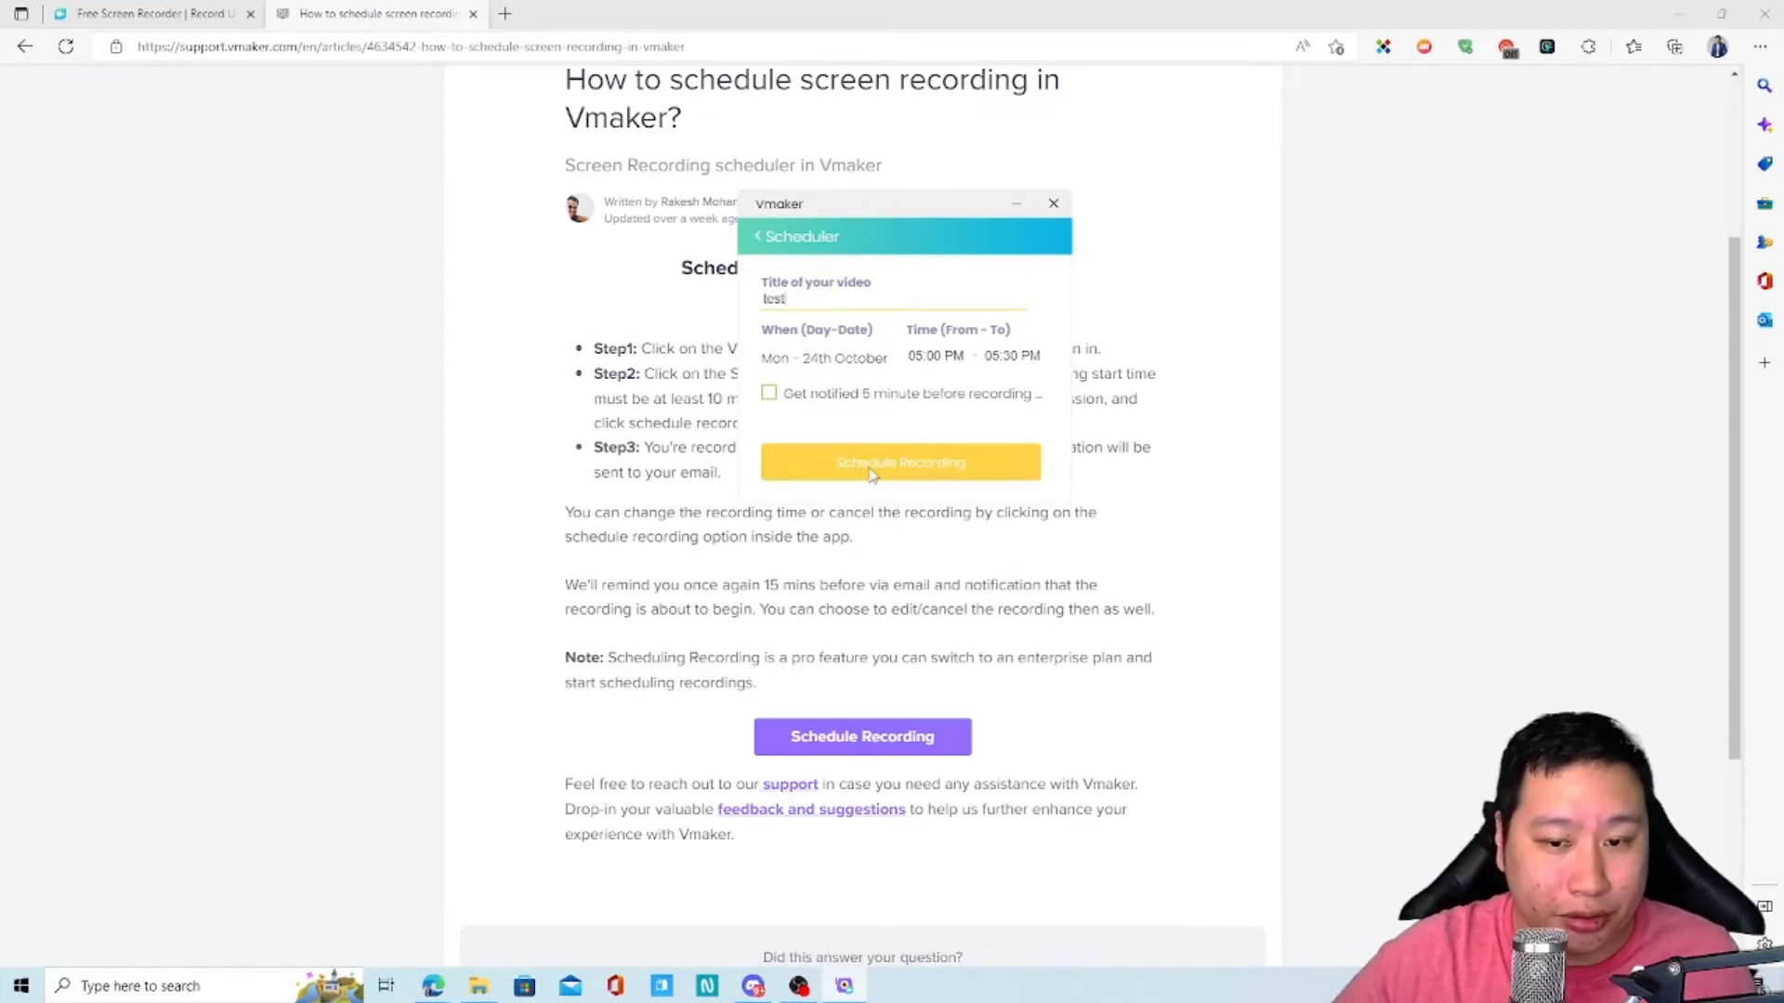
click(899, 463)
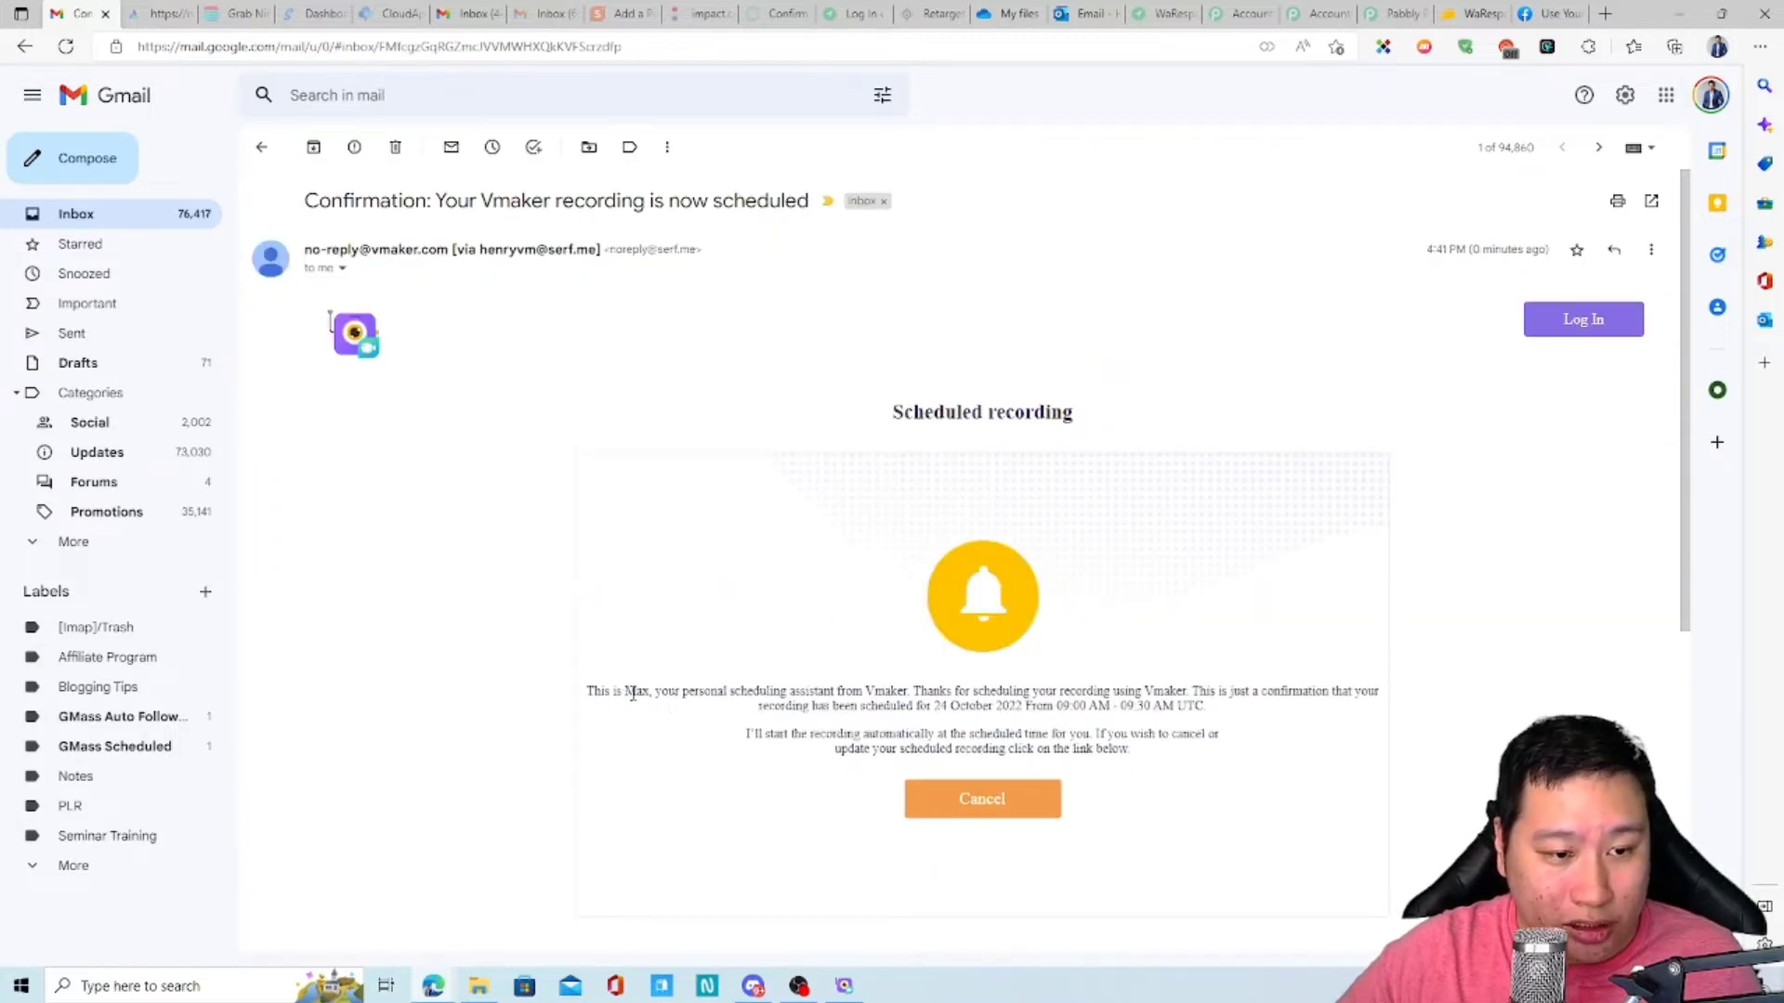
Step: Scroll through the Vmaker scheduling confirmation email in Gmail
scroll(down, 3)
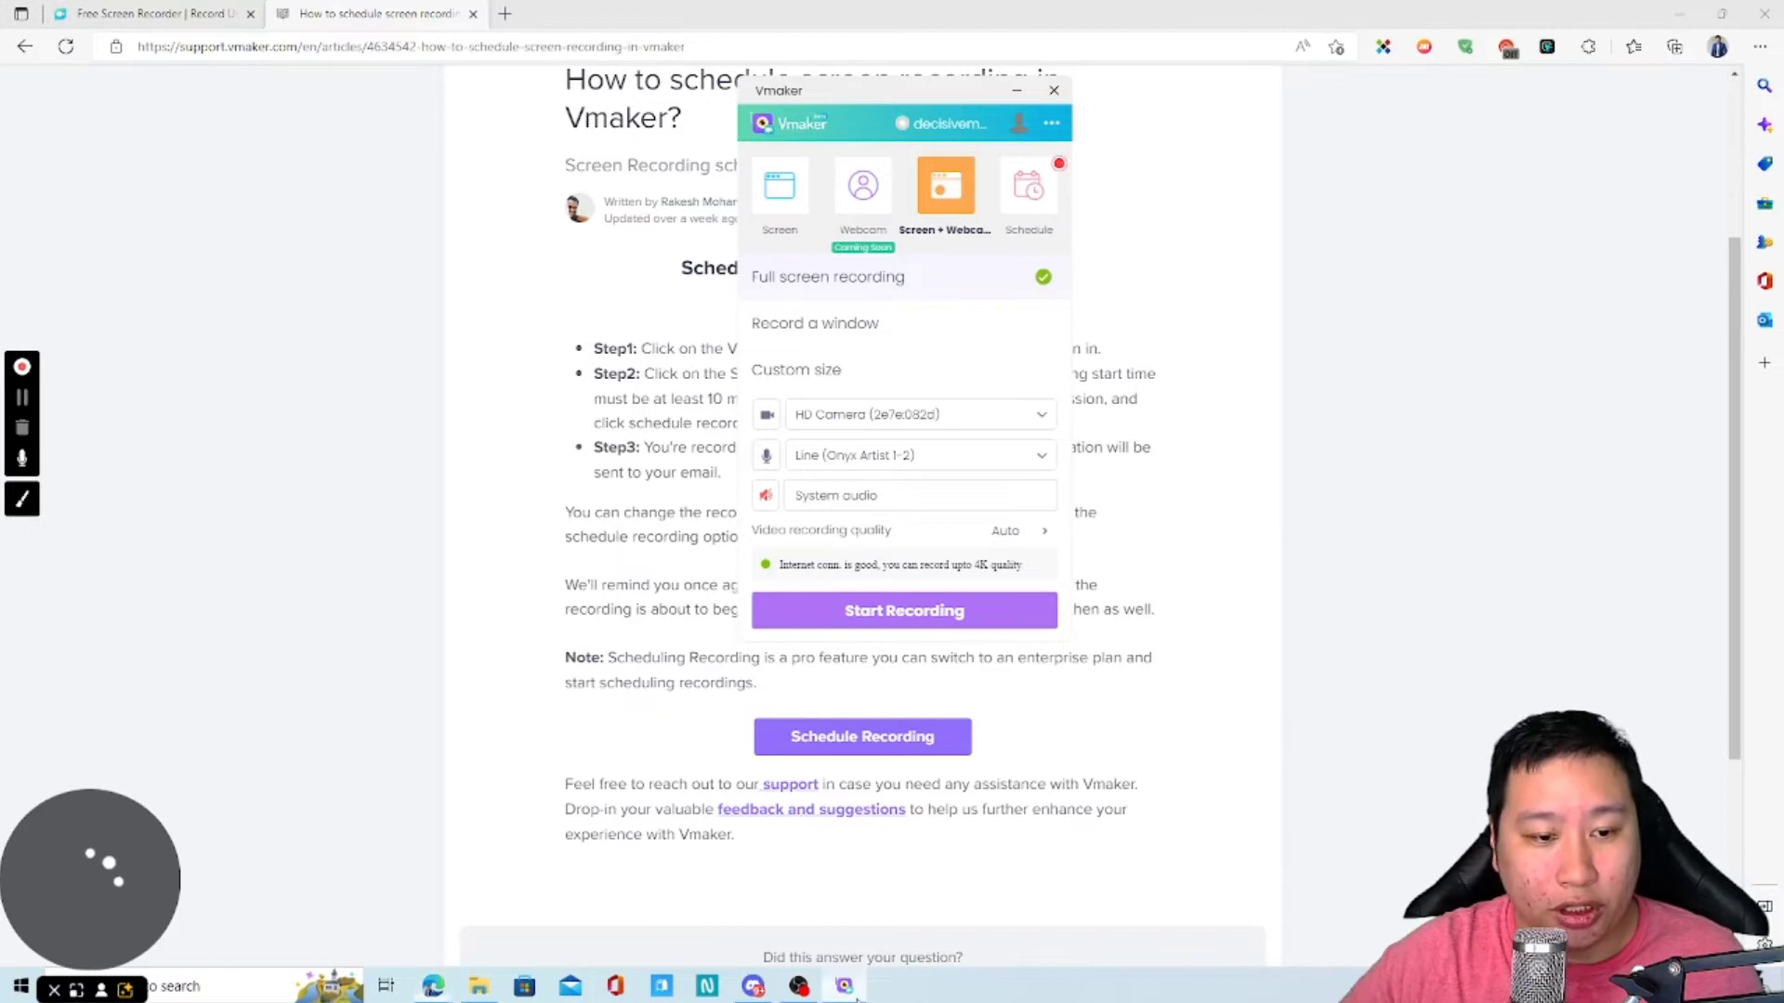
mouse_move(1067, 13)
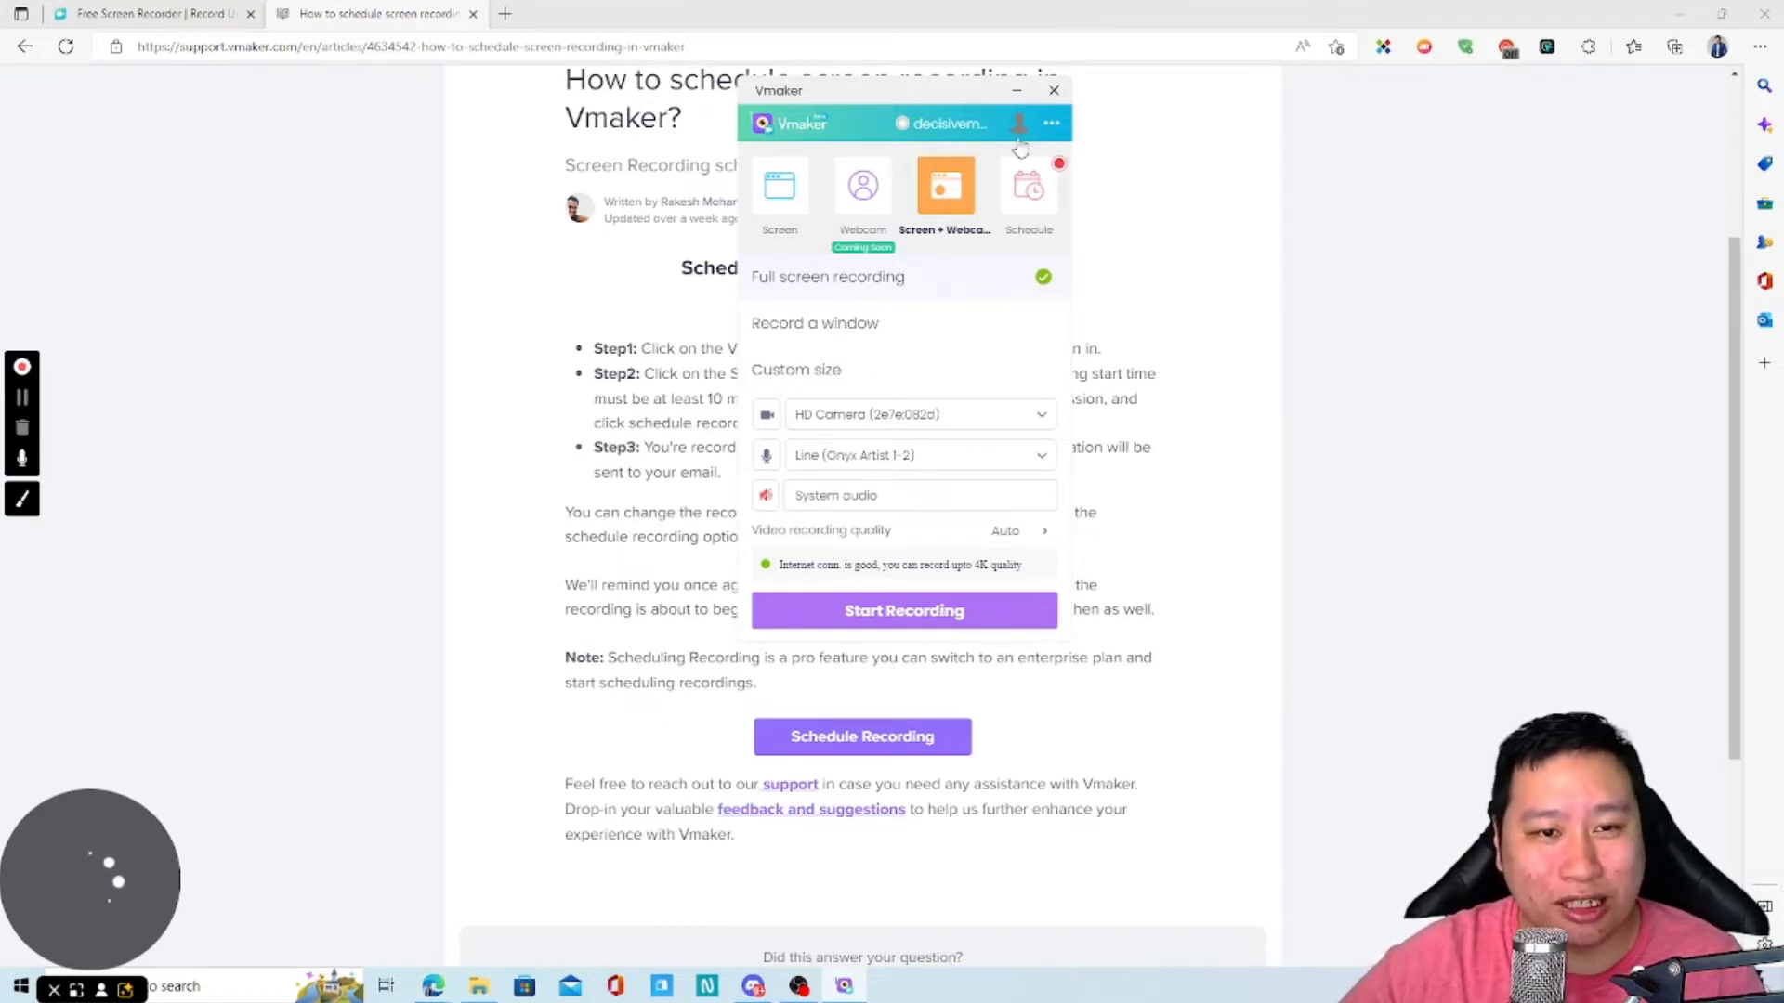
click(1051, 123)
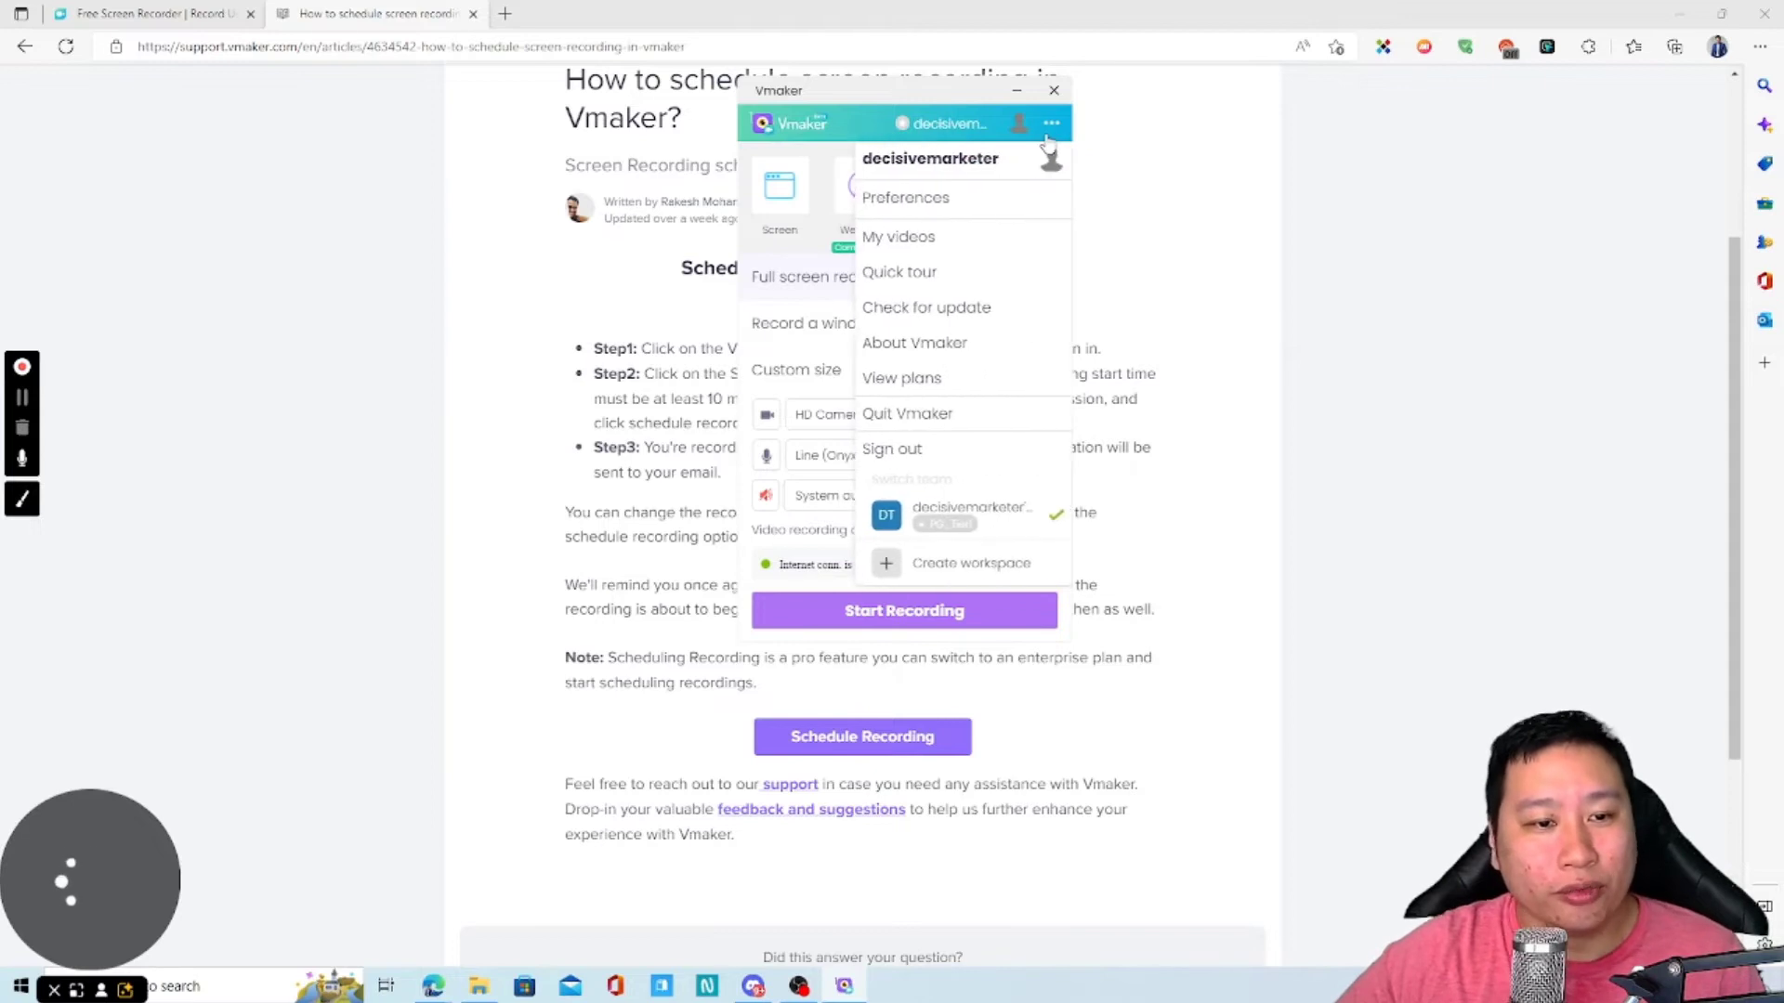
click(1050, 123)
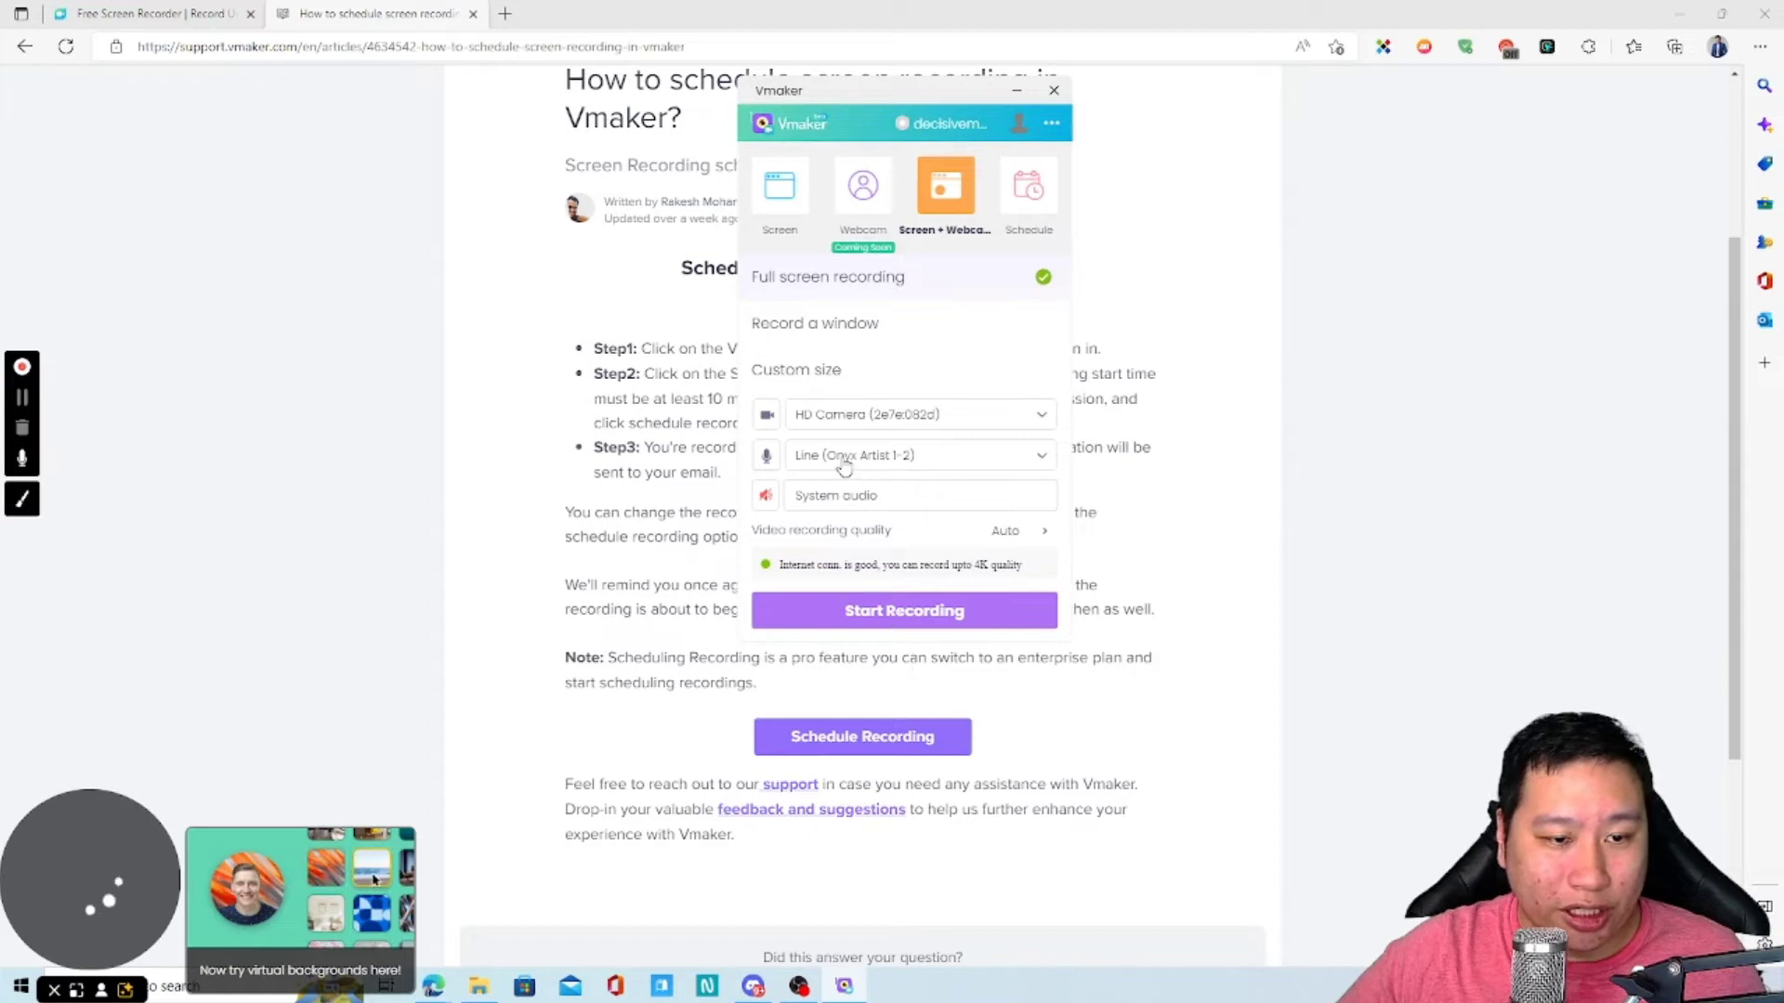
mouse_move(911, 260)
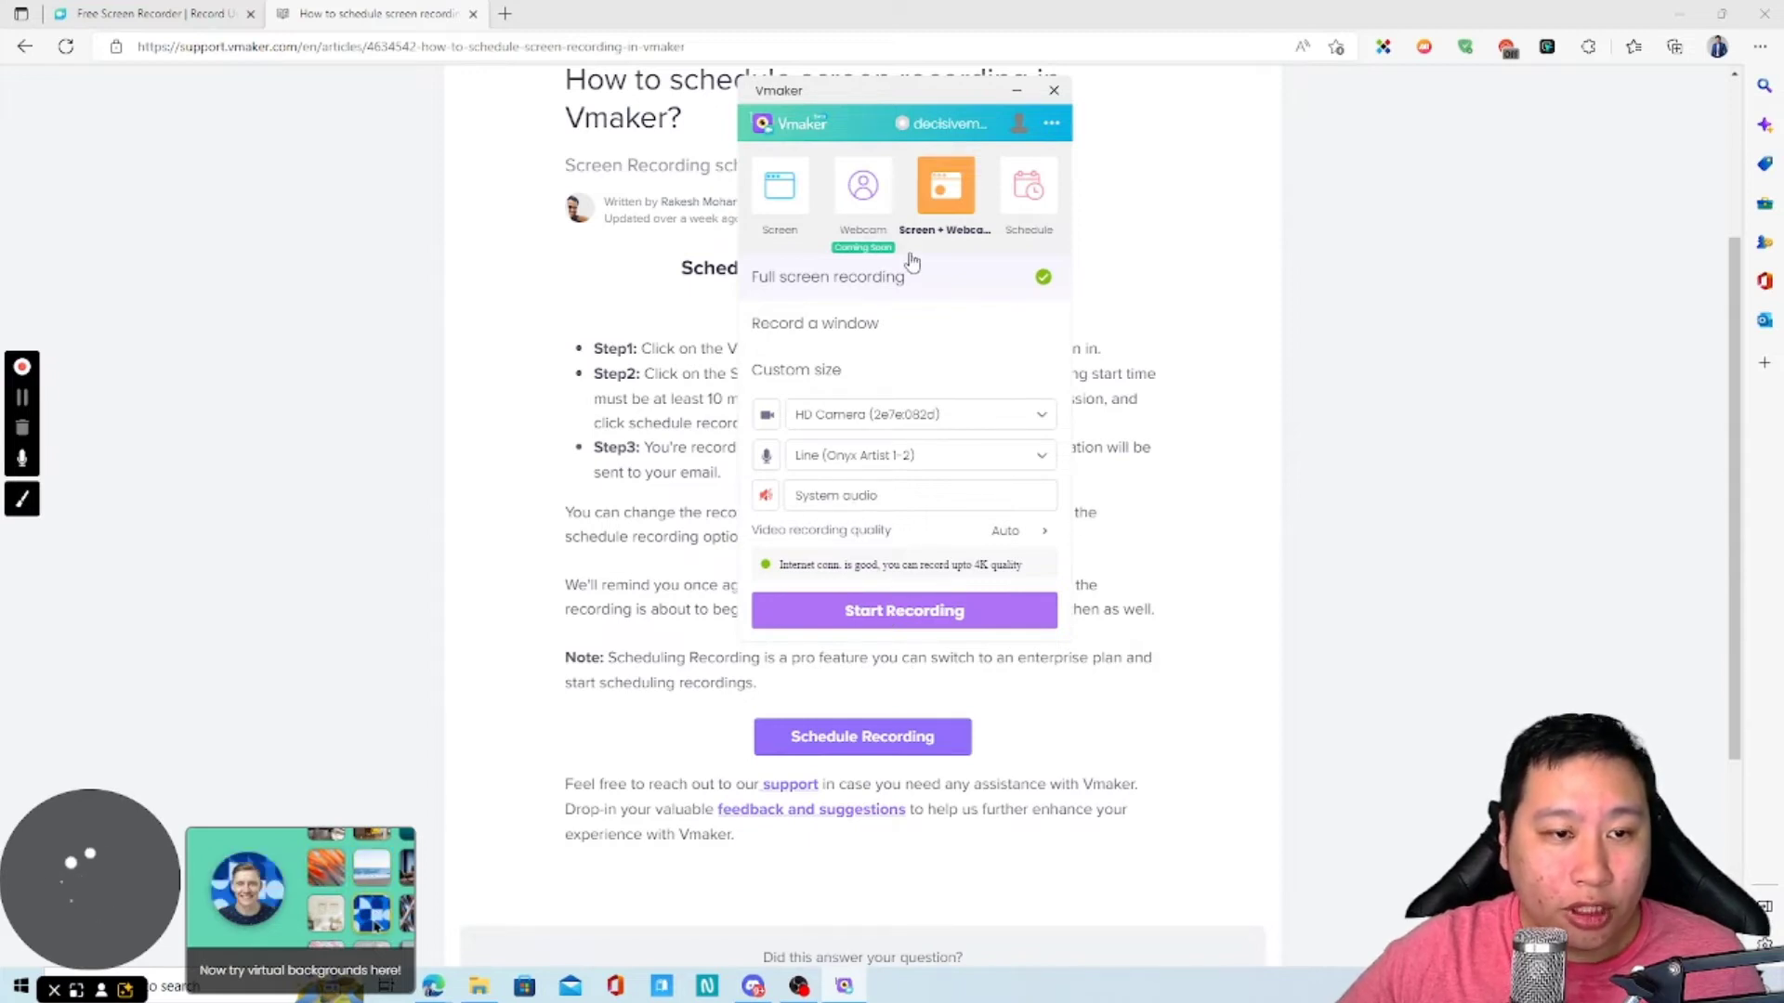
Step: Start a screen-and-webcam recording, then cancel it and discard the recorded data
click(903, 612)
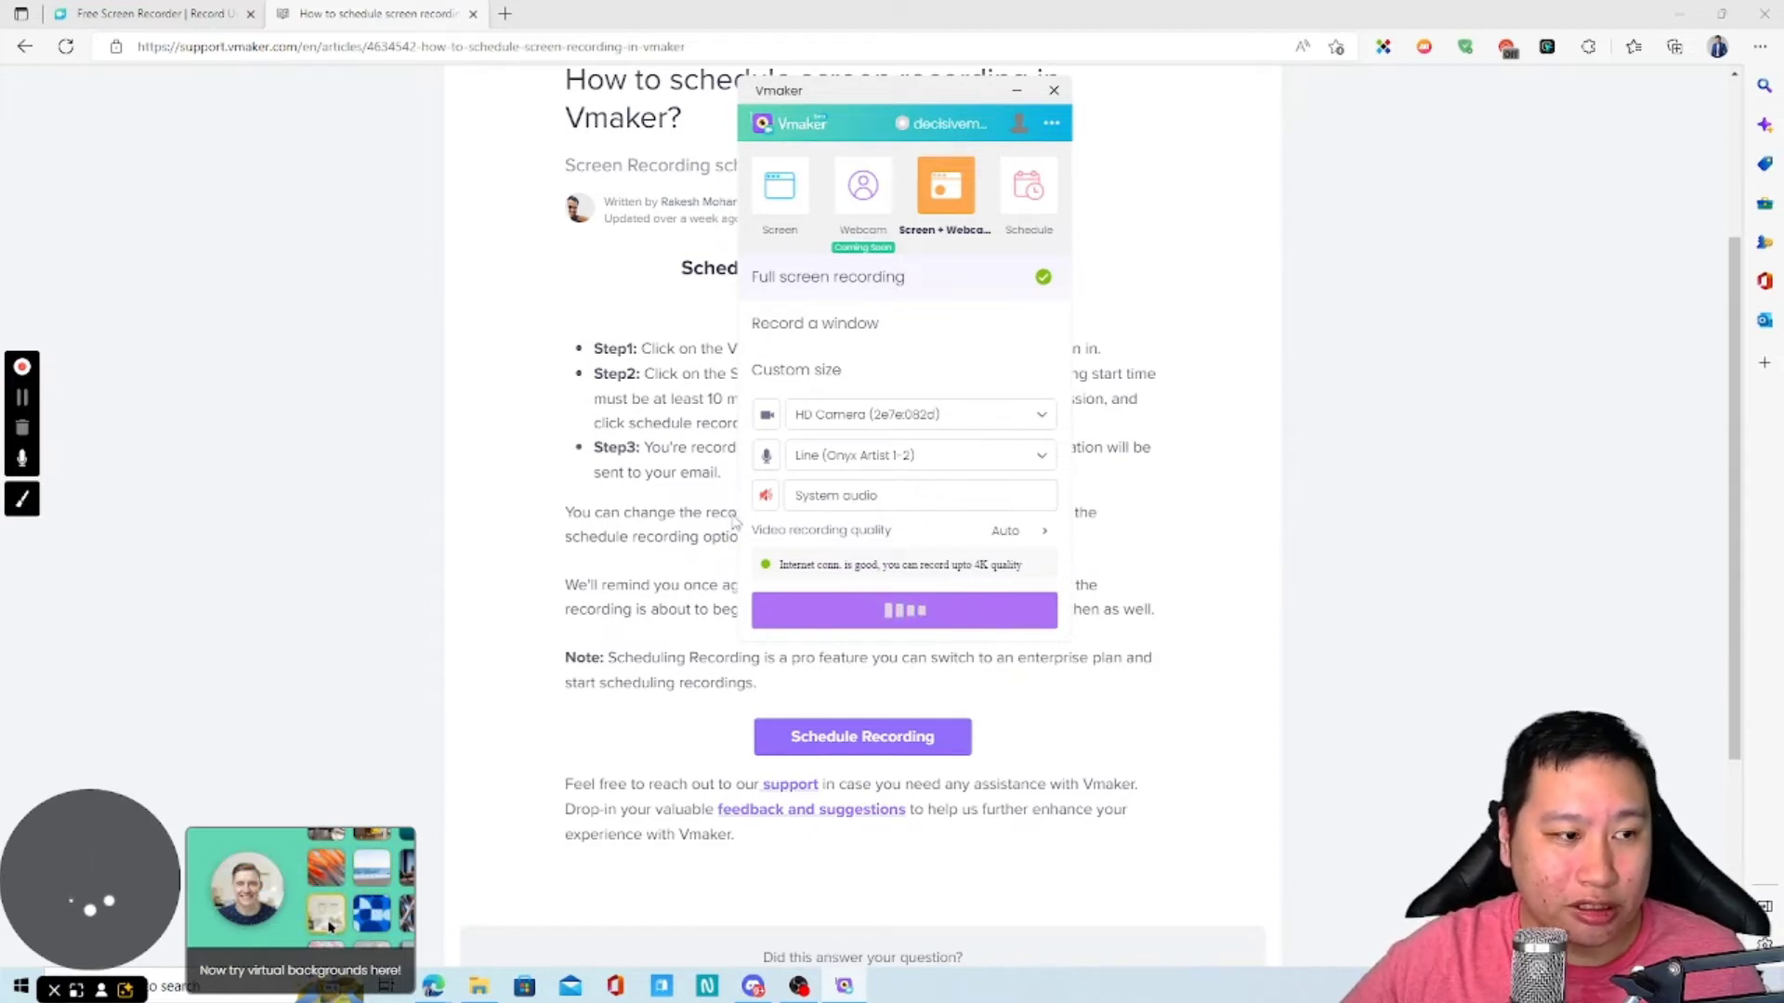
click(903, 612)
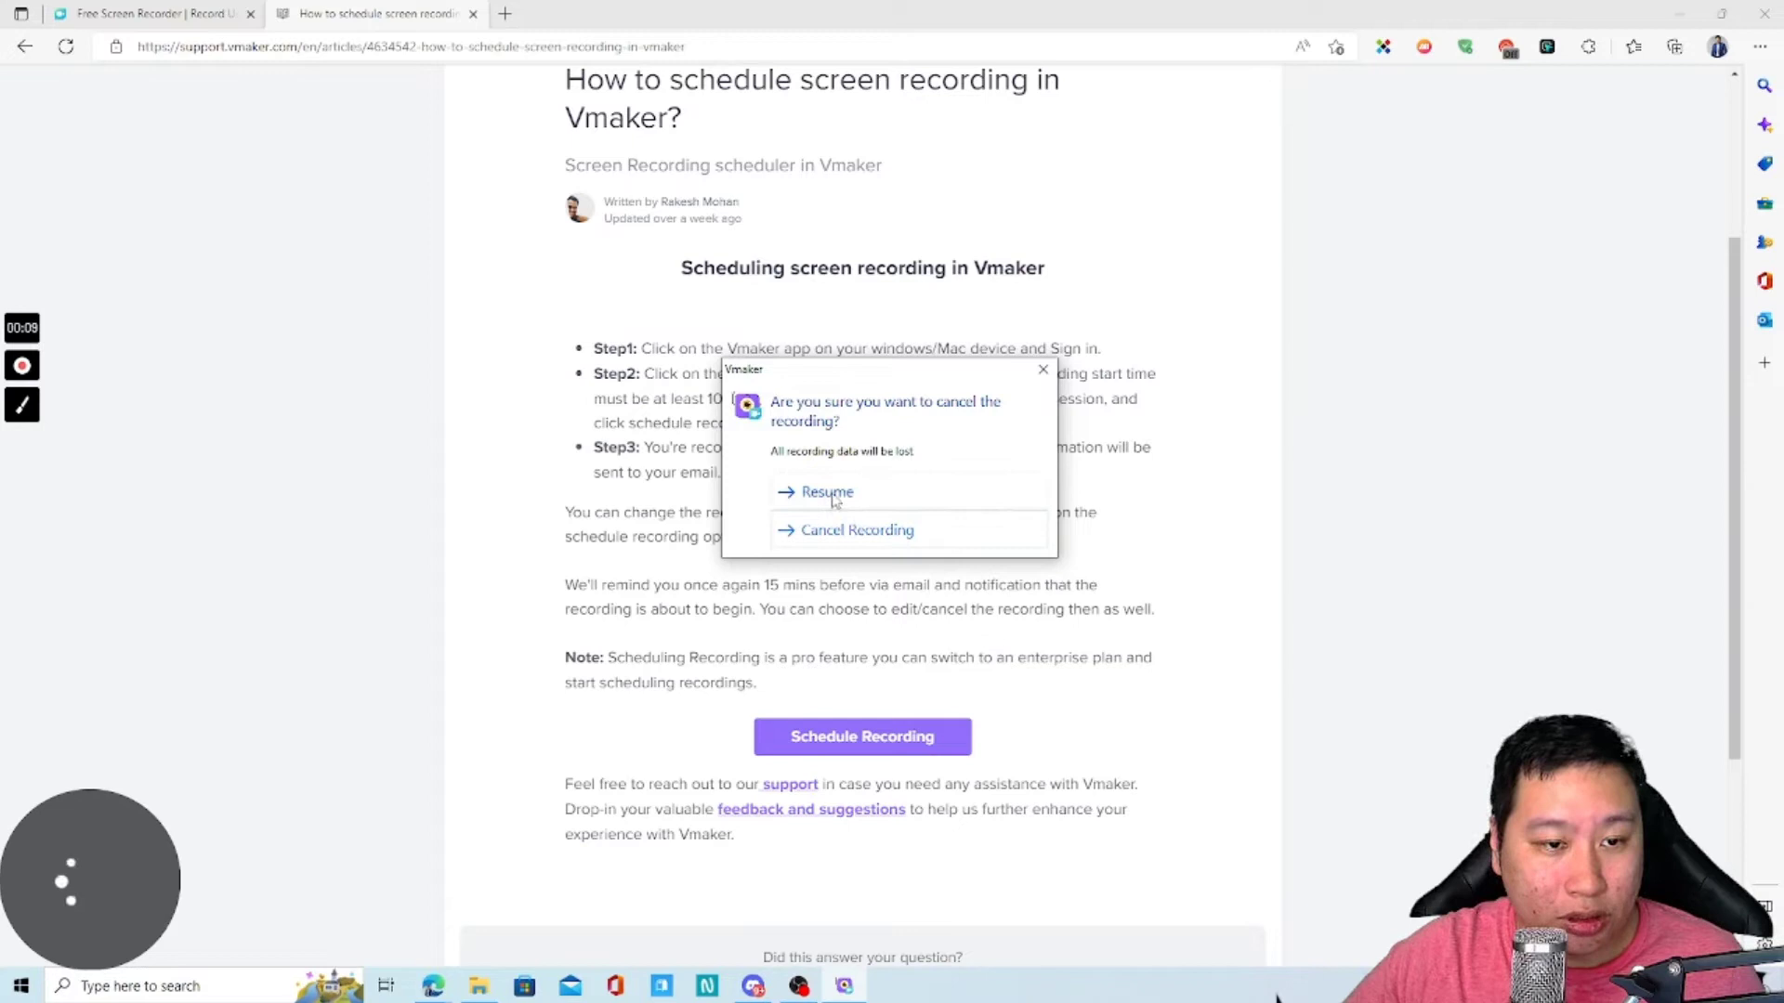
click(827, 491)
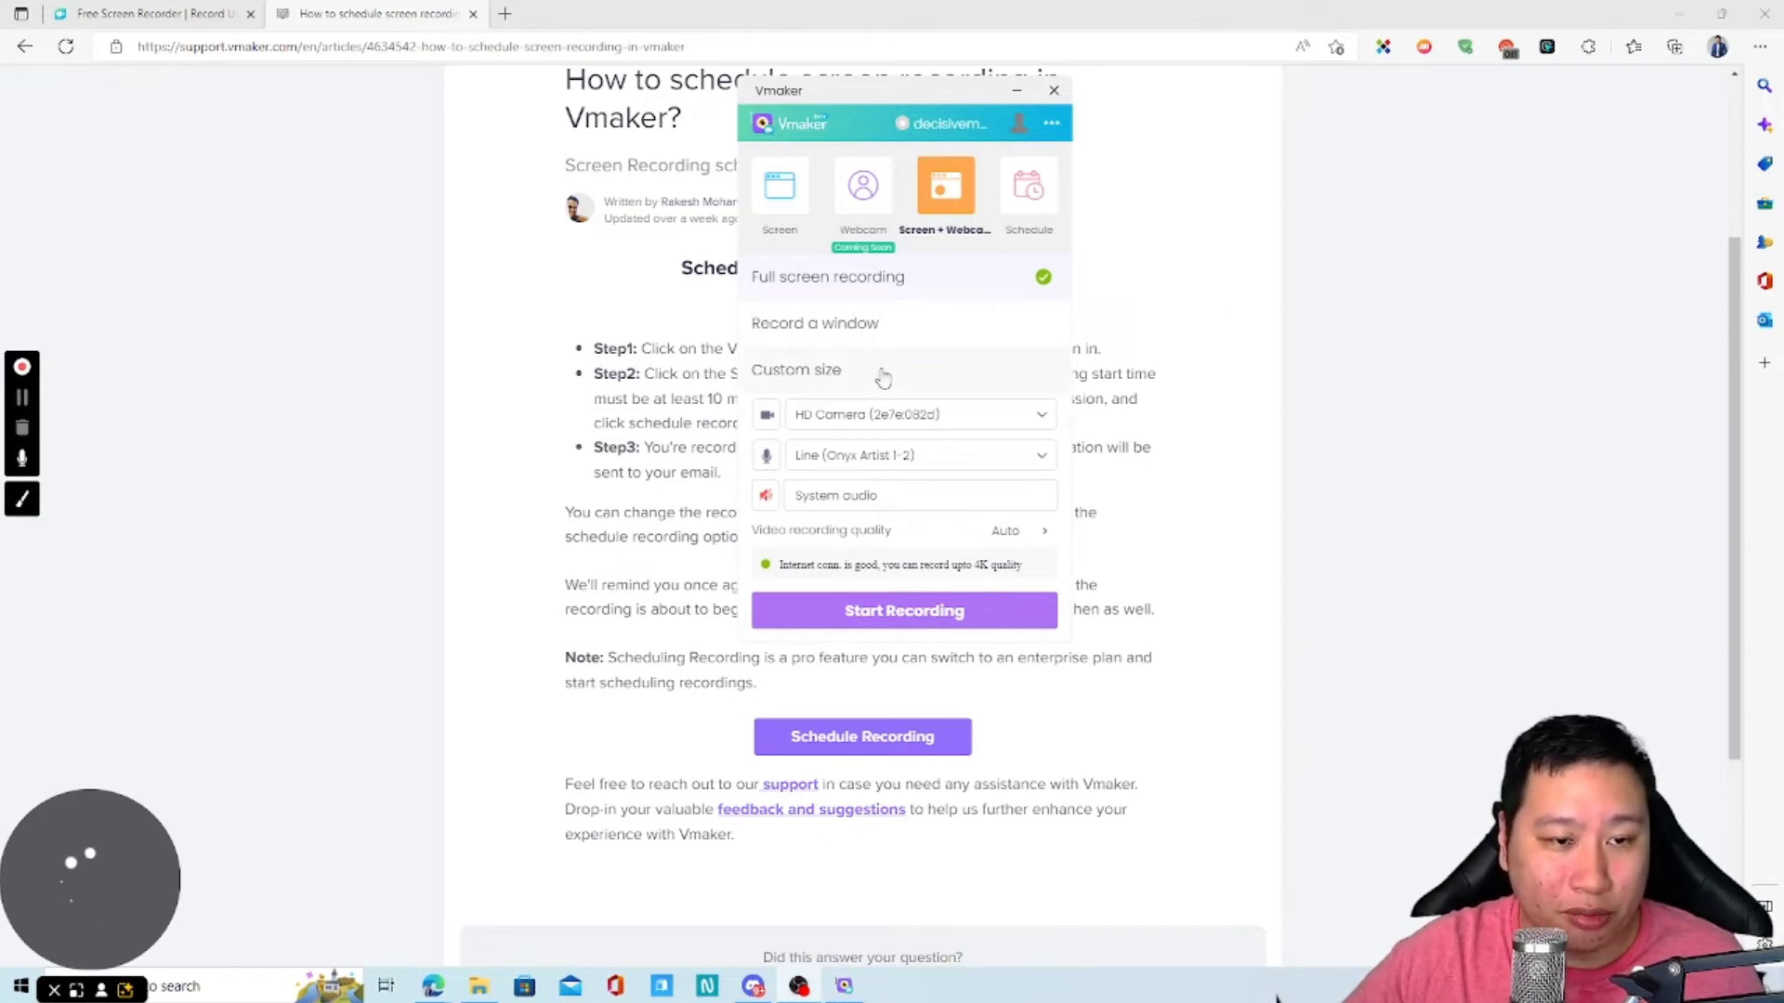
mouse_move(859, 442)
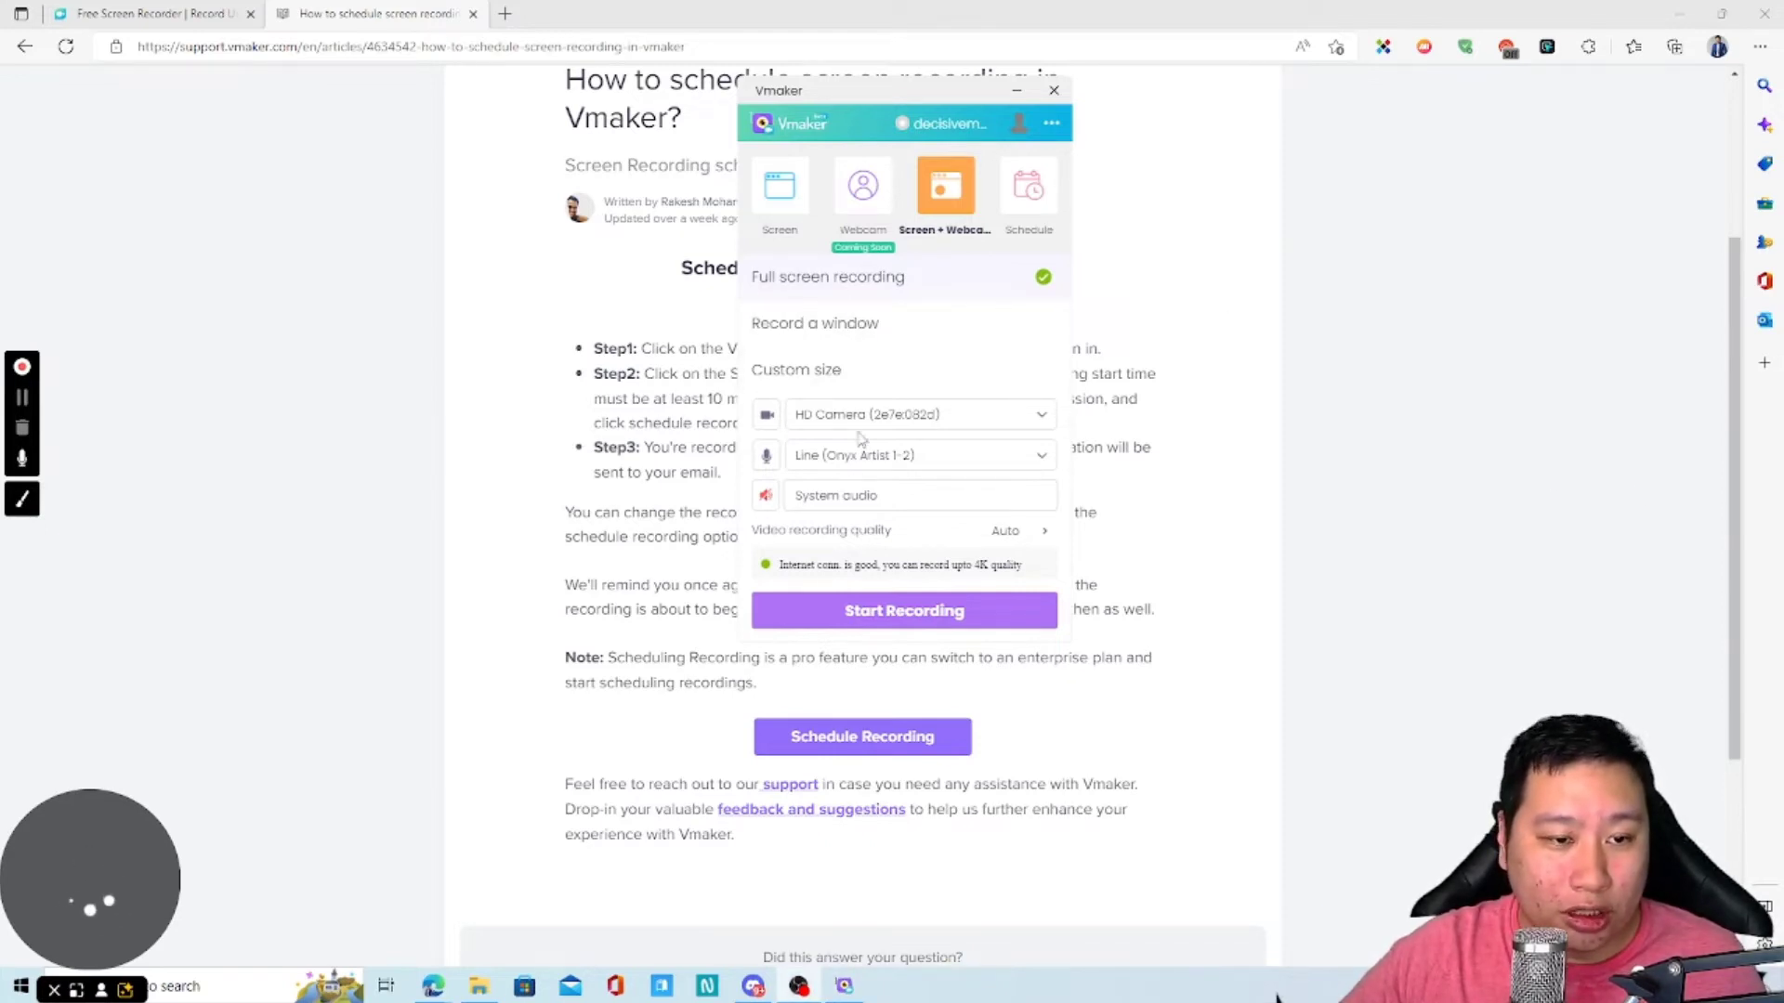
Step: Select OBS Virtual Camera as the webcam and start a screen-plus-webcam recording
click(920, 415)
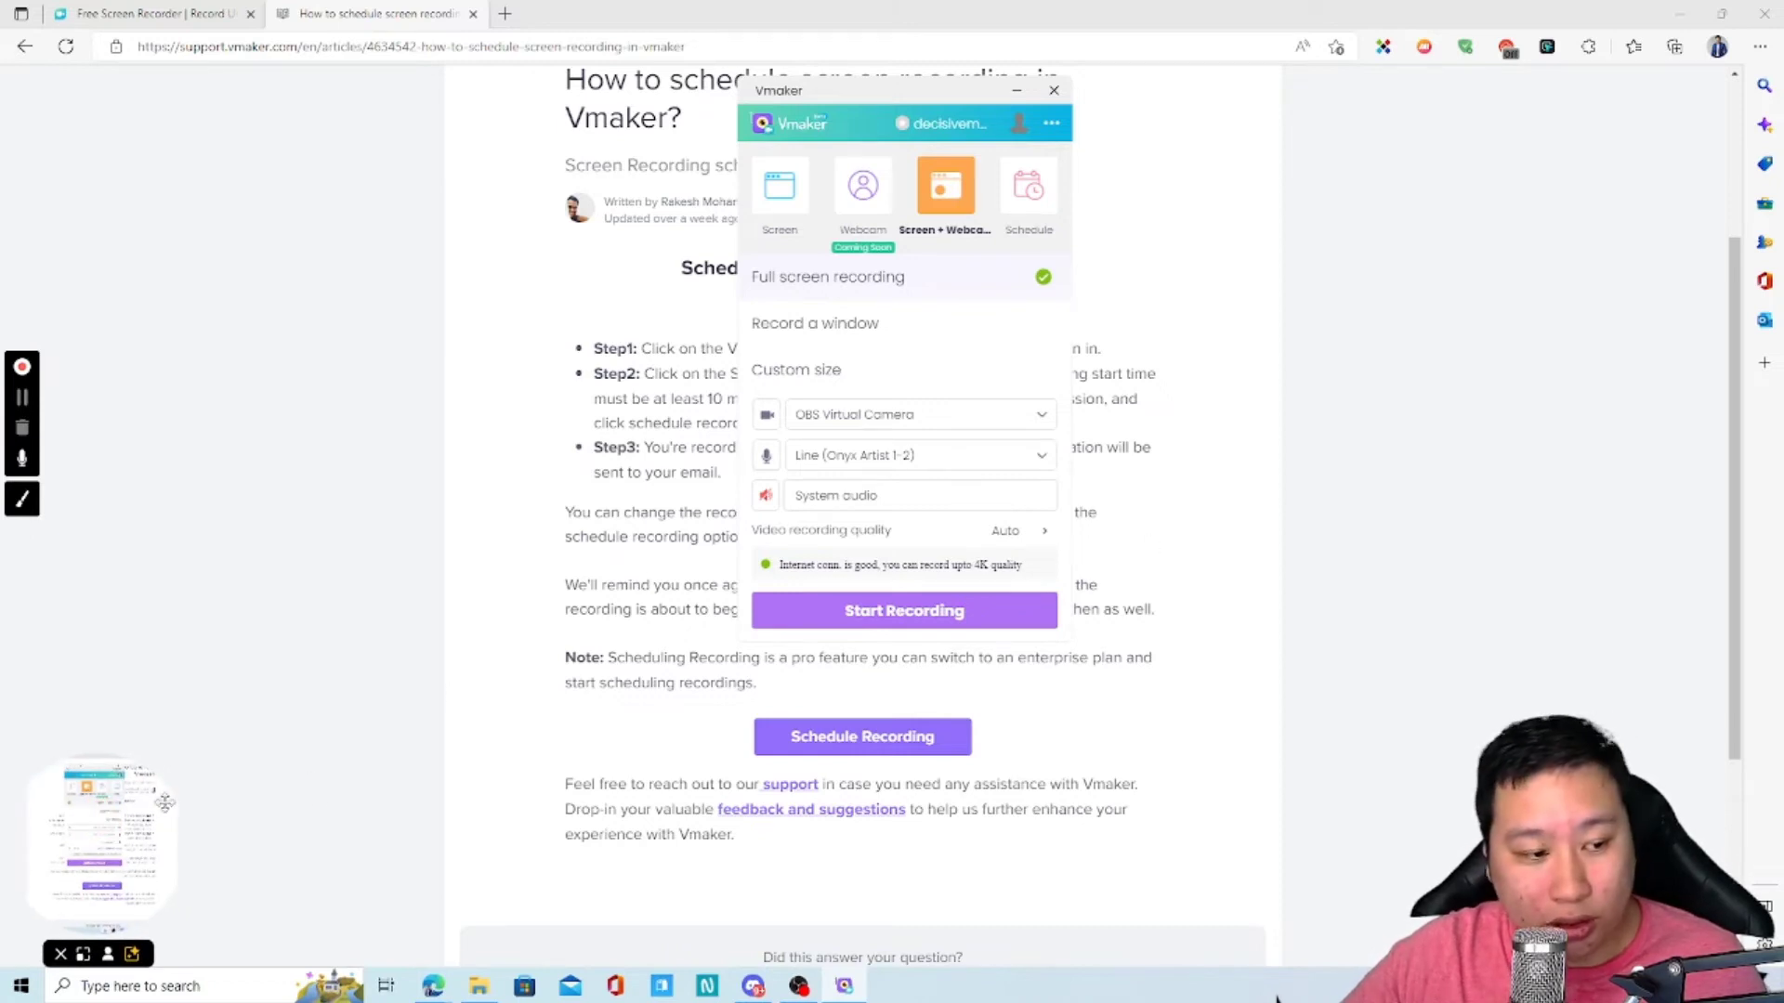
click(904, 612)
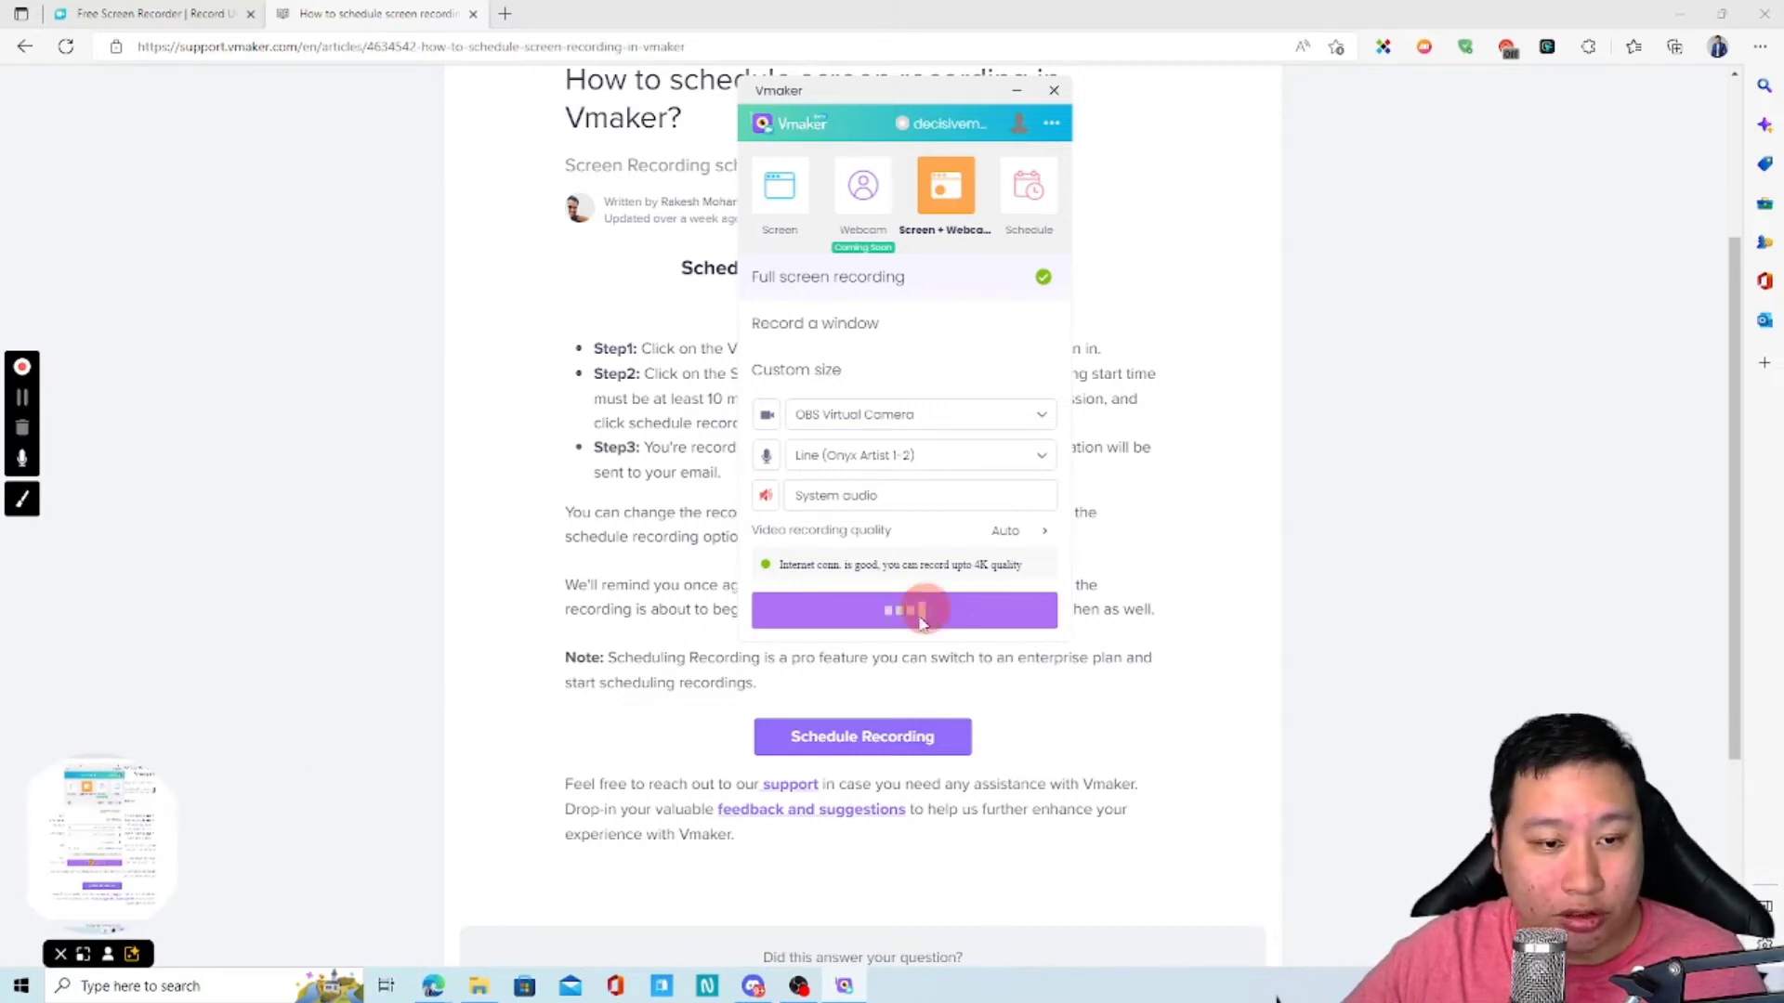
click(904, 610)
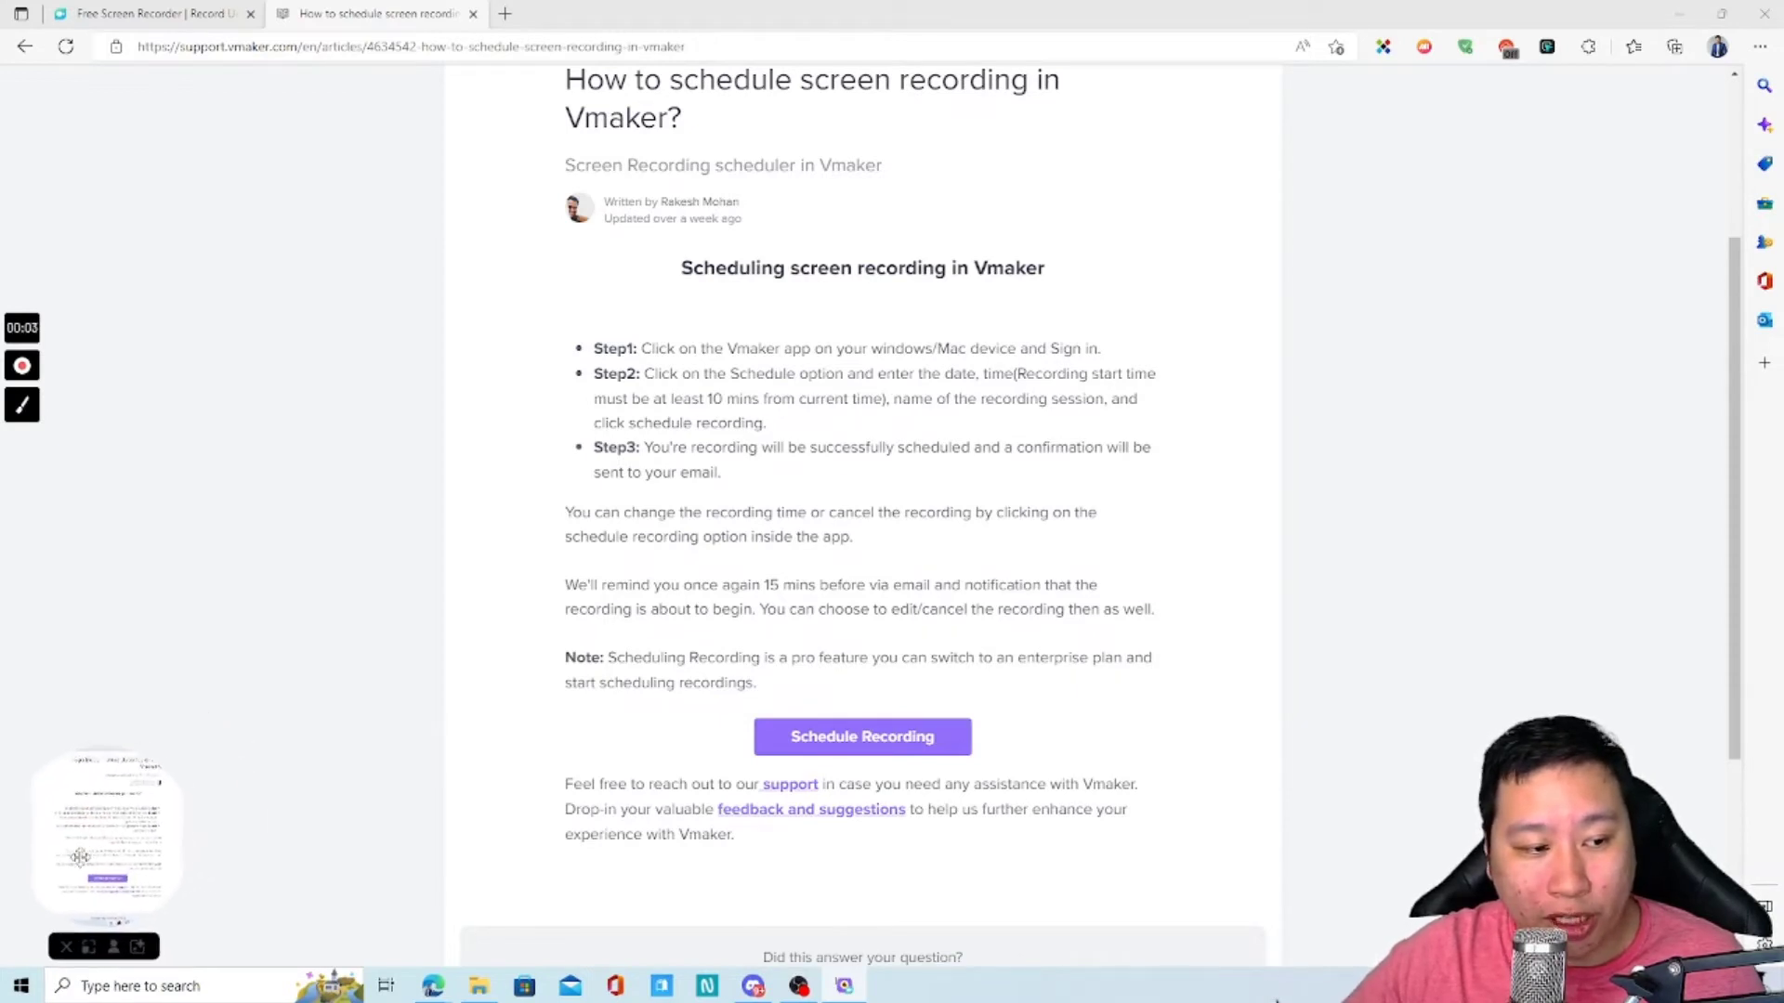
mouse_move(182, 325)
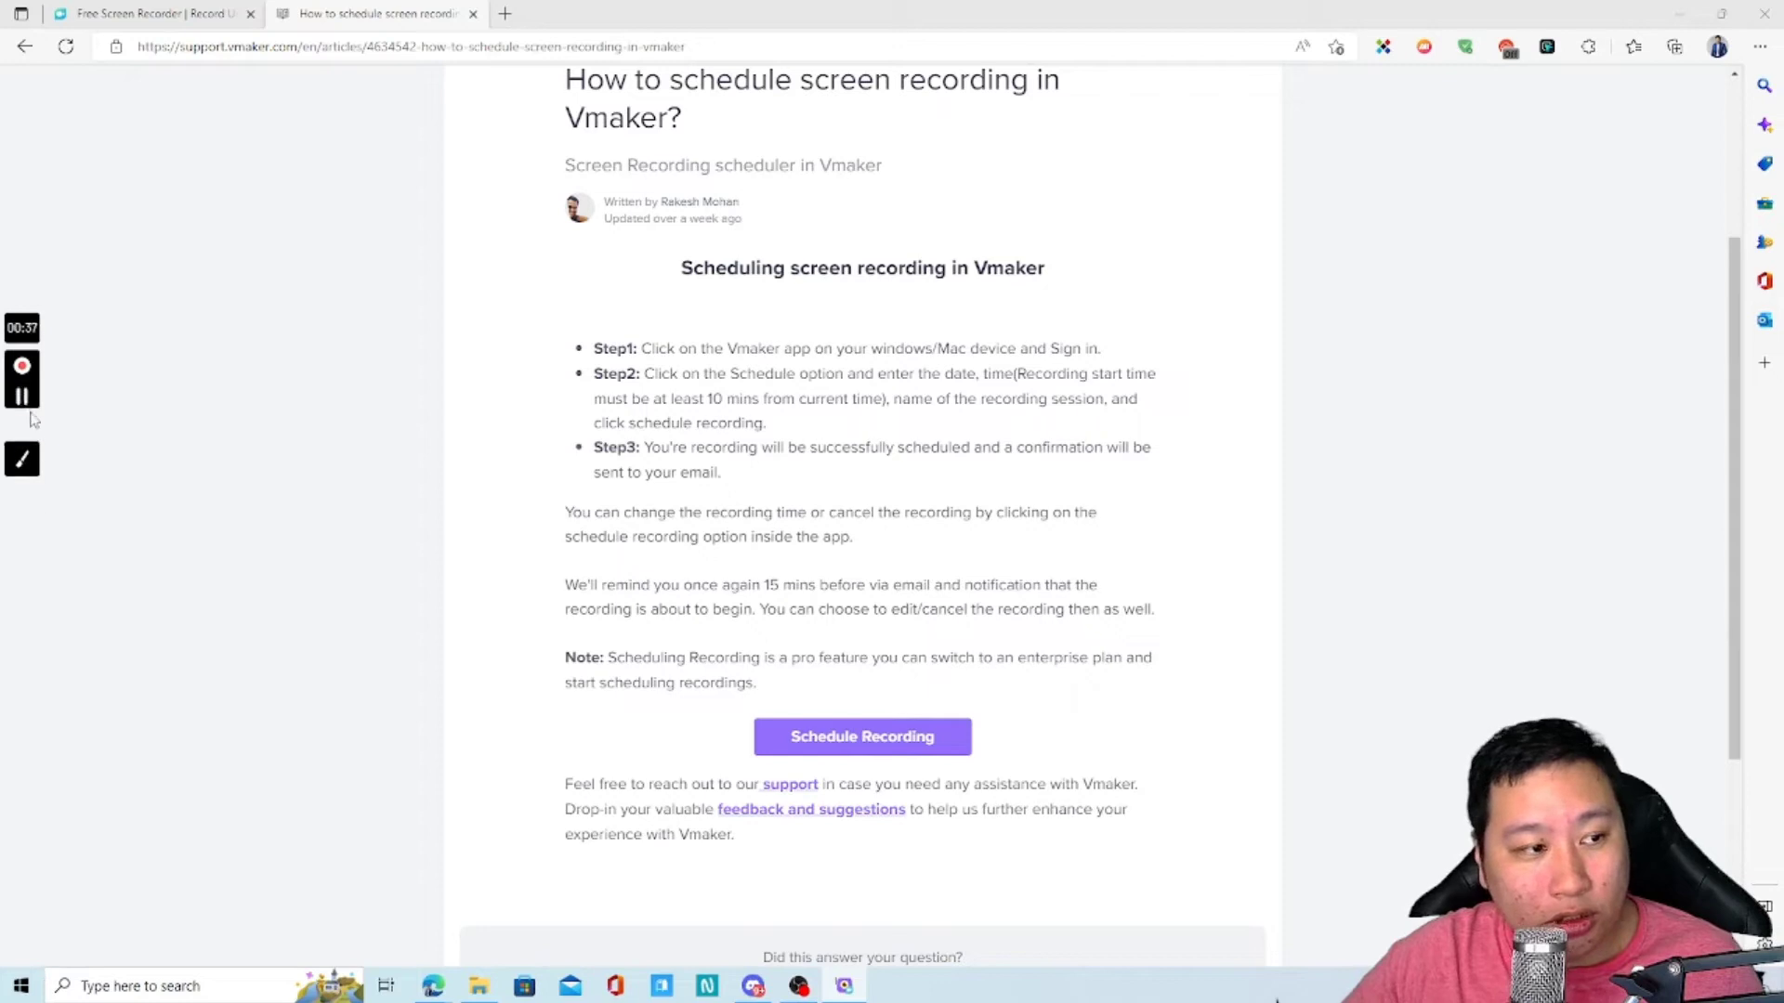
Step: Pick the pen tool, change ink colour and scribble in red across the article paragraphs
click(20, 395)
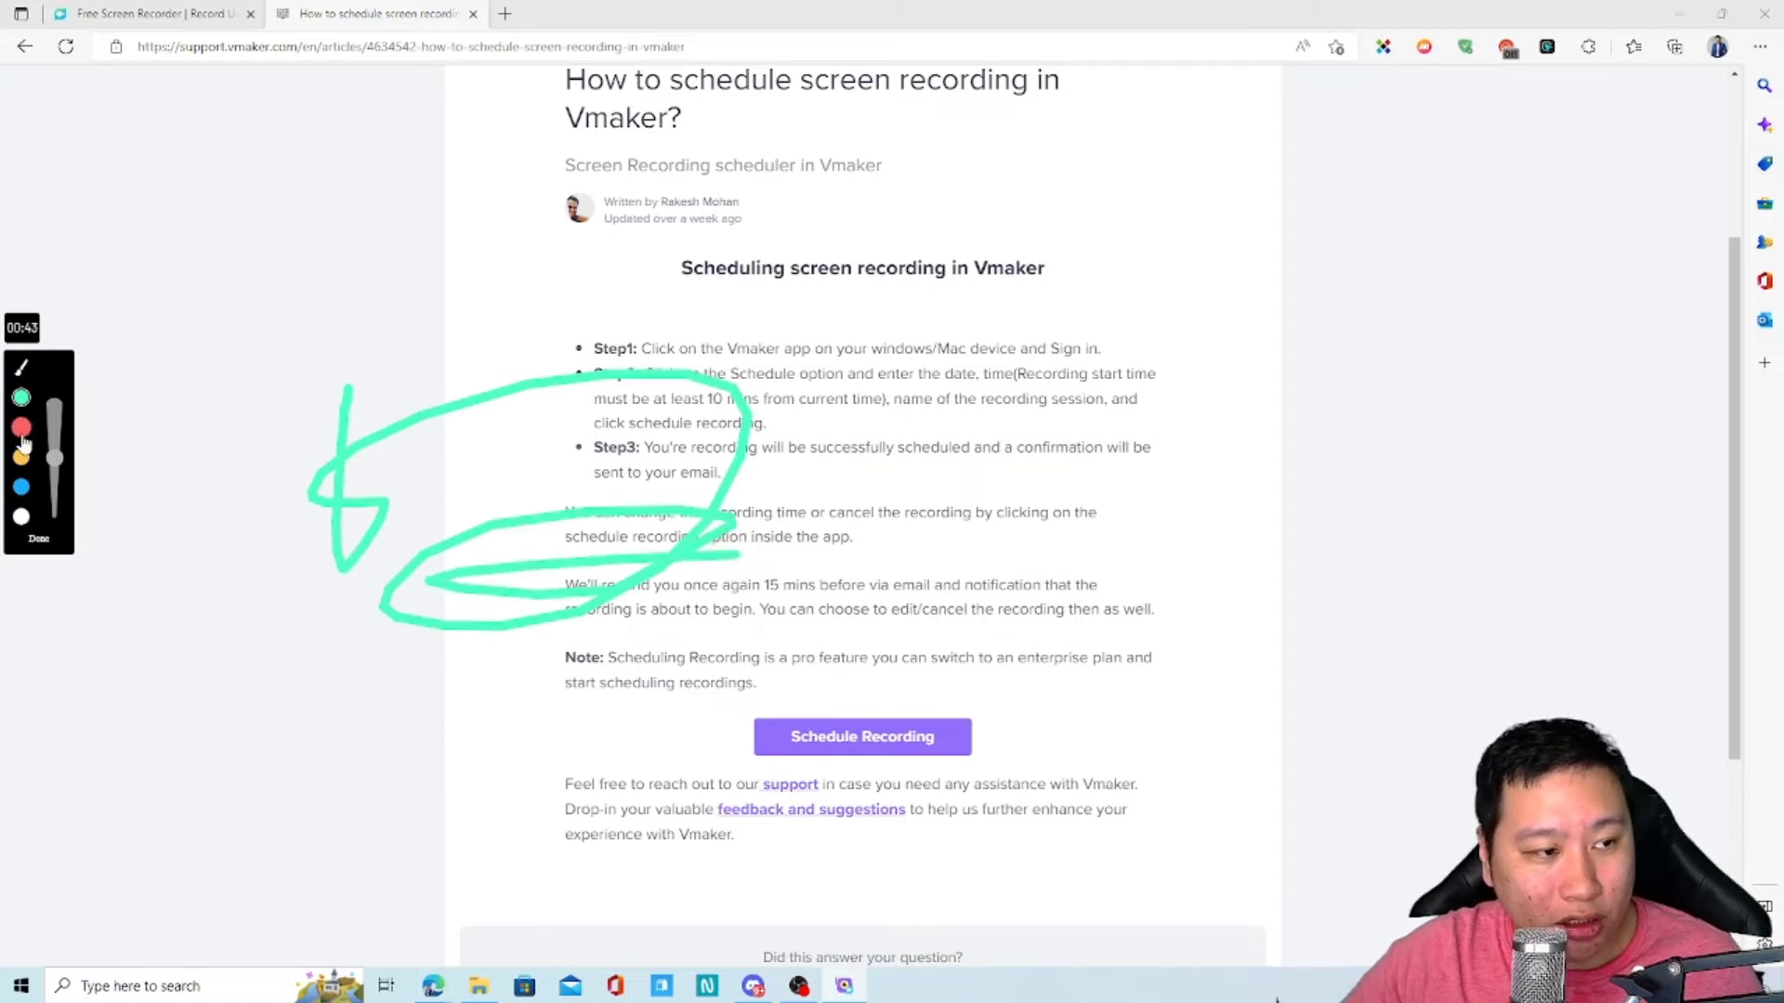
click(20, 427)
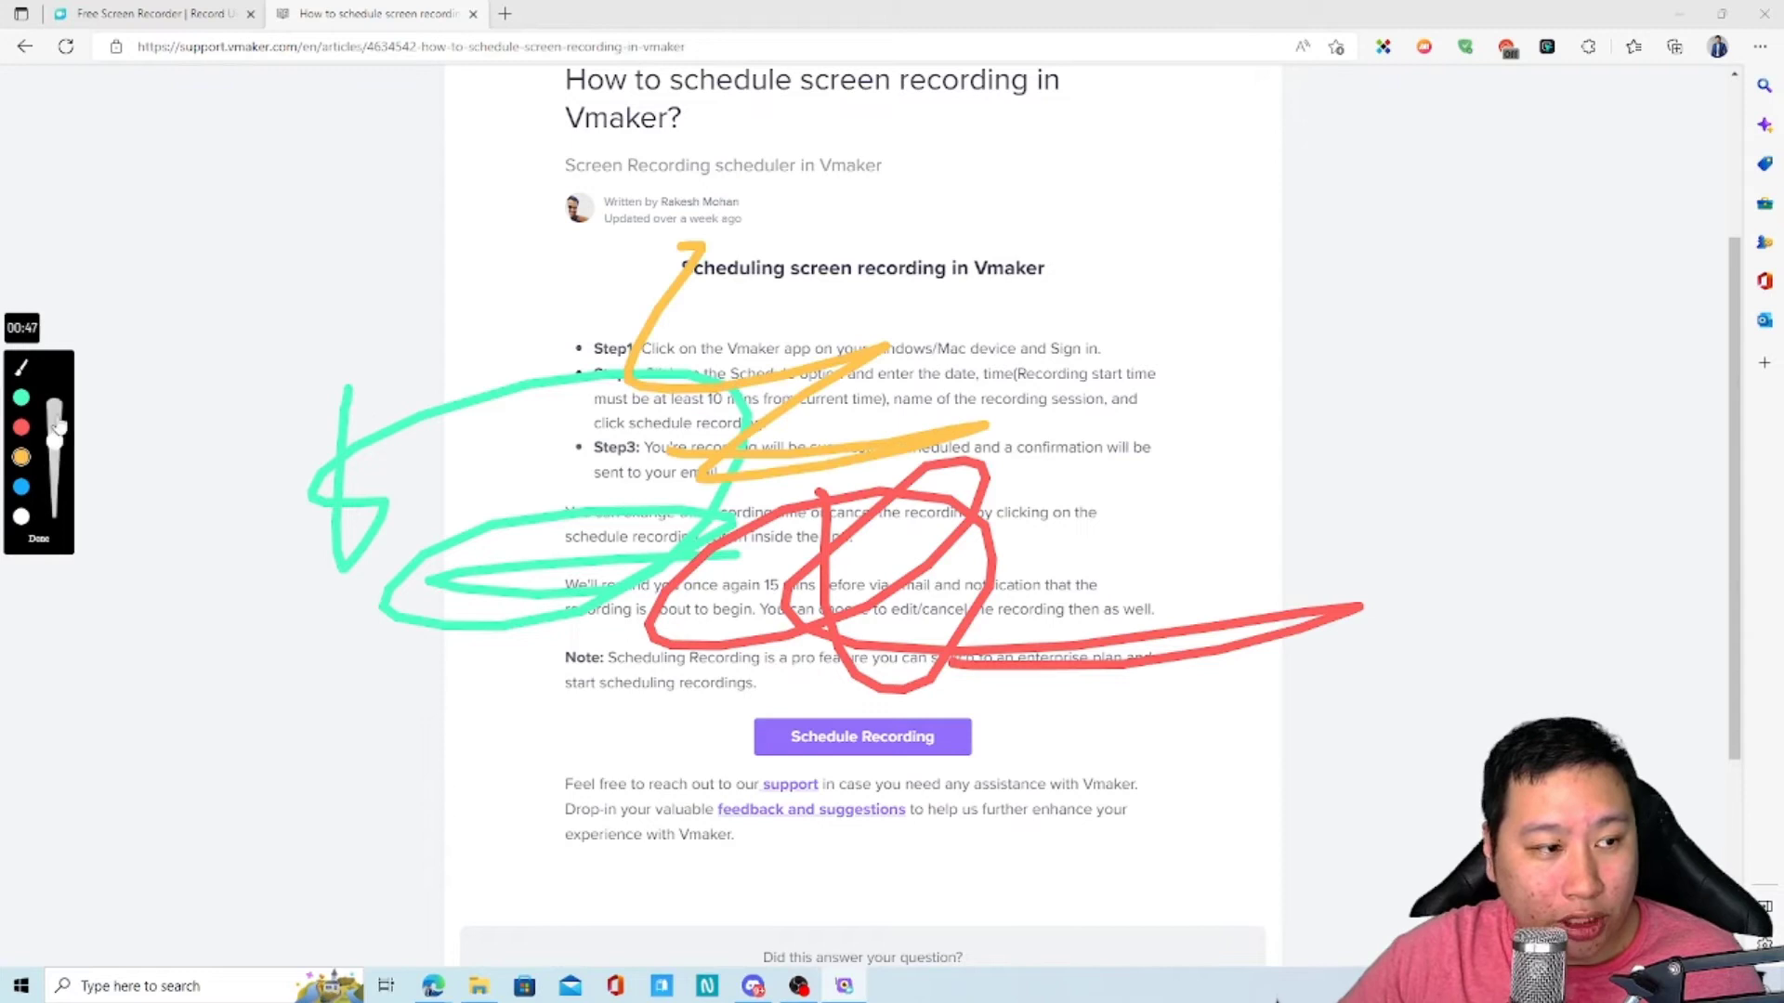
drag(245, 472, 1250, 455)
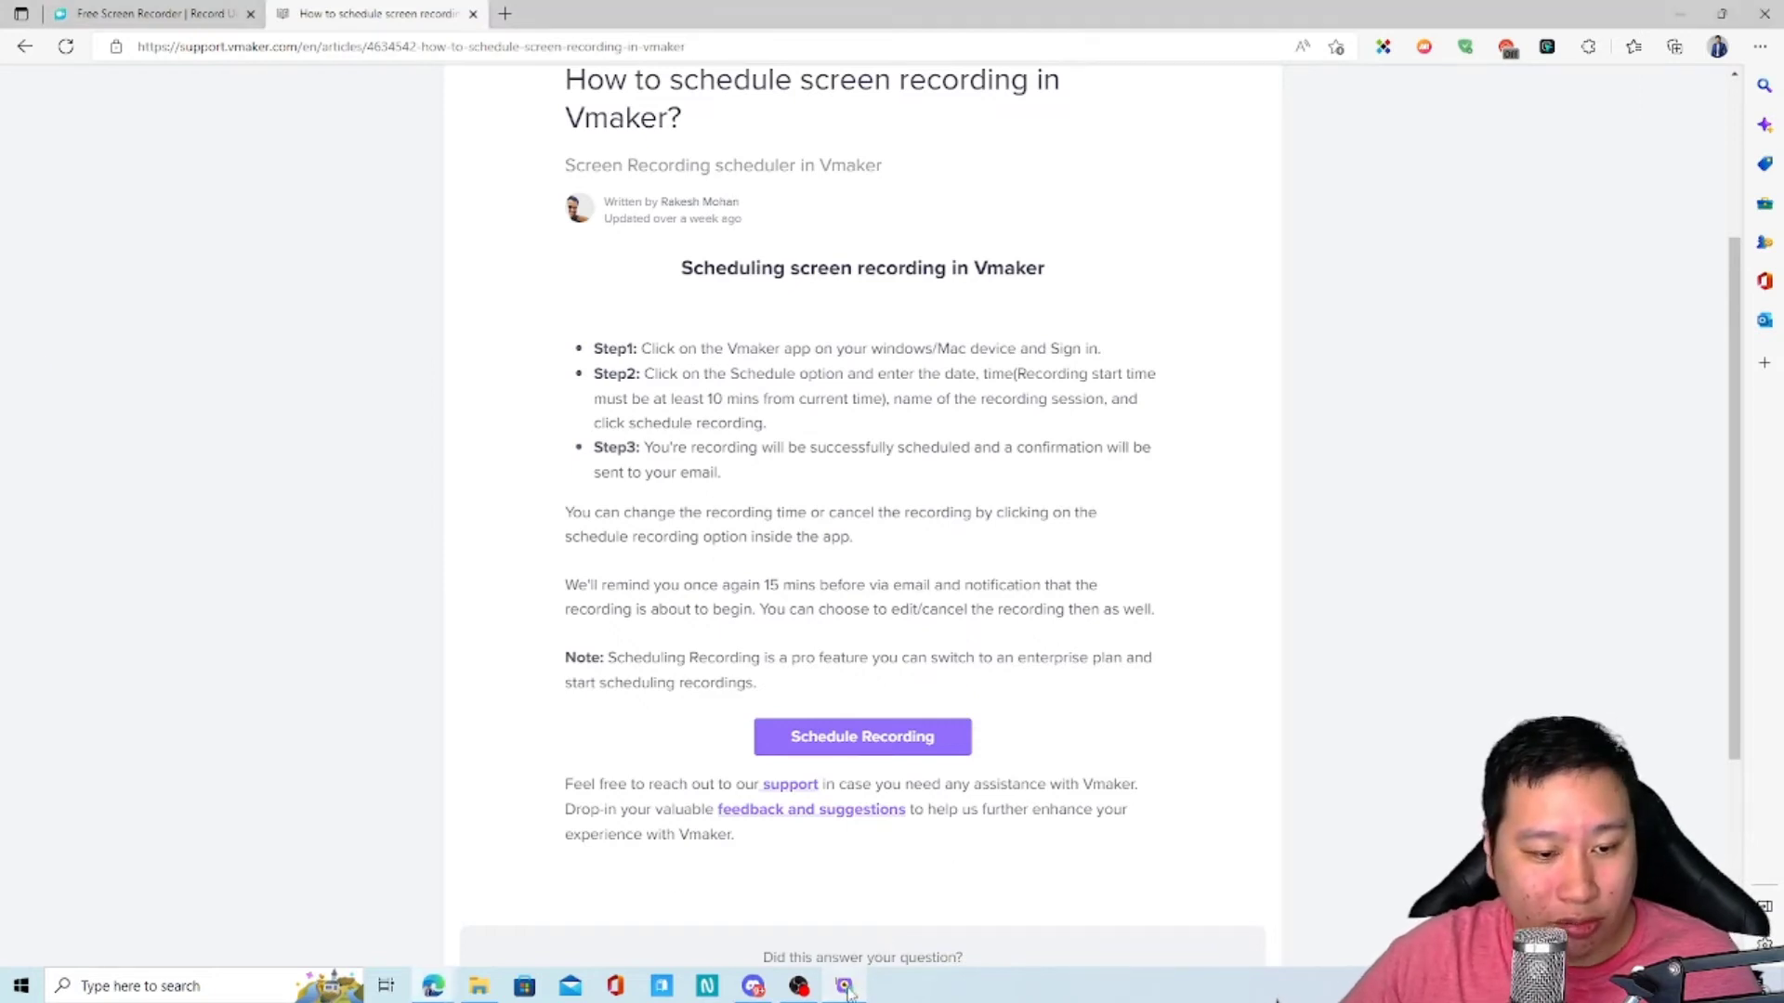
Step: Apply the sombrero-and-maracas frame to the webcam bubble from the Effects panel
click(843, 985)
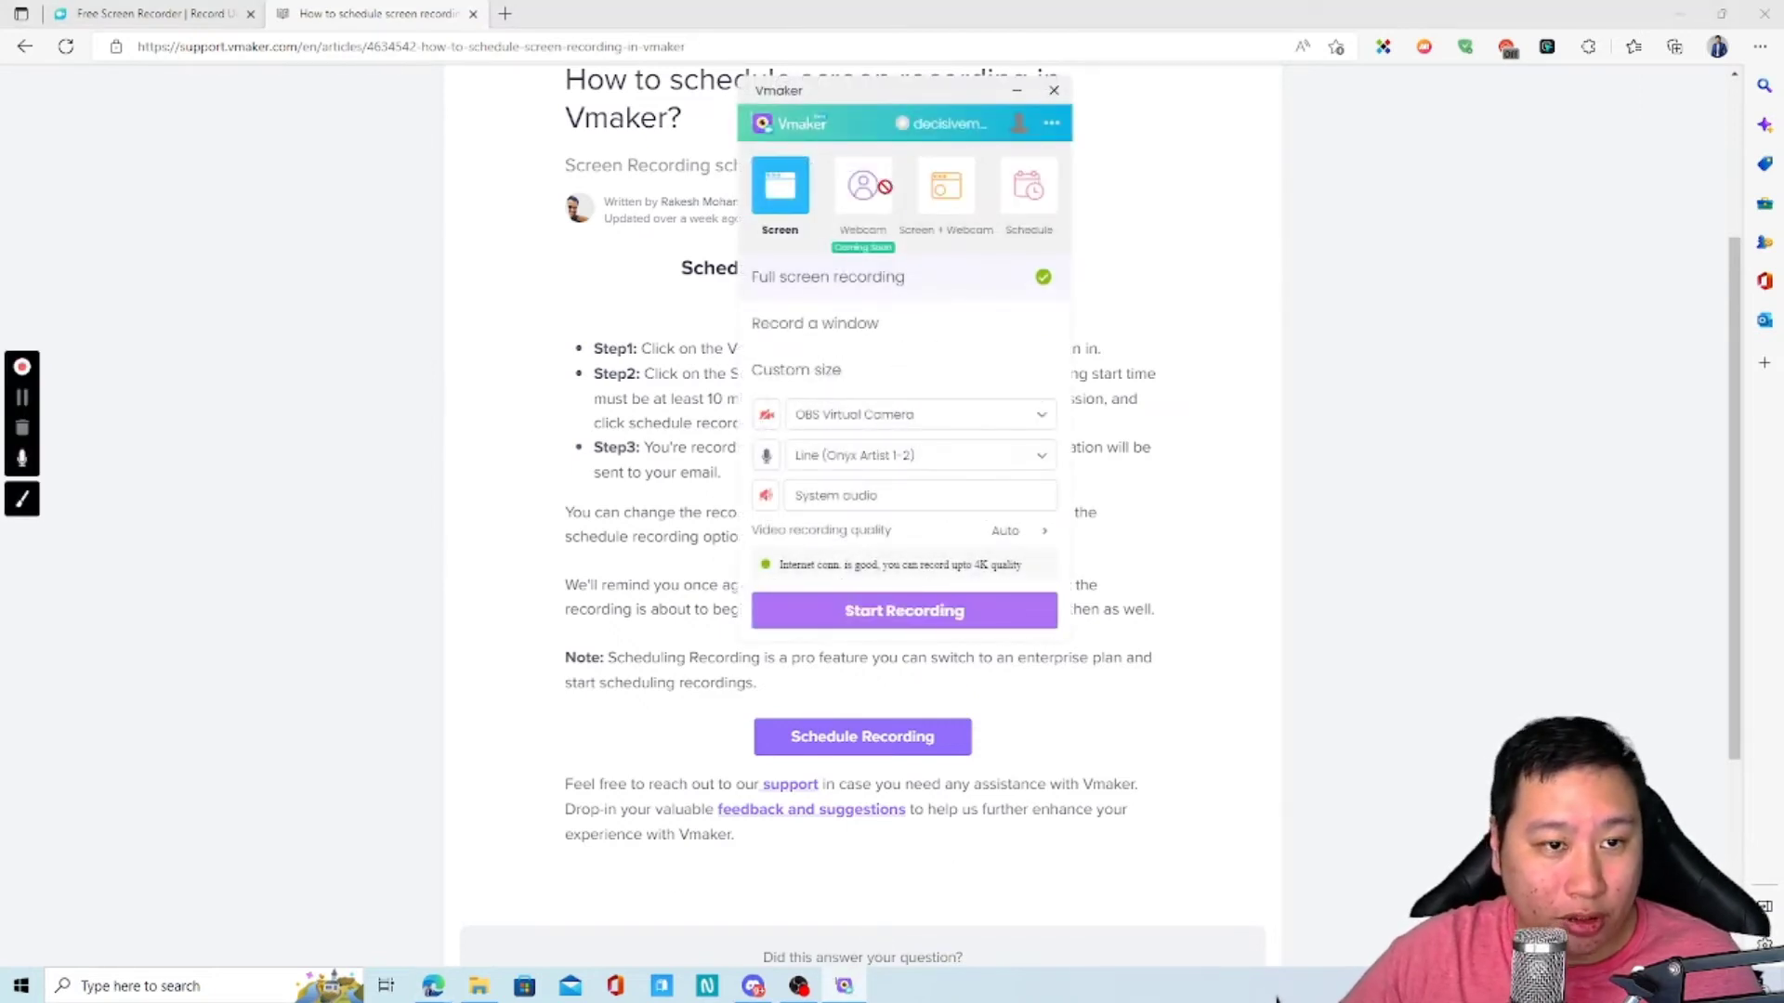
click(946, 188)
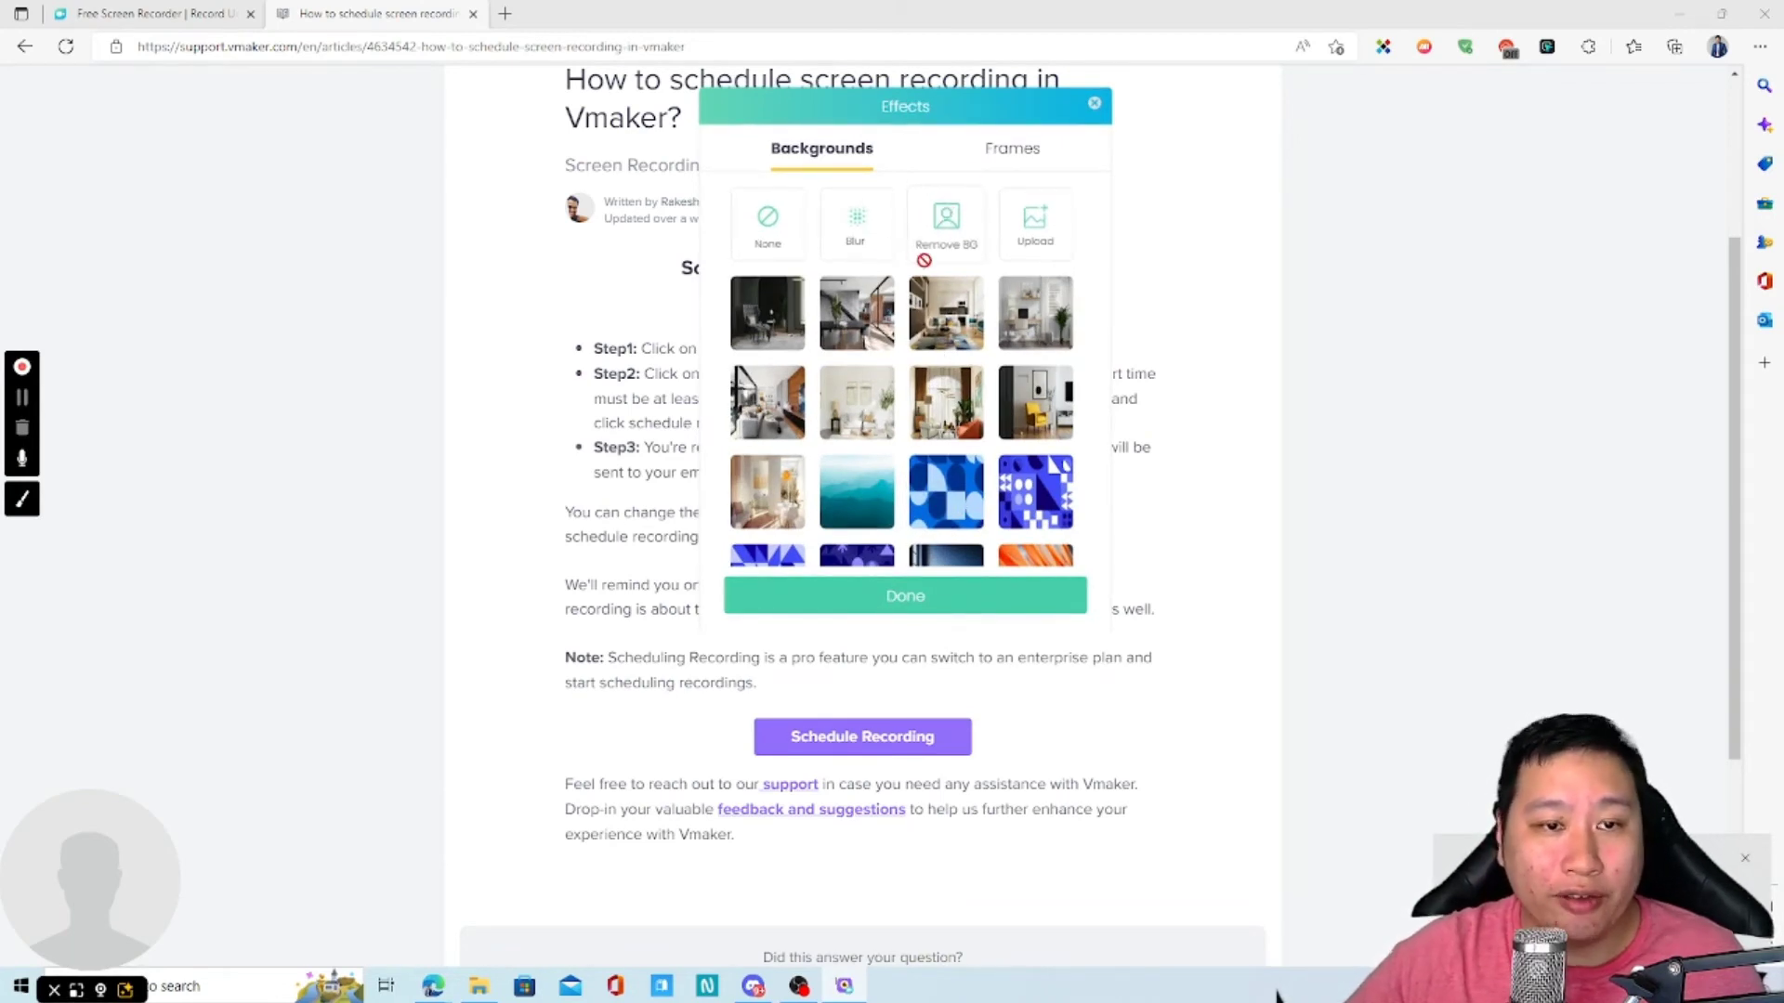
click(1007, 149)
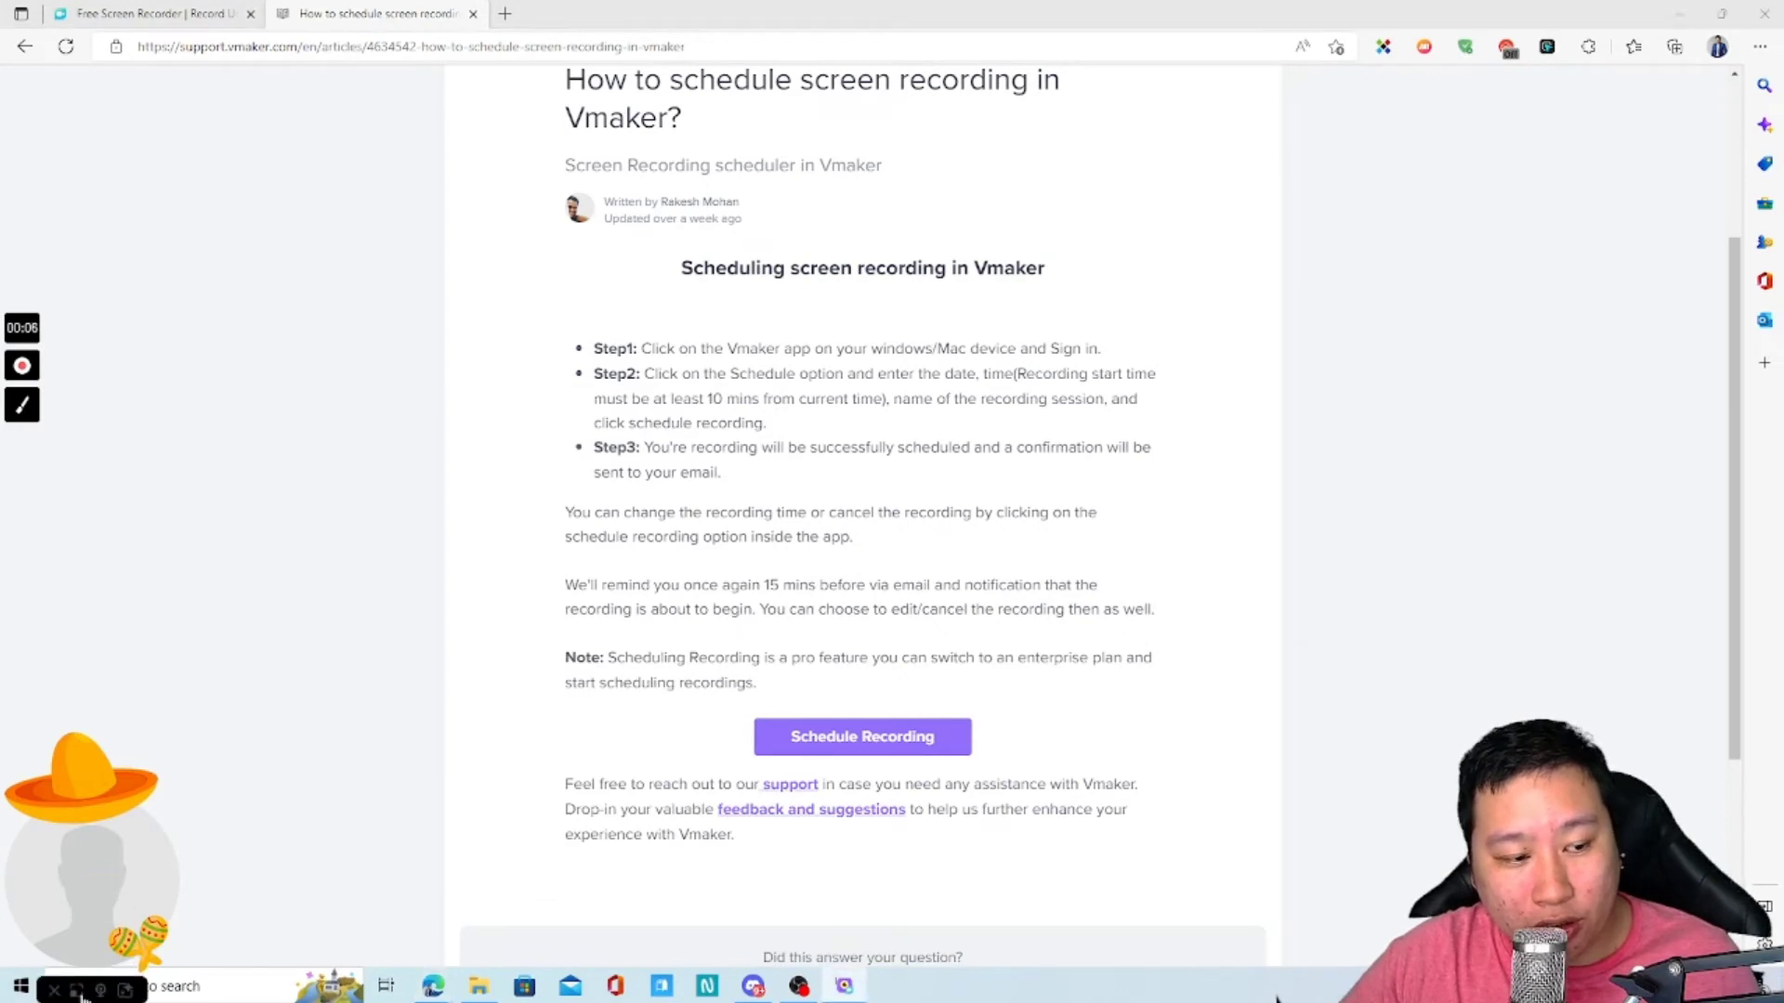
Step: Reopen the webcam Effects during recording and review the camera sources
click(20, 364)
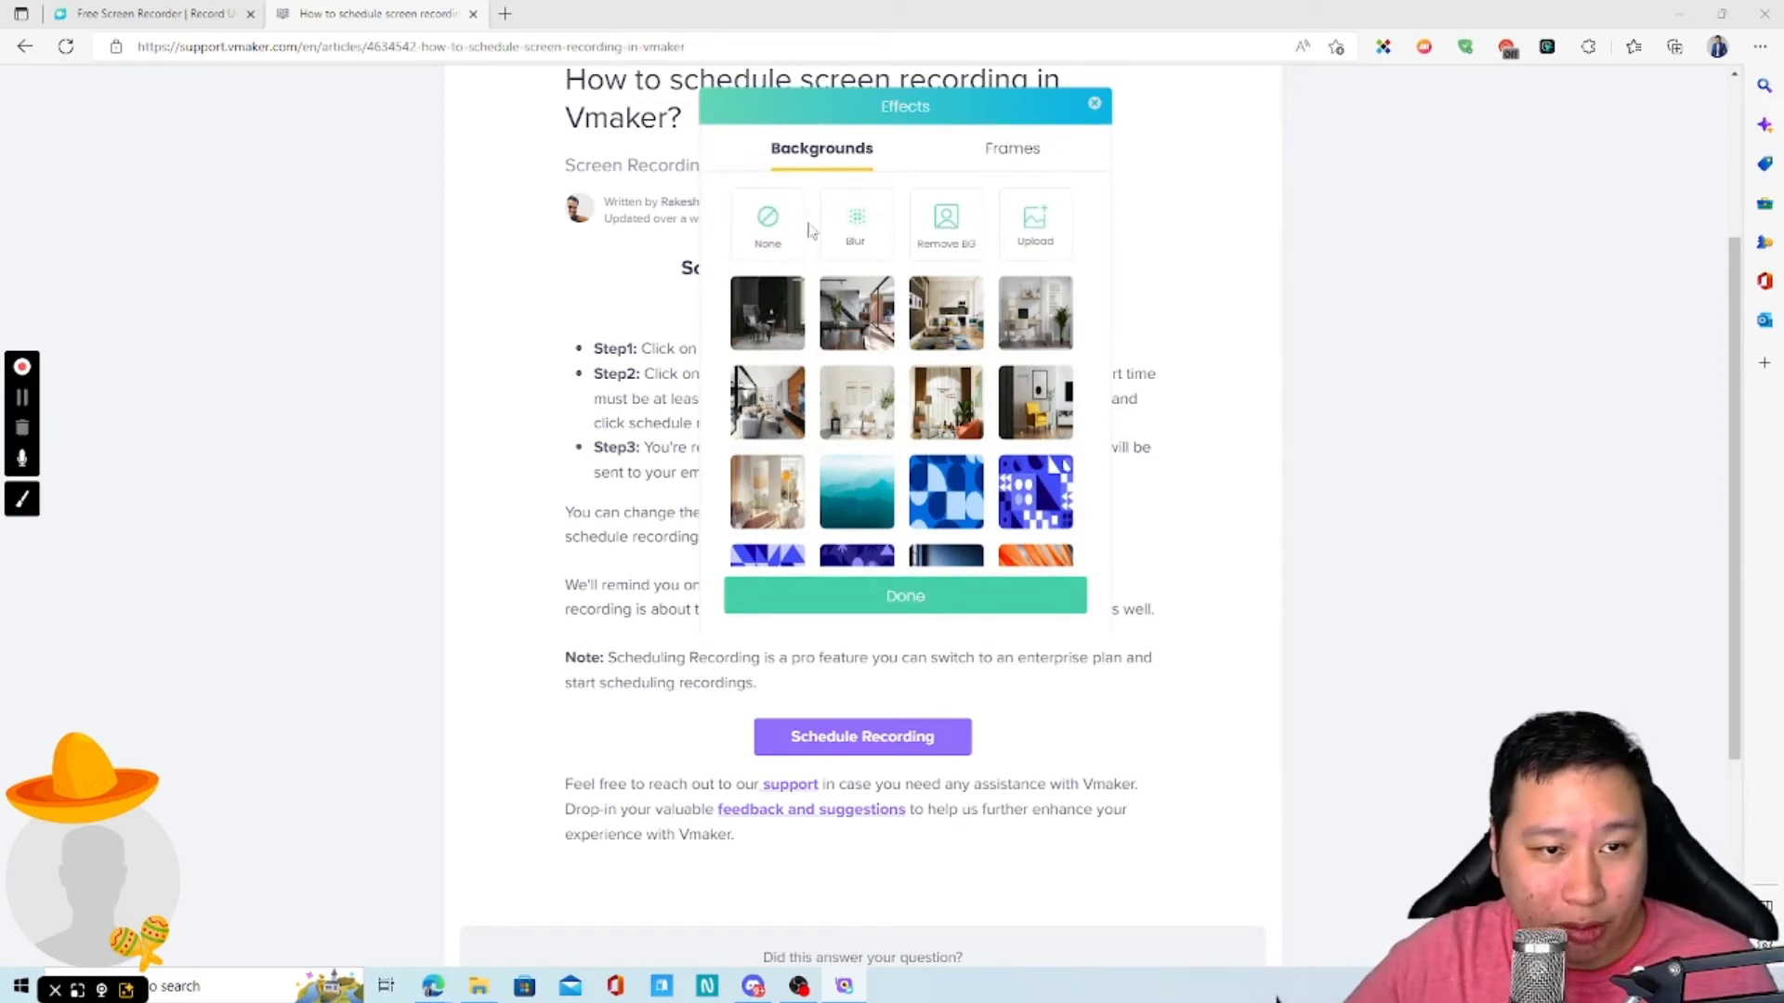
mouse_move(1056, 164)
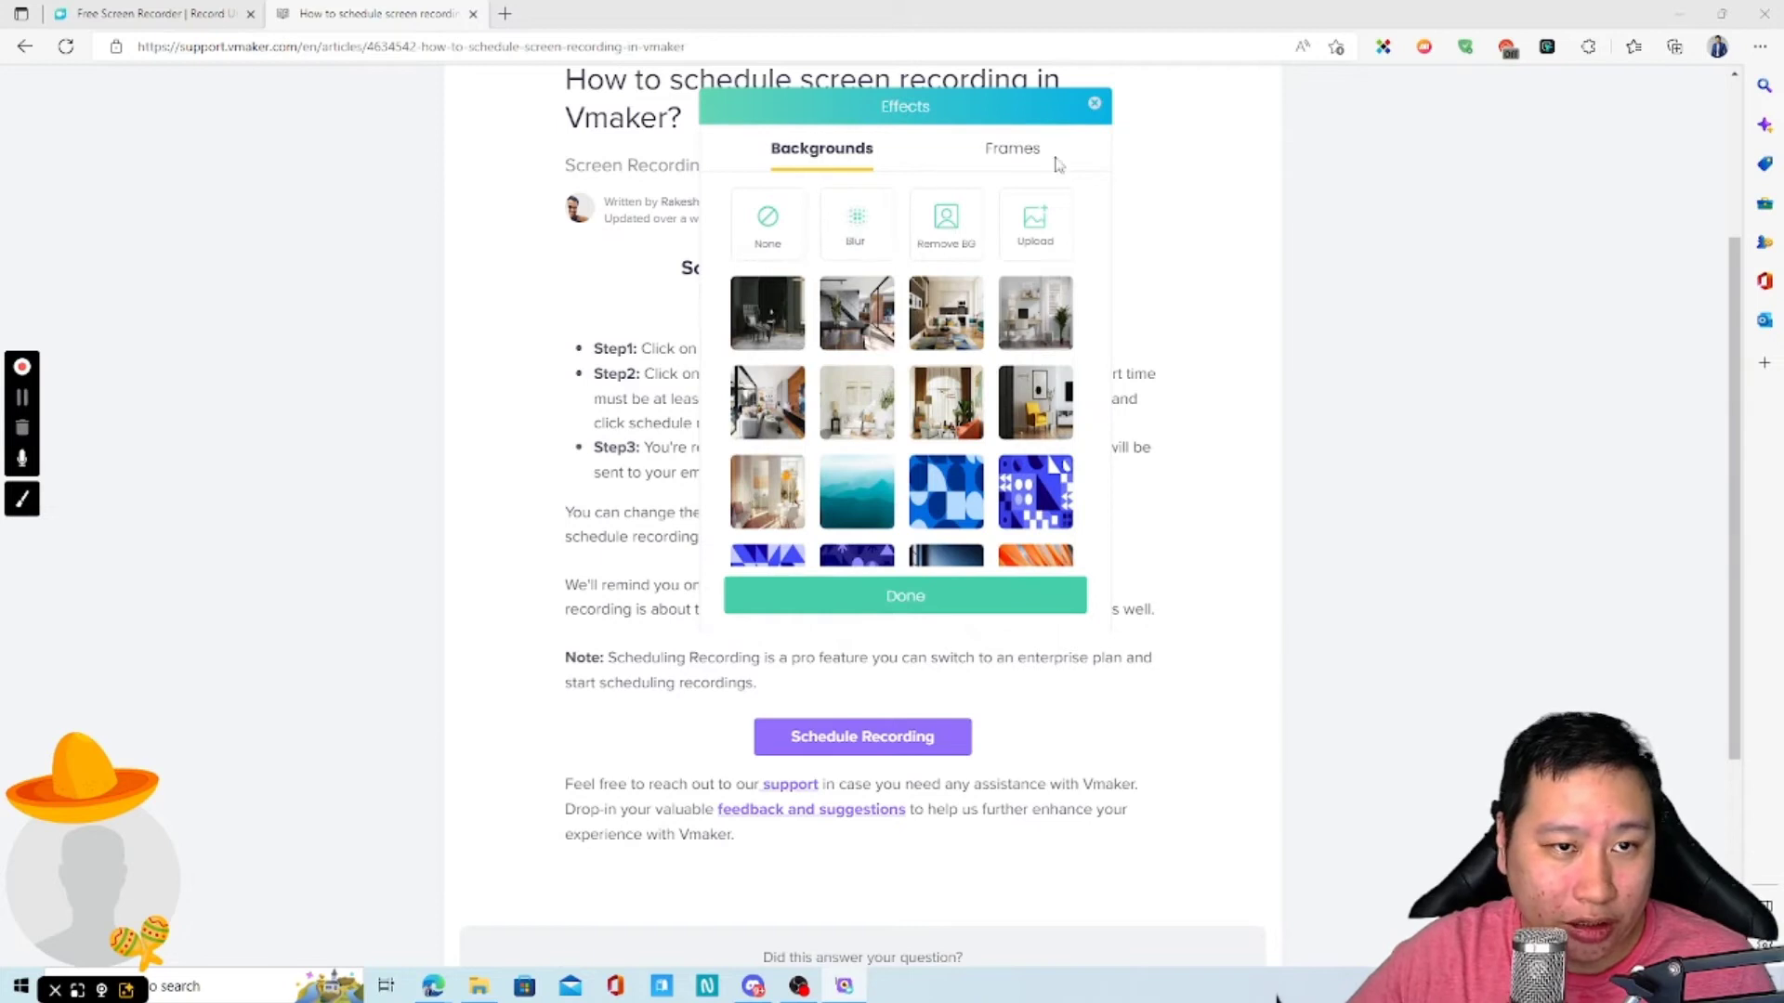
click(1092, 104)
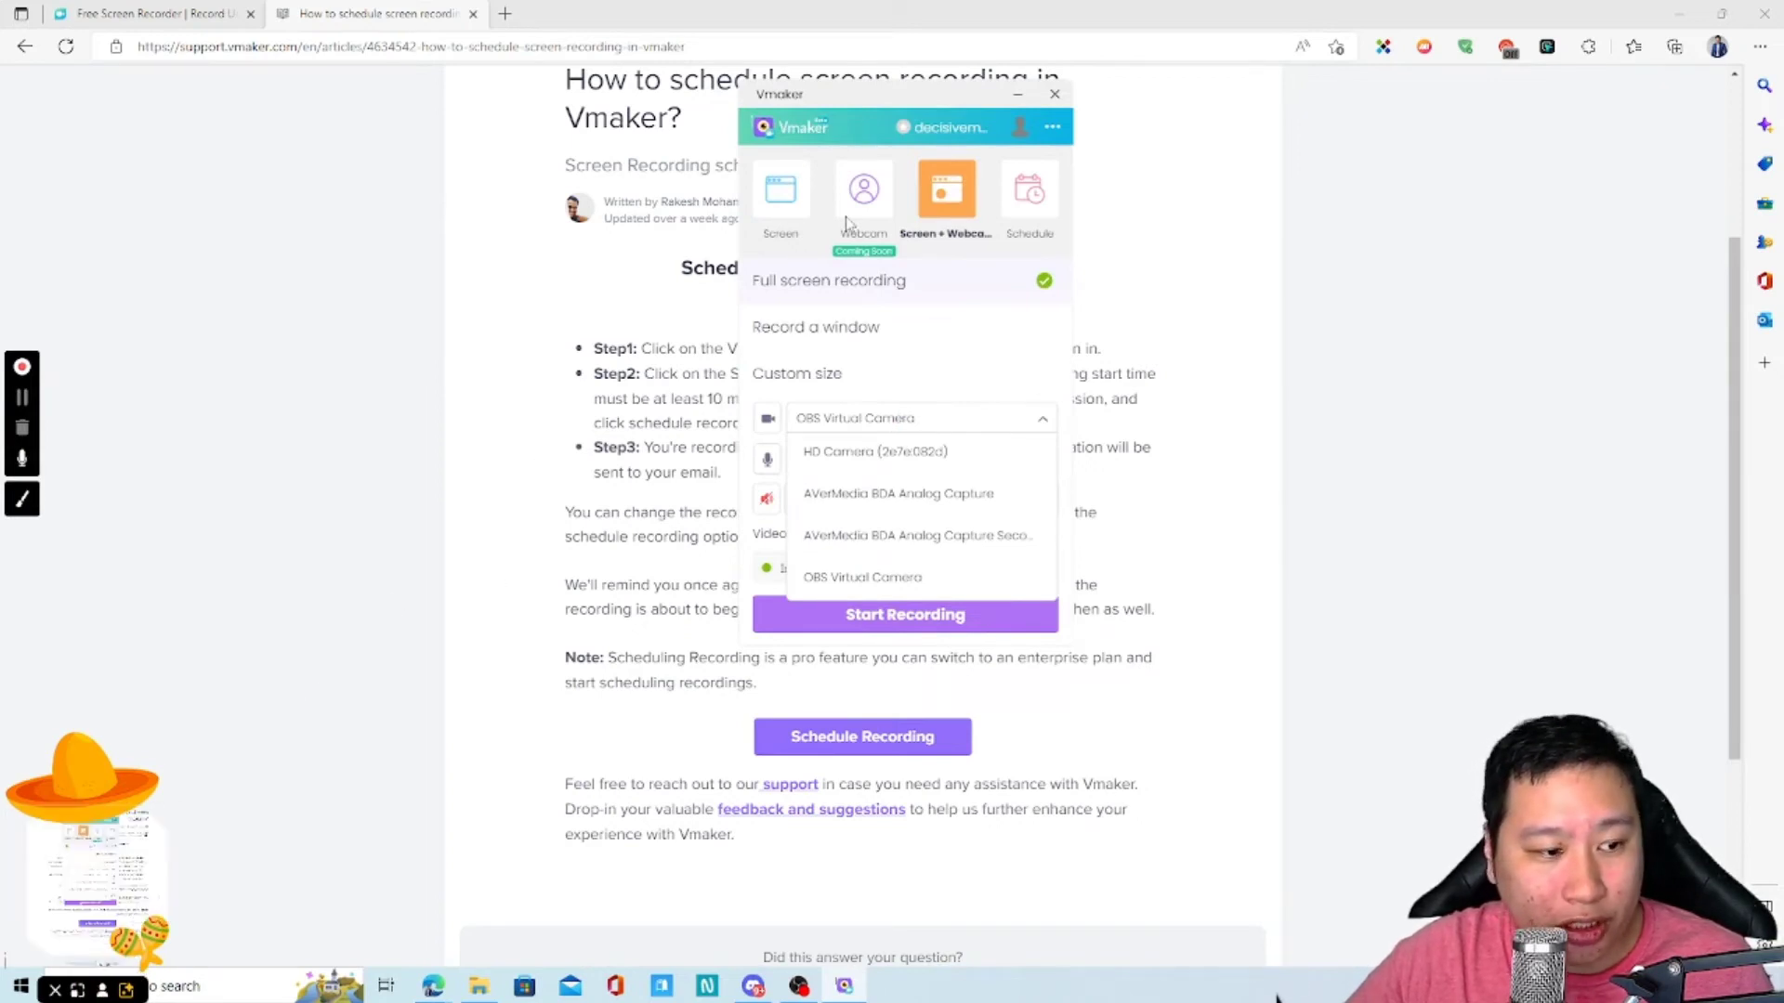
Step: Keep OBS Virtual Camera, then try Blur and Remove BG on the enlarged webcam preview
click(870, 418)
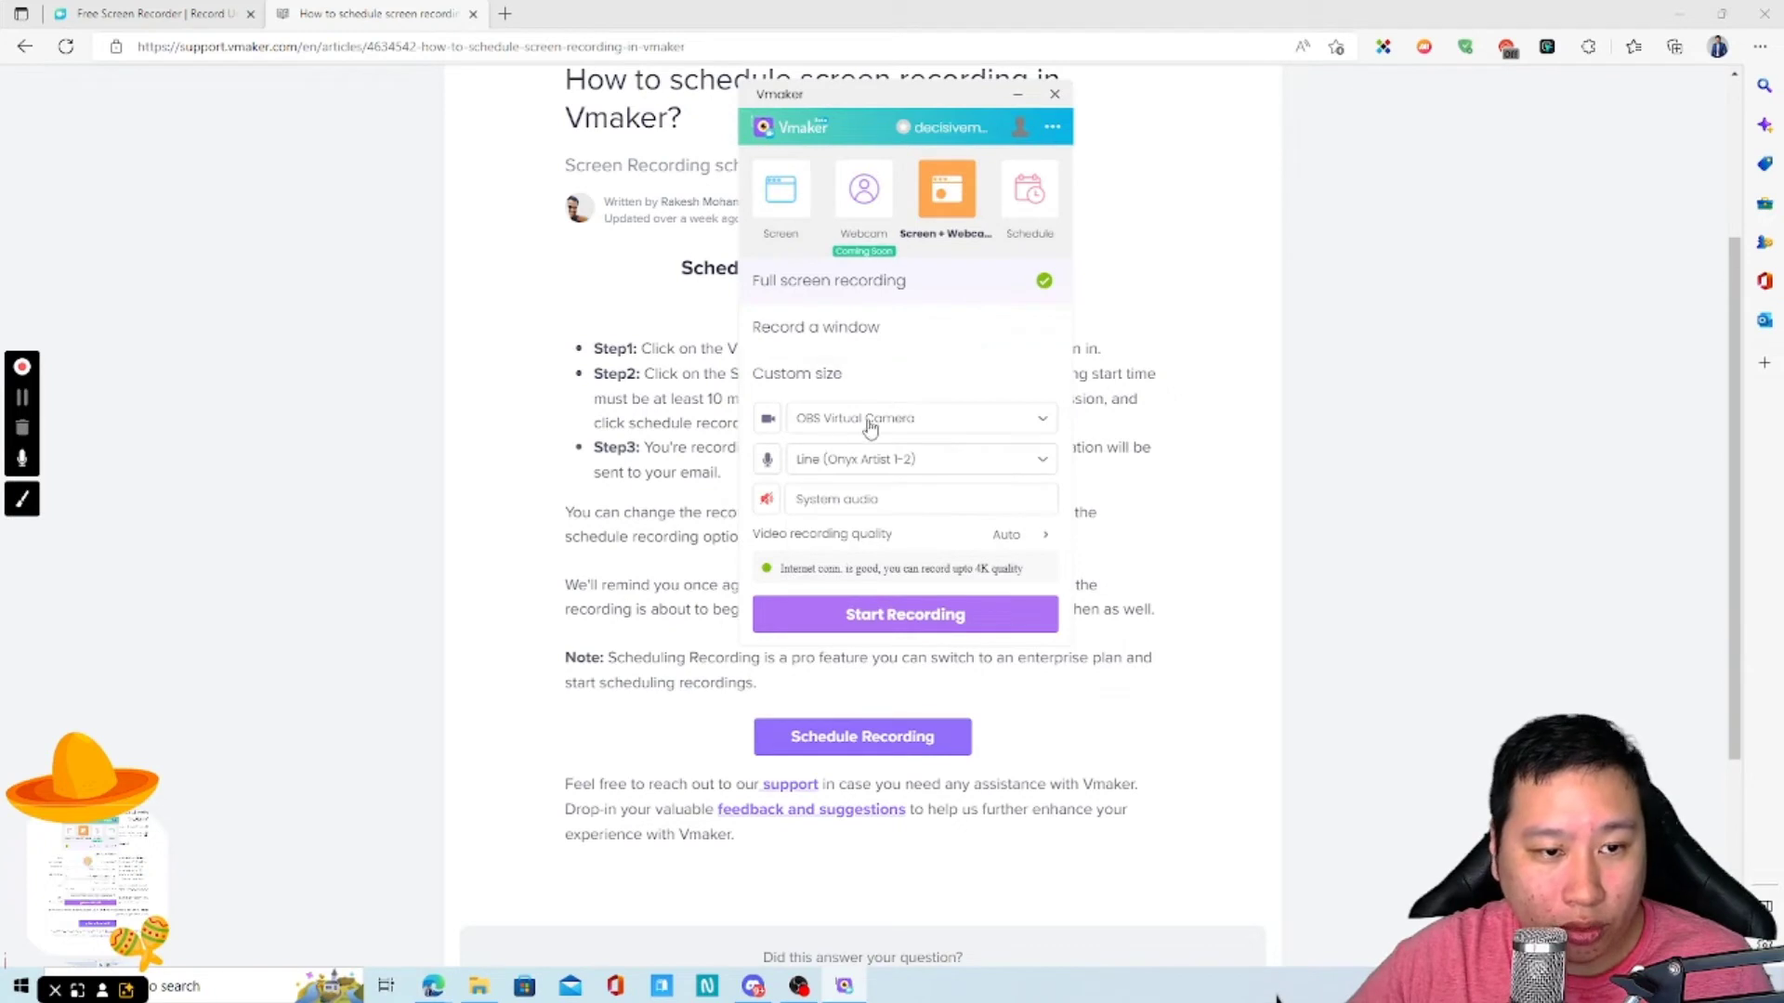
click(1052, 93)
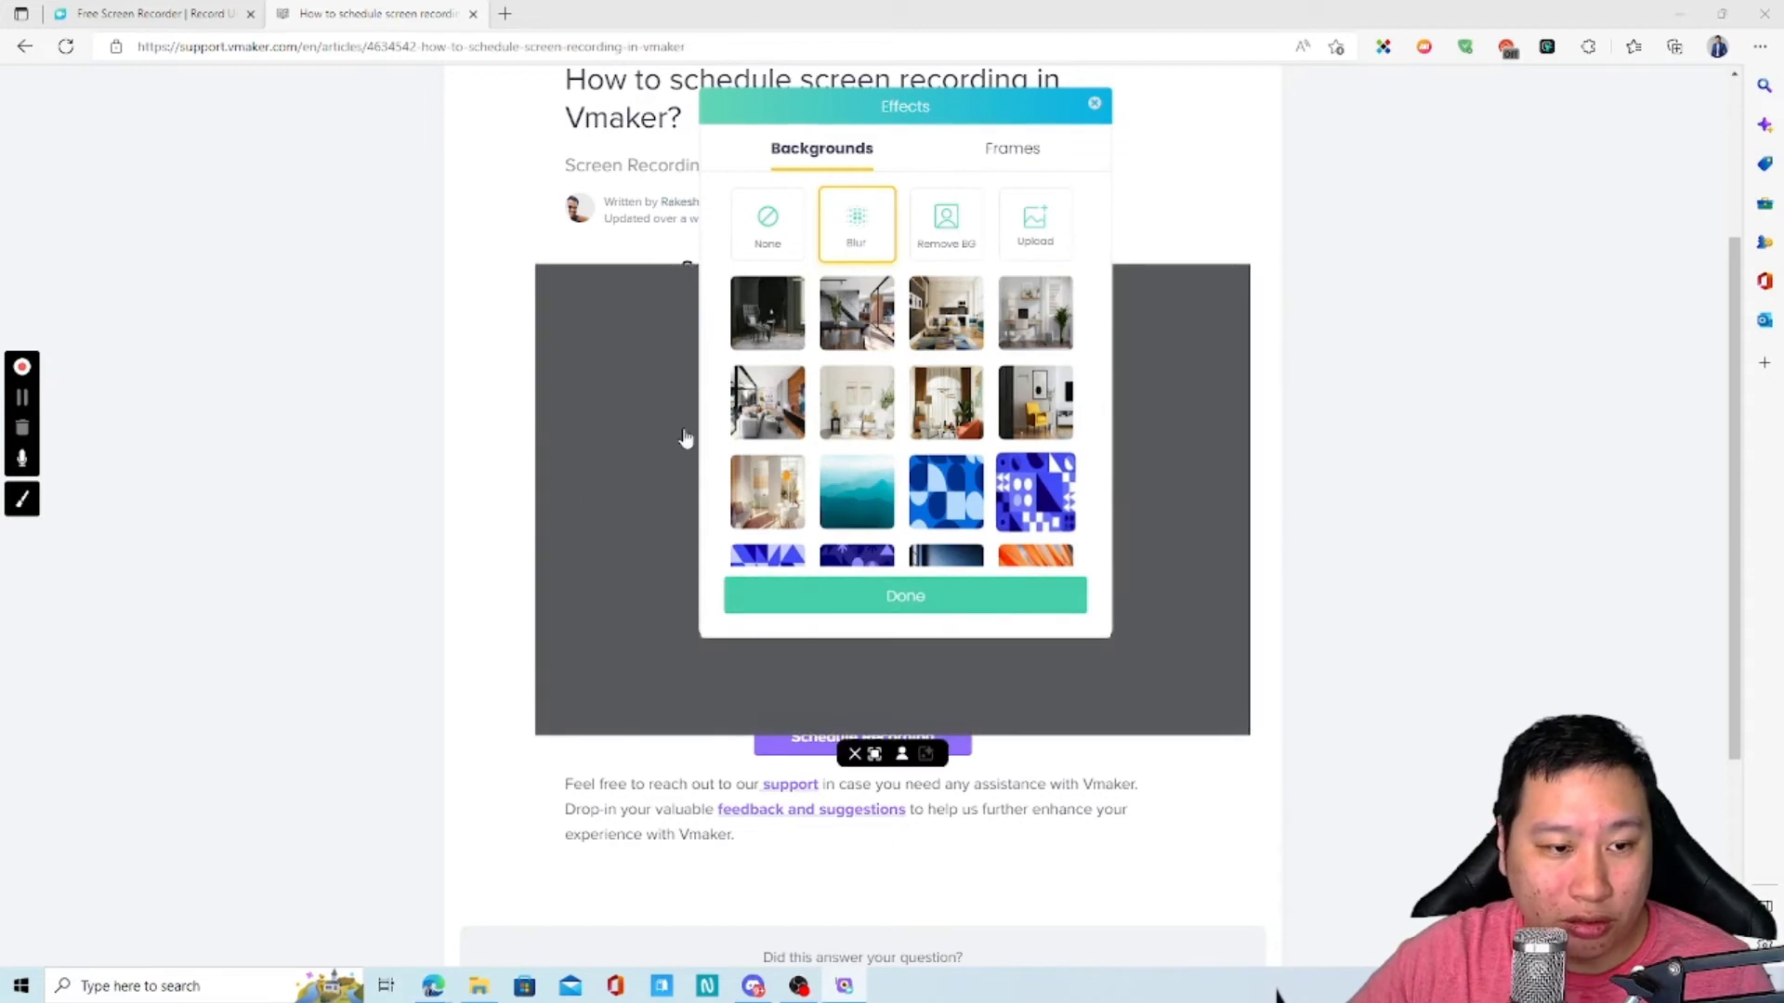
drag(905, 104, 1411, 210)
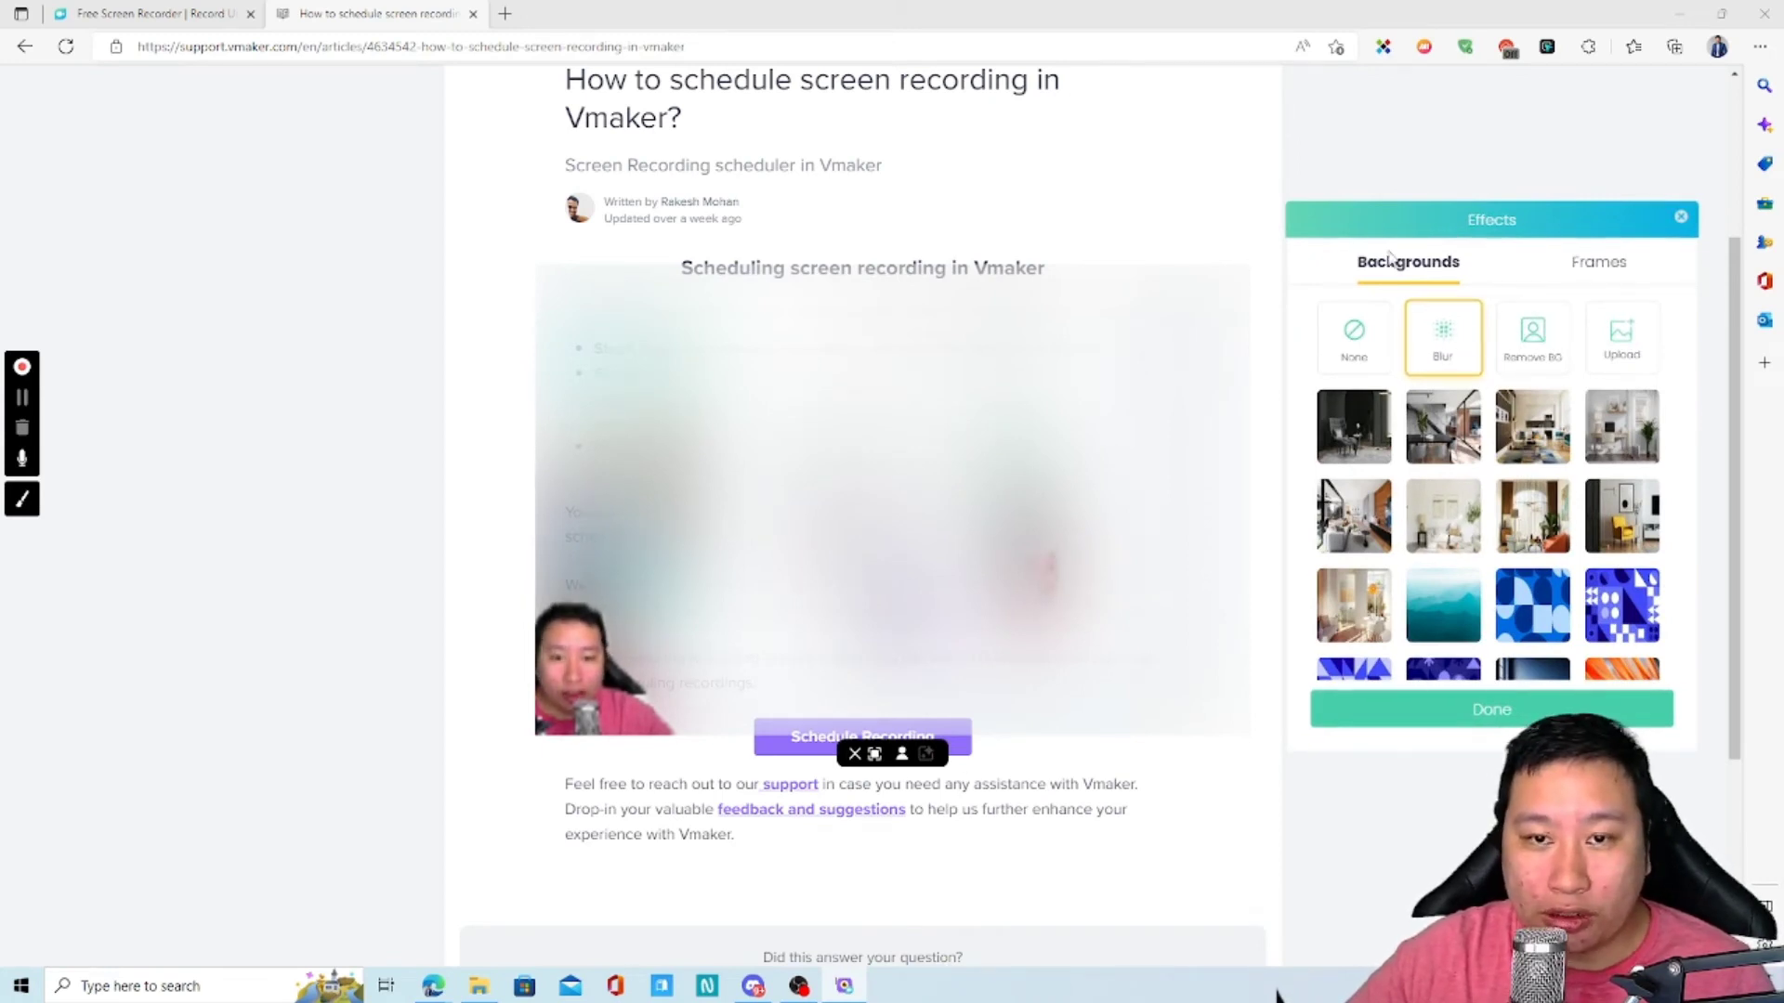
click(1531, 336)
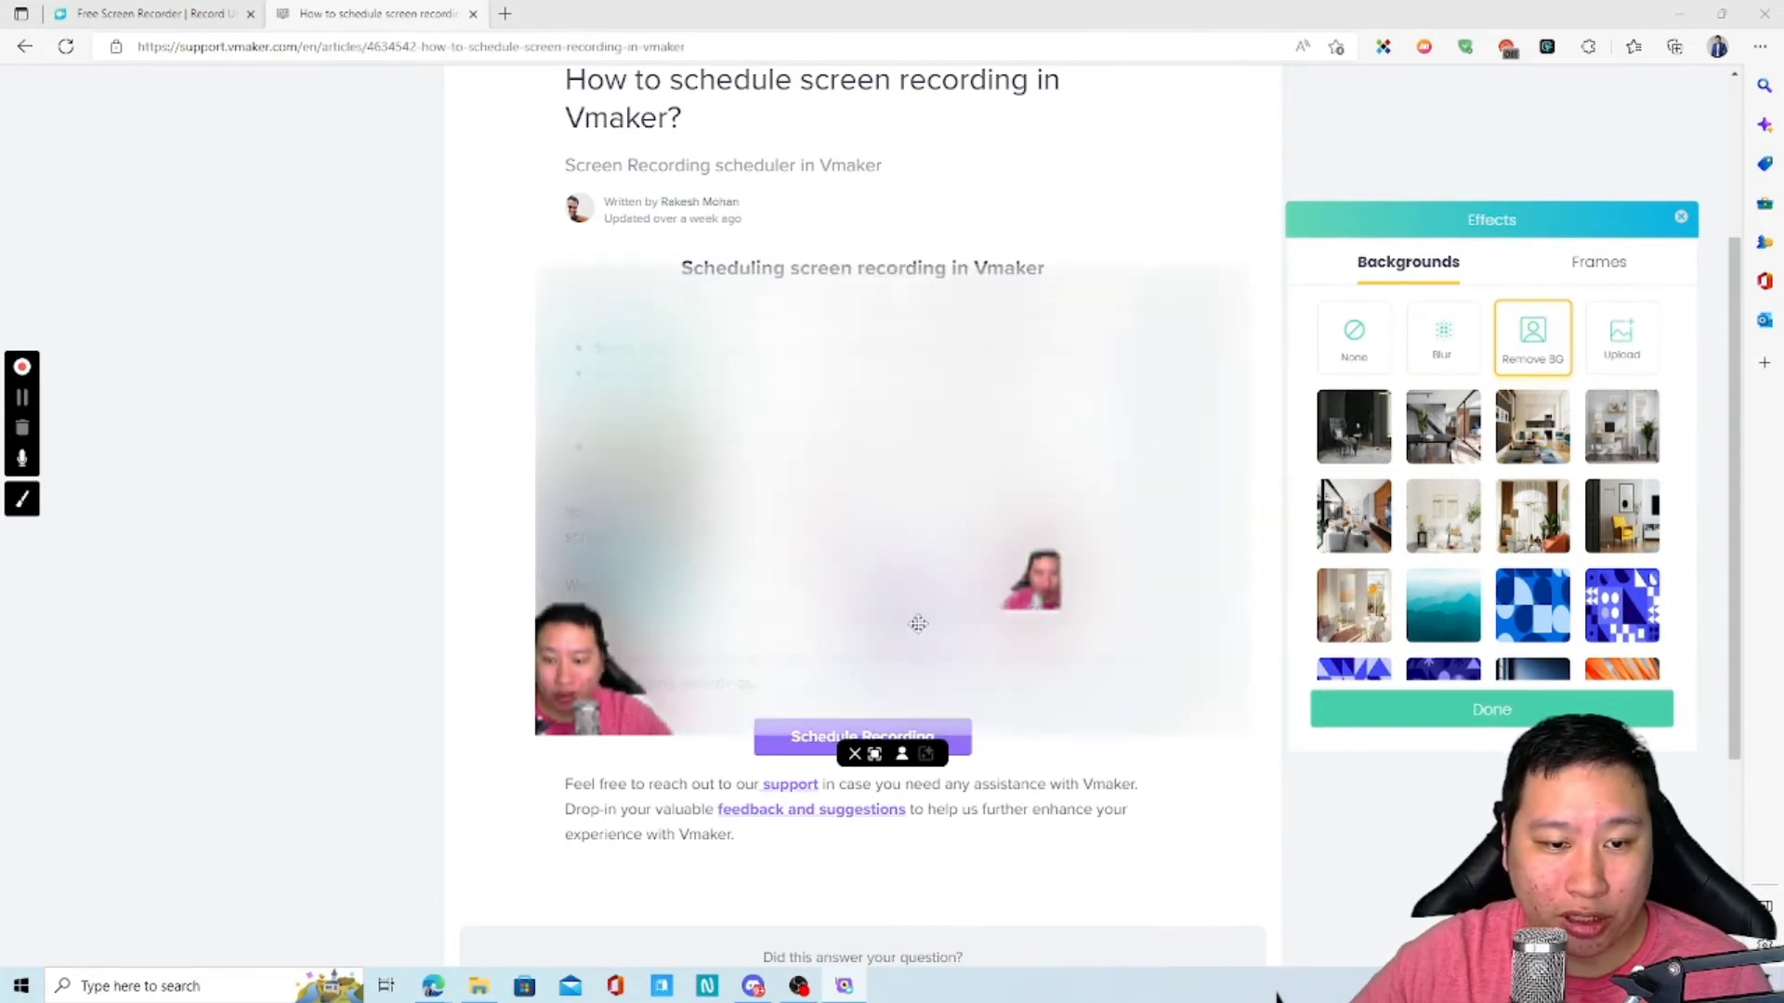
click(1352, 336)
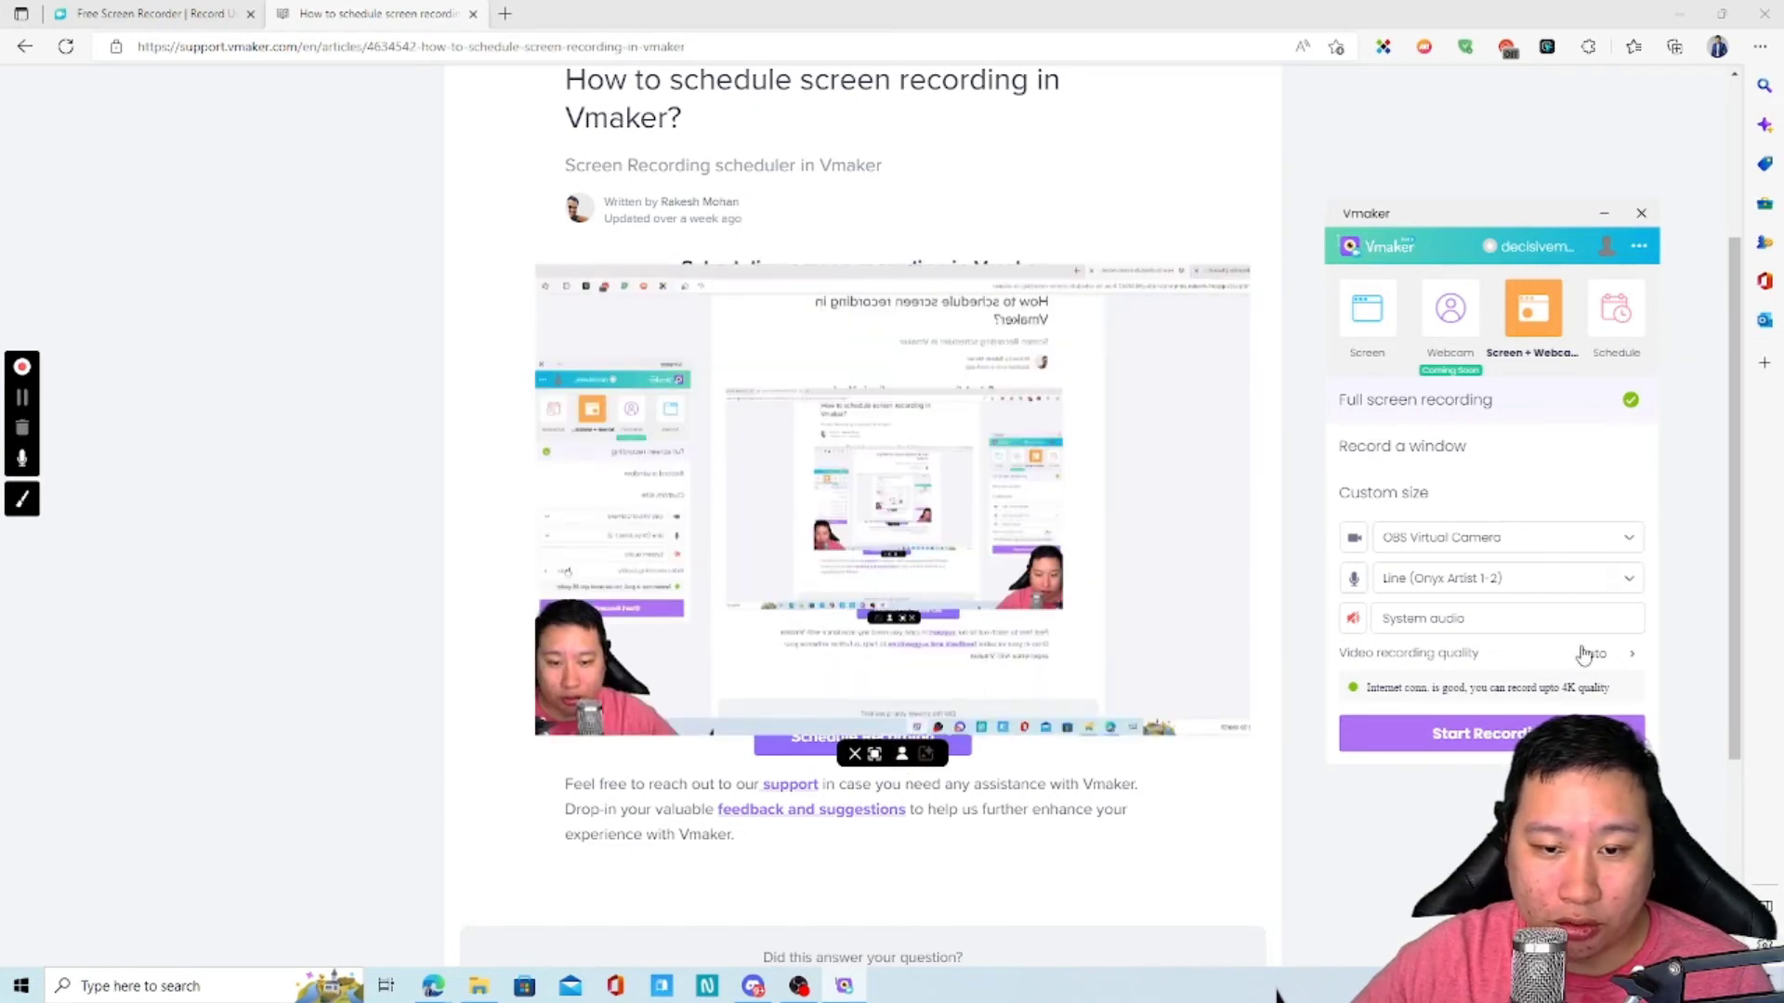
Step: View the account's workspace list from the avatar, then close it again
click(1605, 245)
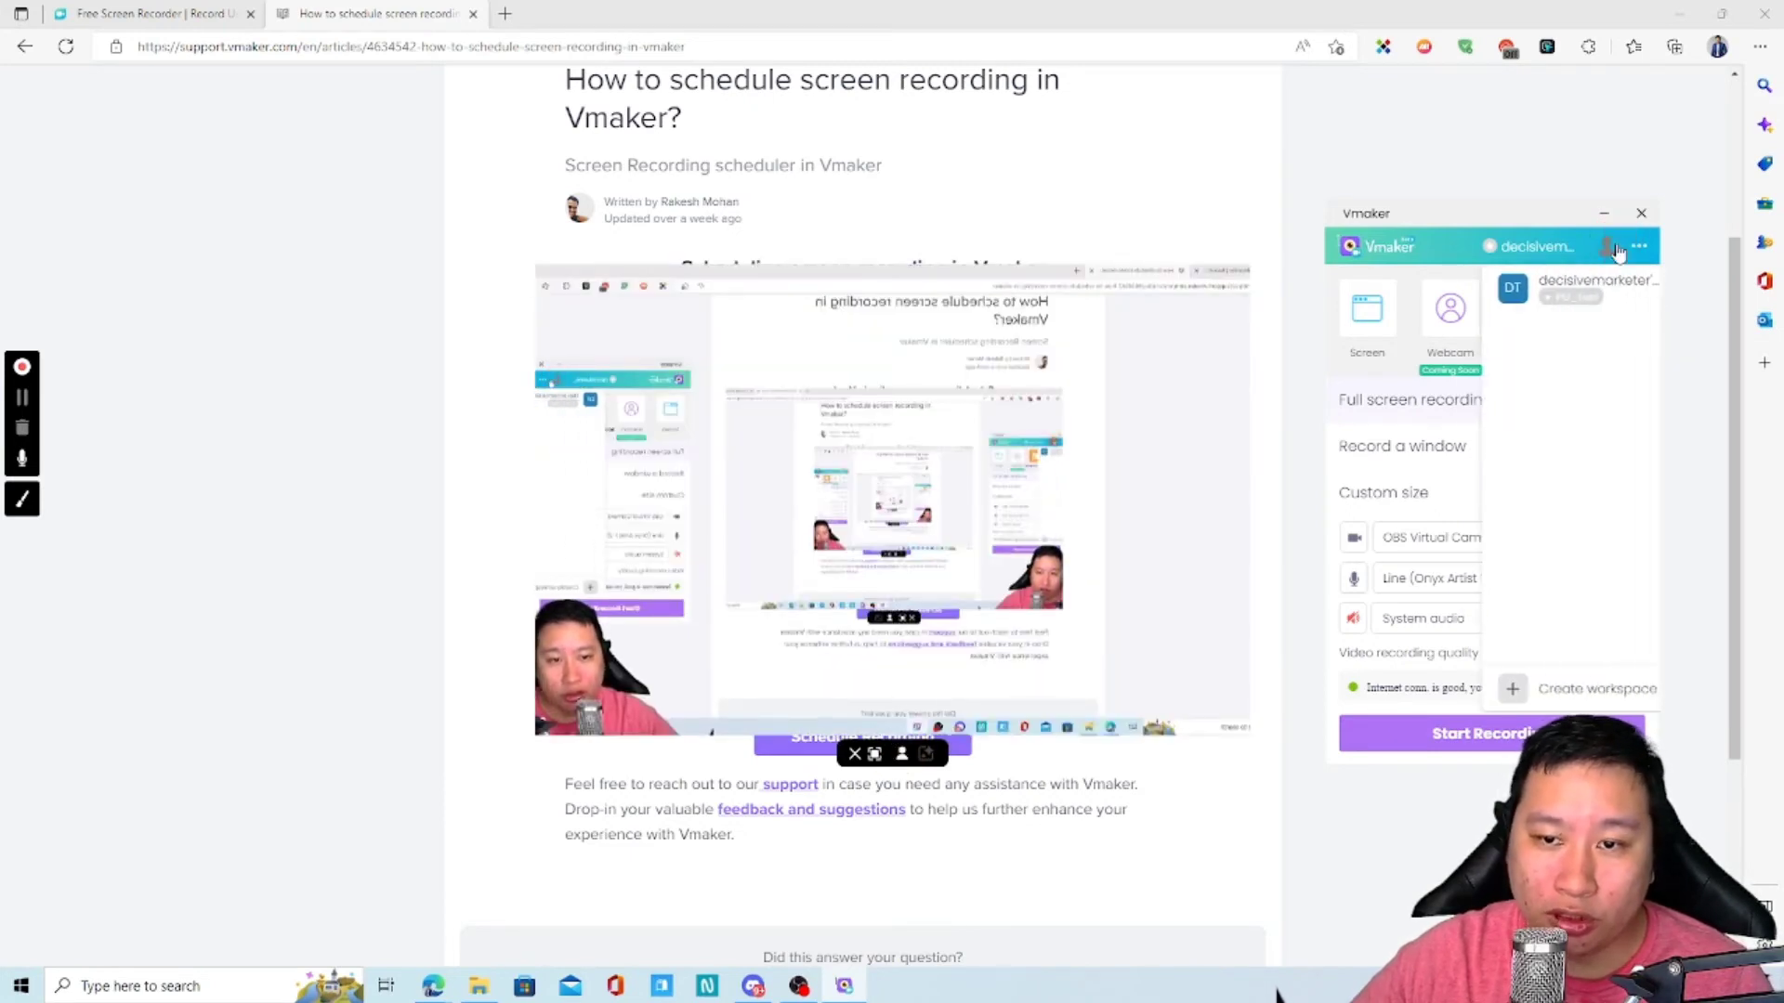
click(1639, 247)
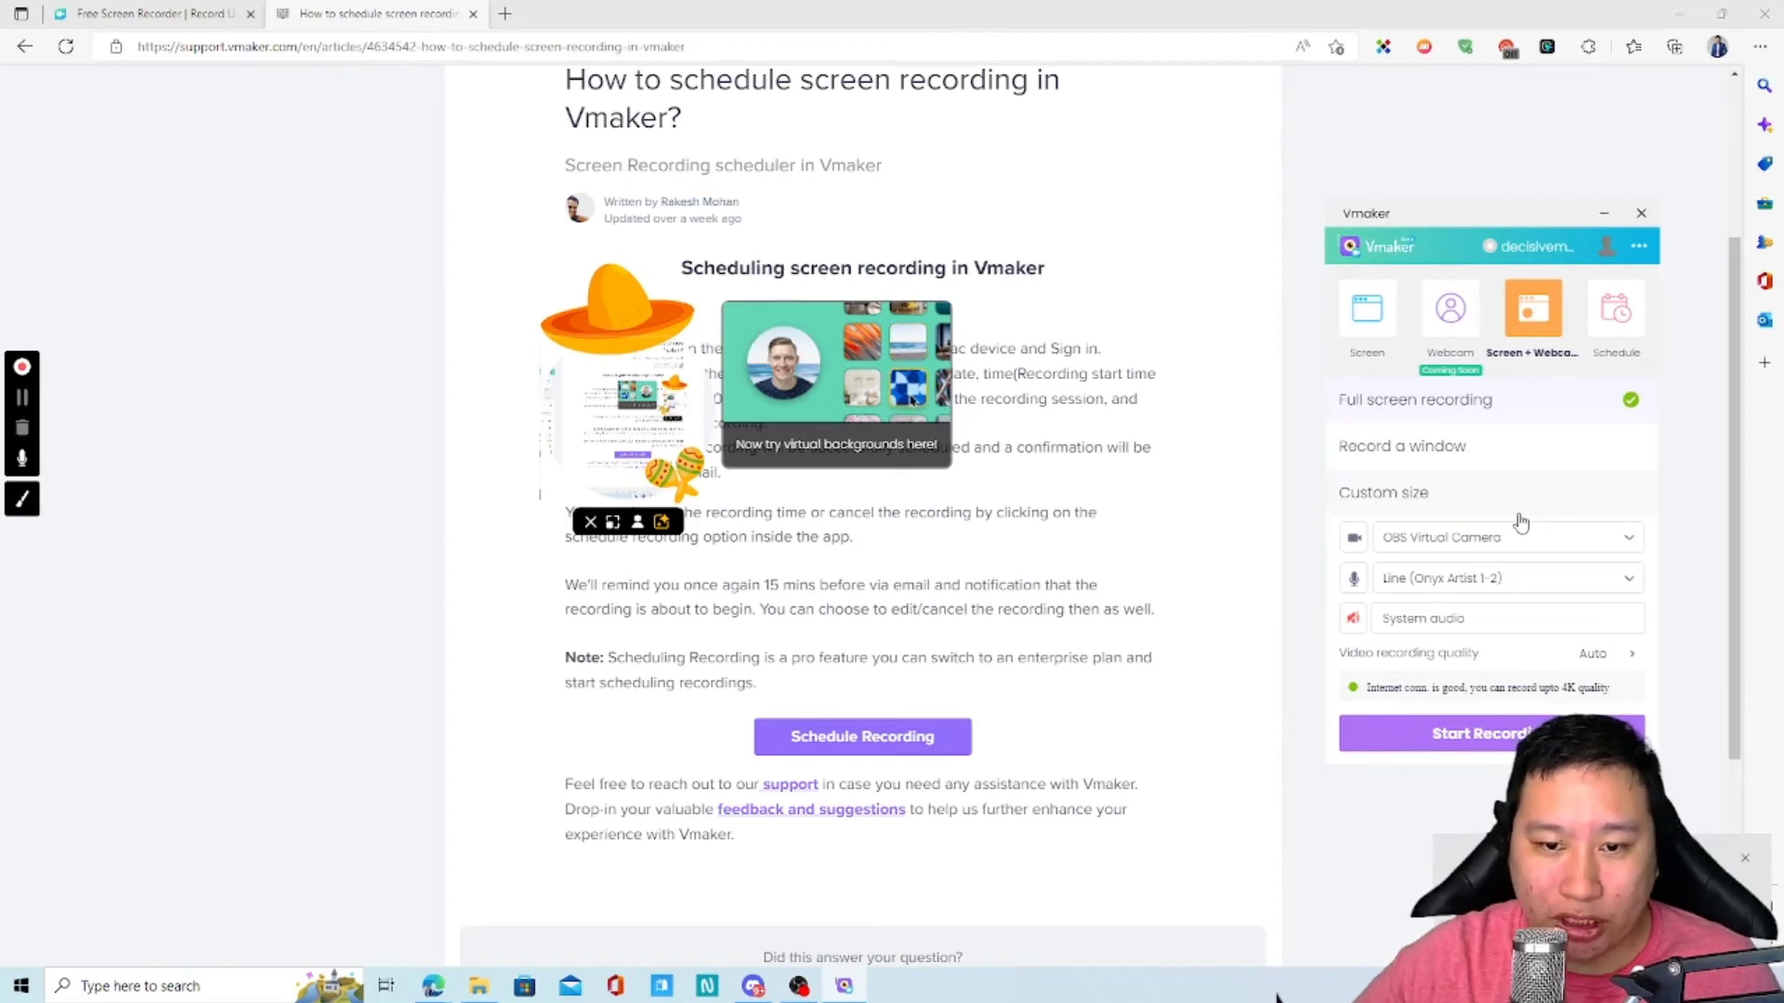
mouse_move(1524, 569)
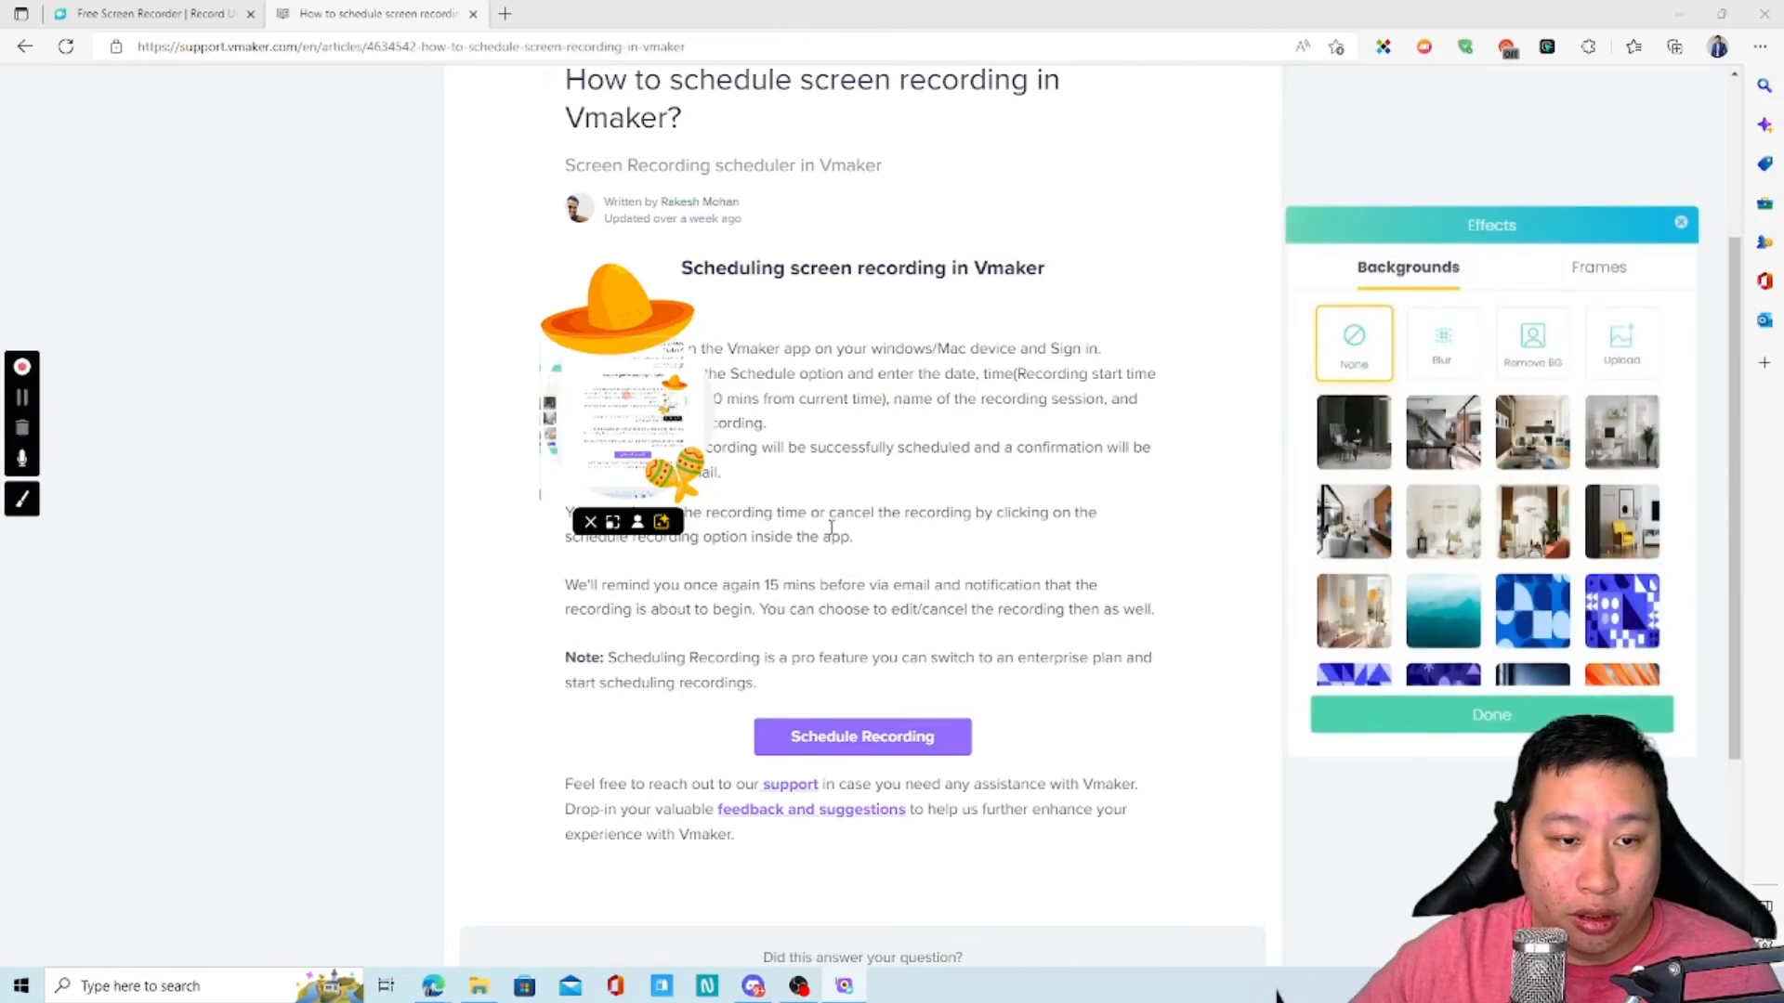
Step: Try the dark room, modern hall and yellow-chair backgrounds, settling on the bright living room
click(1353, 433)
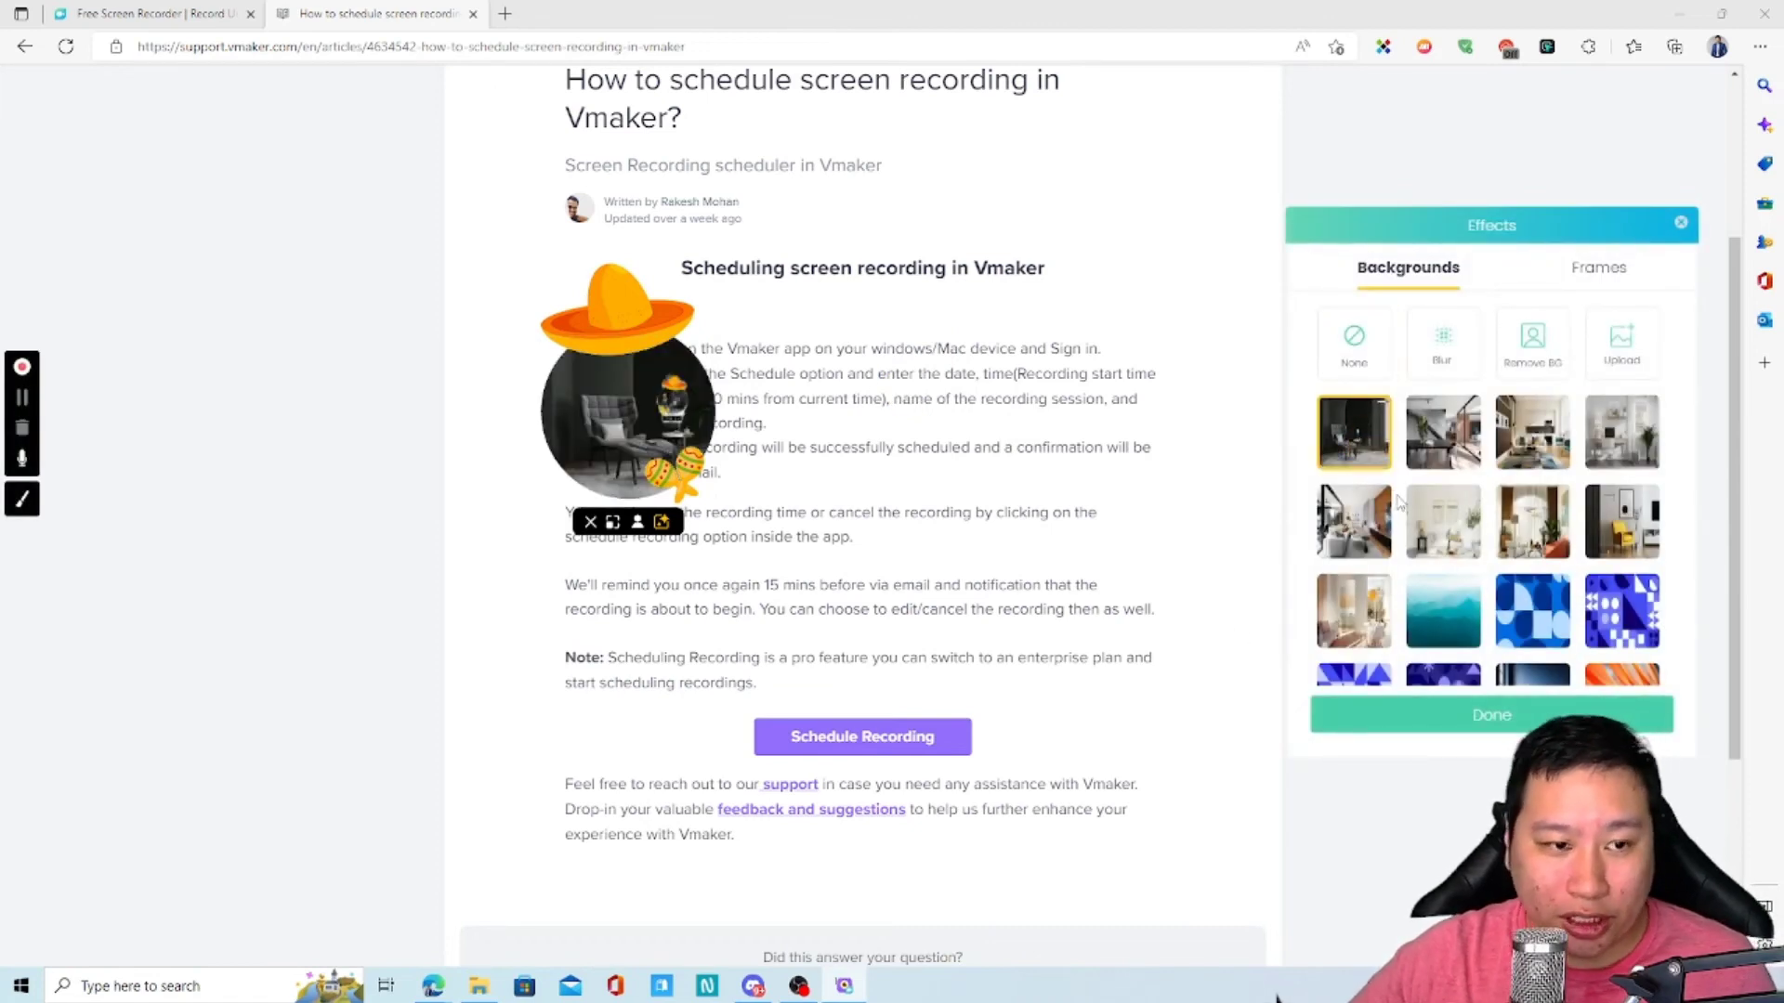
click(1442, 433)
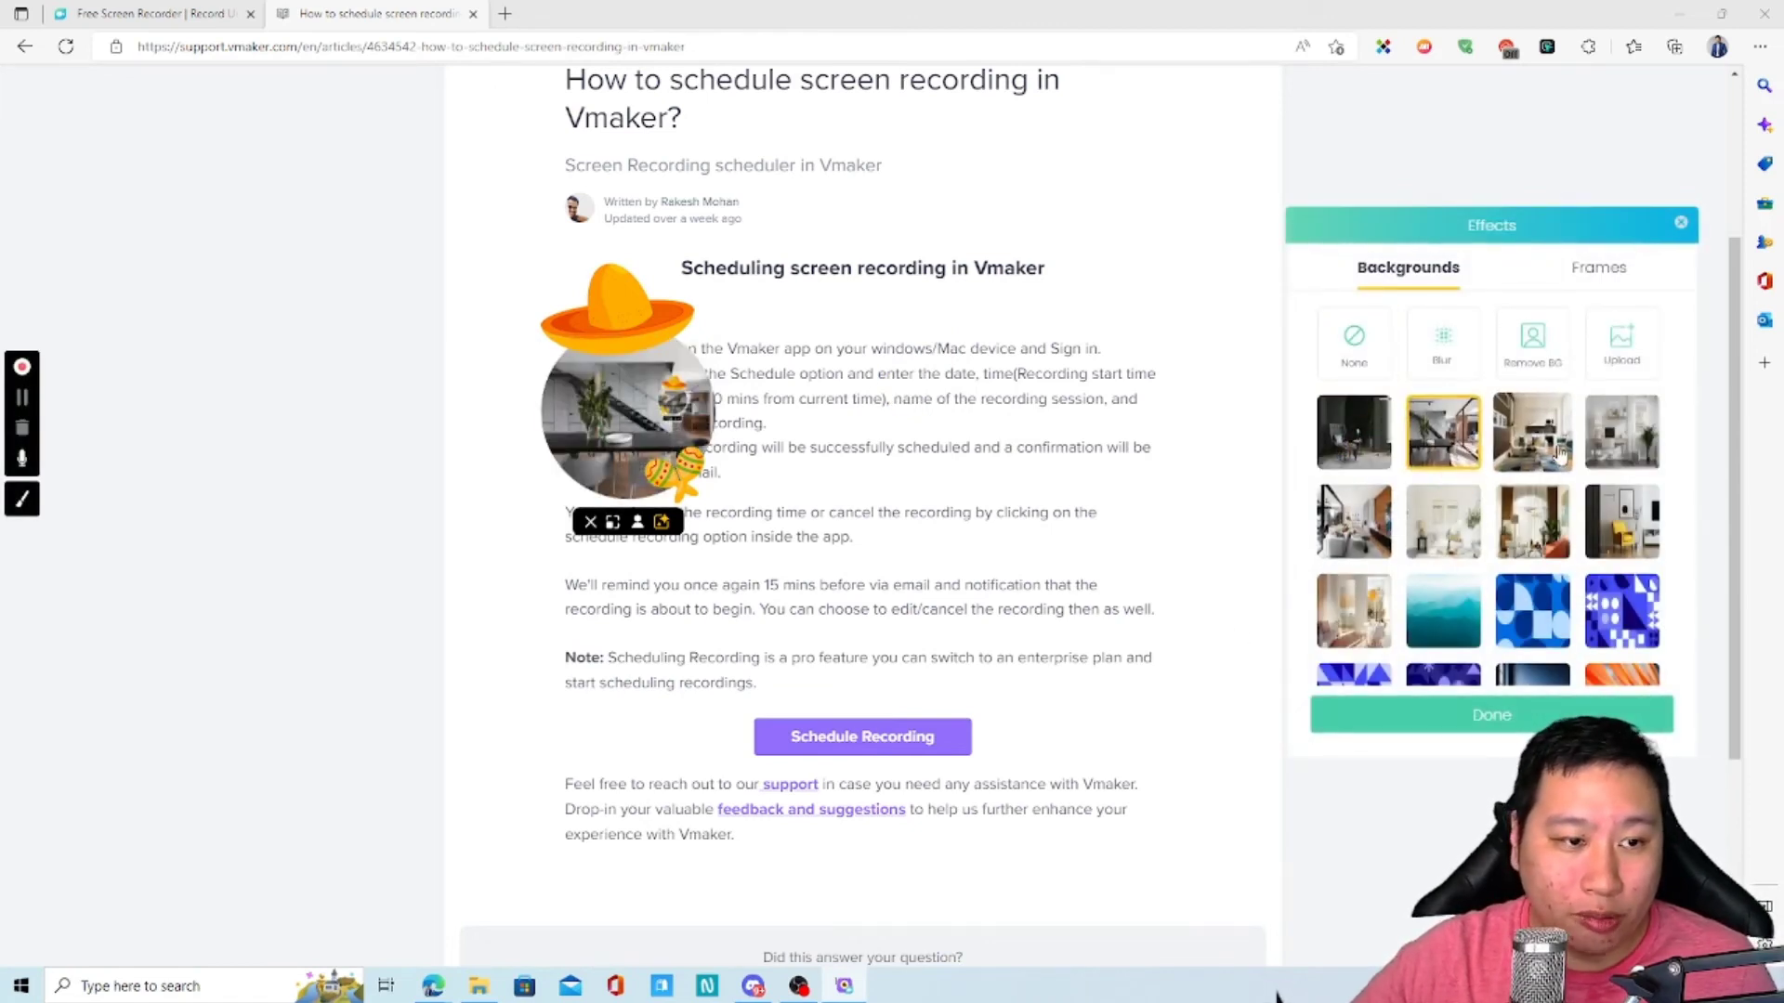
click(1620, 521)
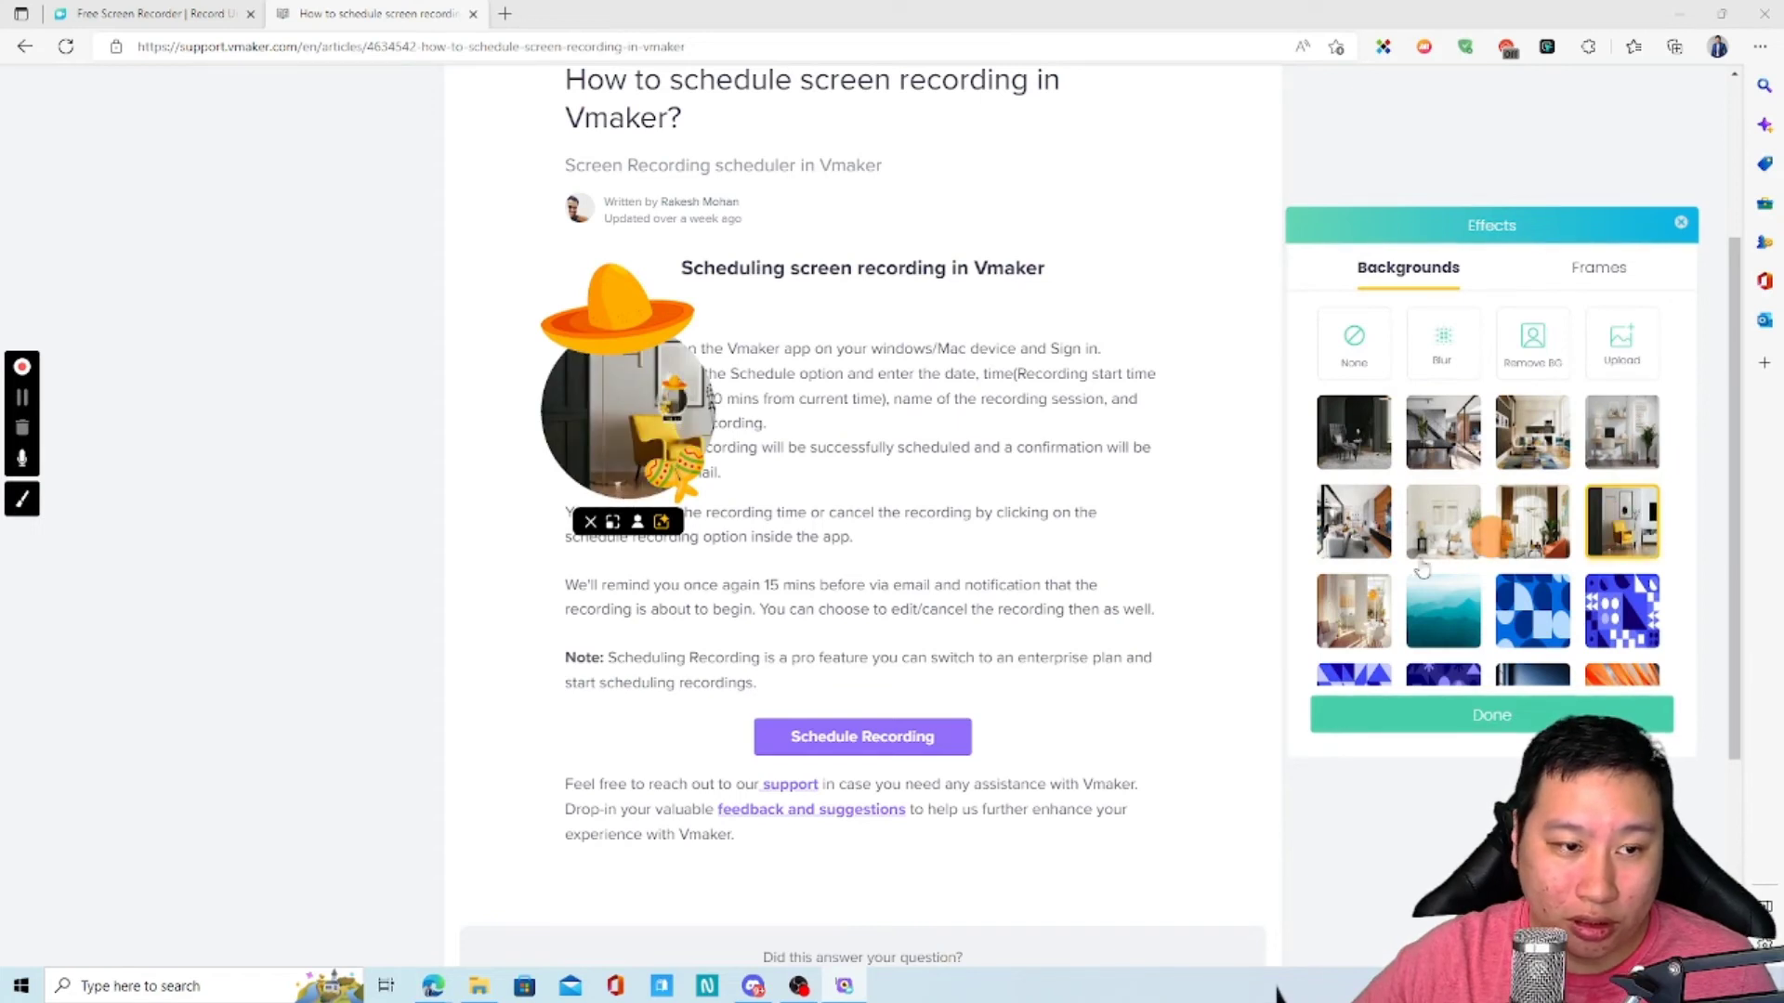
scroll(down, 3)
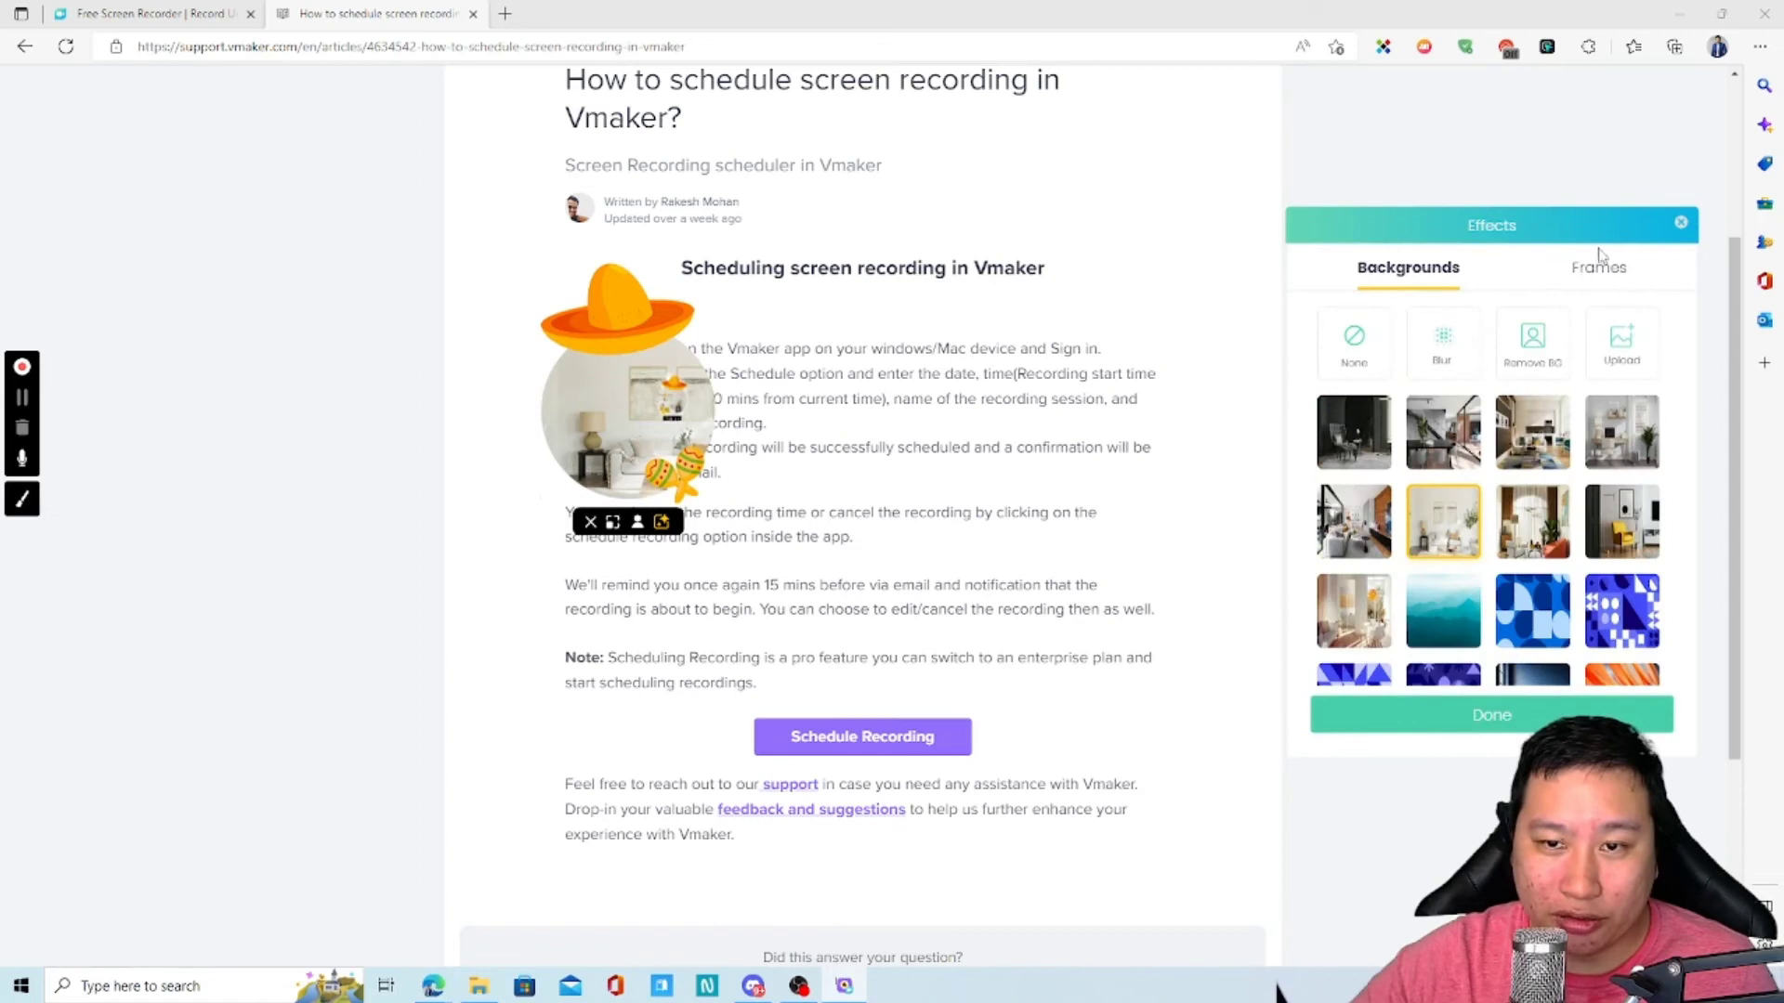
Step: Apply a name-banner frame reading 'Henry', ending on the ribbon-style frame
click(1598, 268)
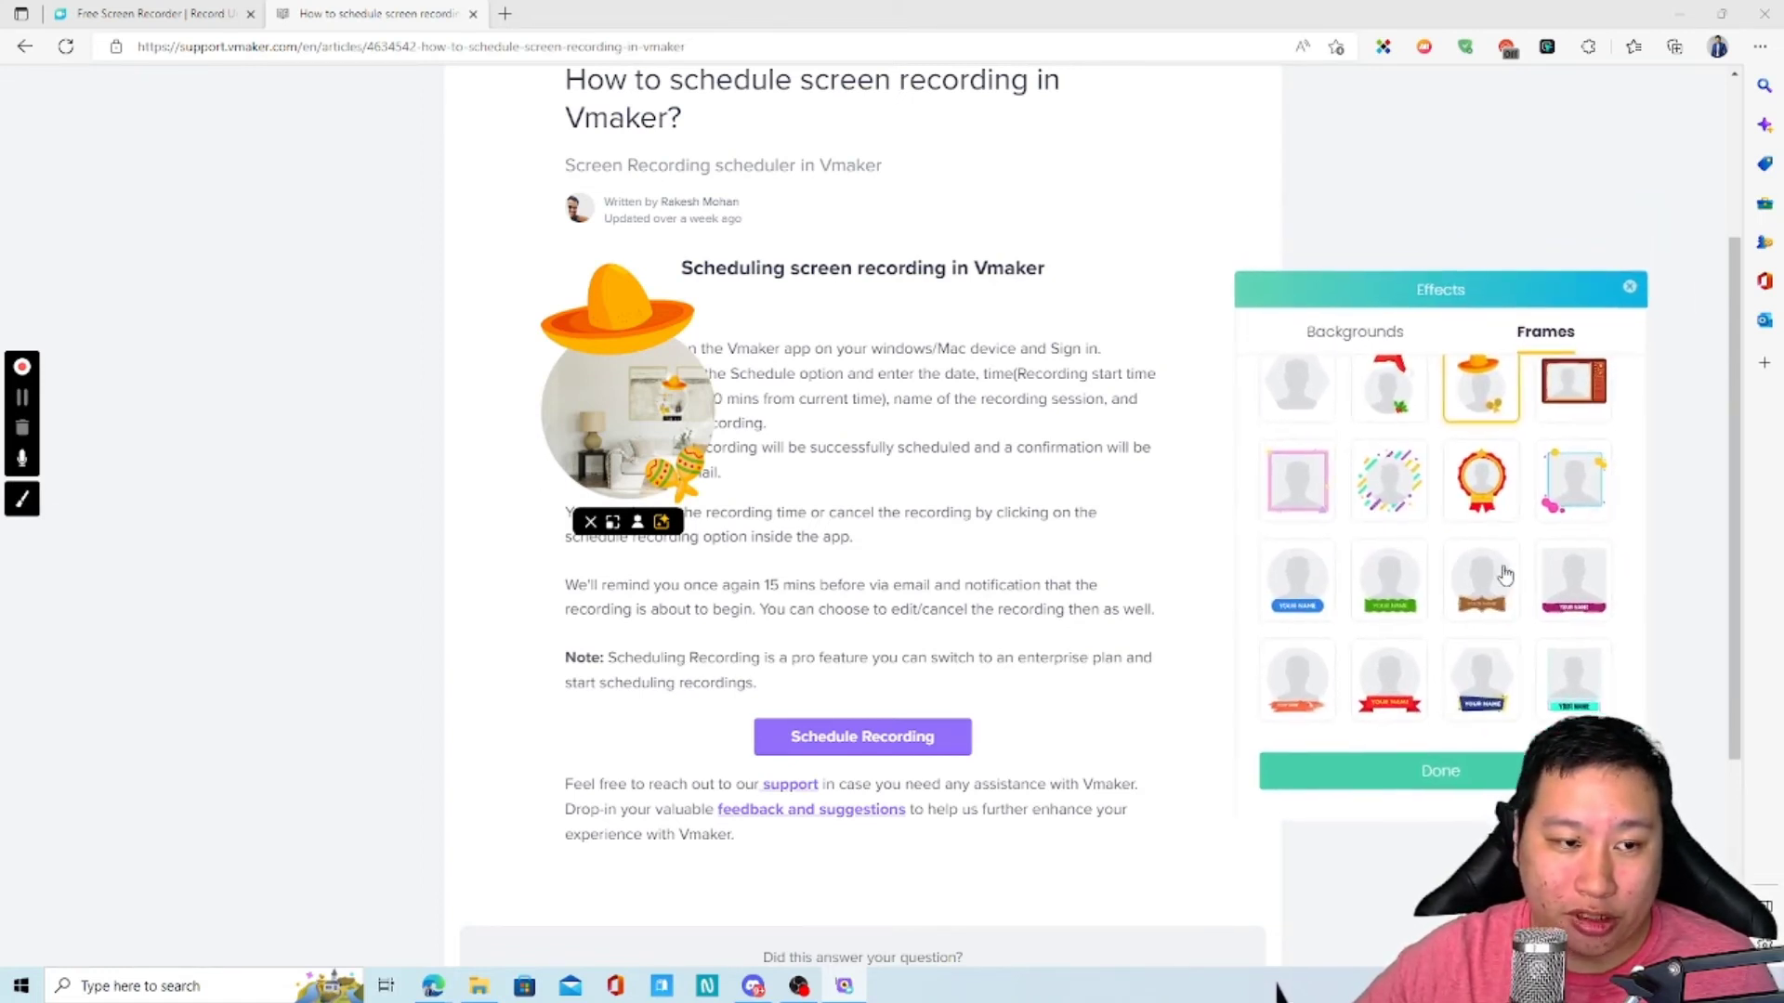
click(1472, 545)
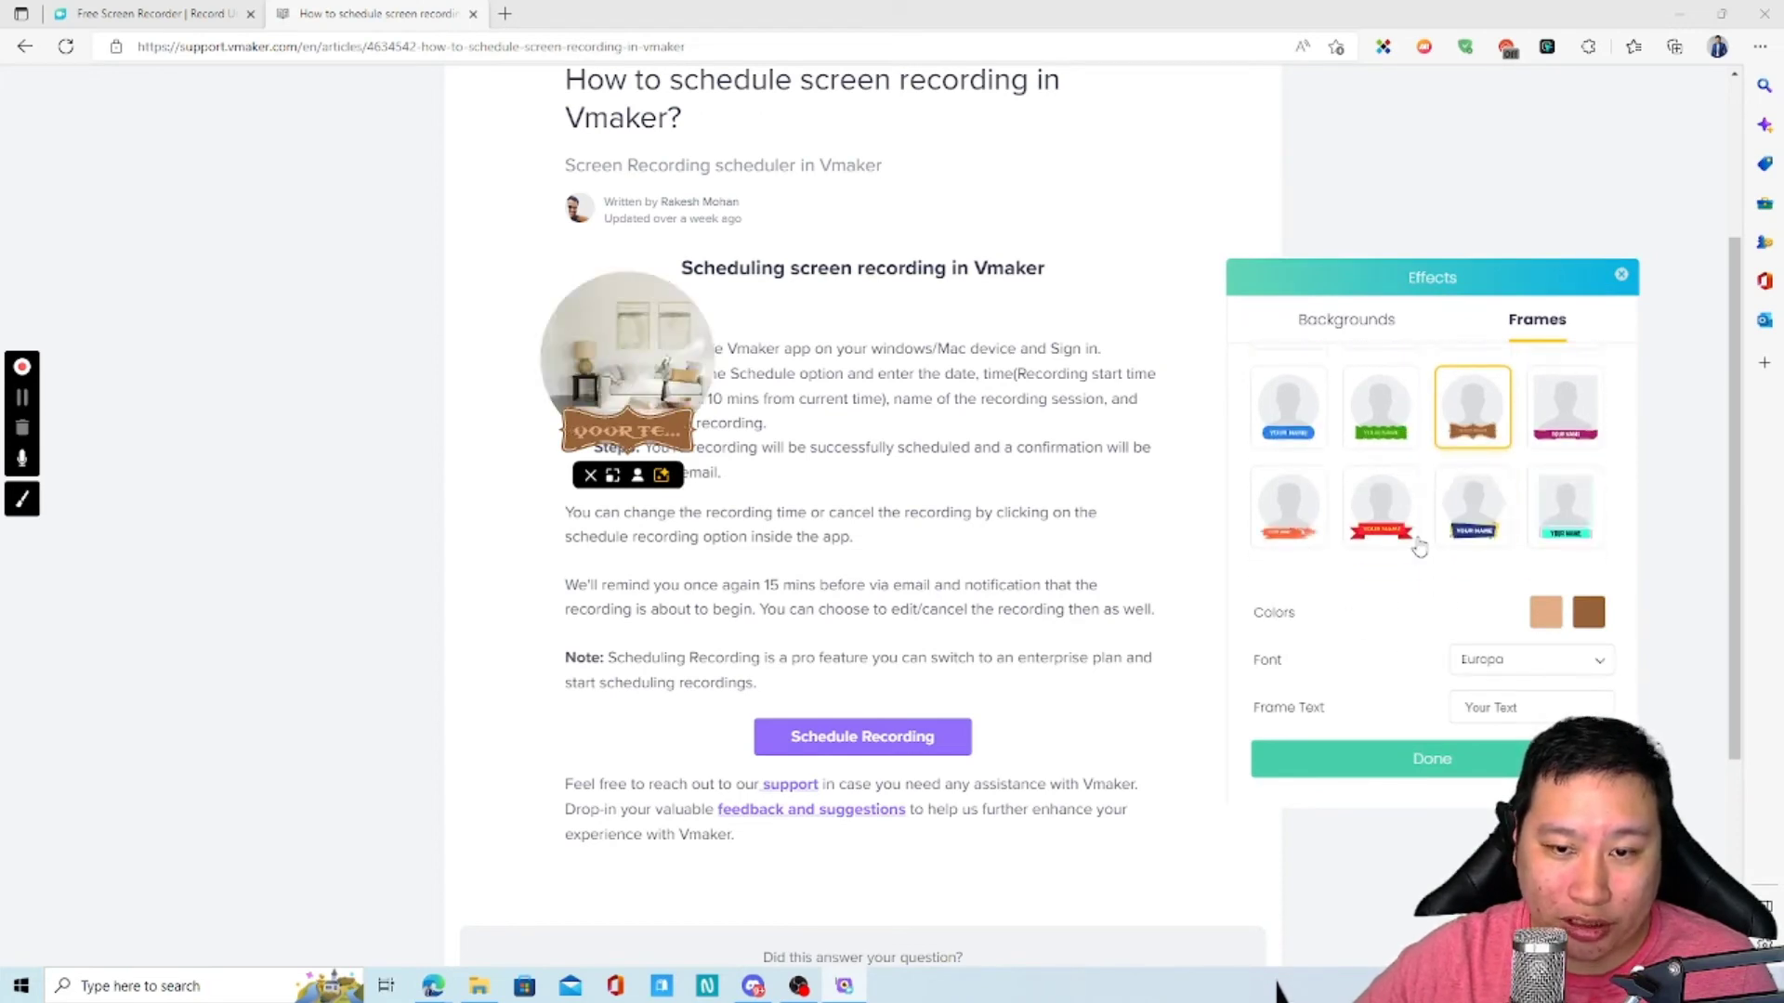
click(1472, 506)
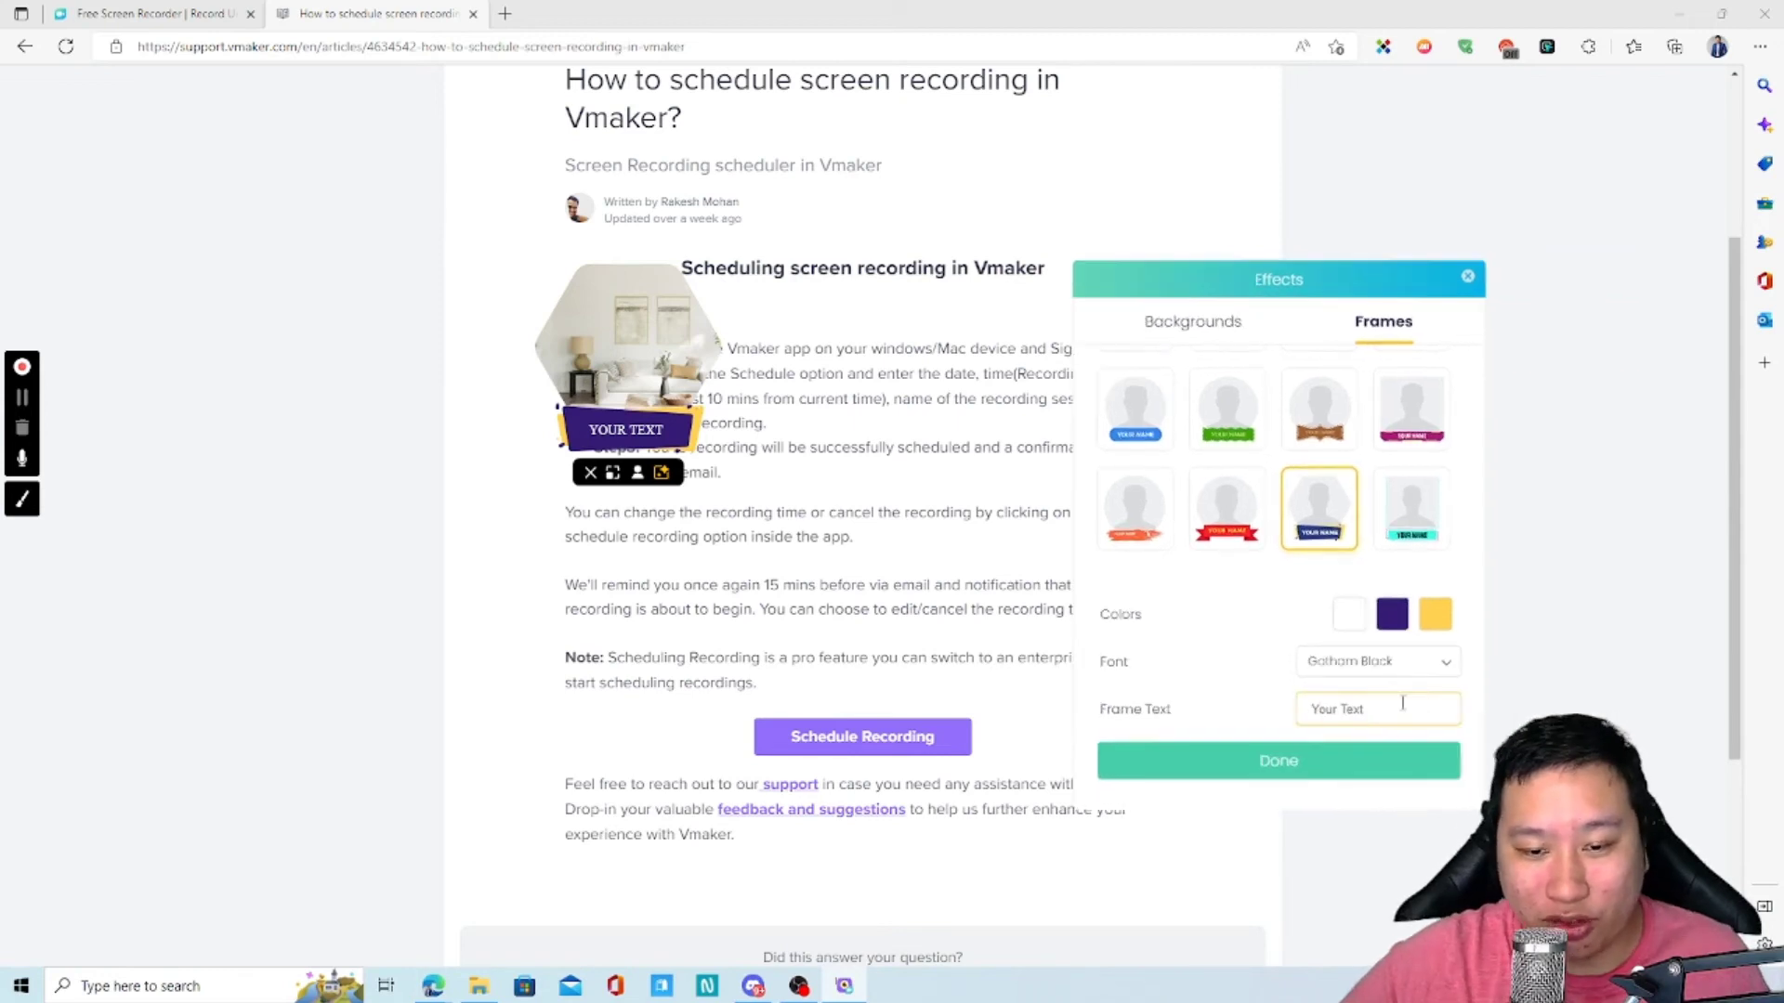
text(Henry)
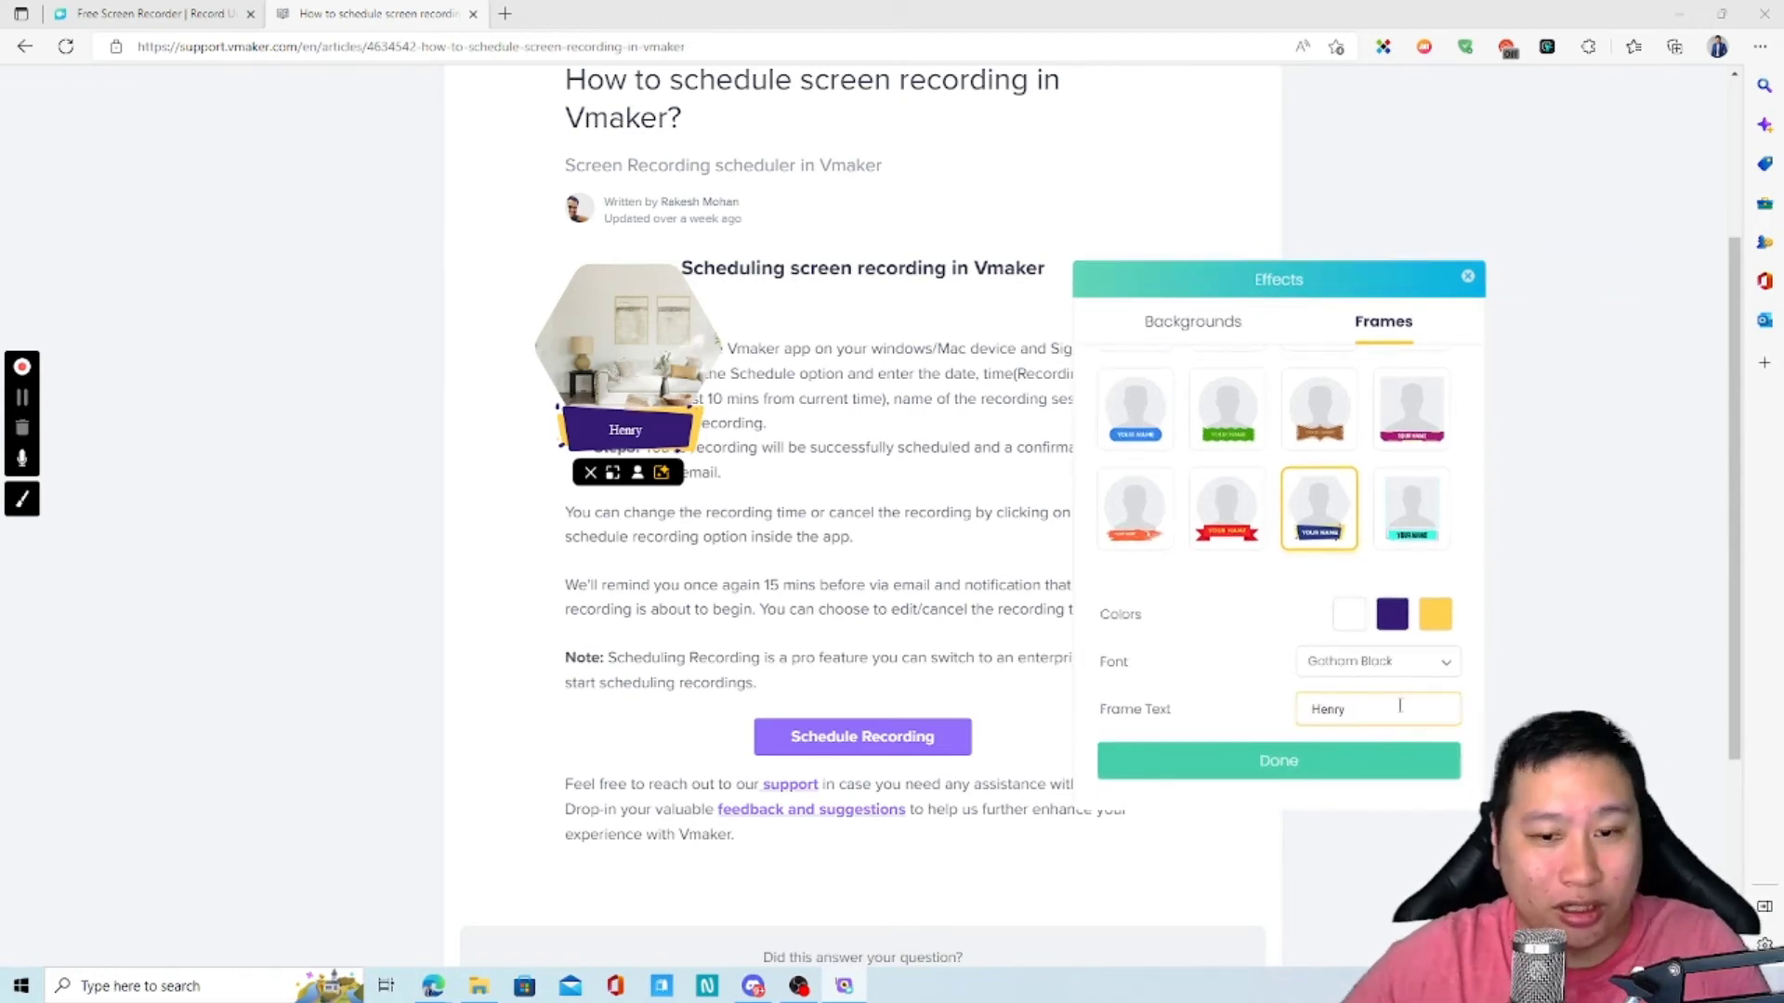
click(1226, 510)
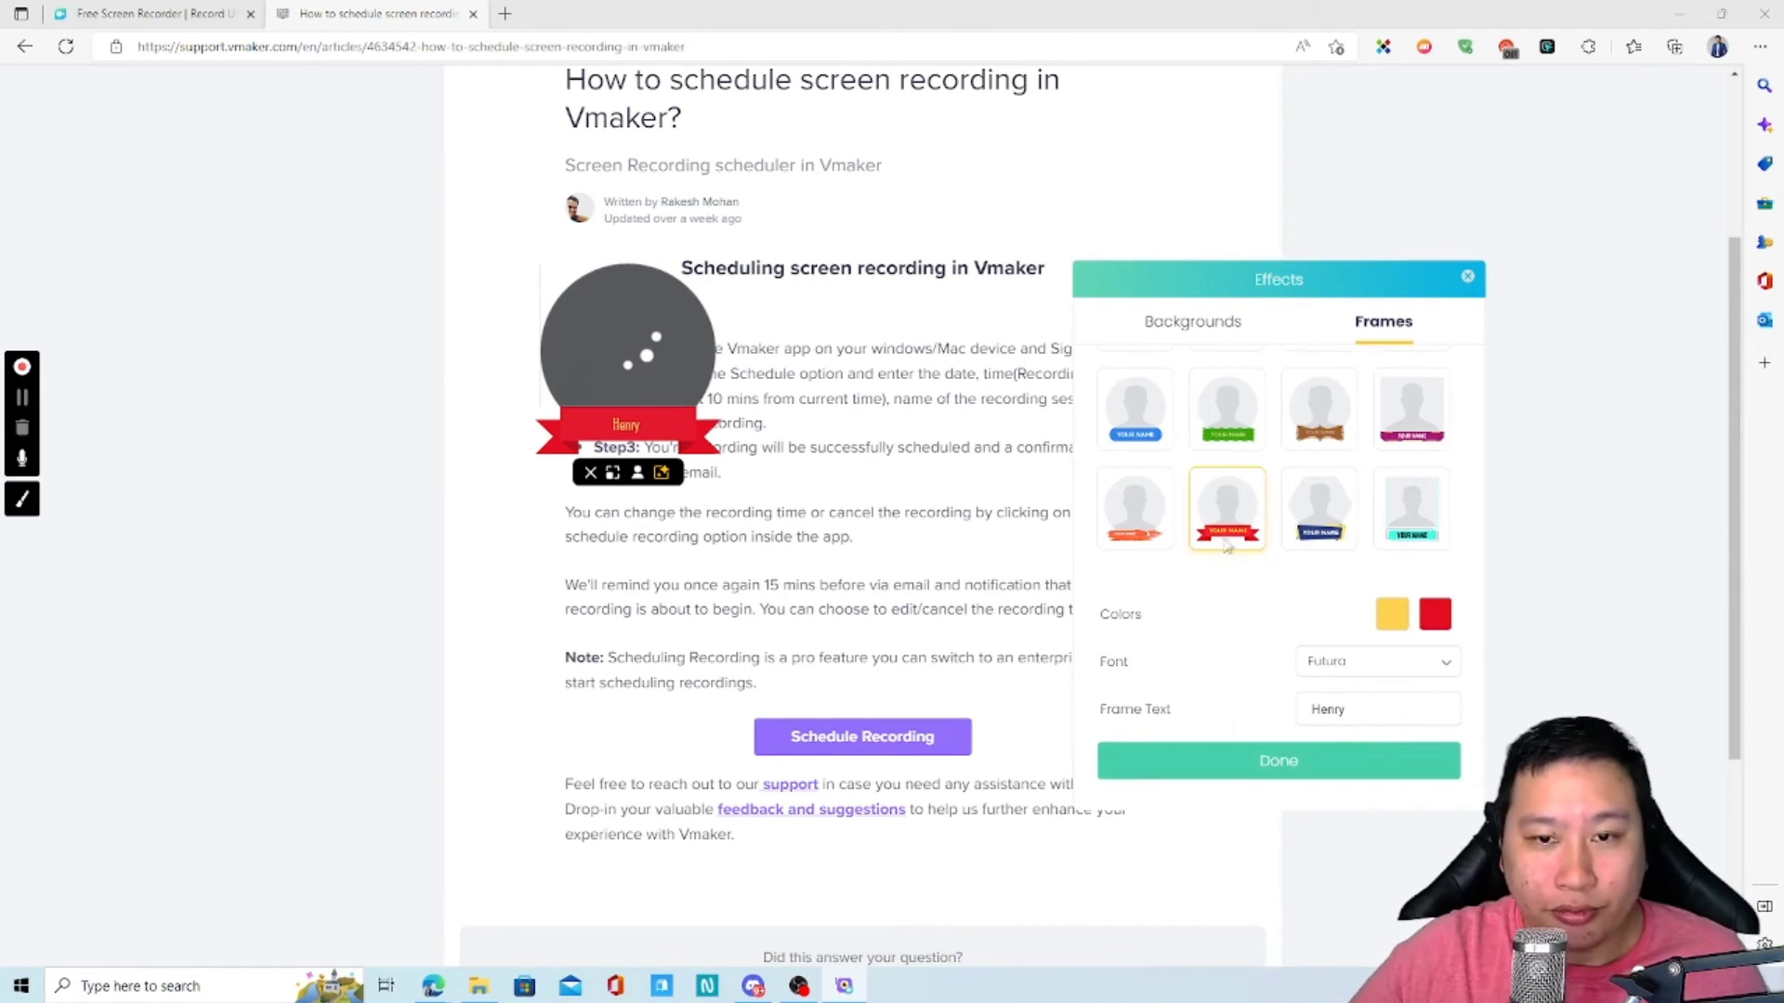
click(1434, 615)
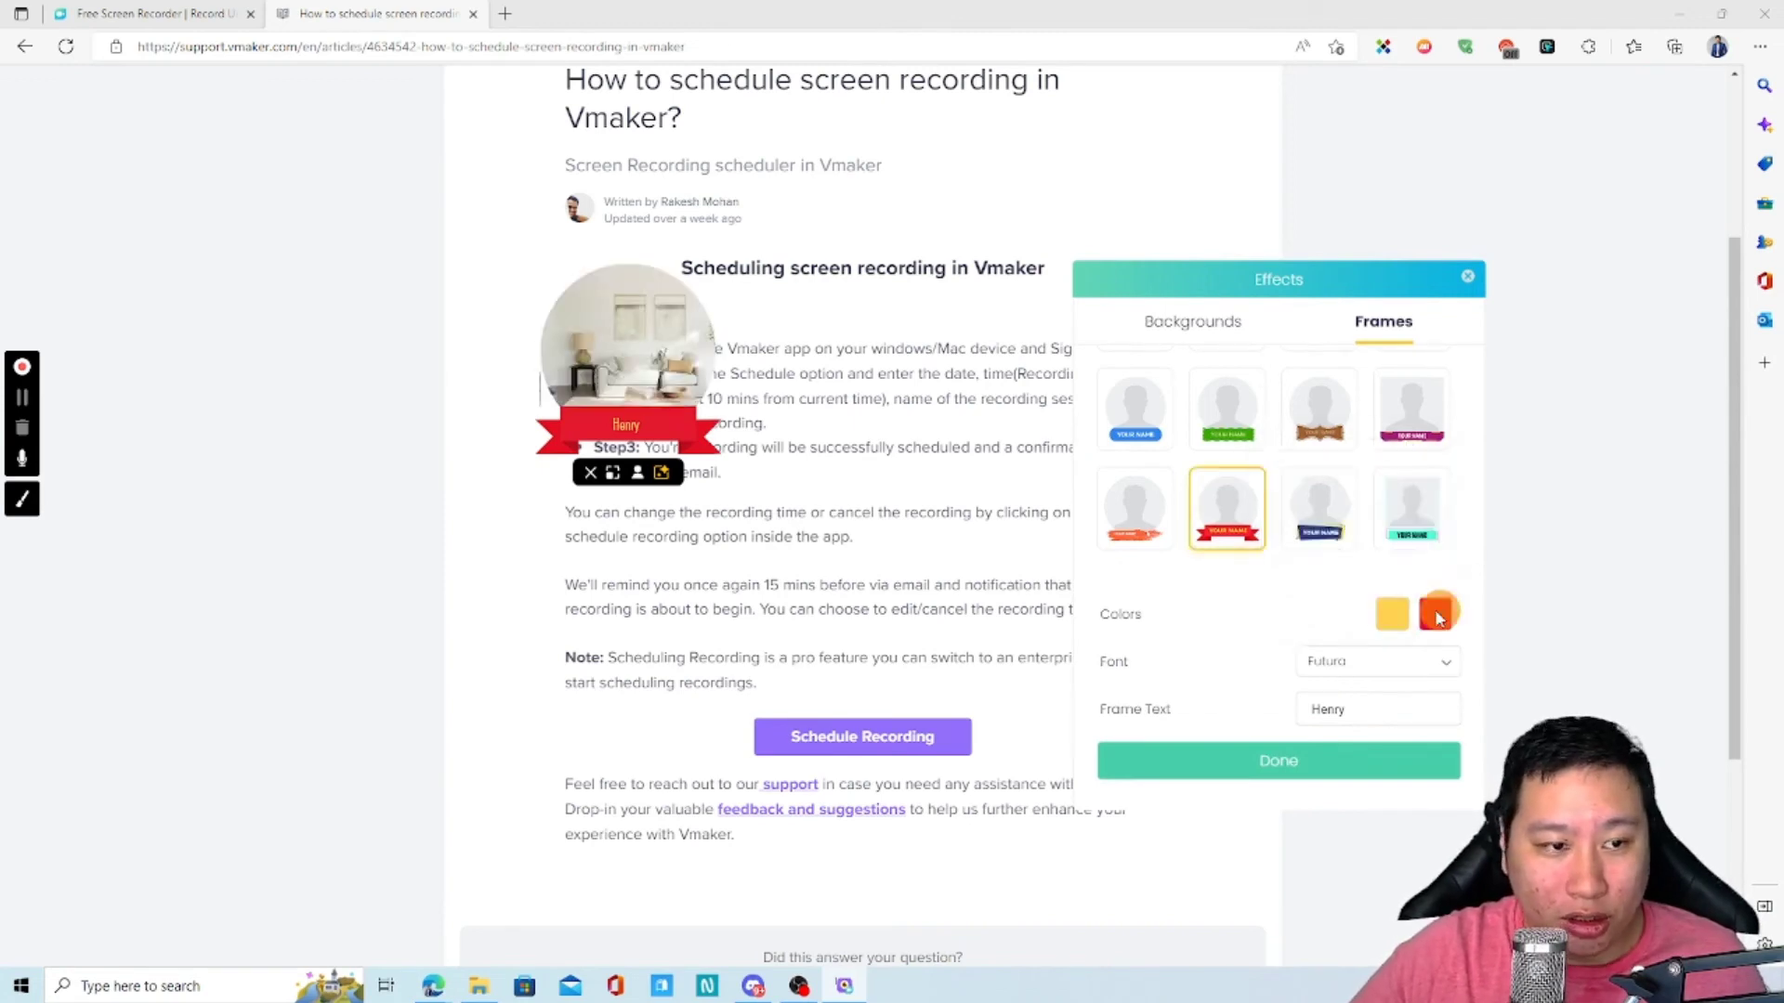
Step: Make the name ribbon blue and choose a different font for it
click(1438, 611)
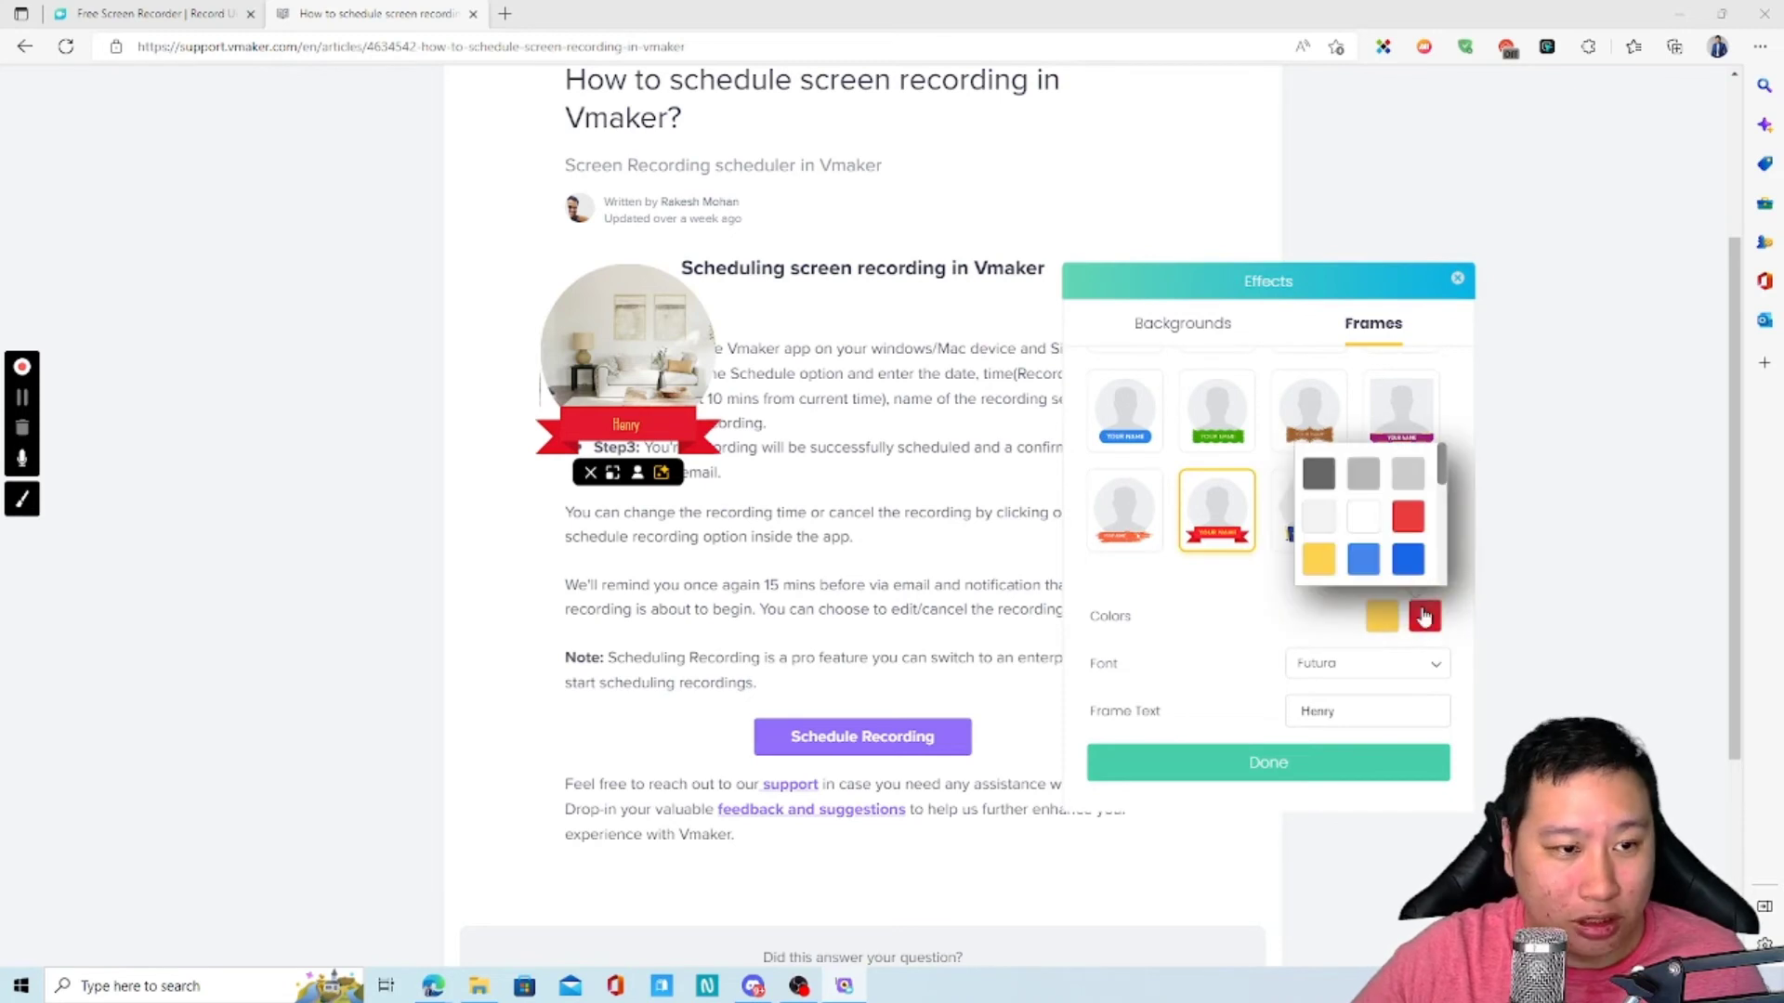
click(1407, 559)
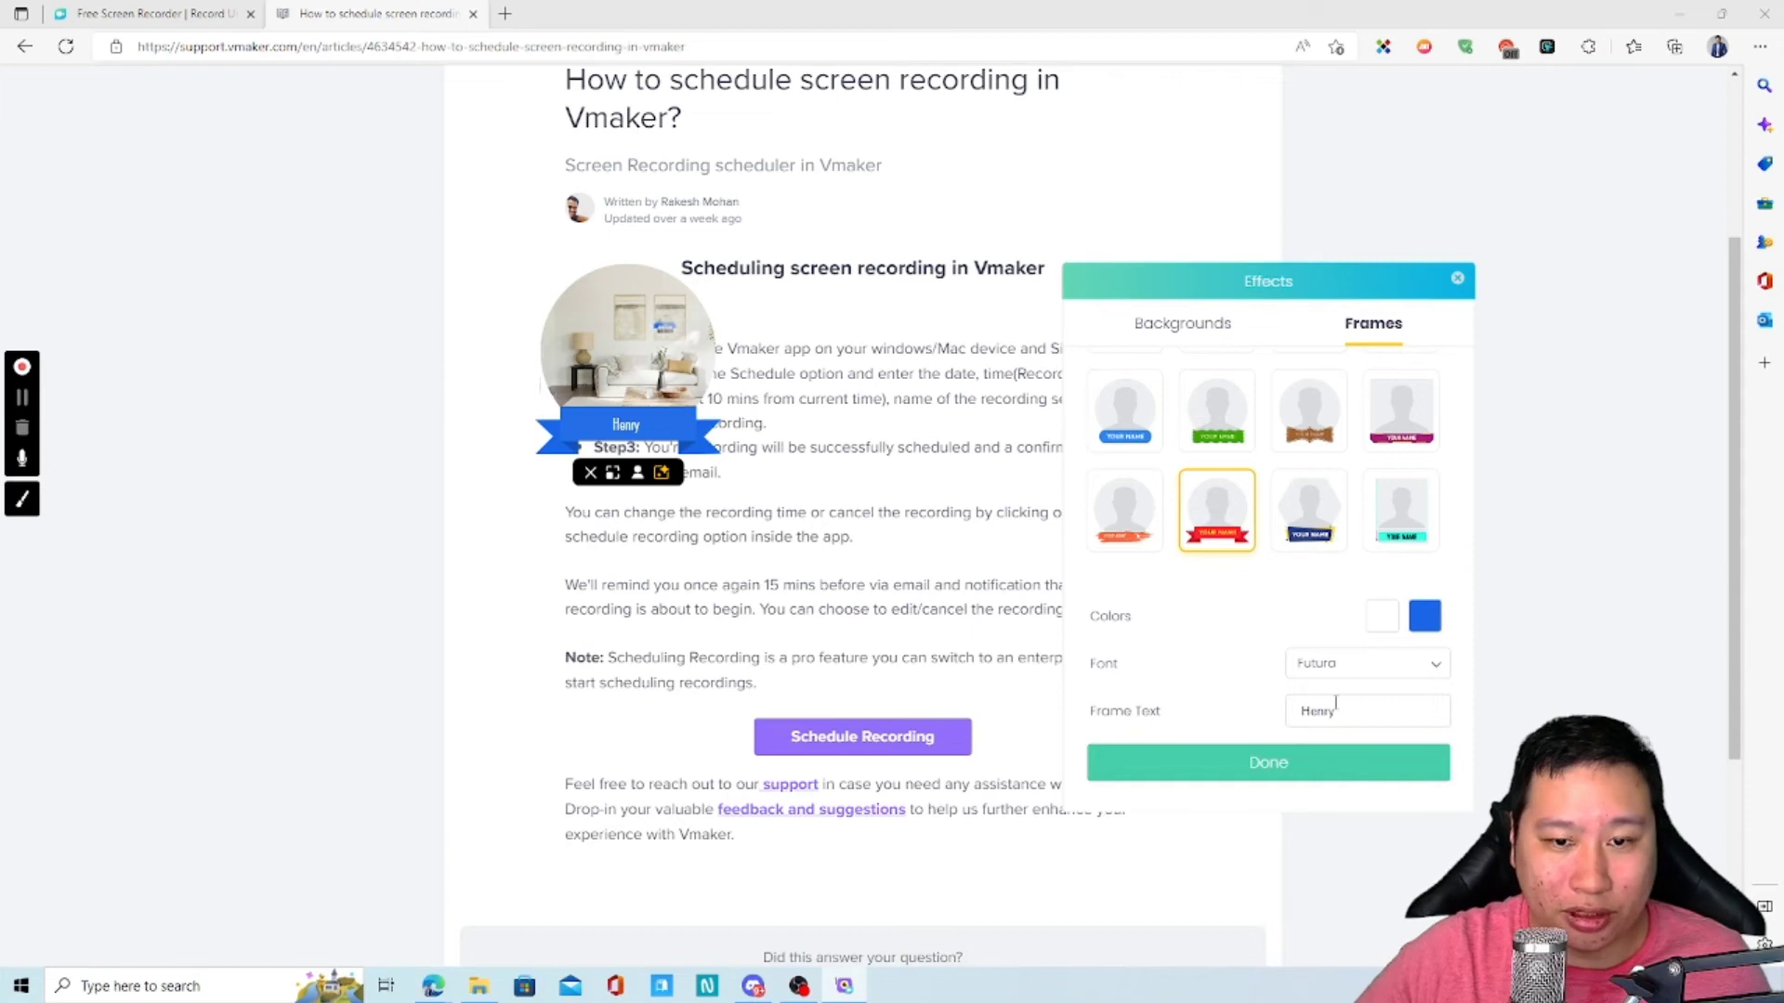
click(1366, 664)
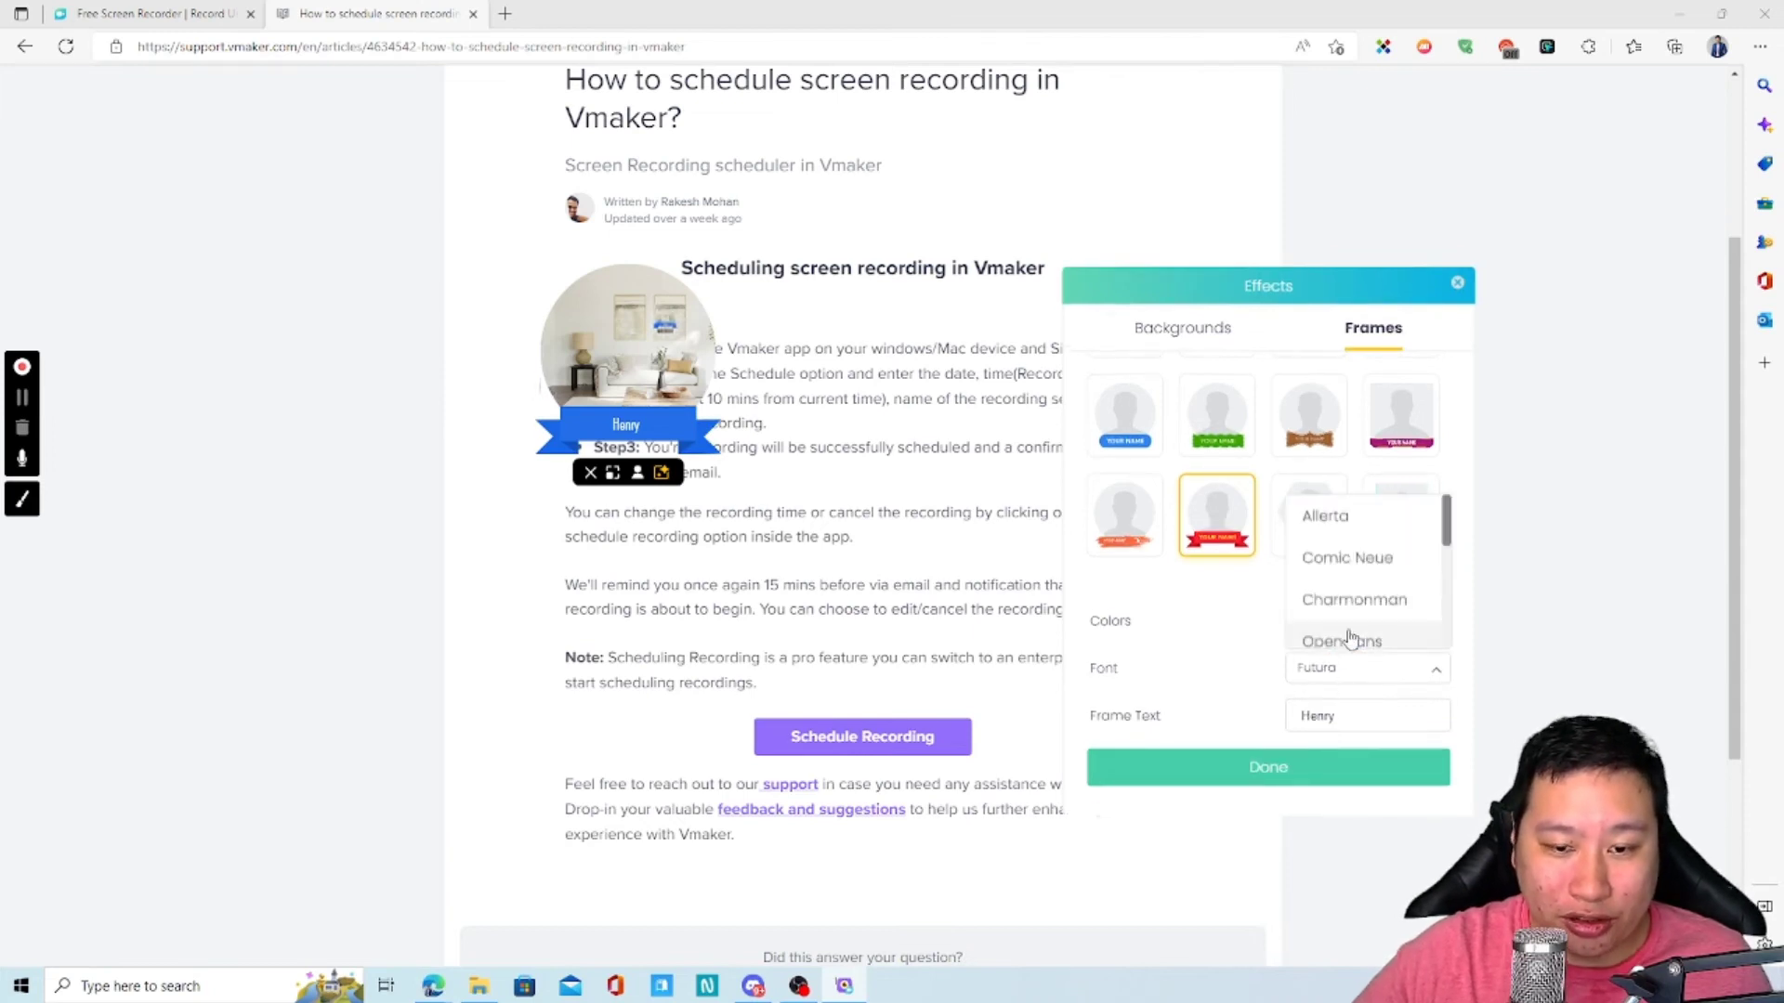
click(1340, 641)
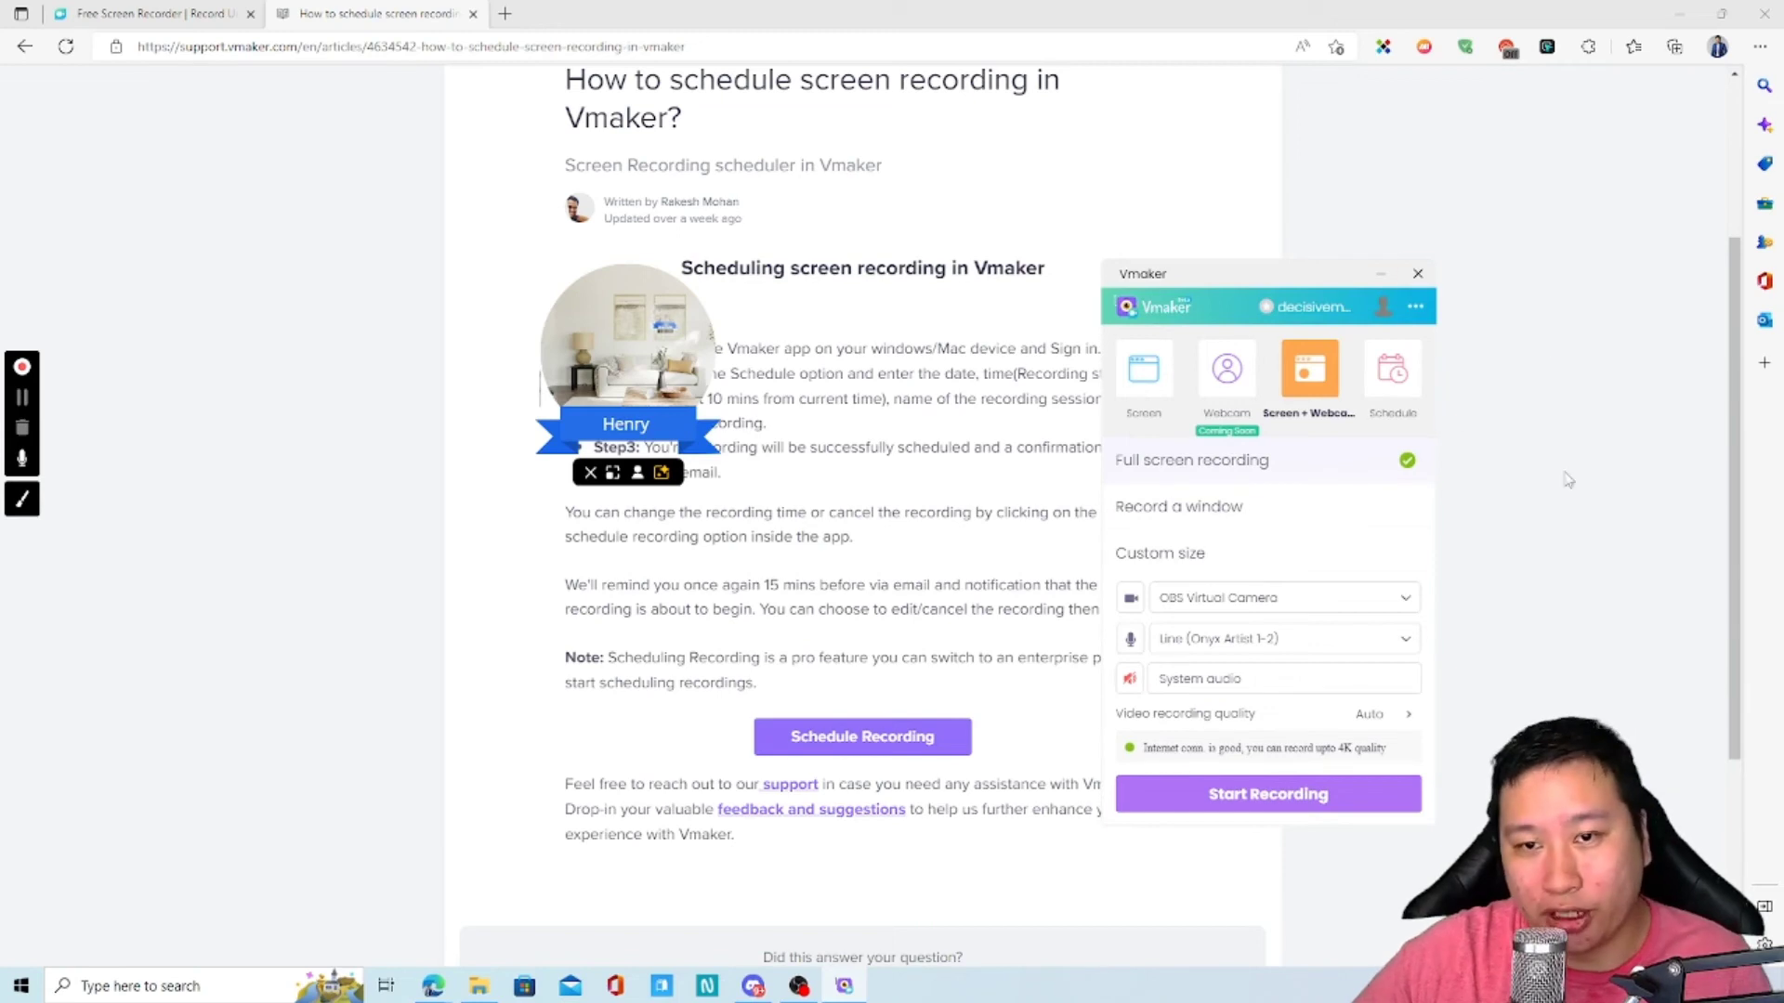
Step: Record the vmaker.com homepage scrolling down its features and mark the word voiceovers
click(149, 13)
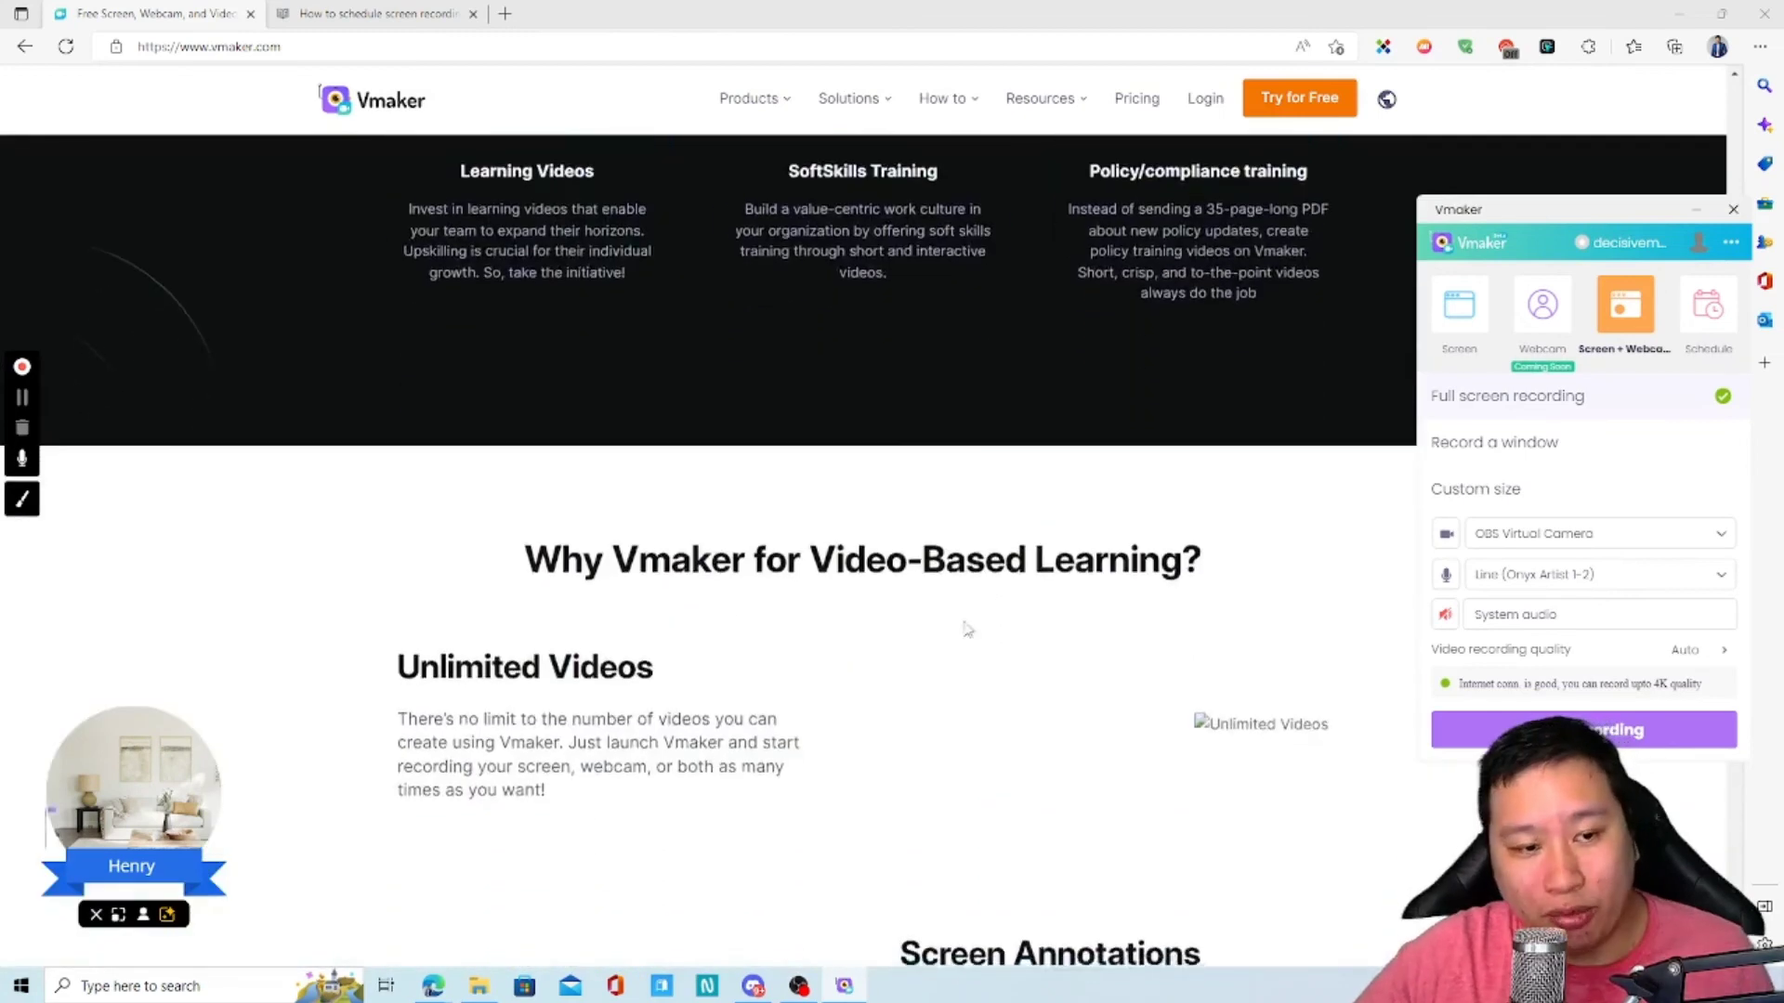
scroll(down, 3)
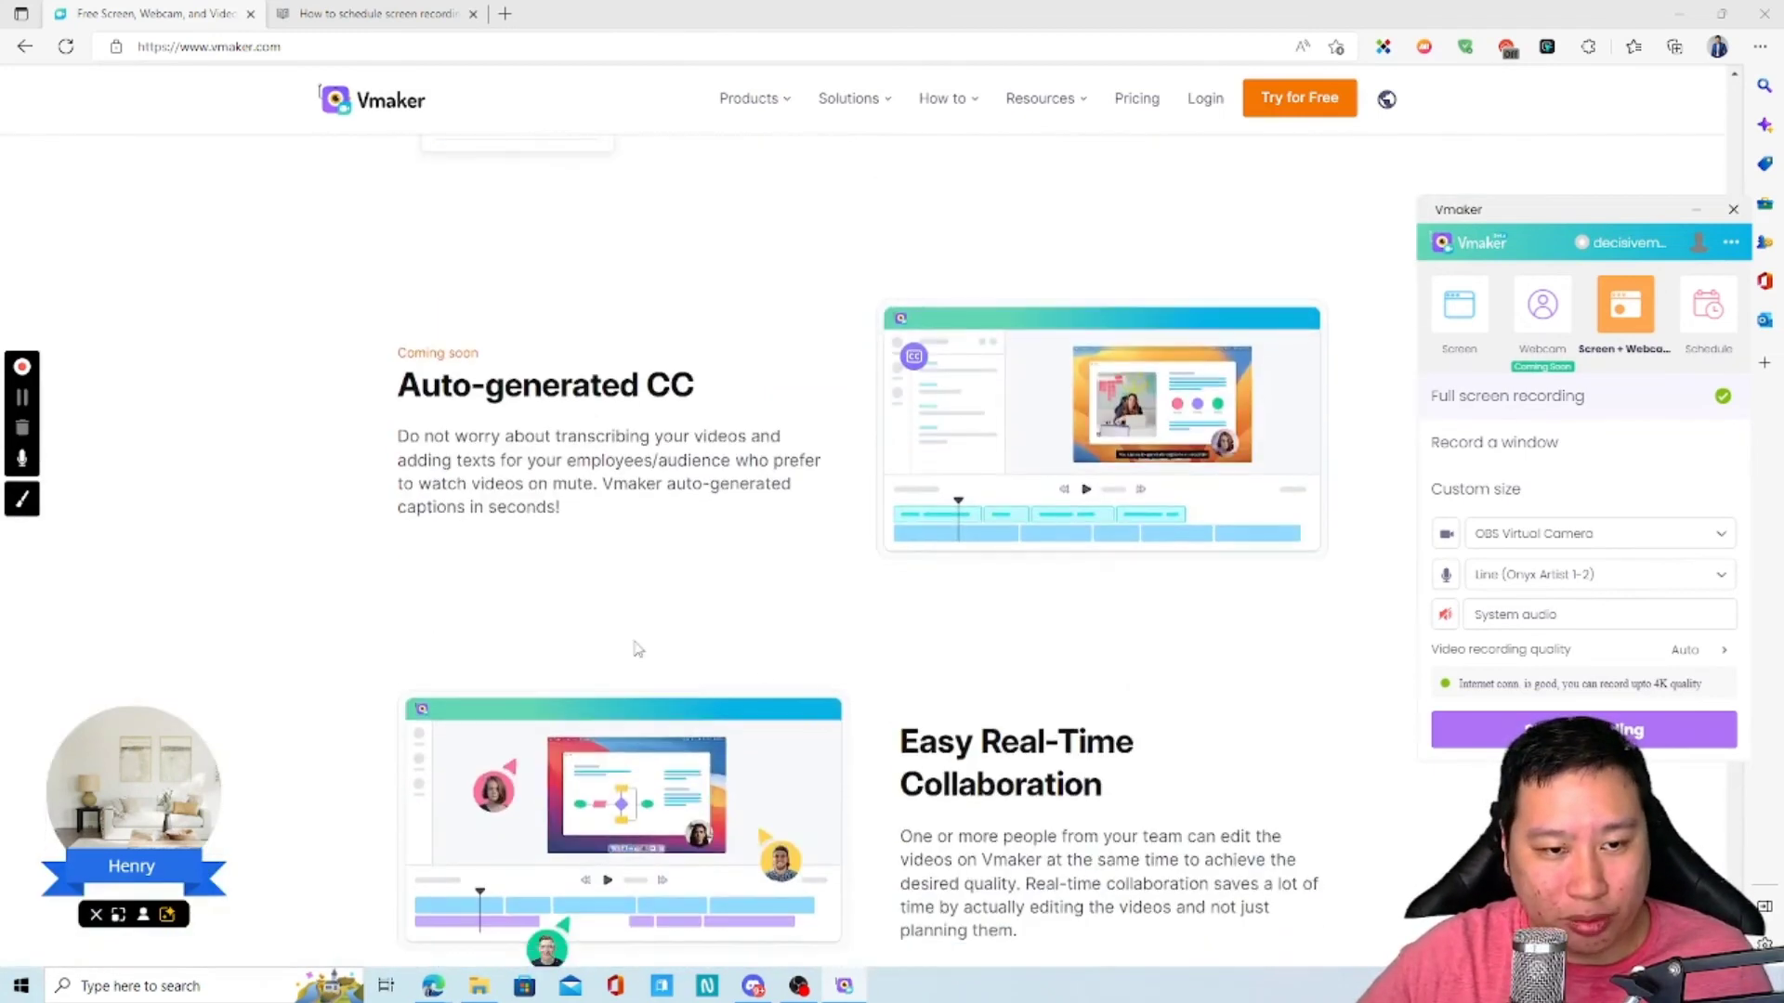
scroll(down, 3)
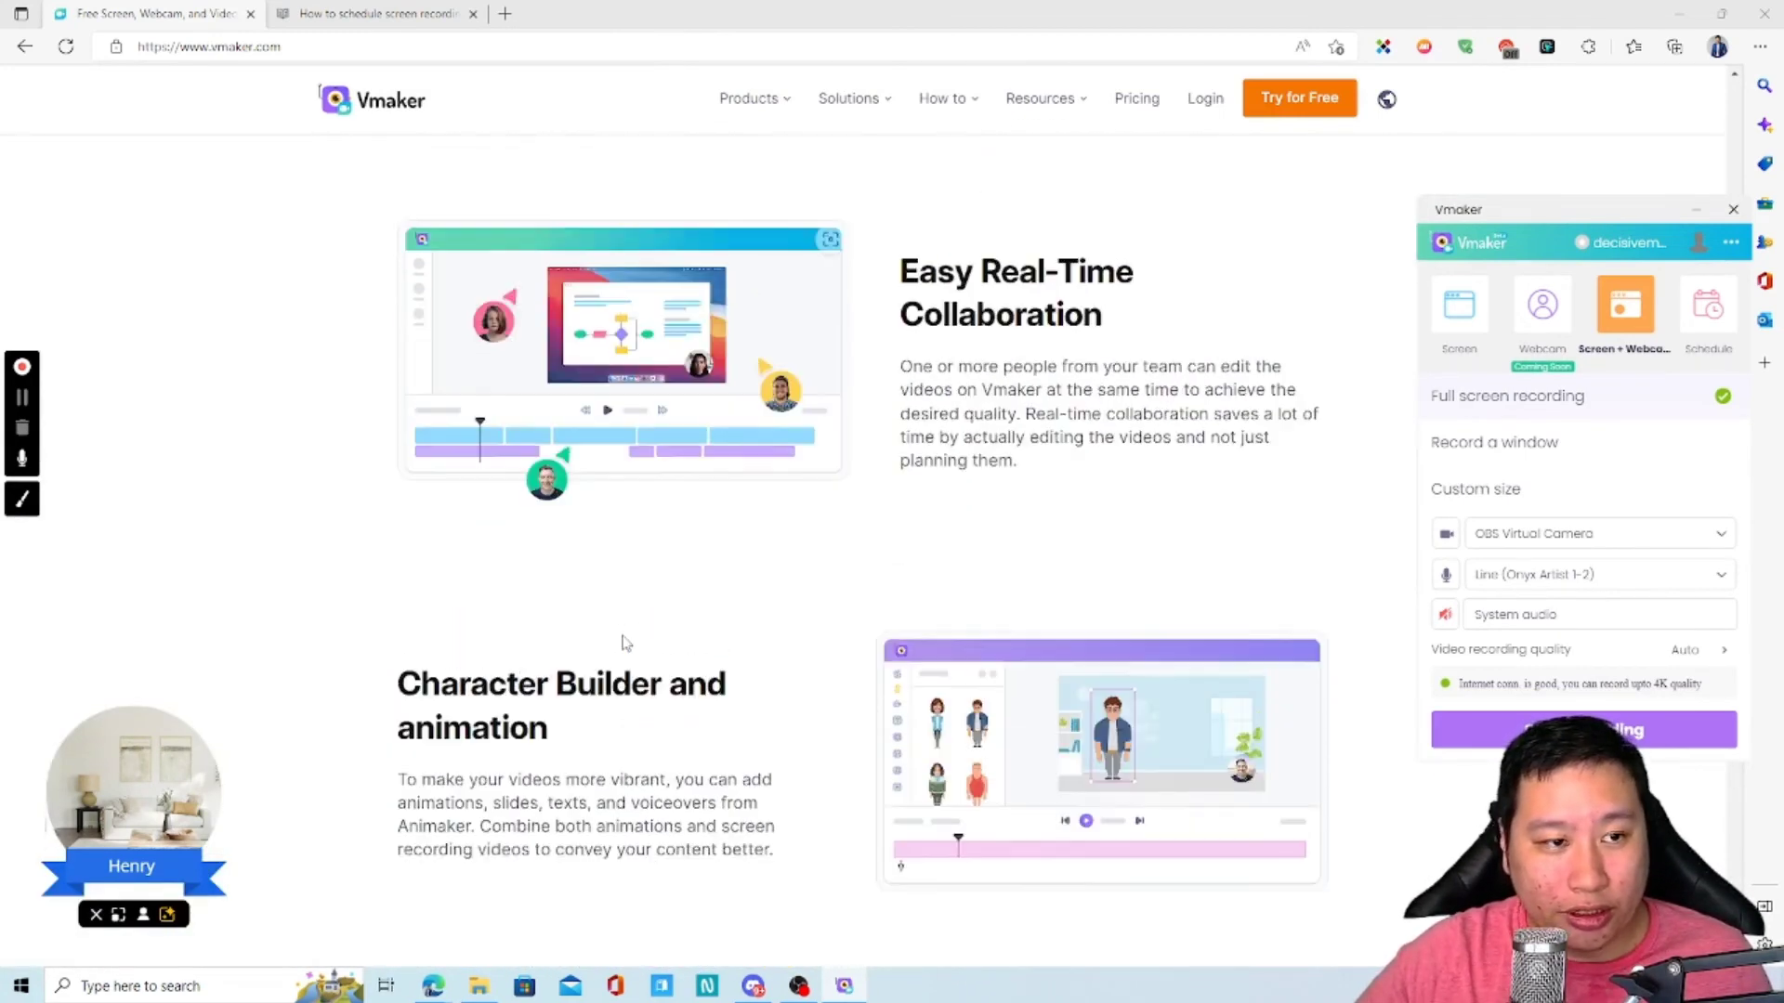
scroll(down, 3)
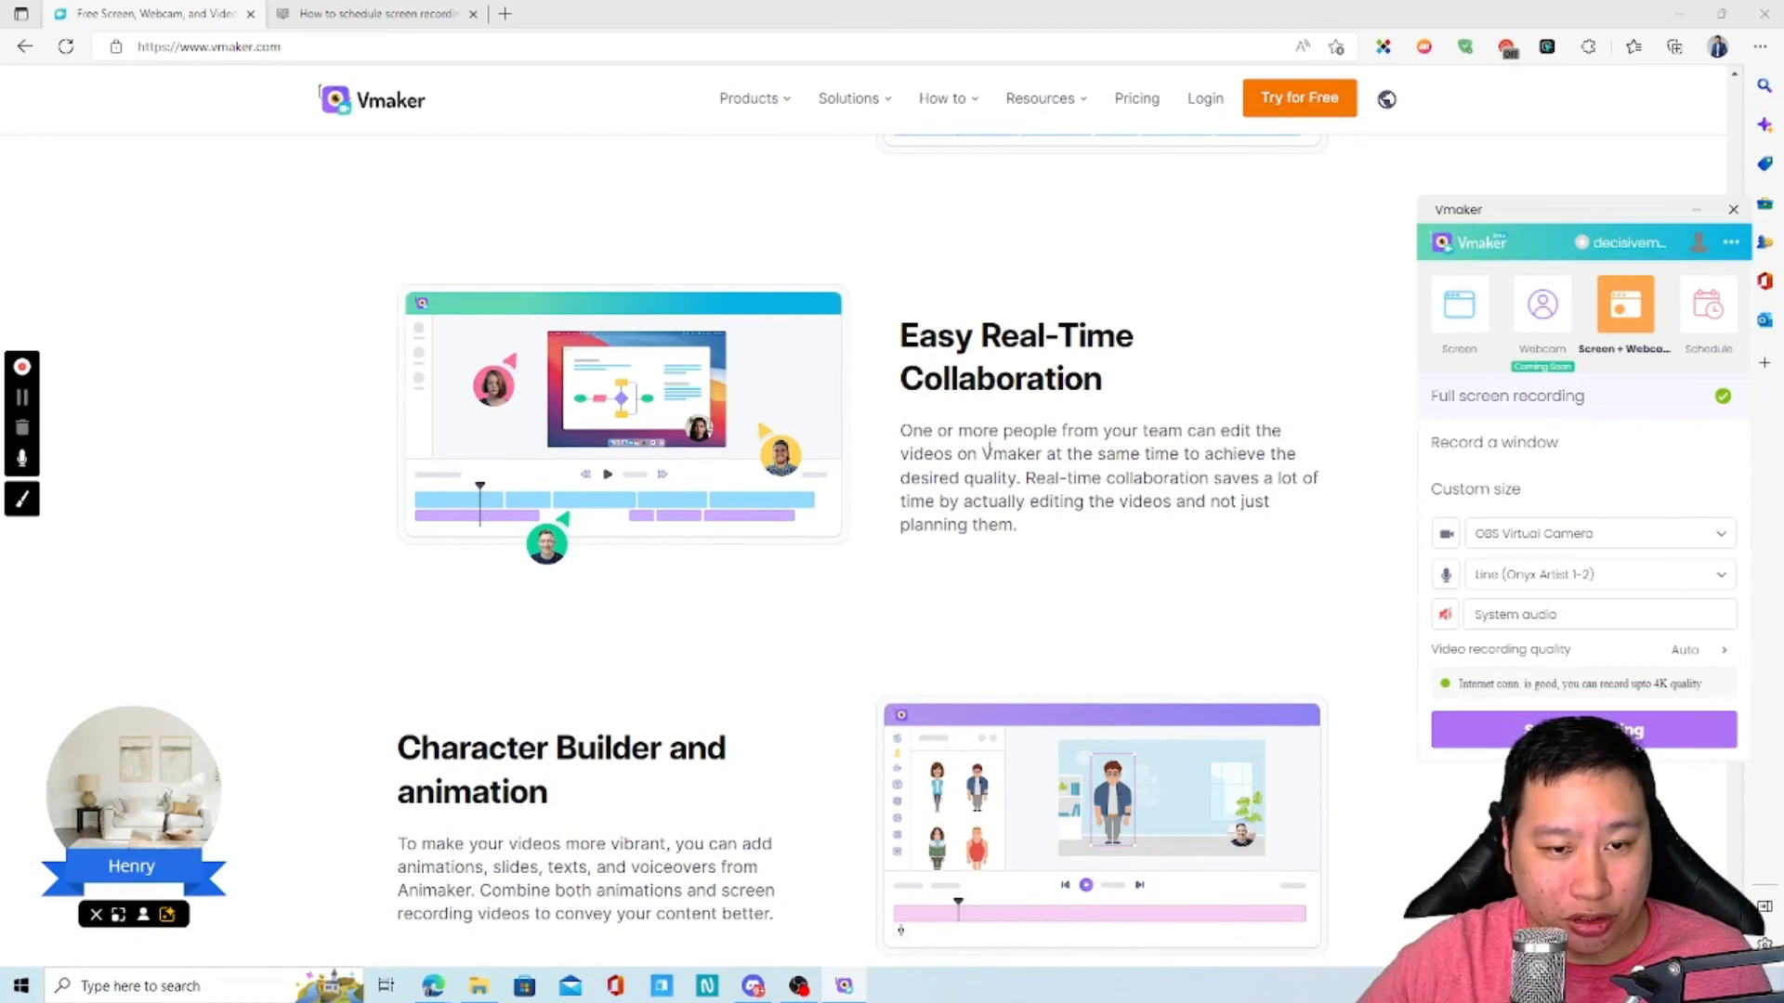
scroll(down, 3)
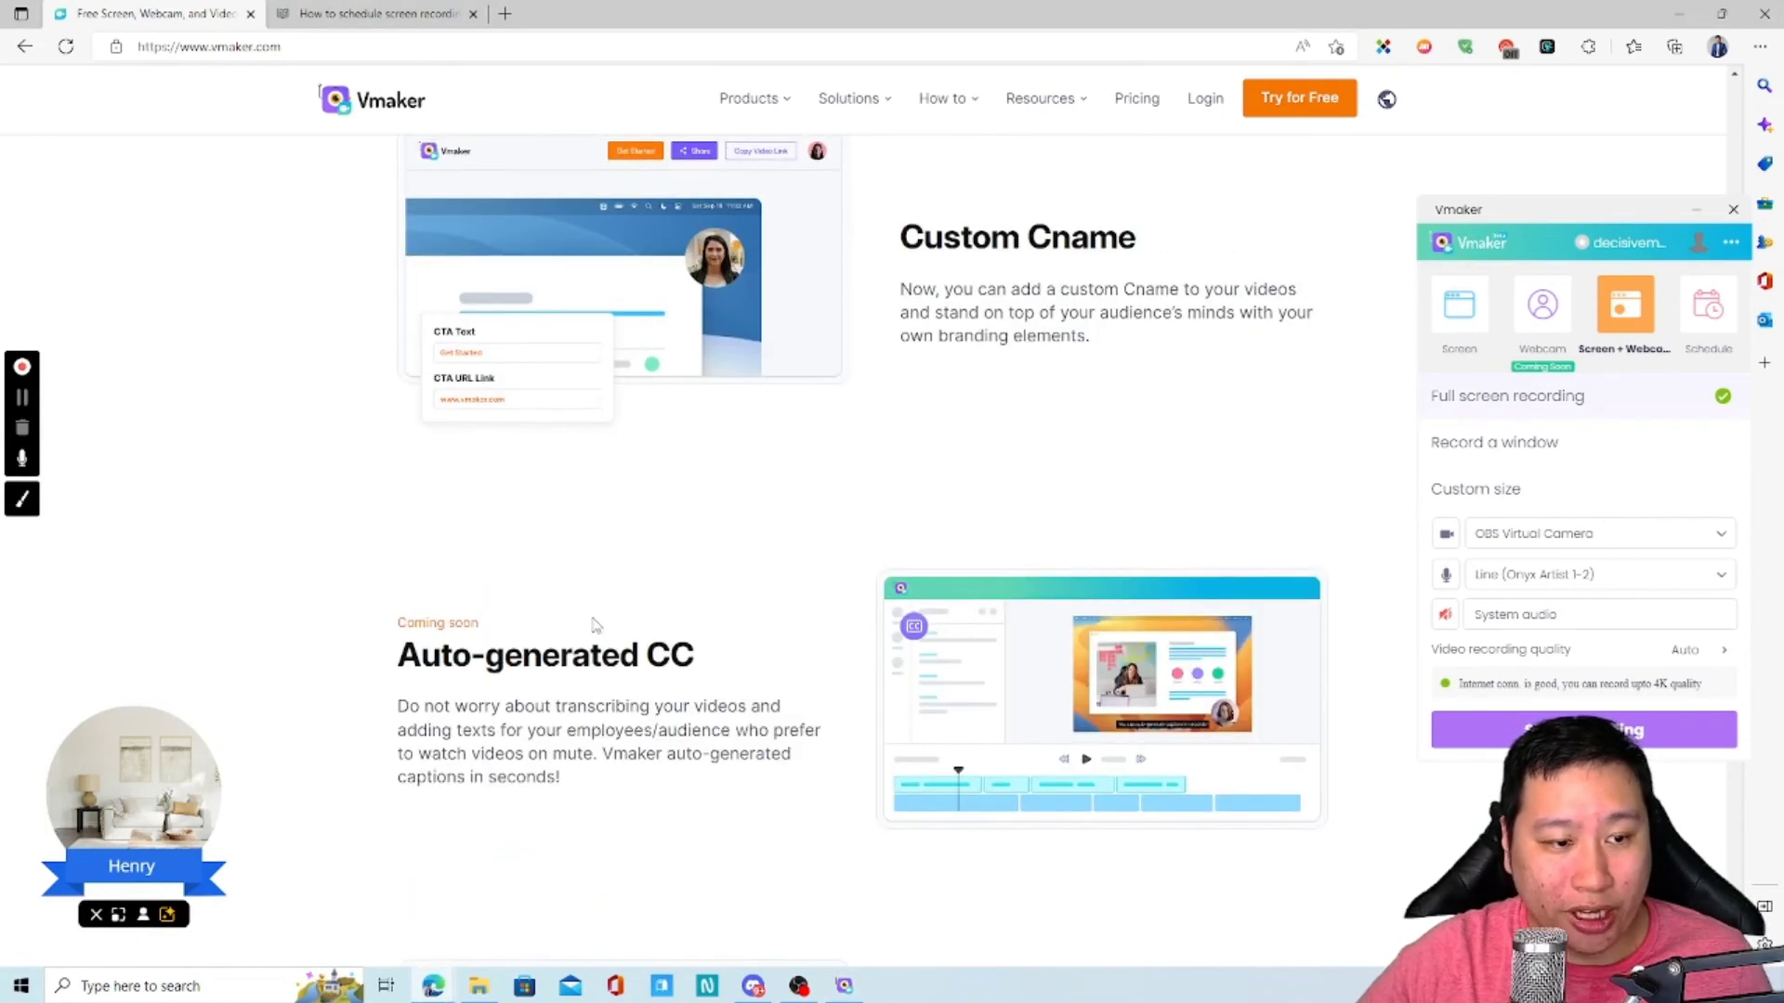
scroll(down, 3)
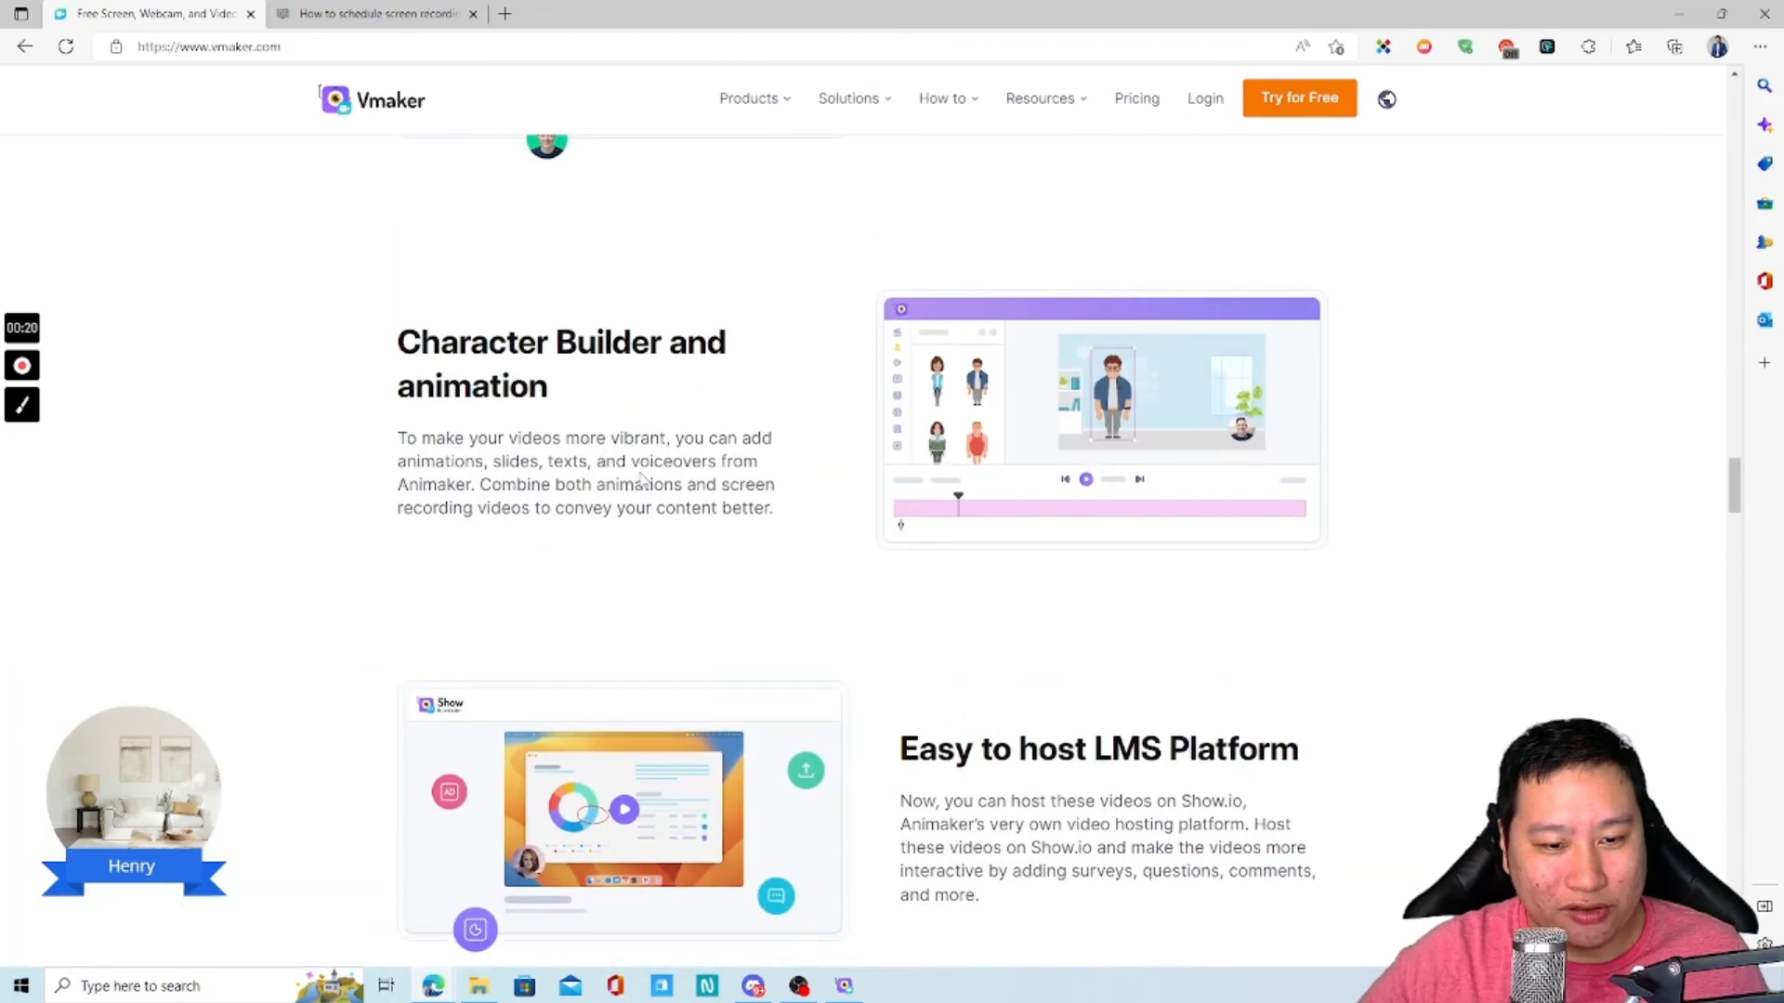
double_click(666, 461)
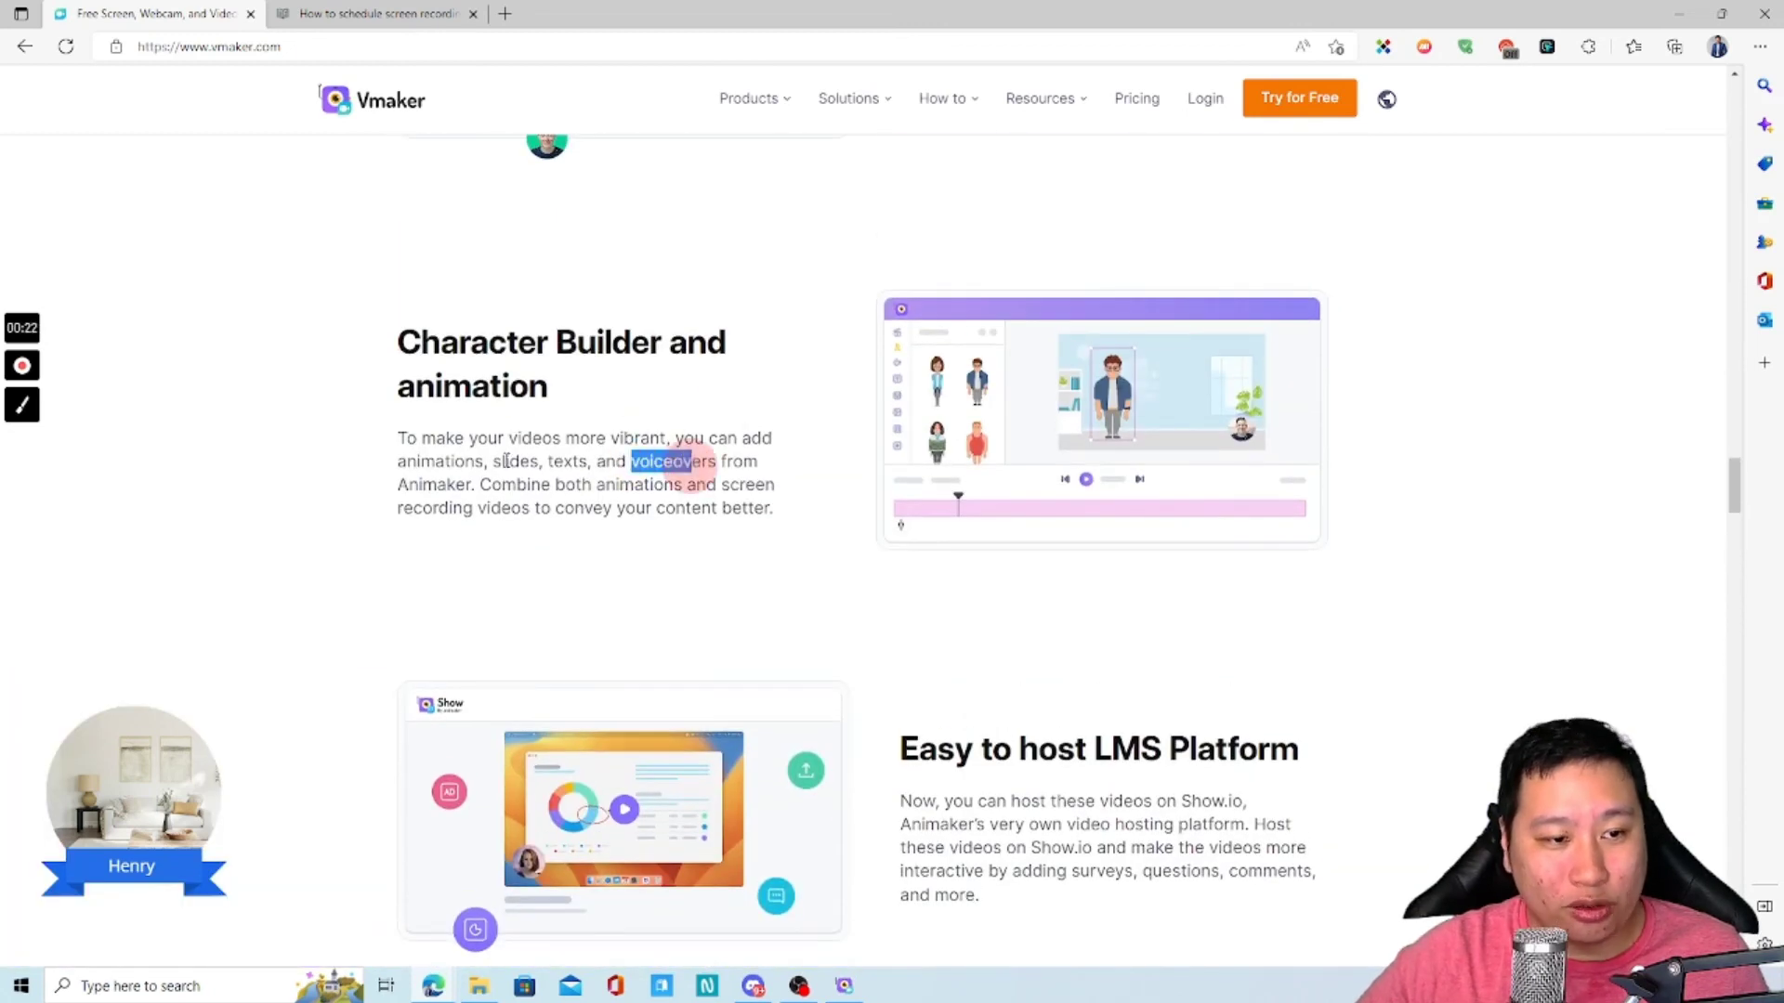
Step: Continue down the page, mark the Show.io product name and scroll through the remaining sections
scroll(down, 3)
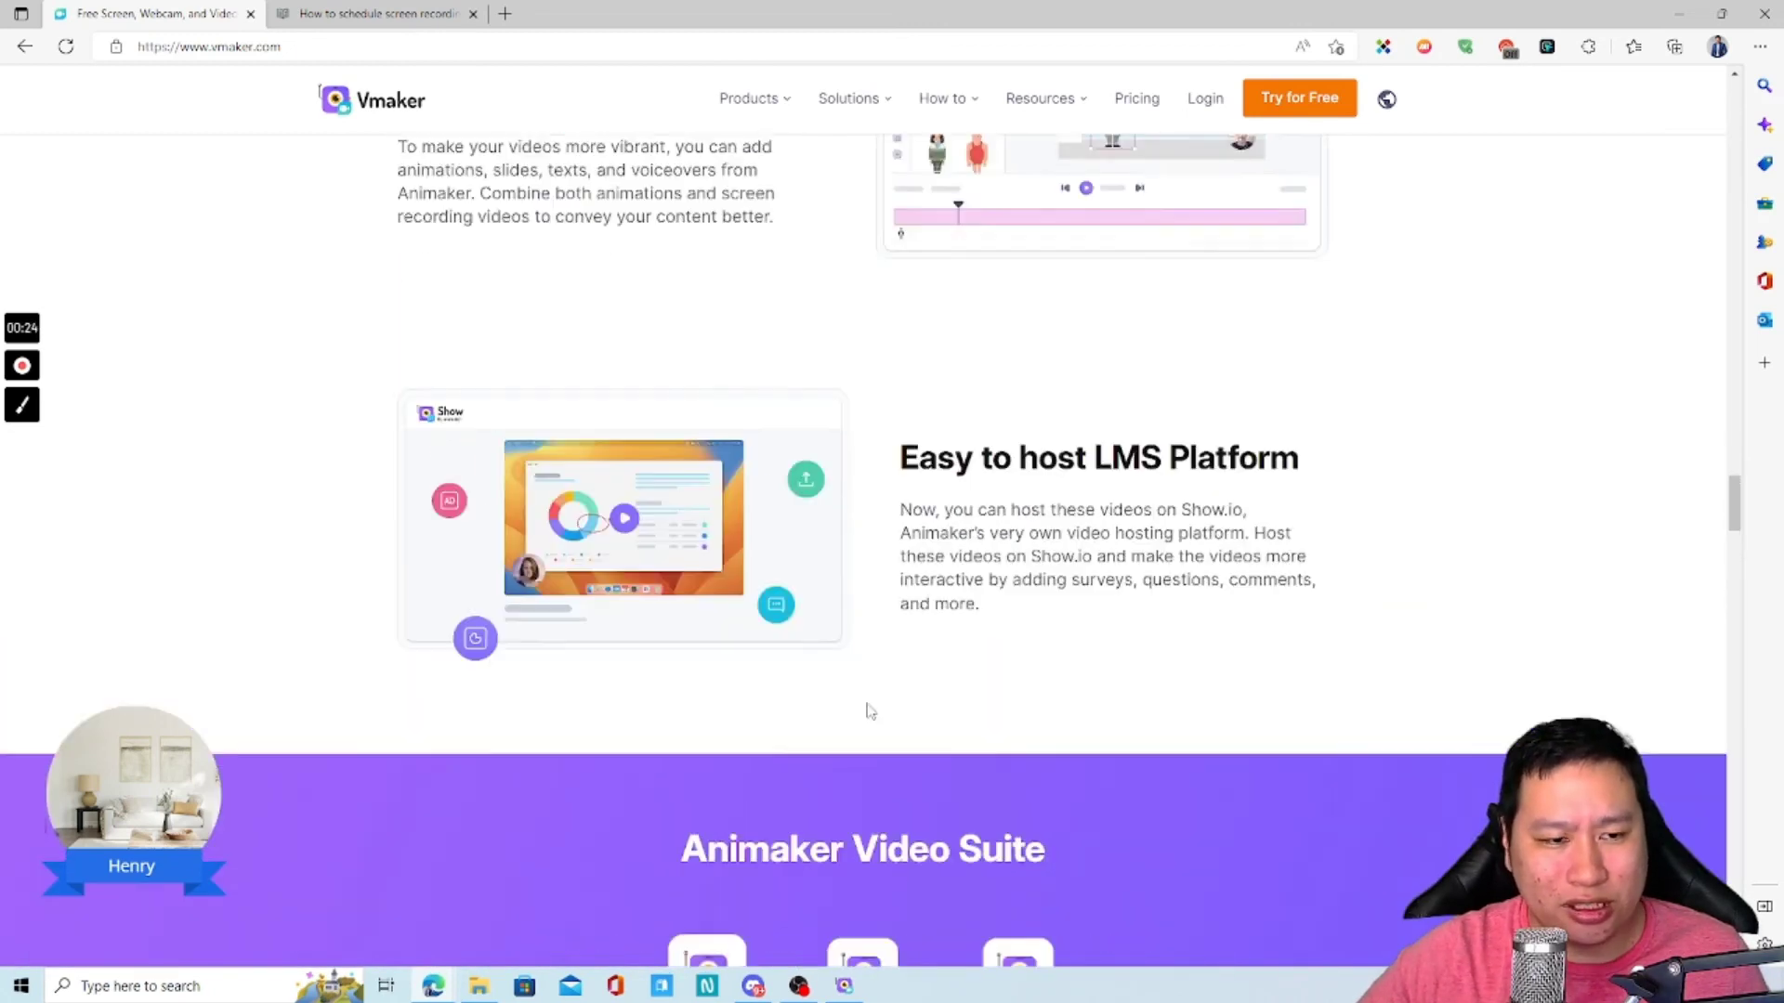
scroll(down, 3)
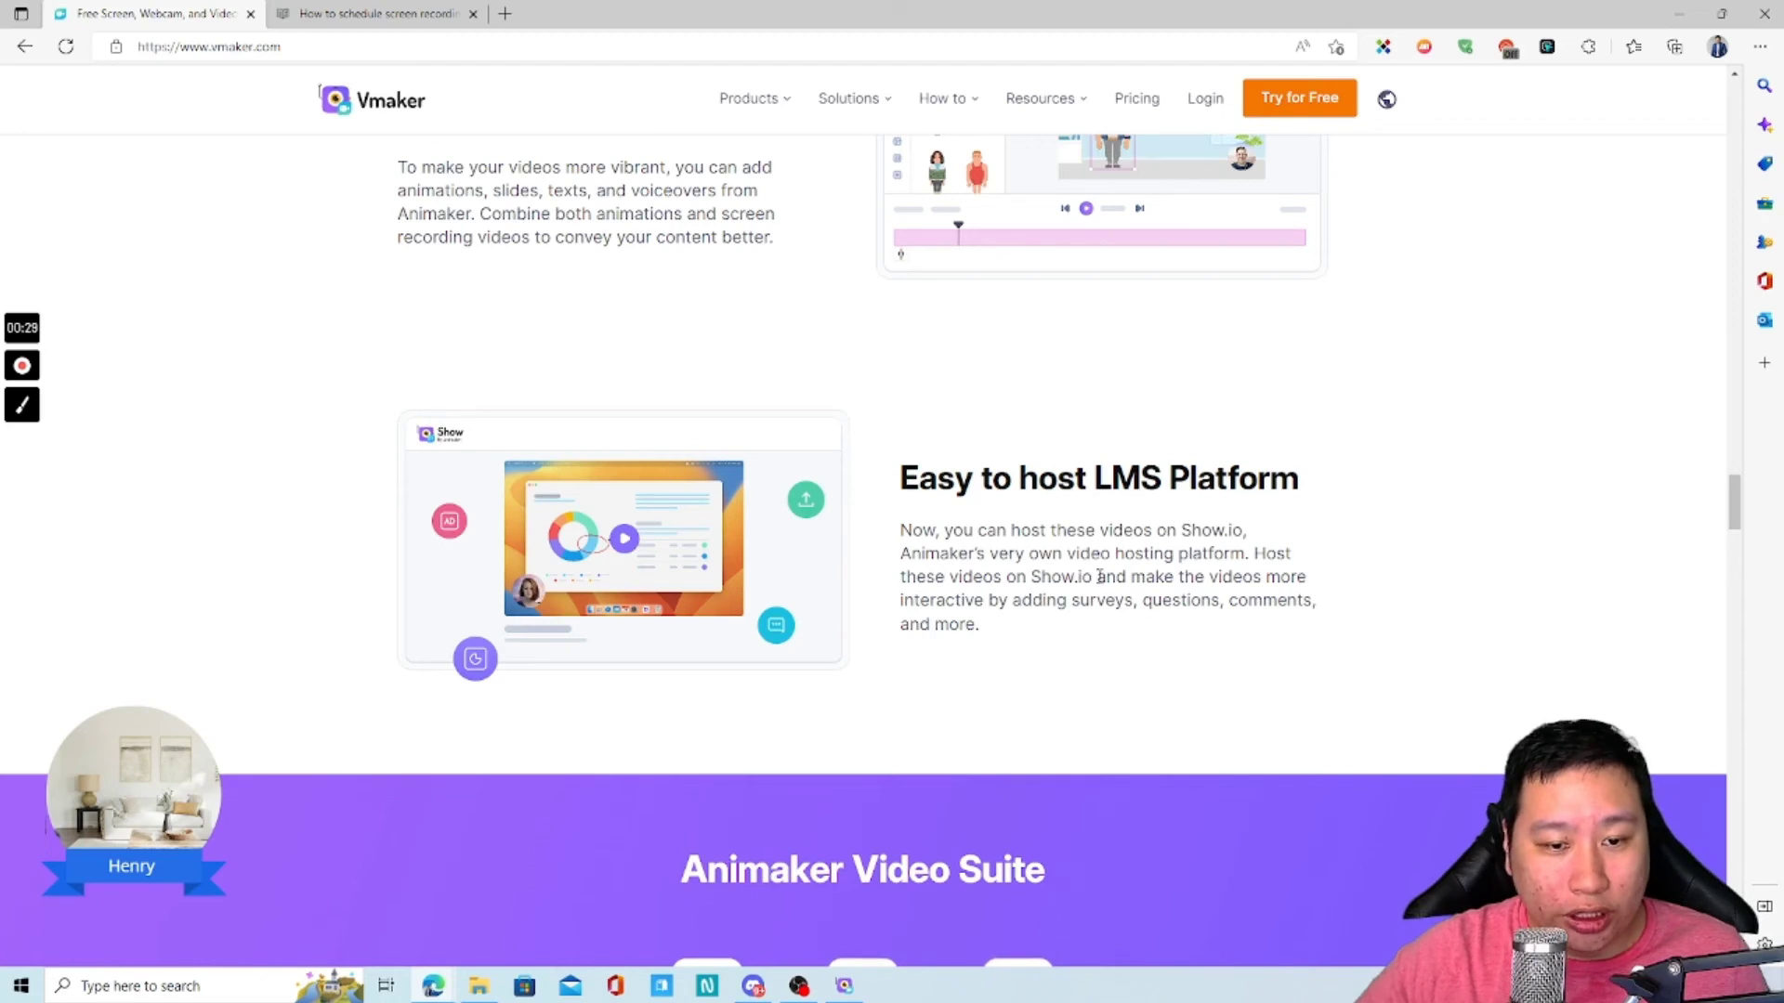
double_click(1202, 529)
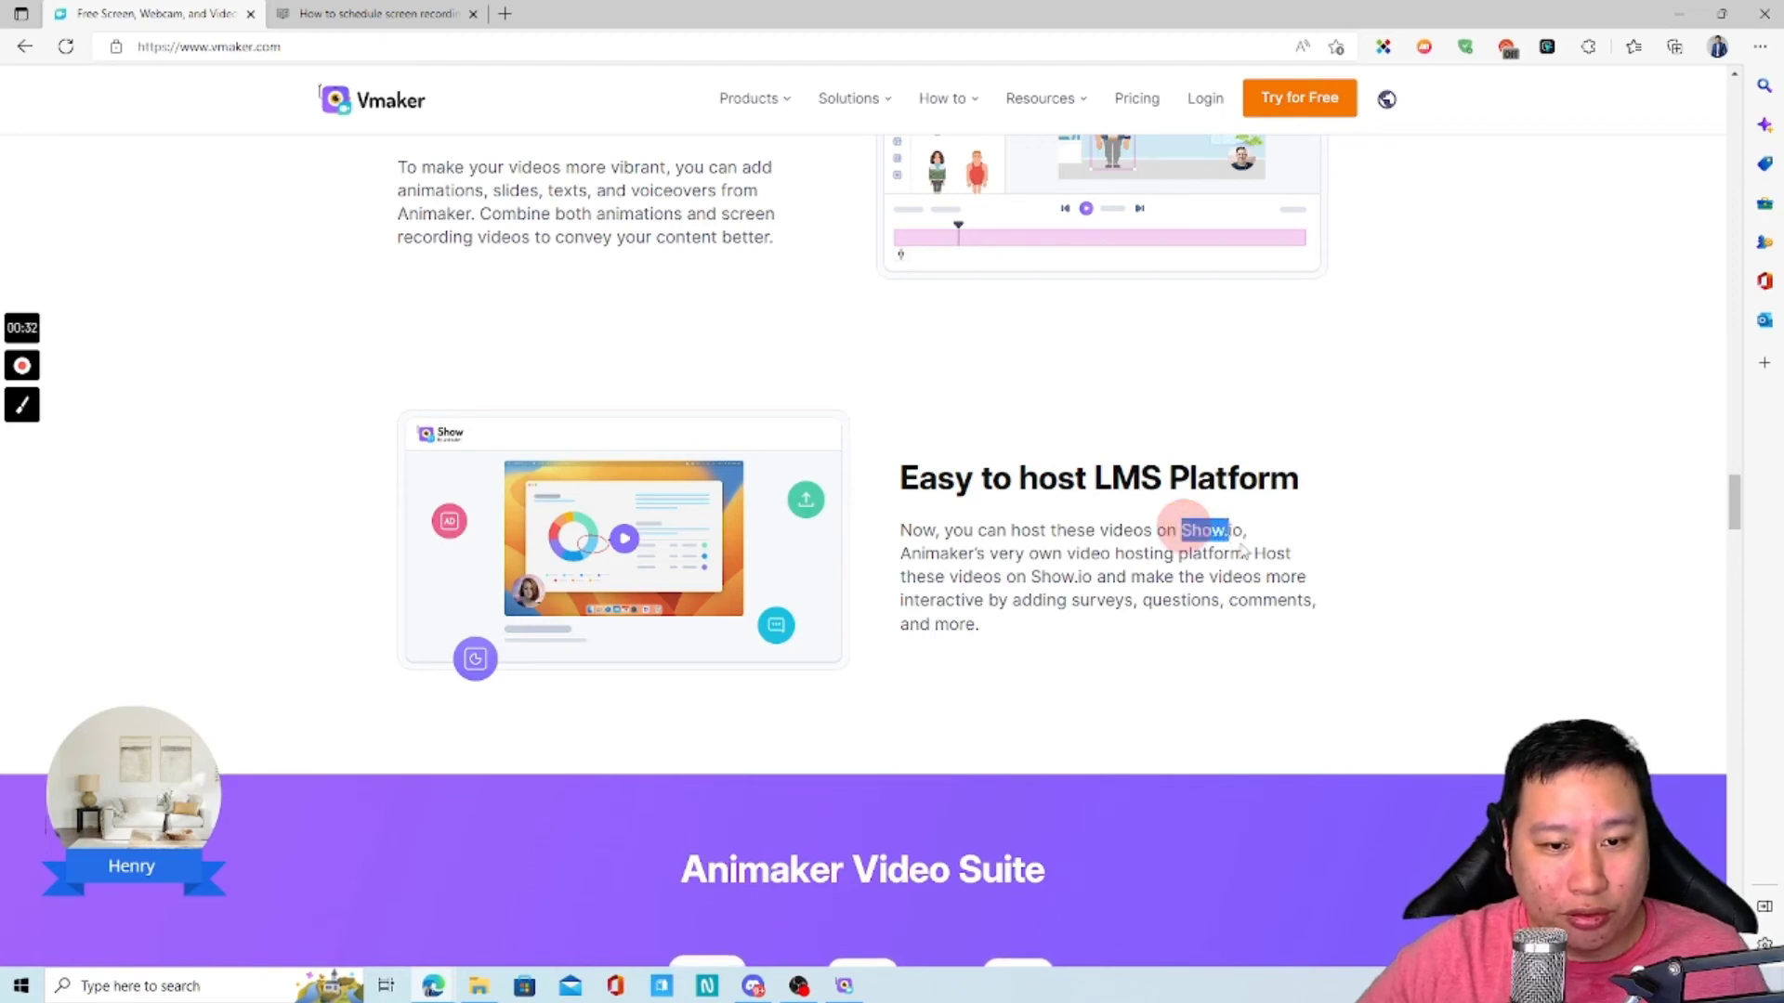
scroll(down, 3)
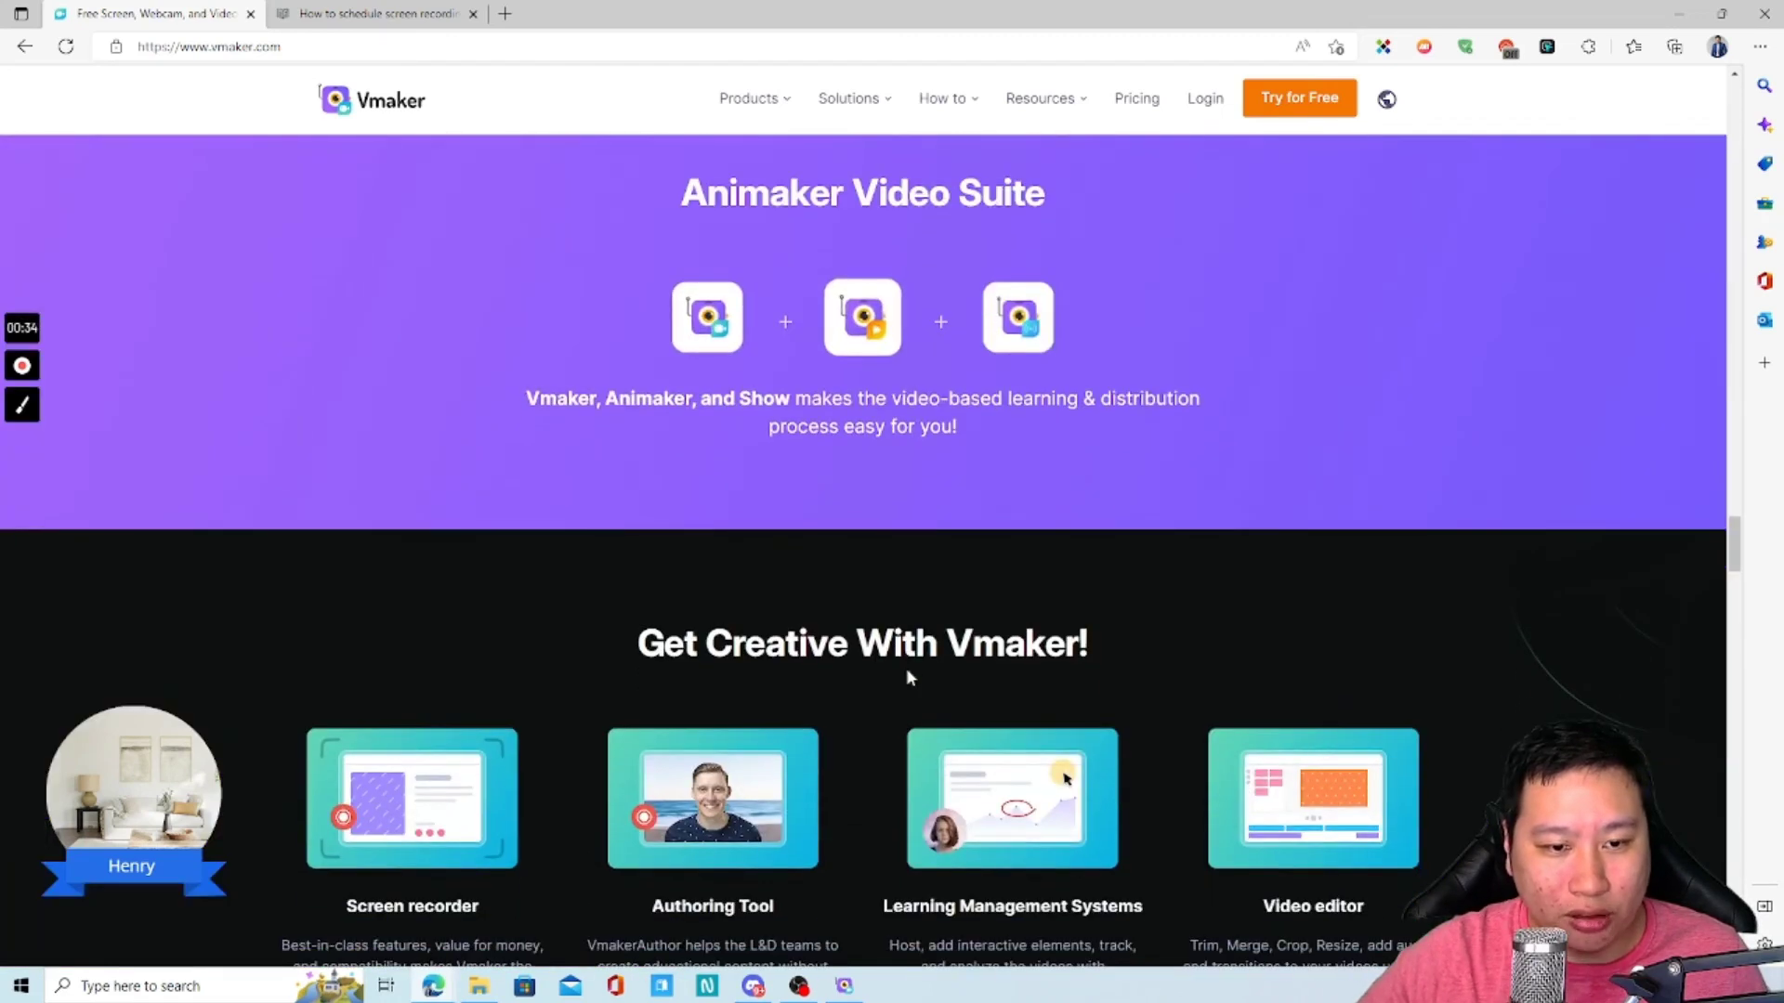
scroll(down, 3)
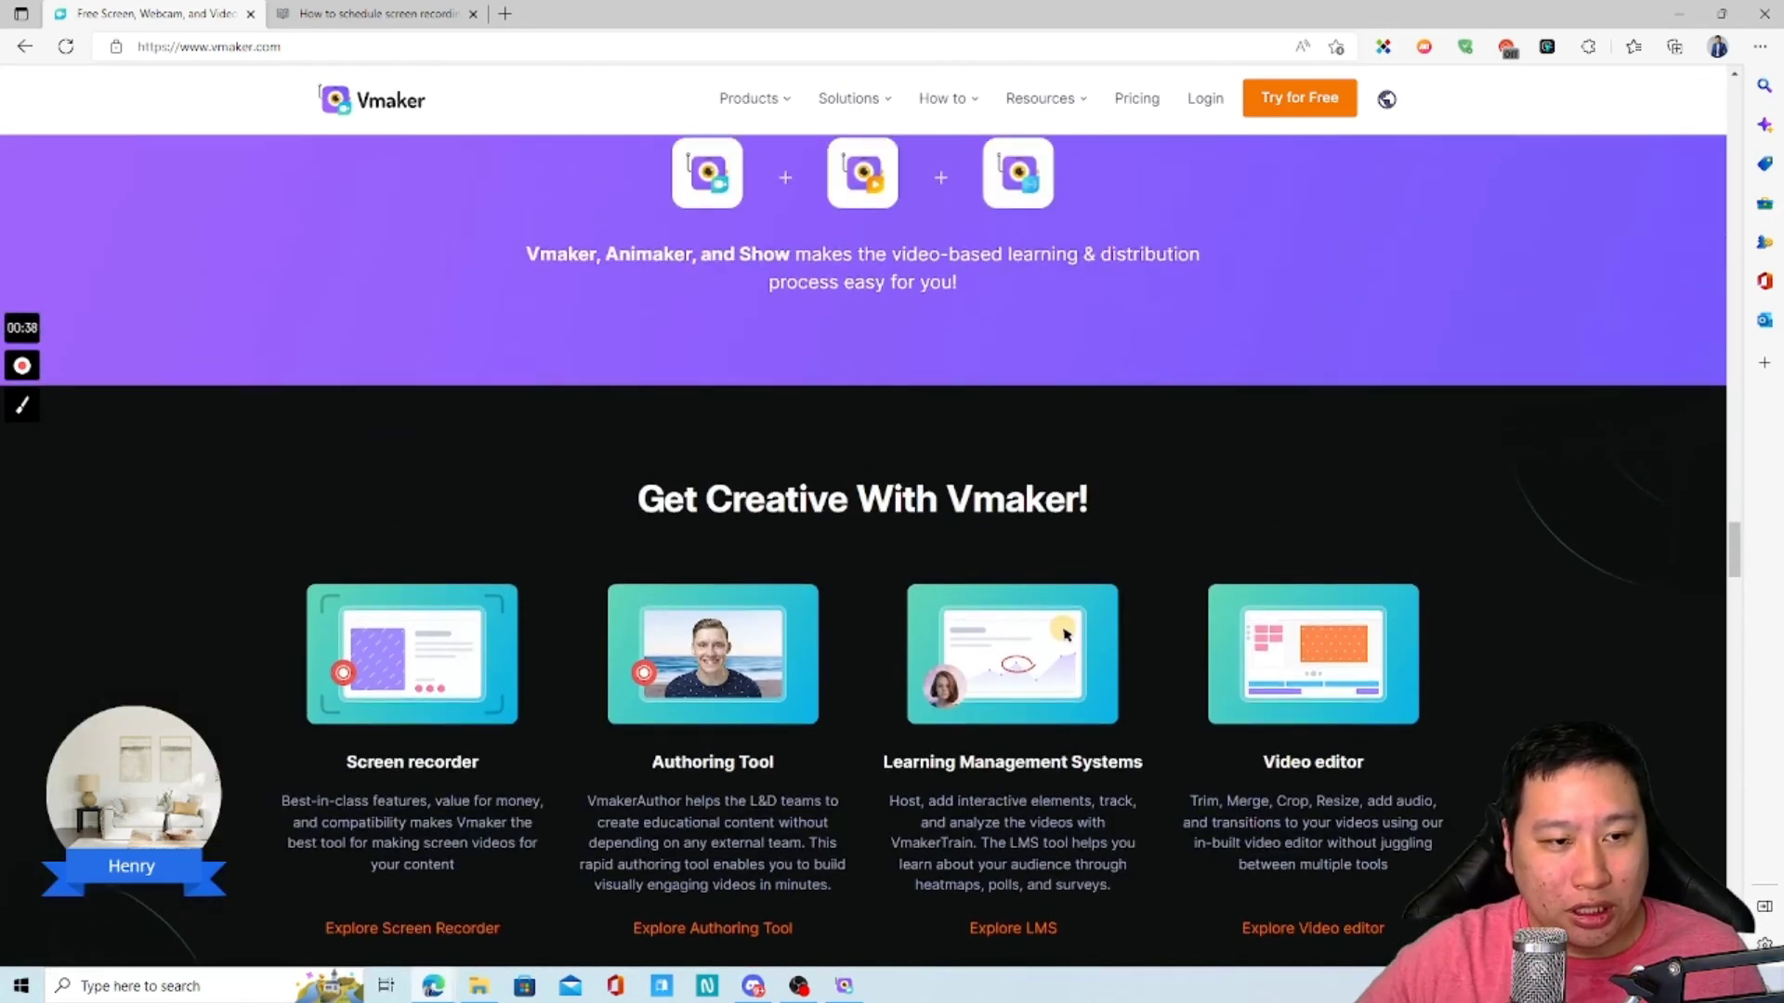
scroll(down, 3)
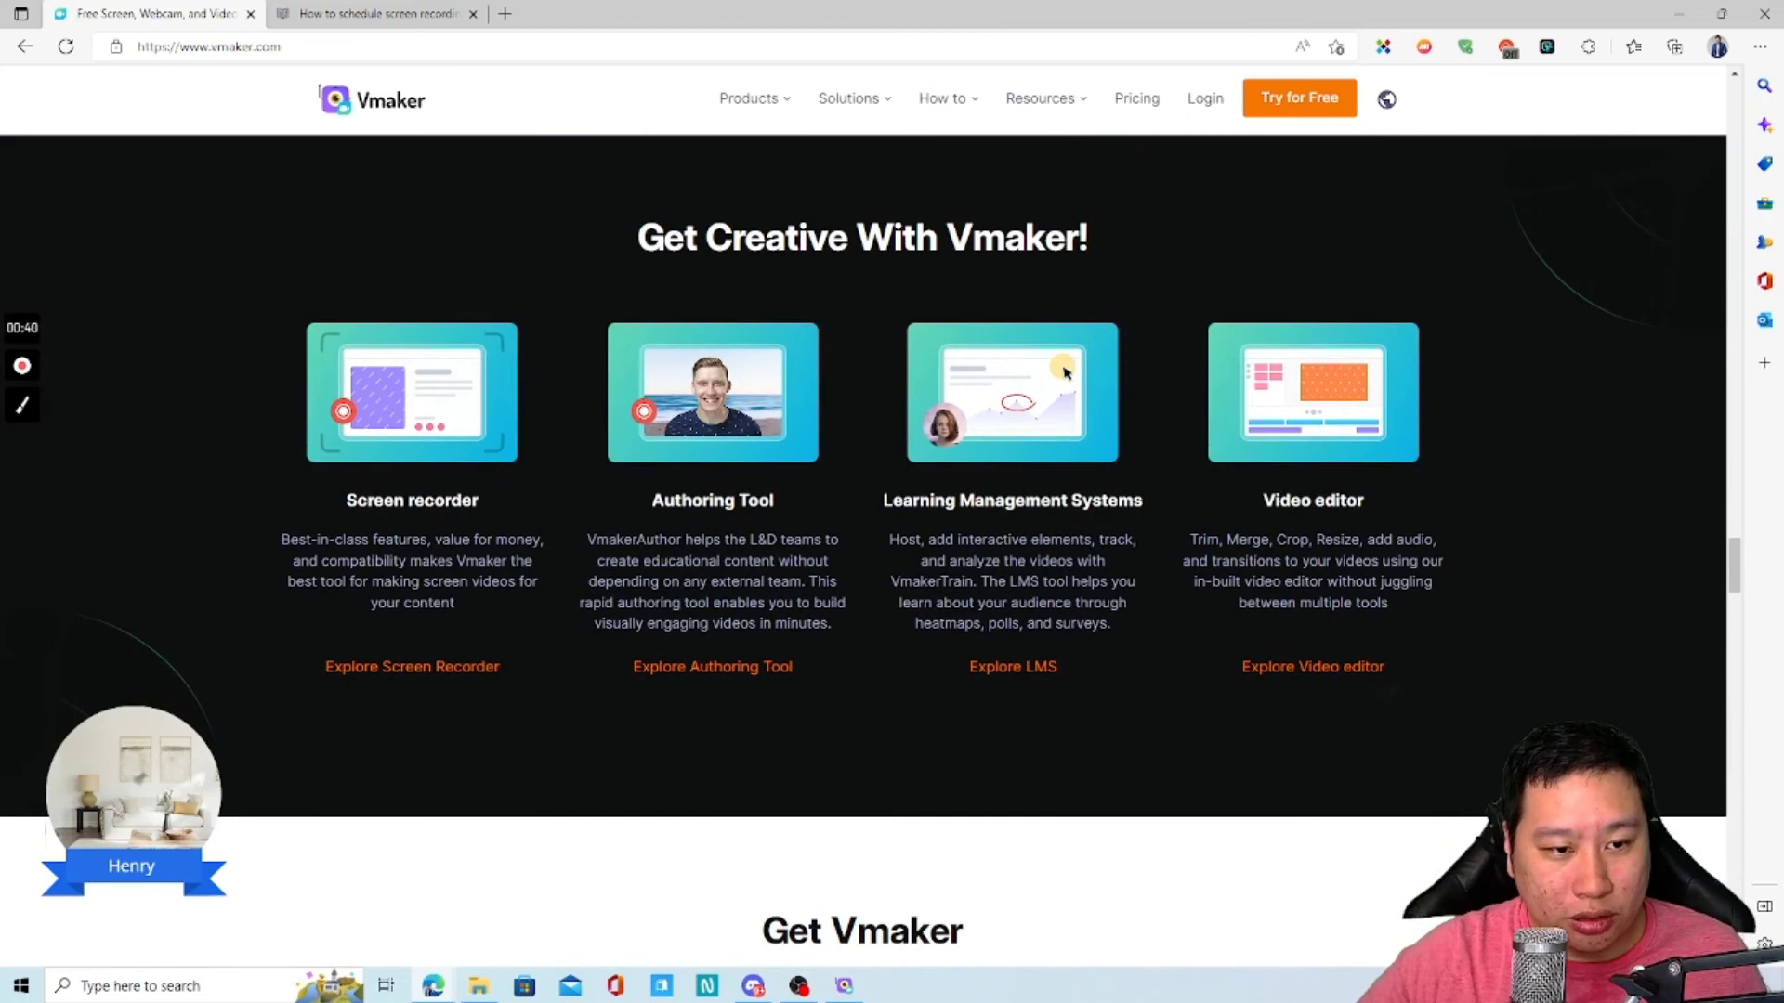
mouse_move(748, 719)
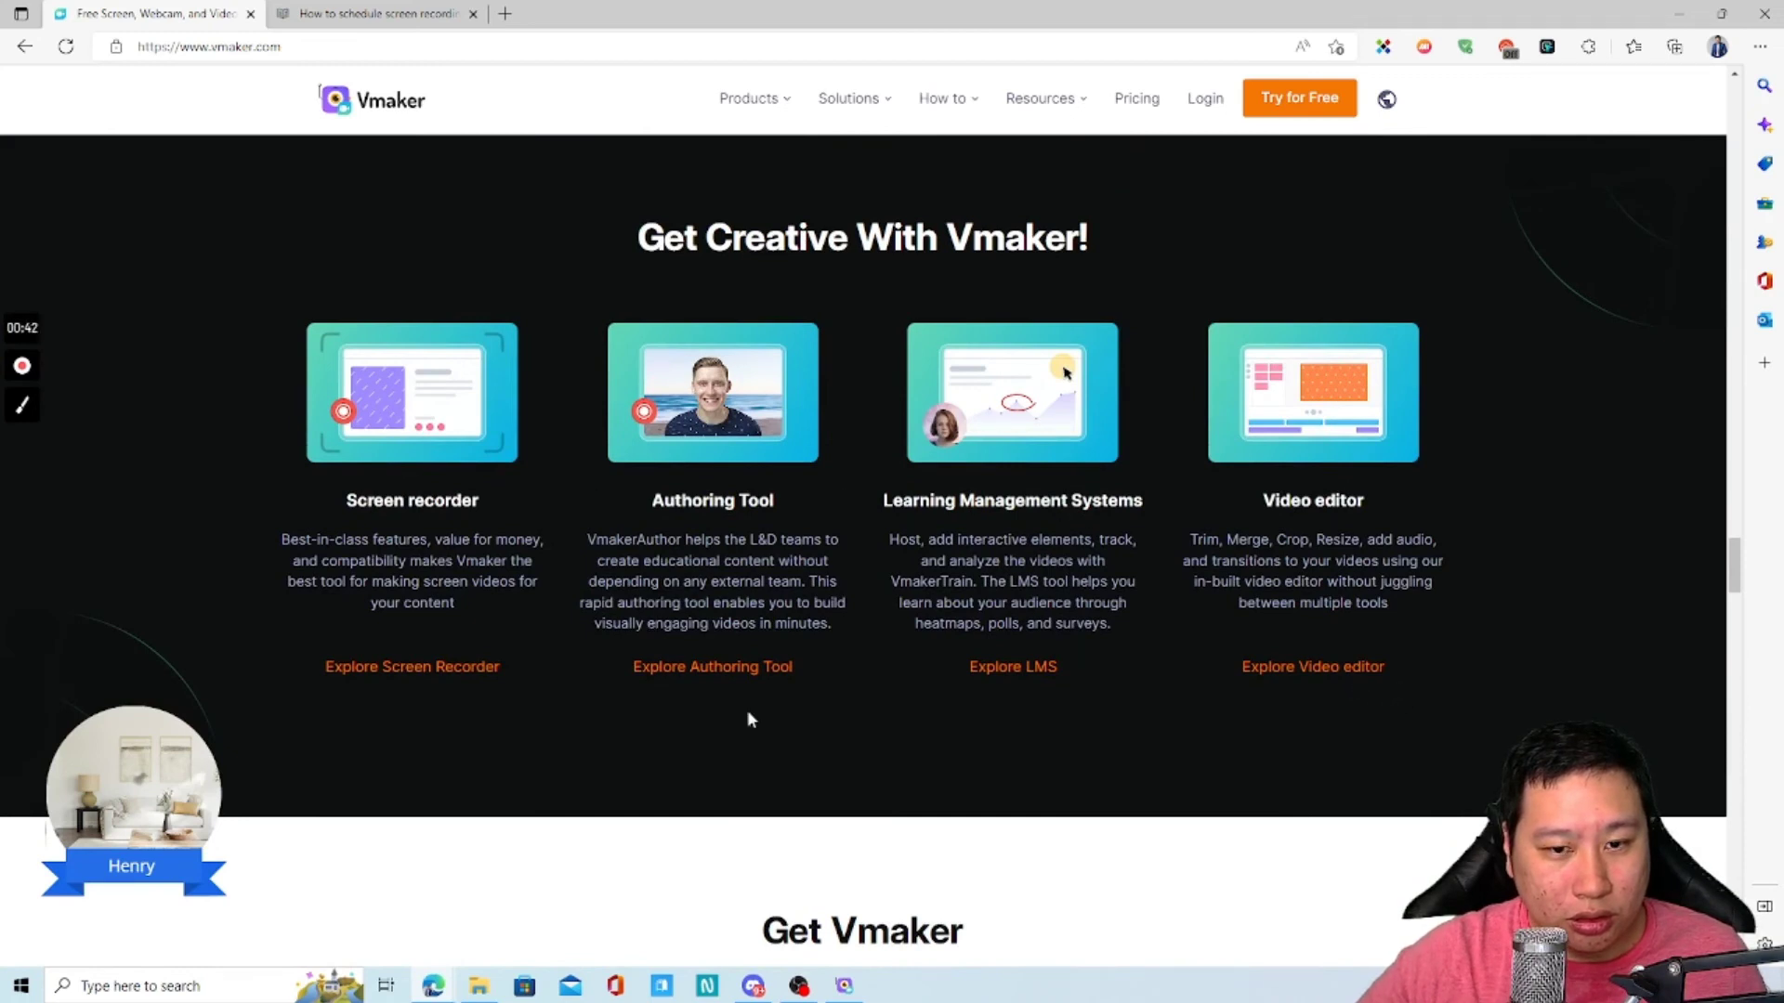
scroll(down, 3)
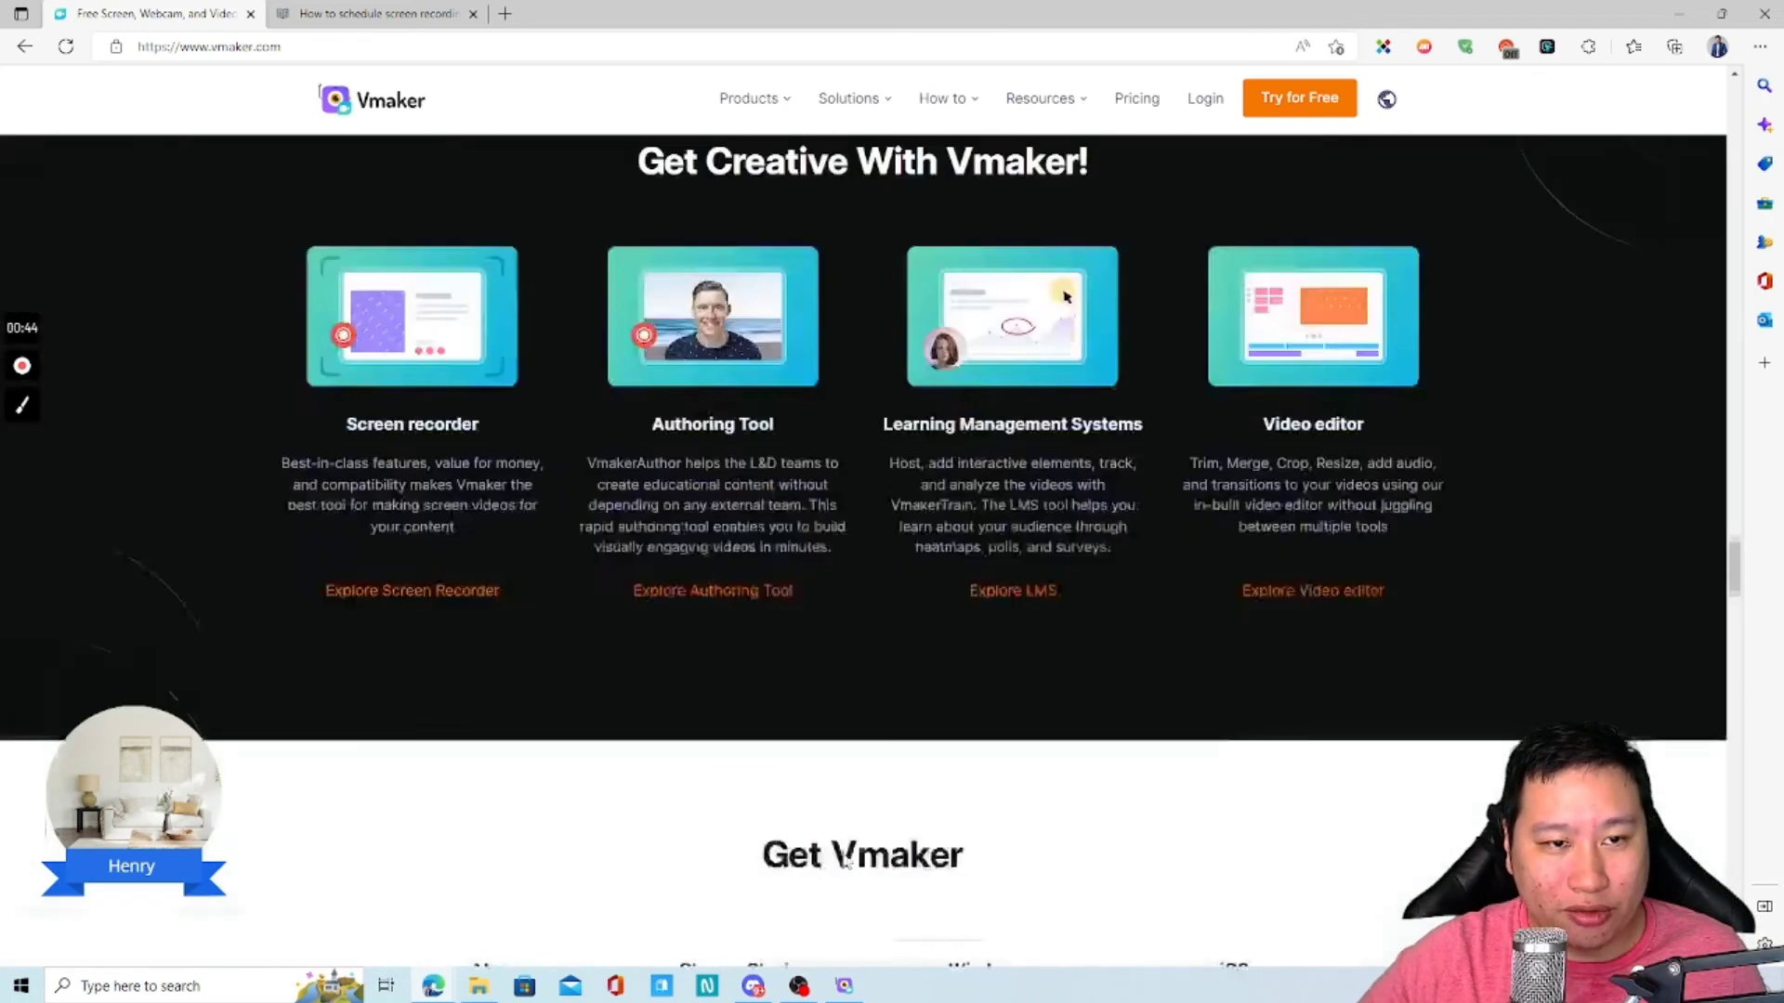
scroll(down, 3)
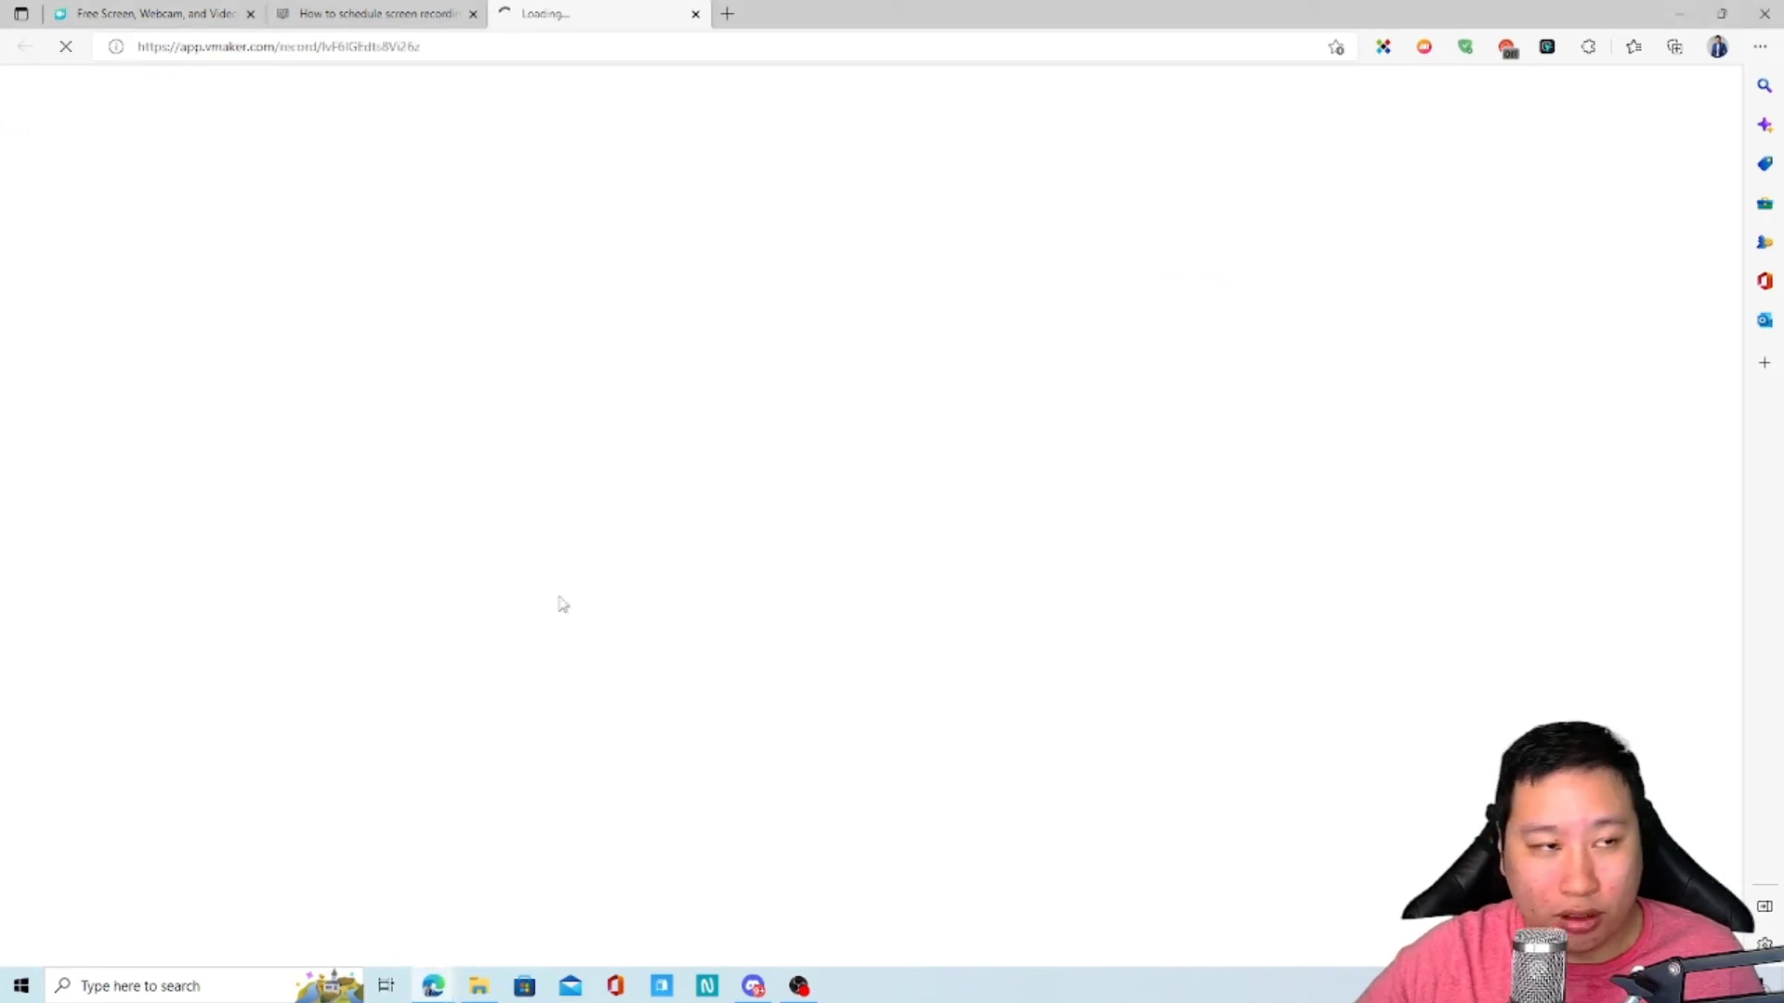
mouse_move(493, 591)
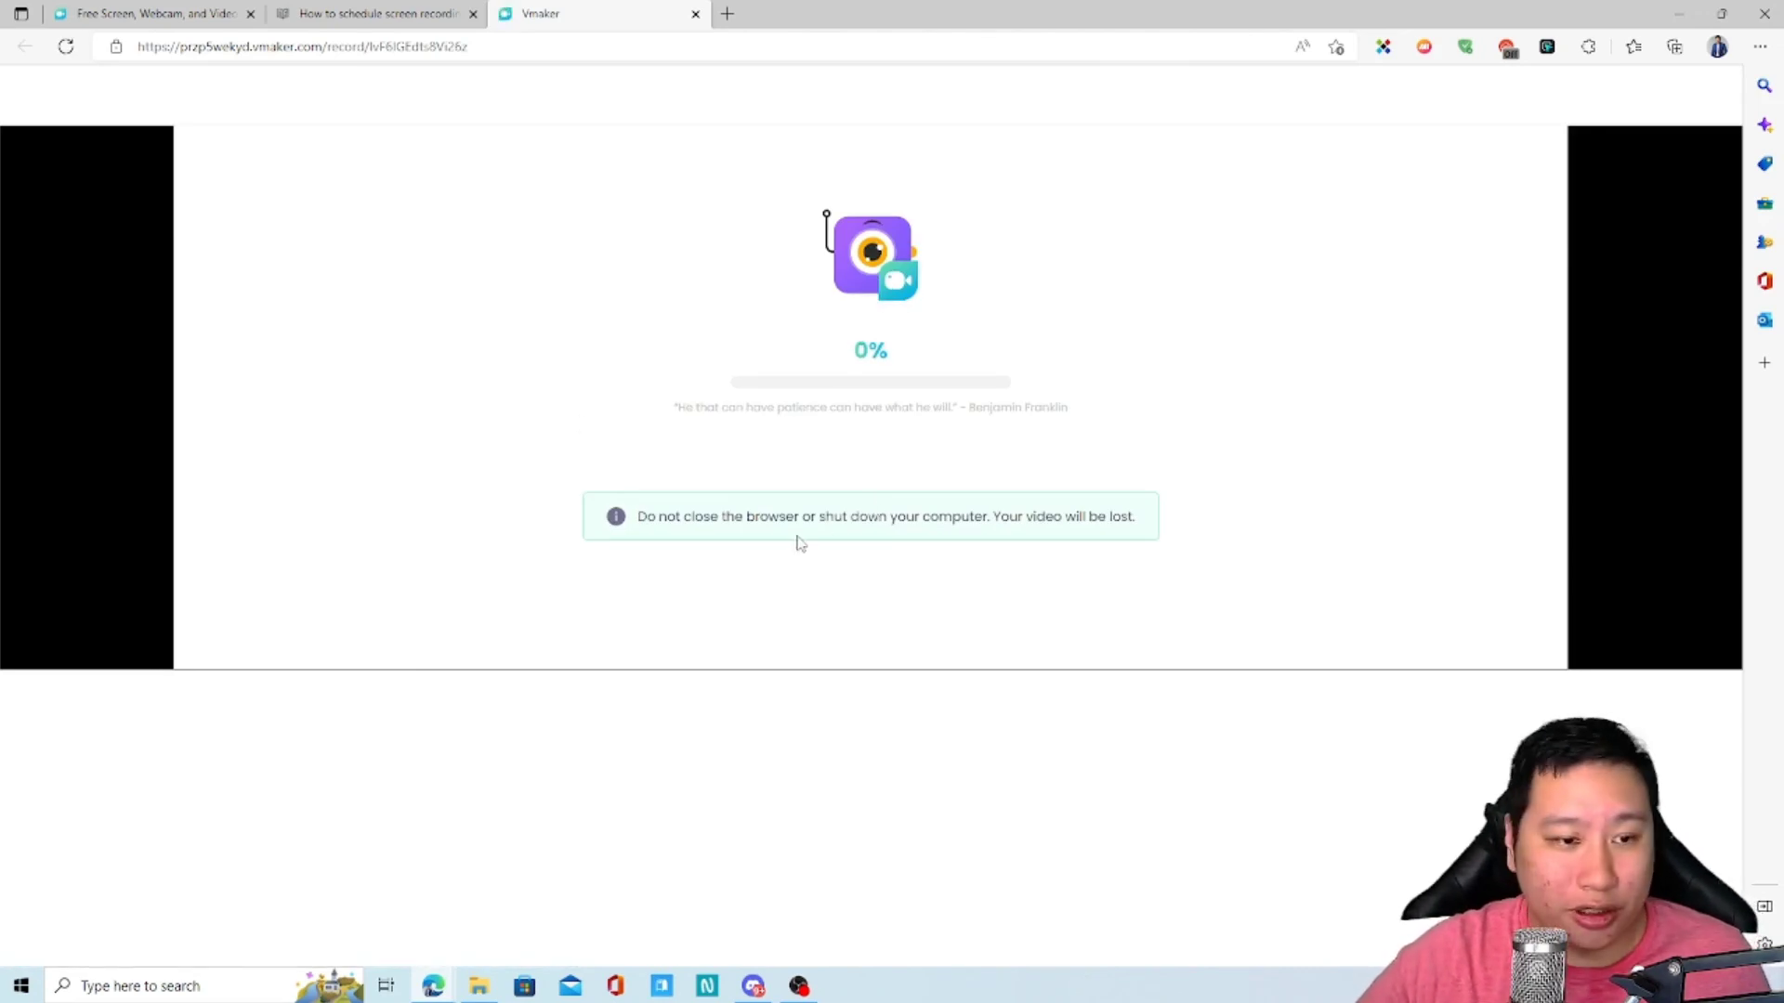
mouse_move(907, 392)
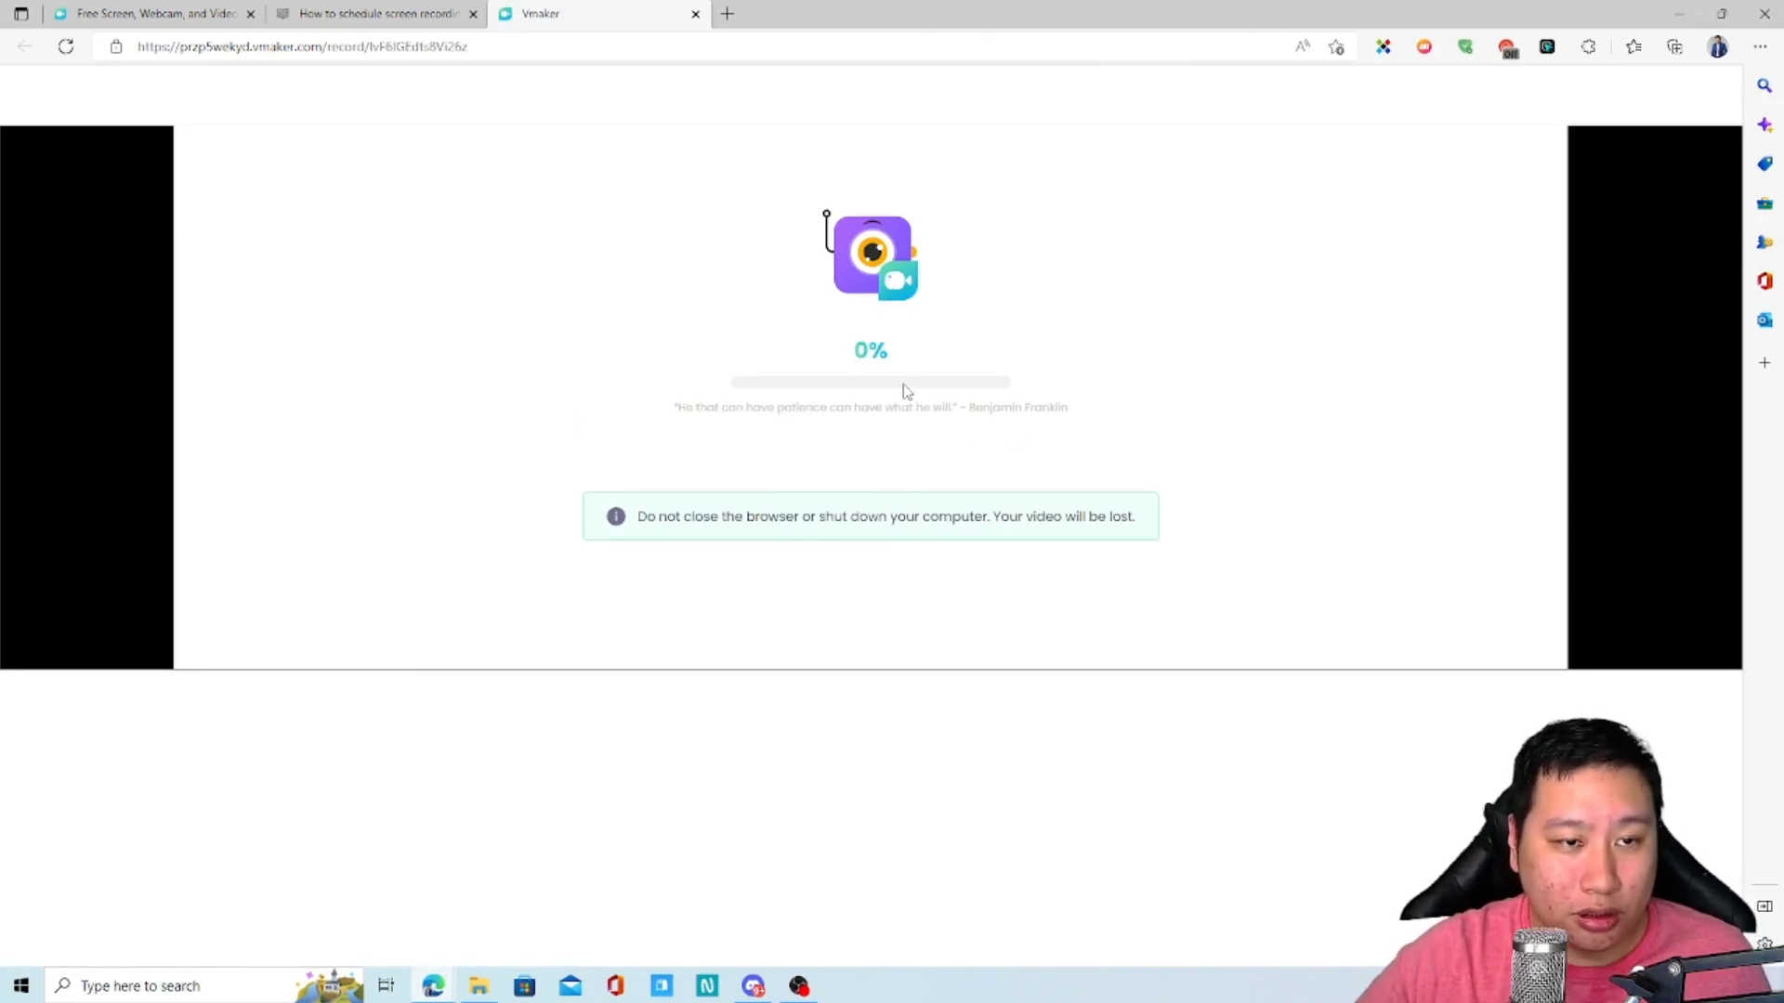
mouse_move(1416, 799)
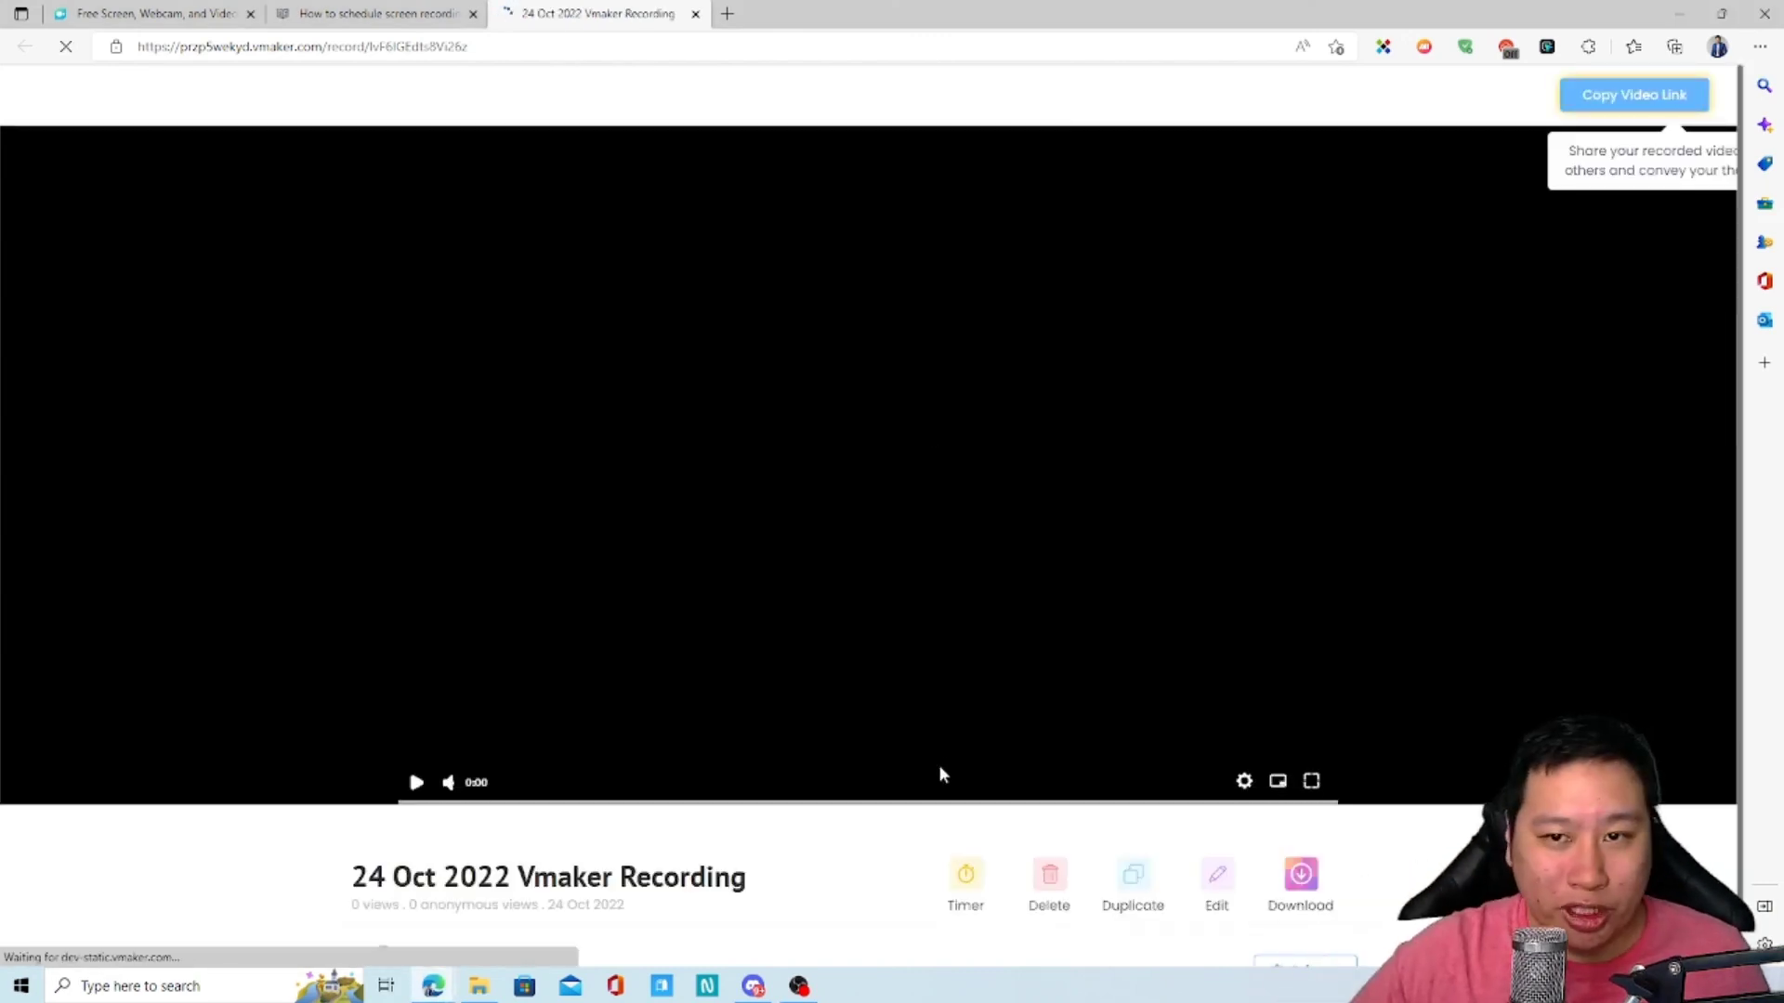
click(415, 782)
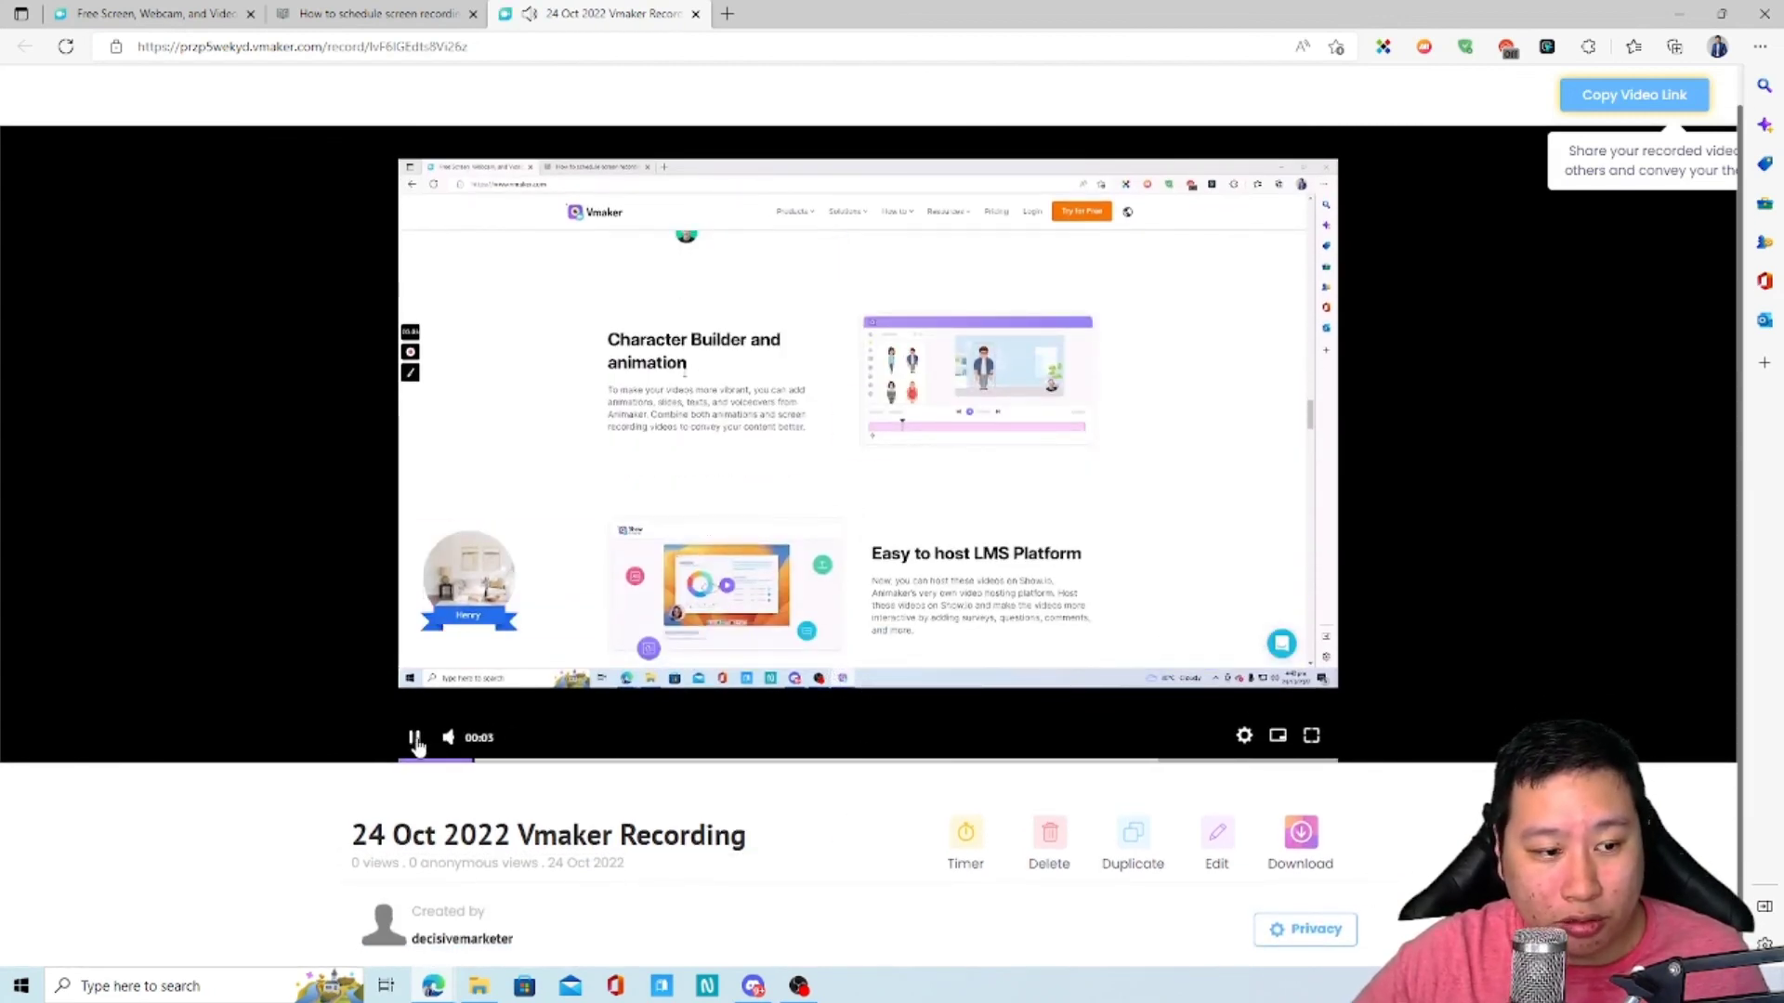
click(414, 736)
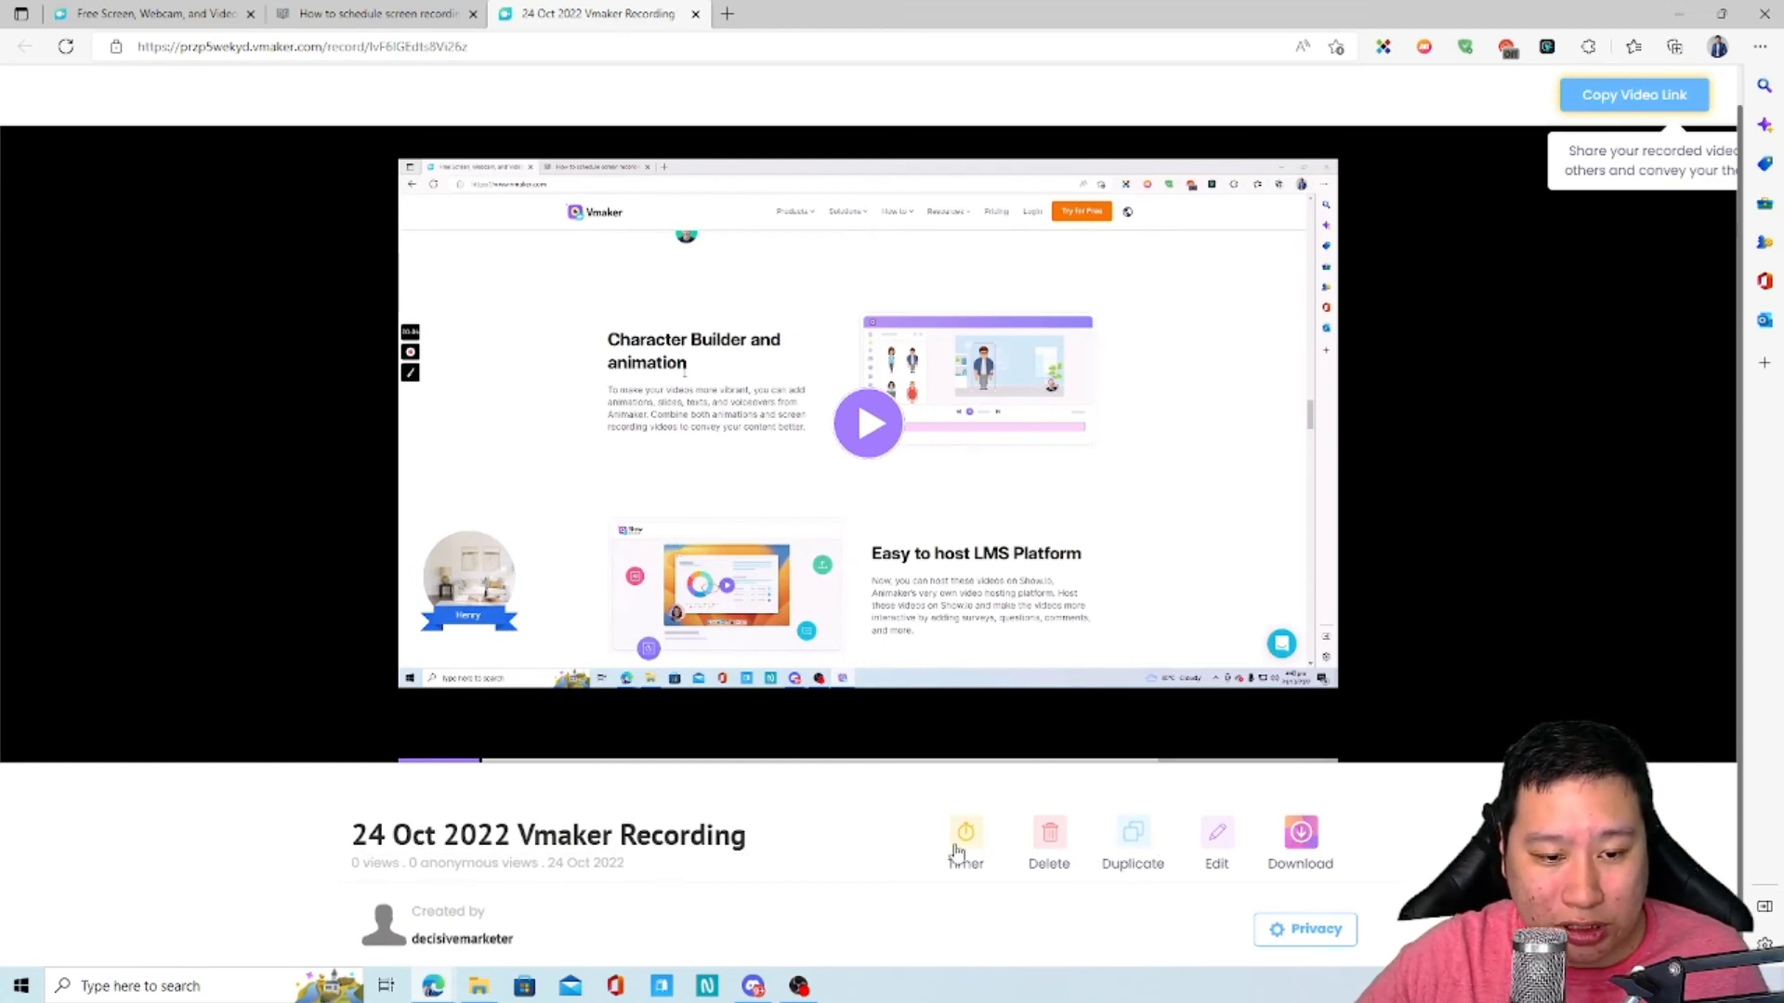
click(964, 833)
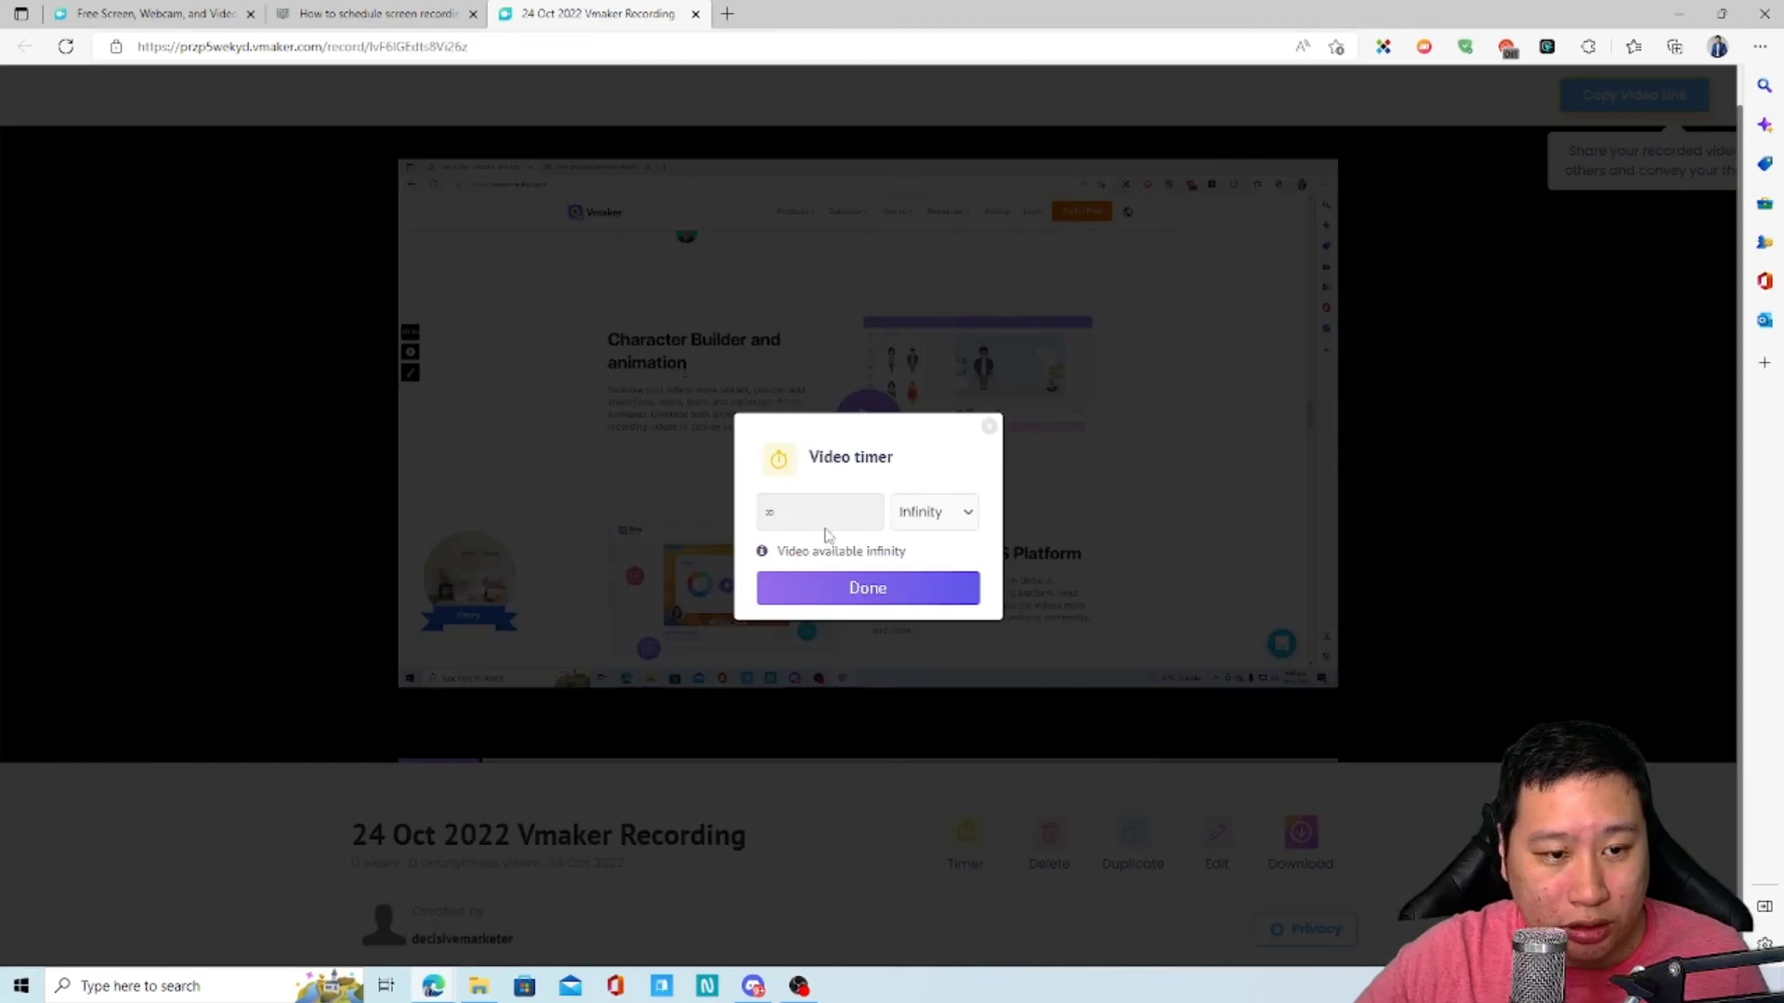
click(931, 511)
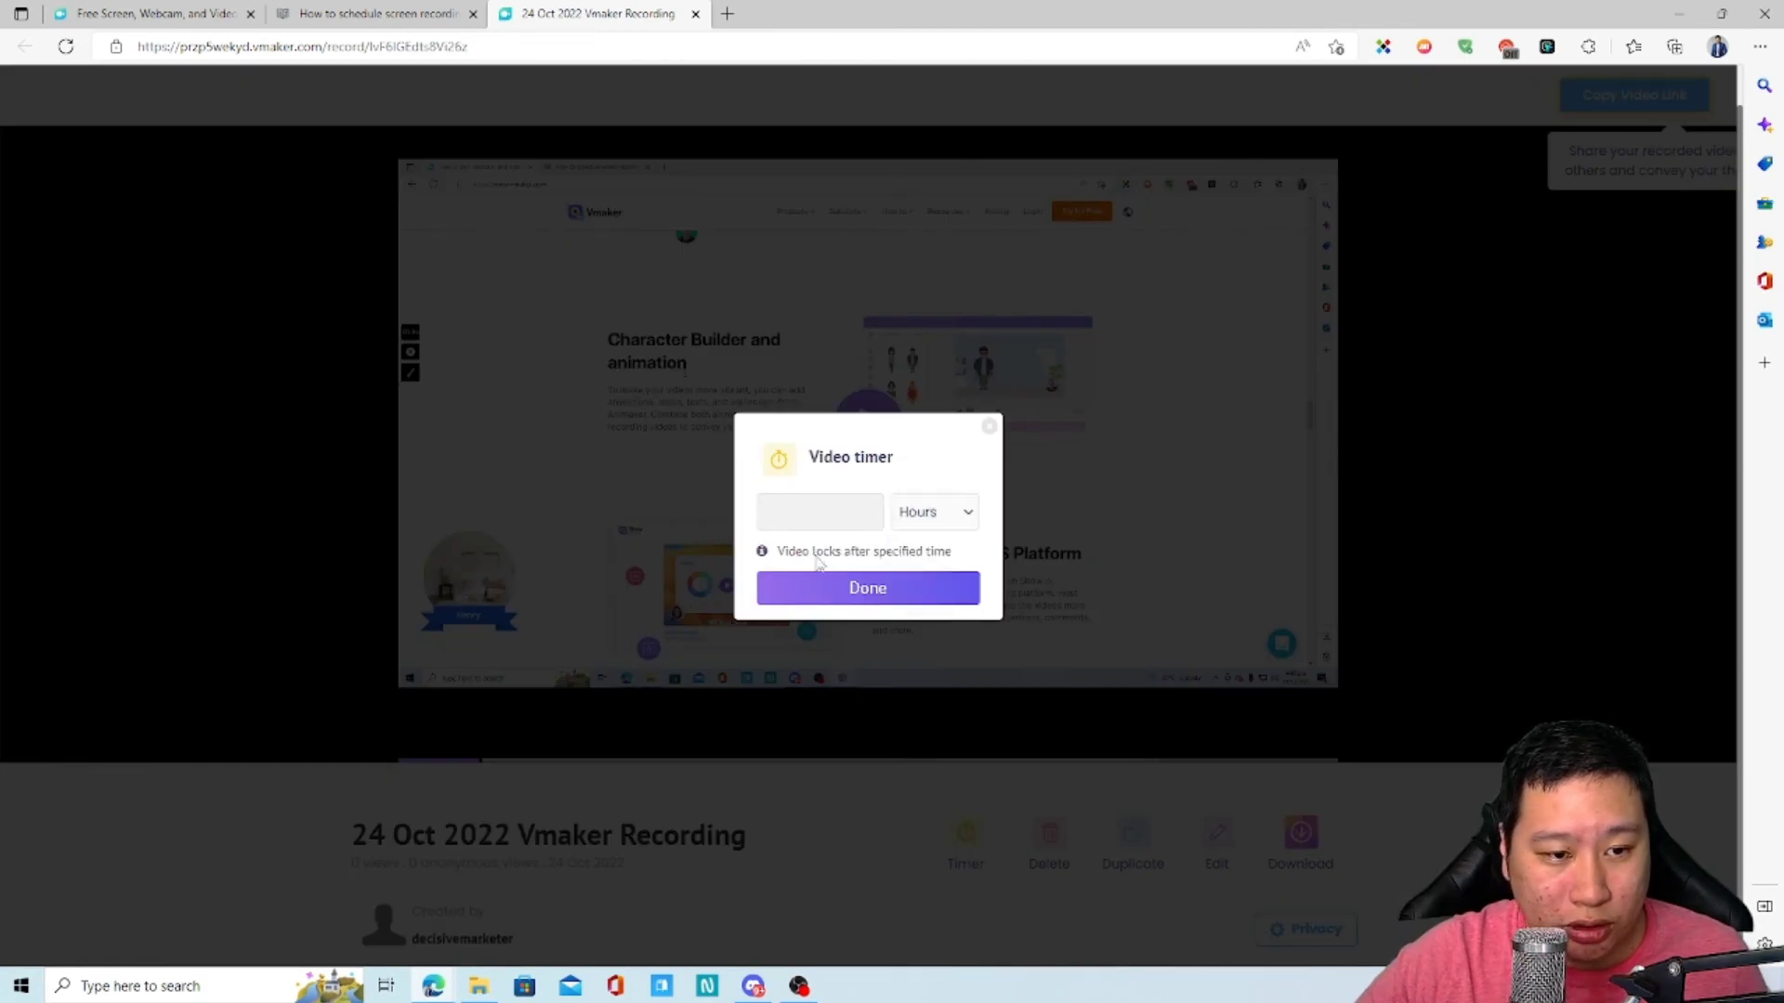
click(868, 589)
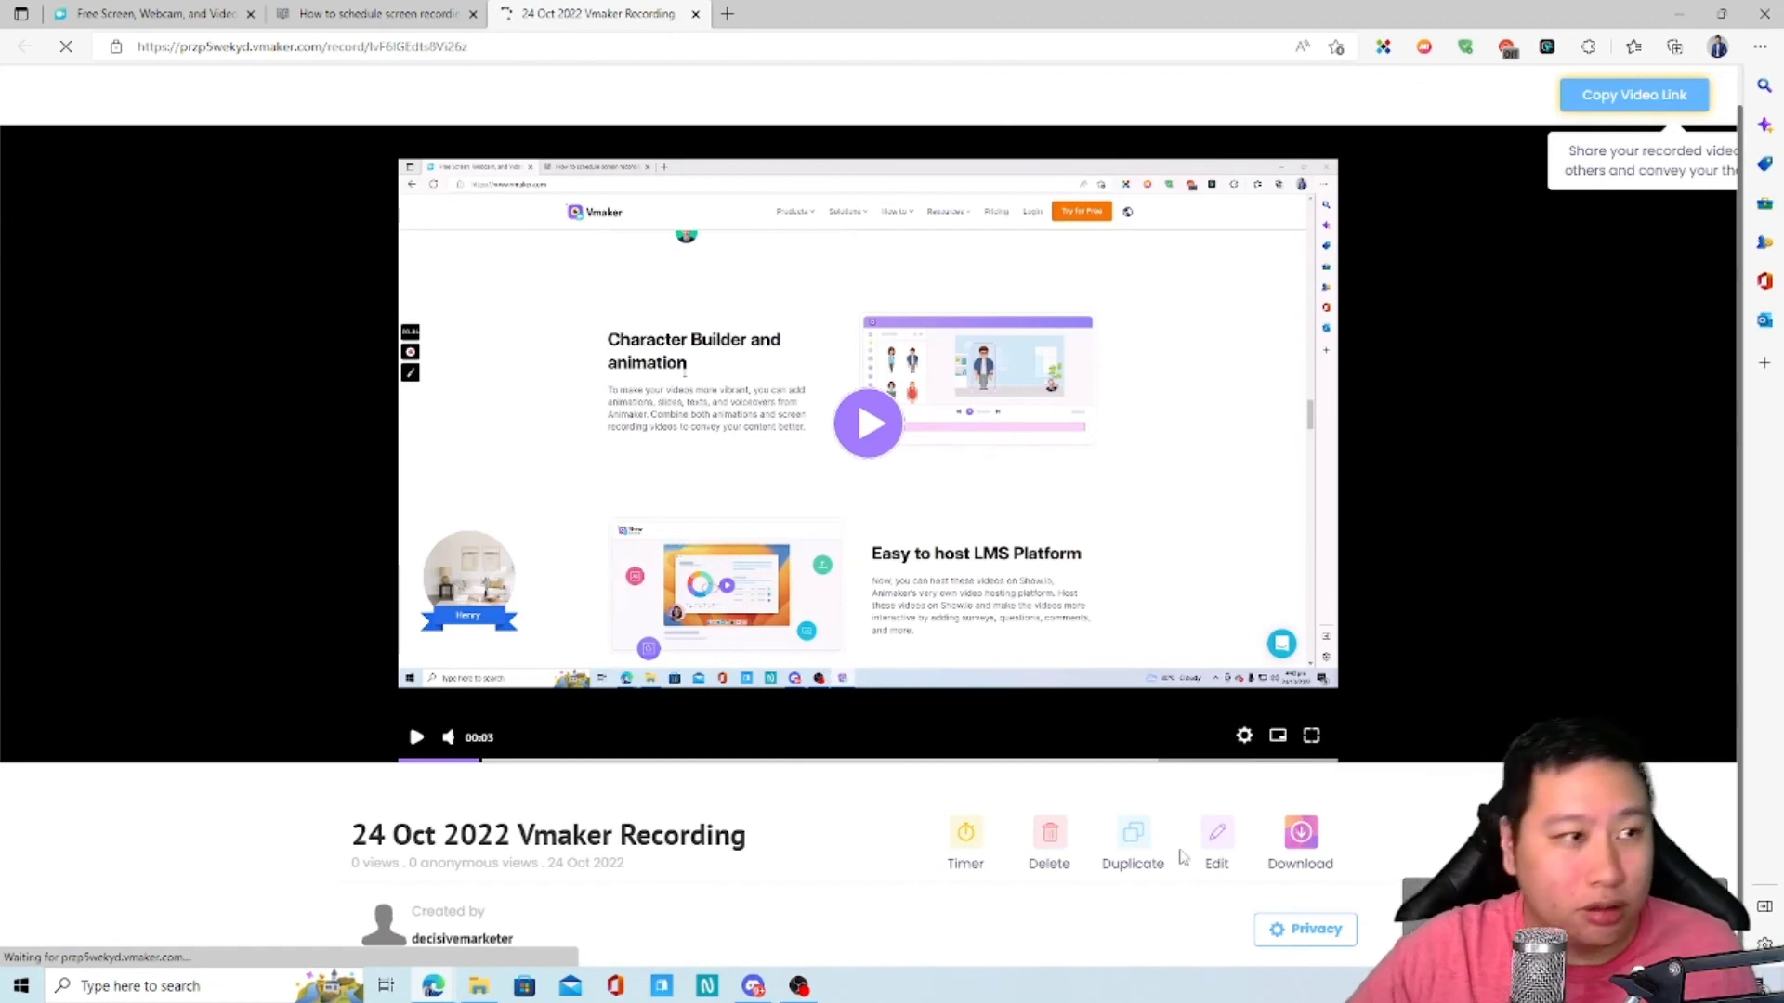
click(1216, 842)
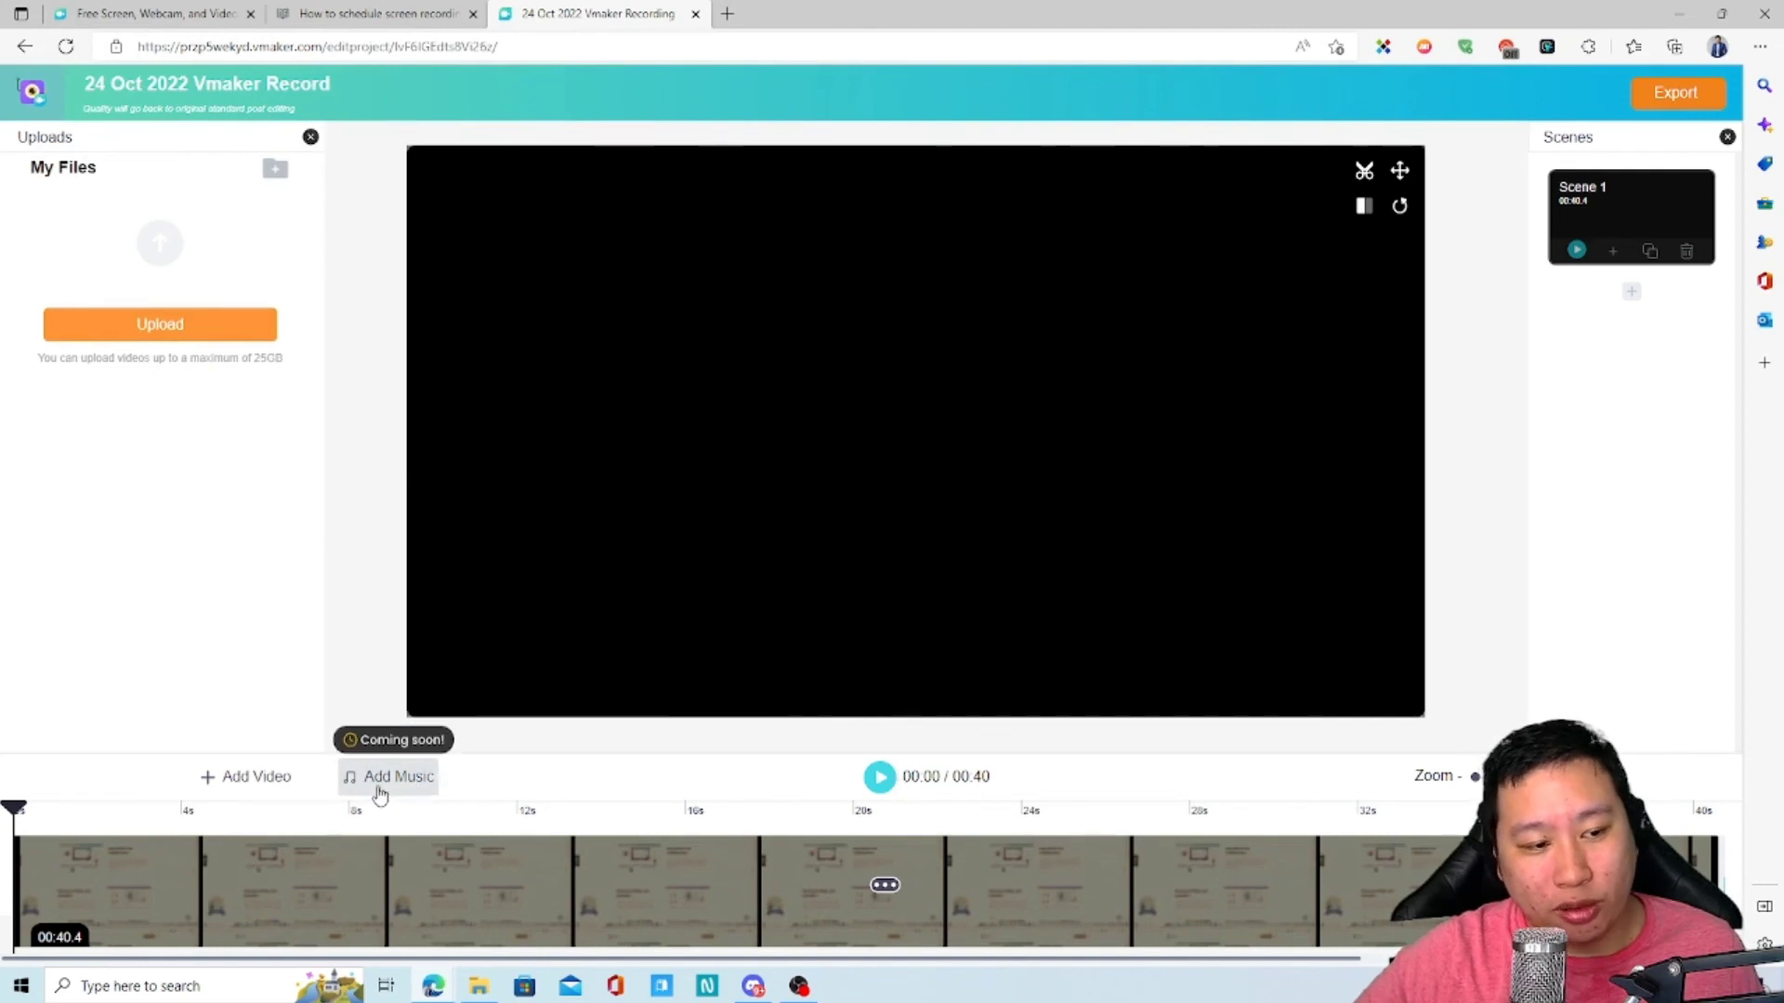
mouse_move(278, 802)
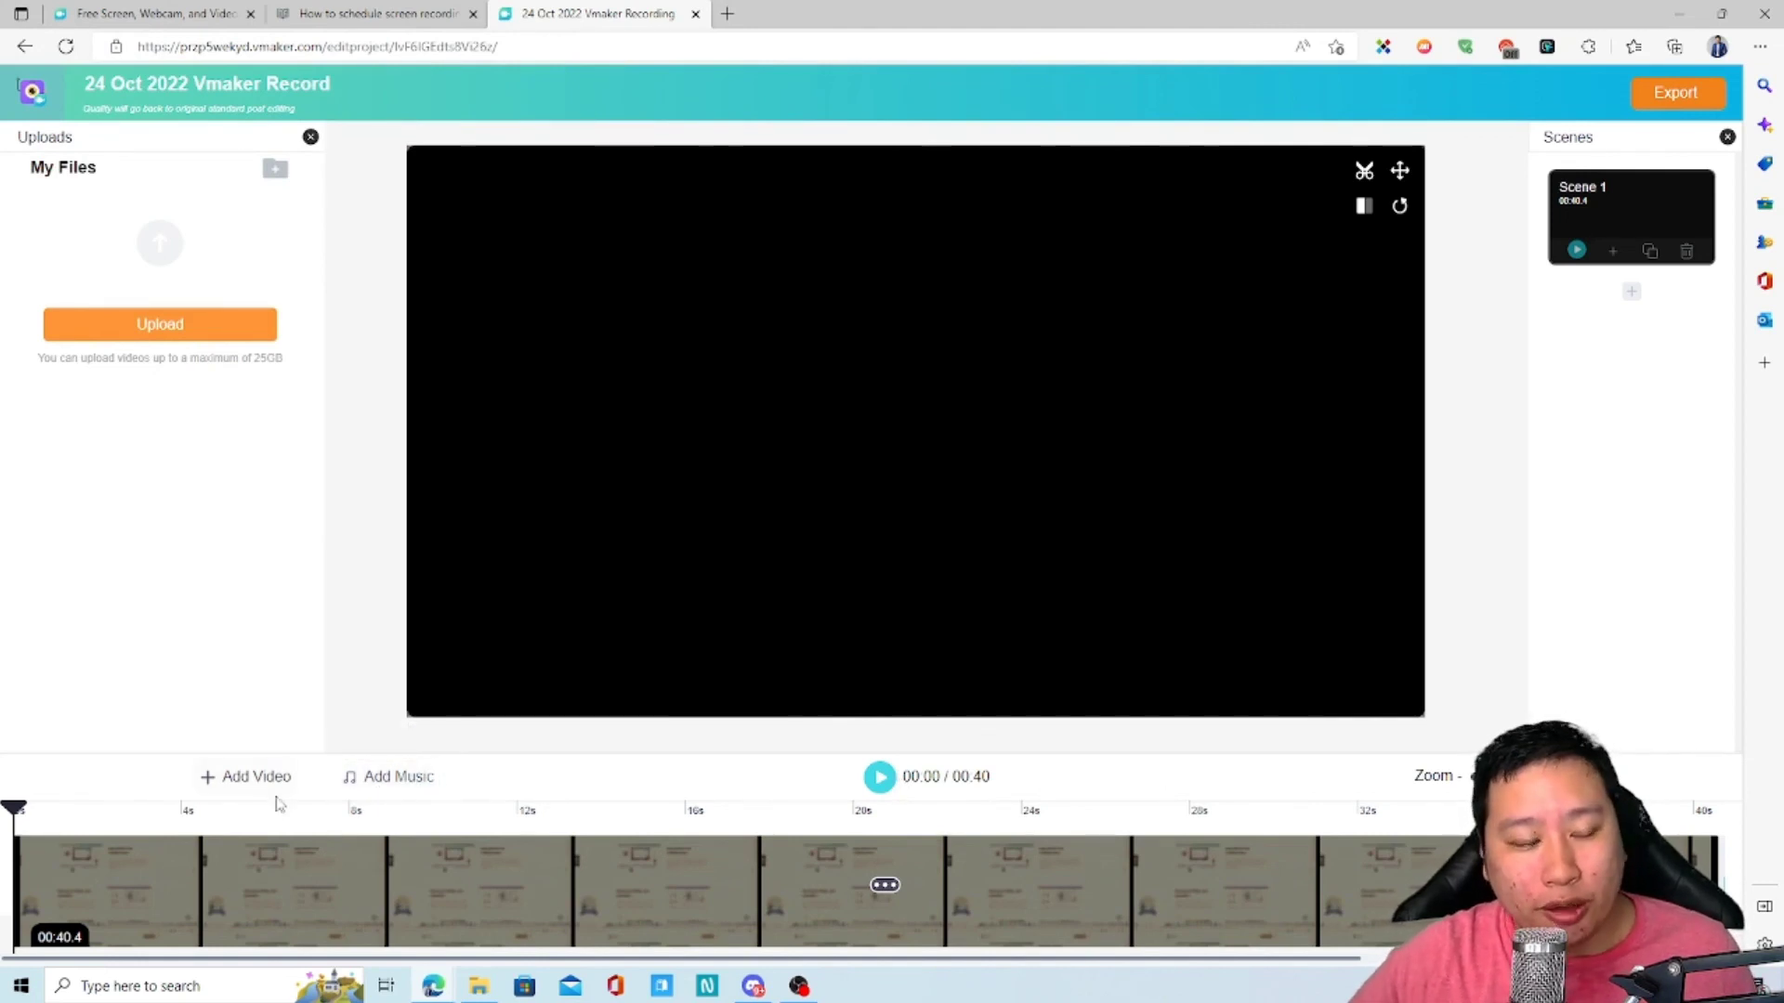